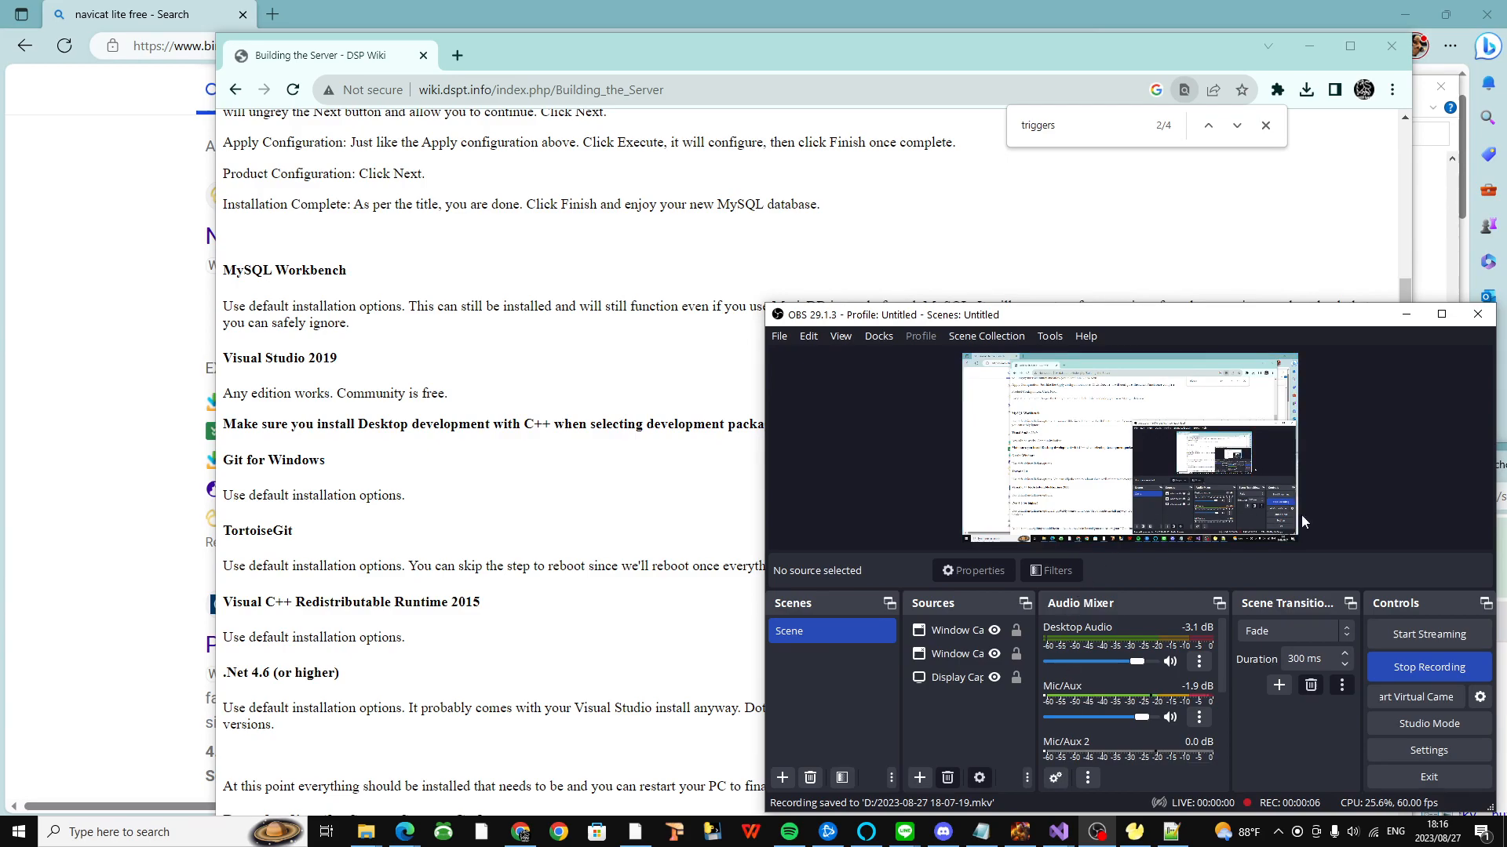
# Step: Scroll up and down through the Bing results for 'navicat lite free', including the Navicat Lite 10.0 download listing
pyautogui.scroll(3)
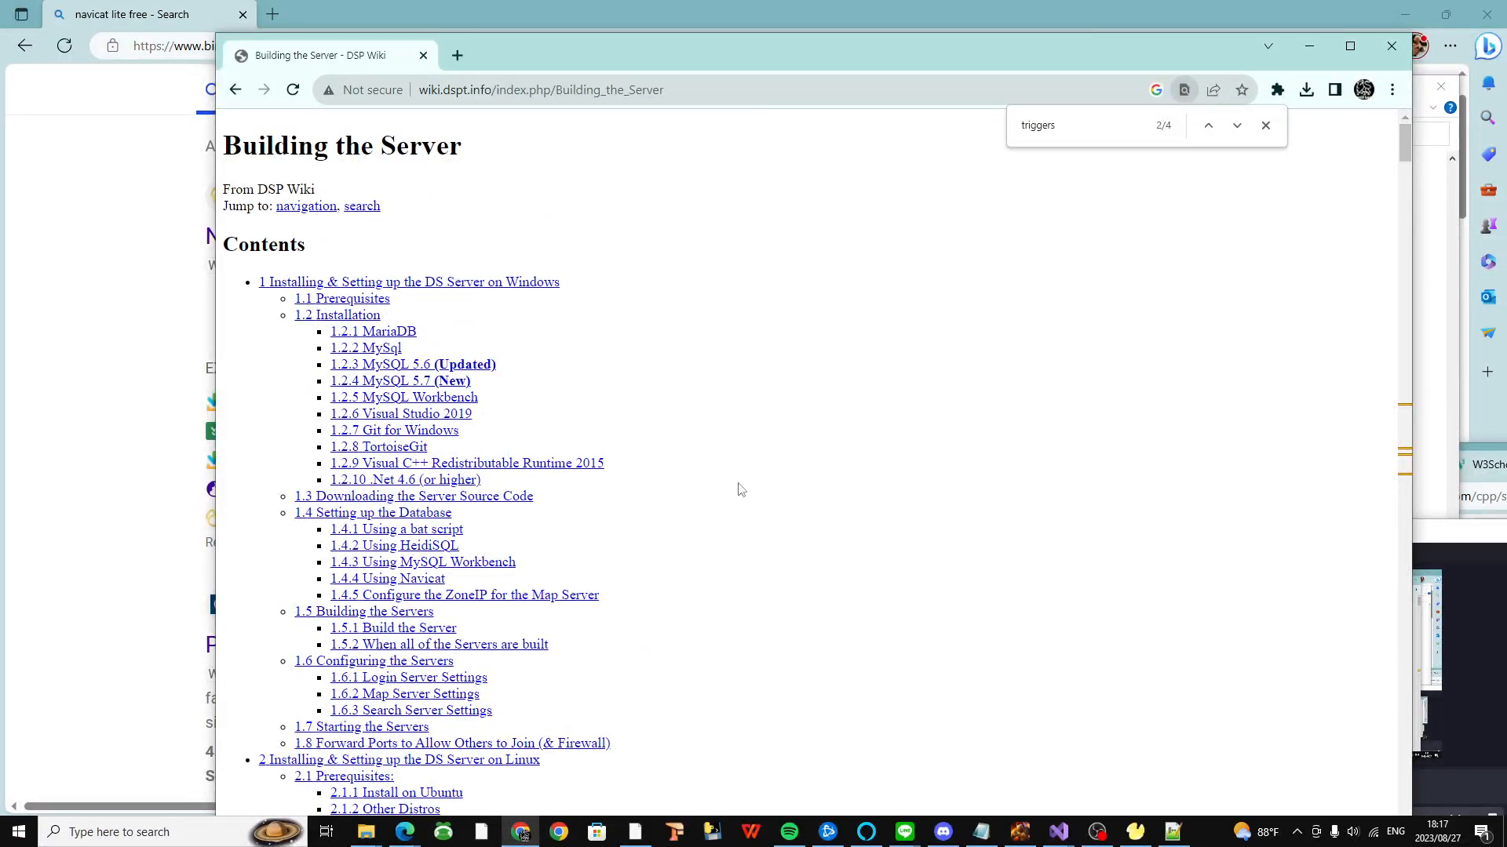
pyautogui.moveTo(594, 504)
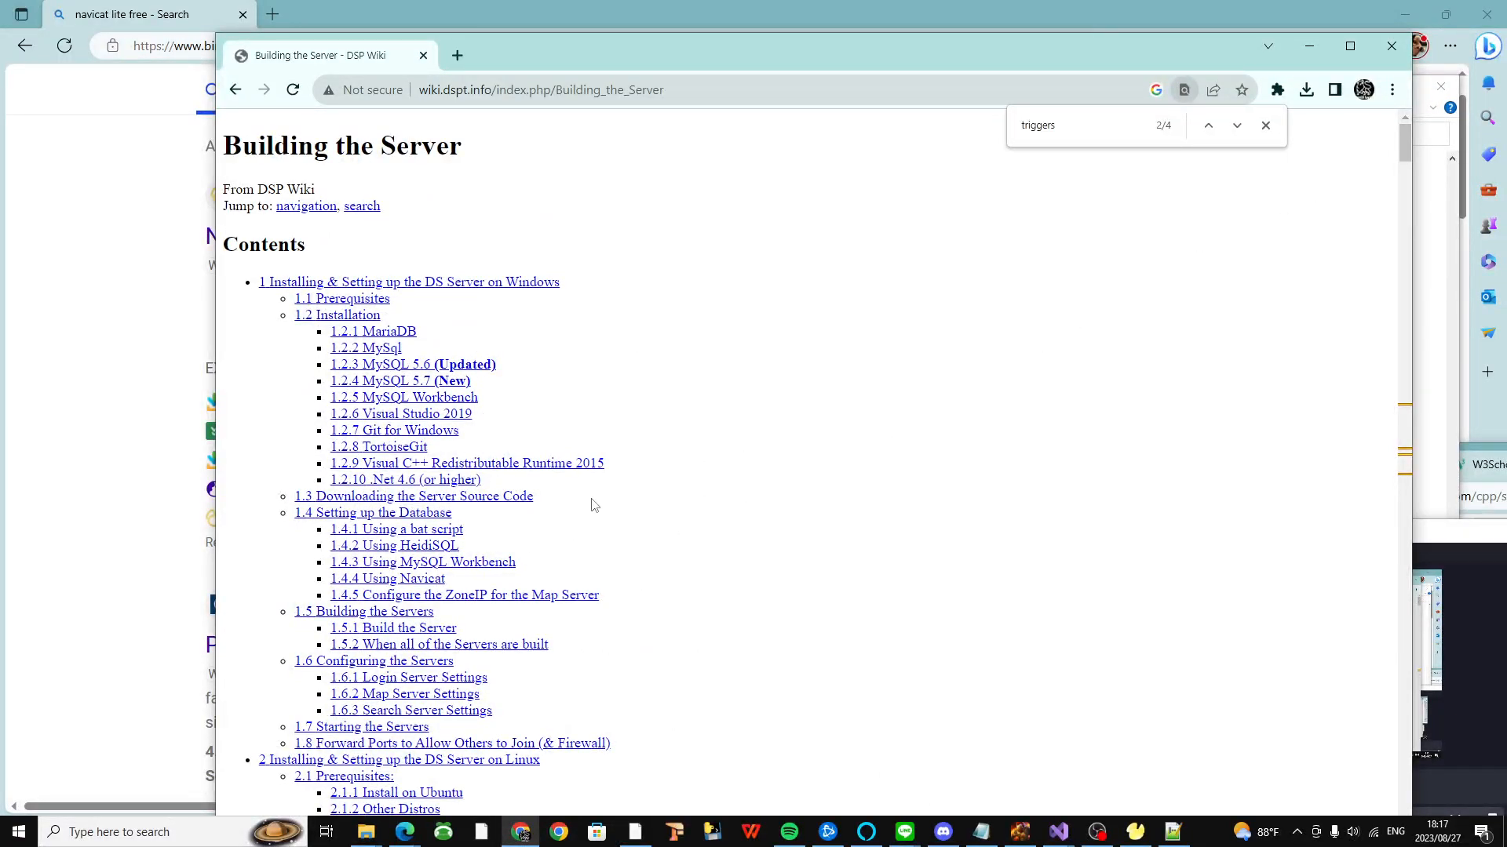
pyautogui.scroll(-3)
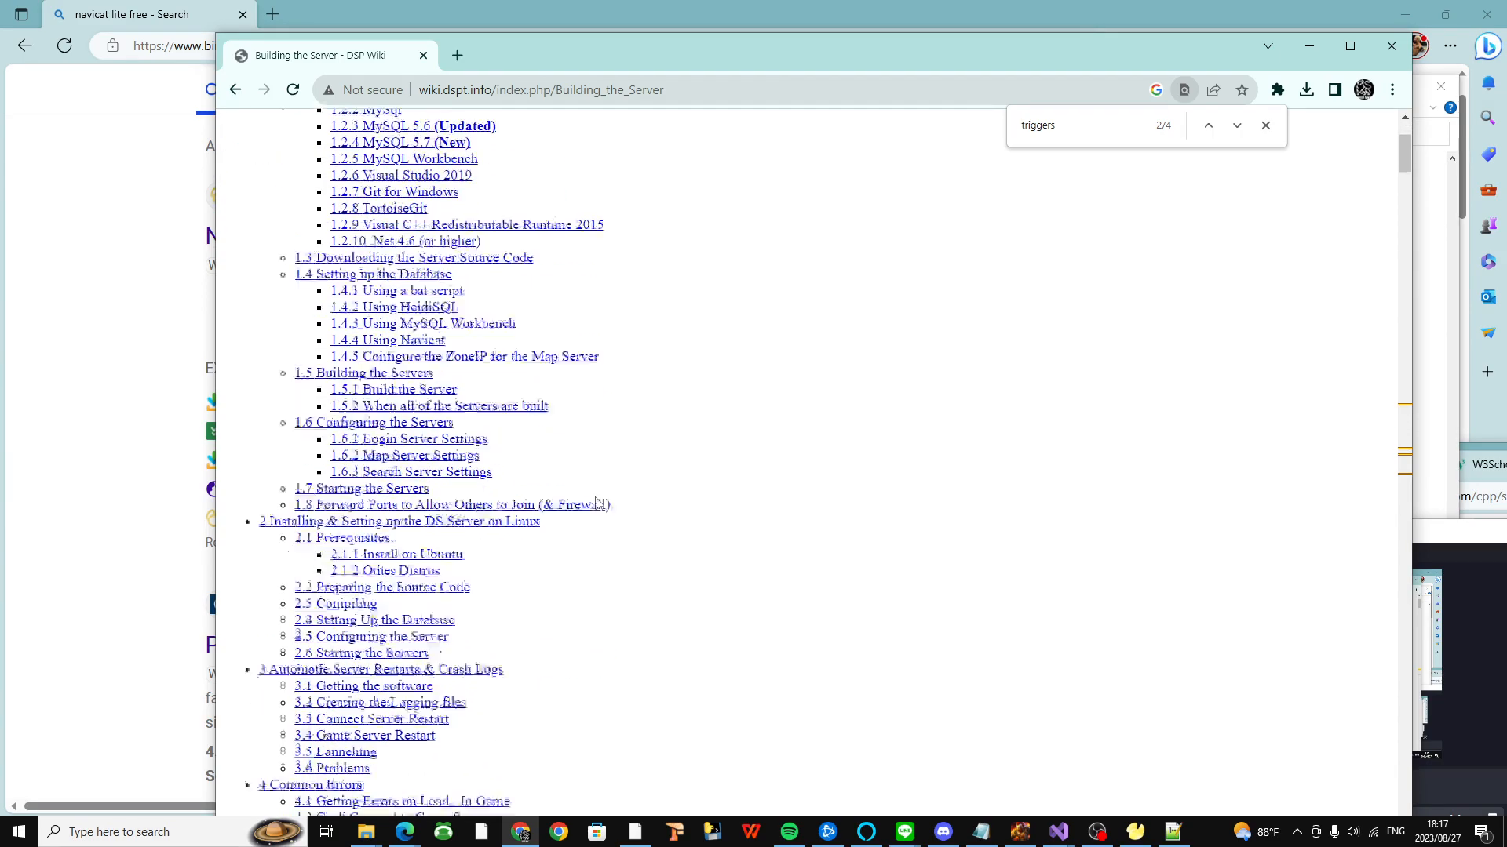
pyautogui.scroll(-3)
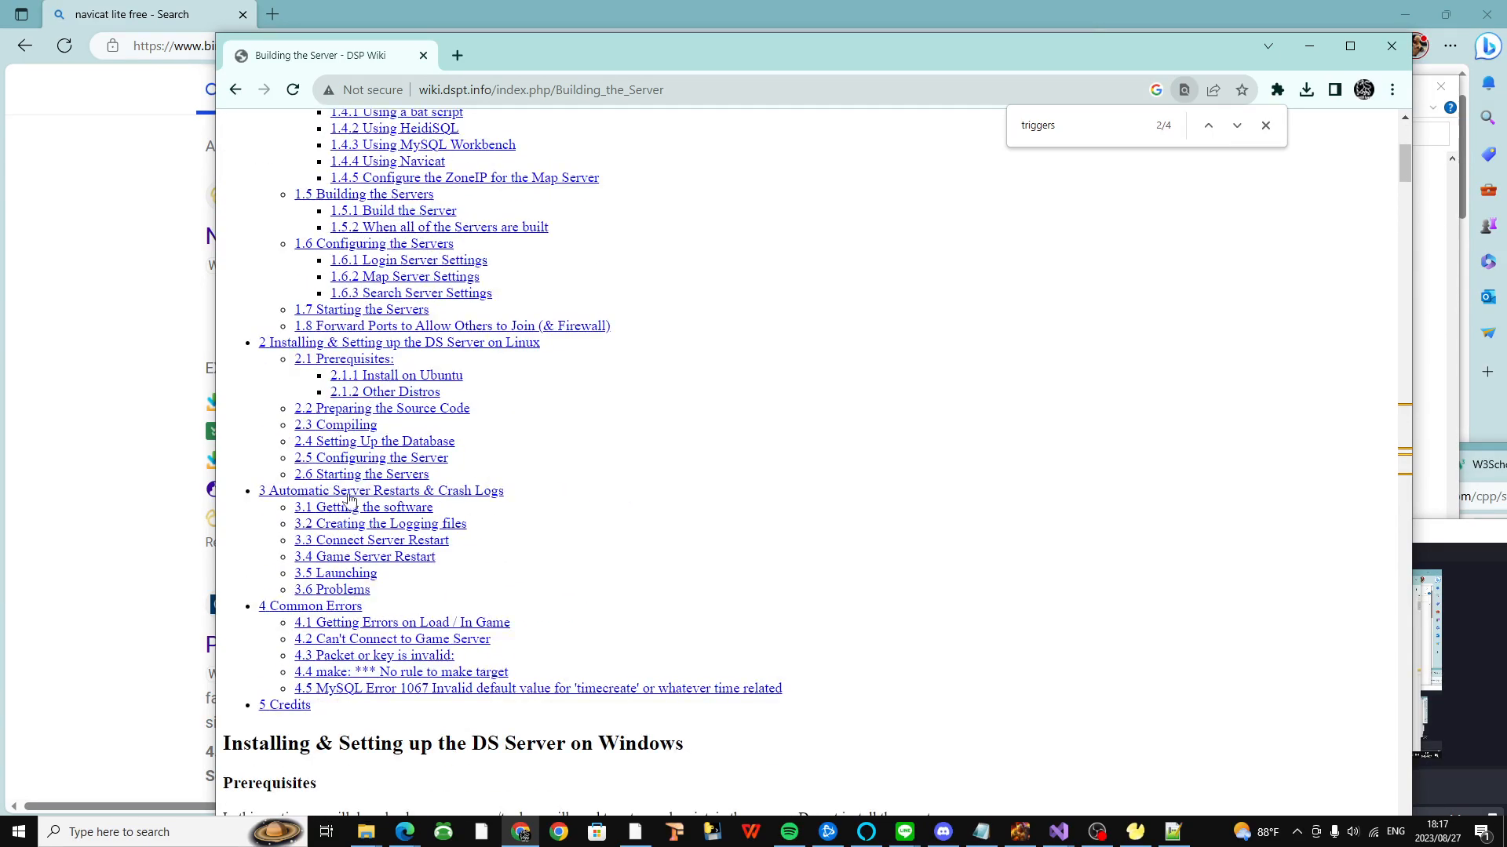
pyautogui.scroll(3)
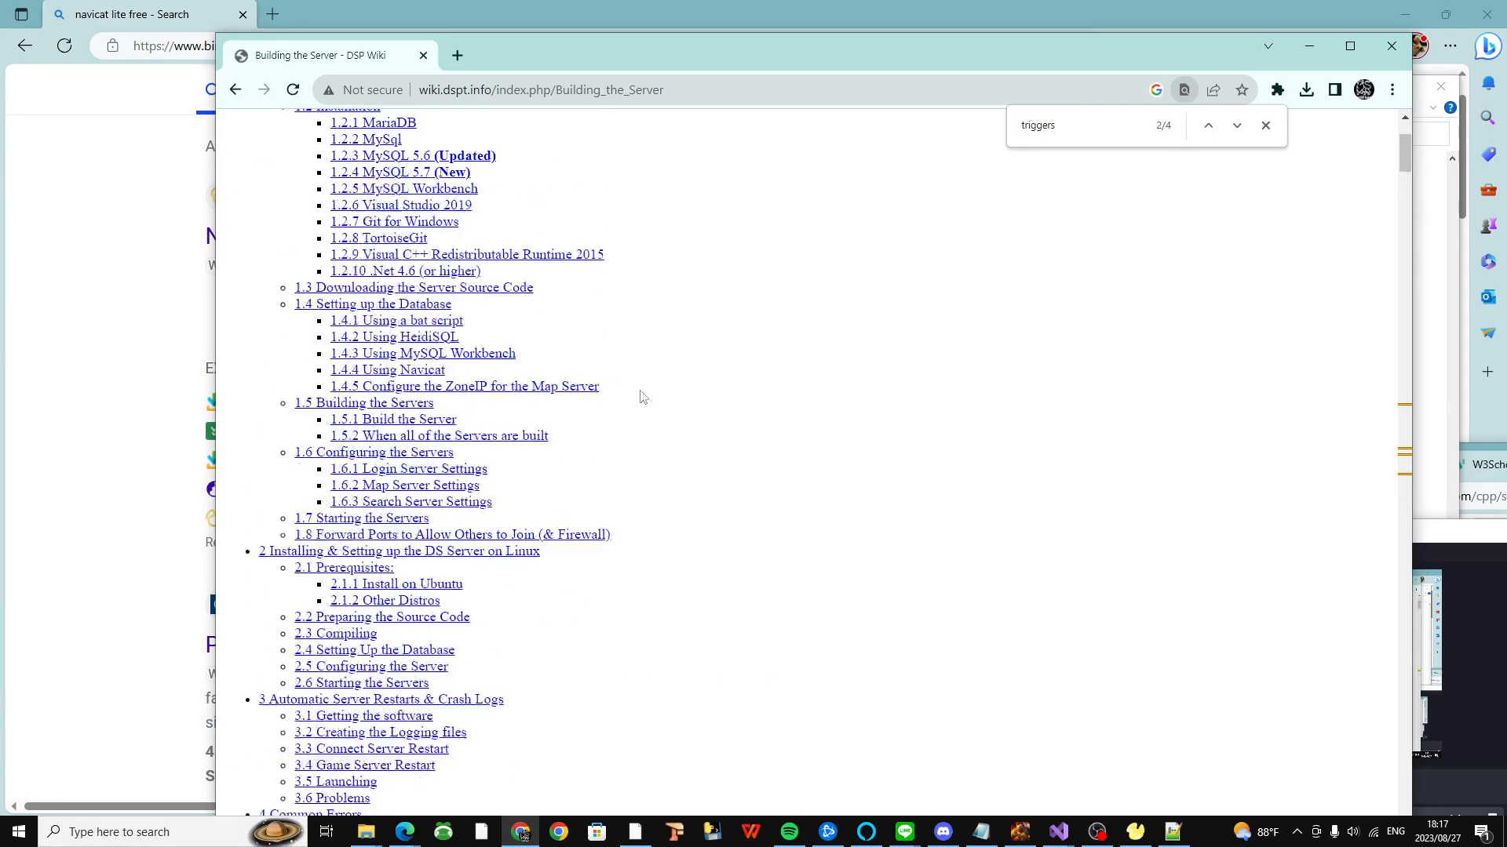
pyautogui.scroll(3)
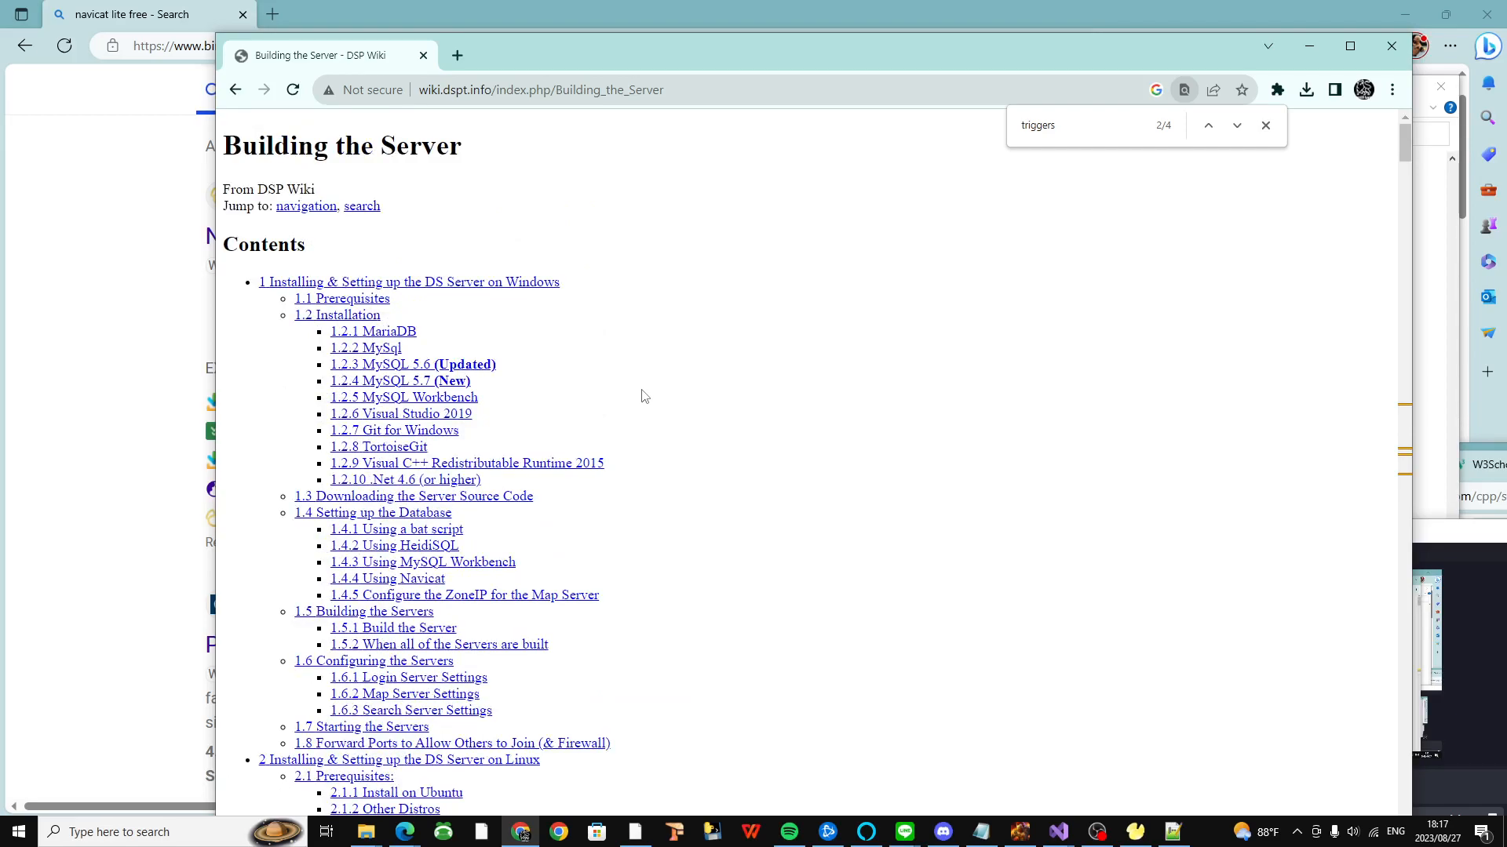
pyautogui.moveTo(623, 402)
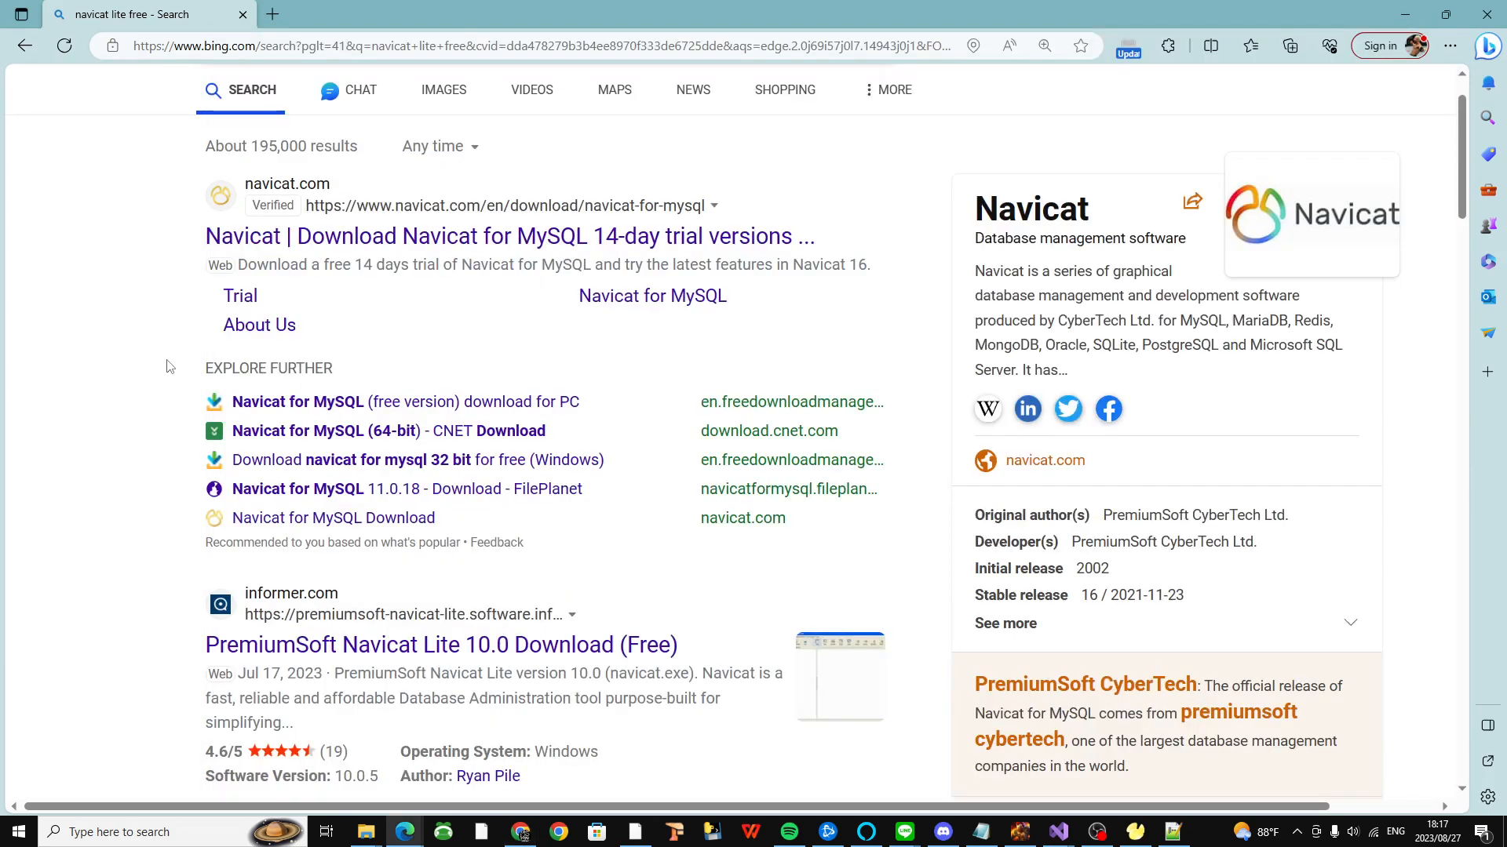
pyautogui.moveTo(1214, 371)
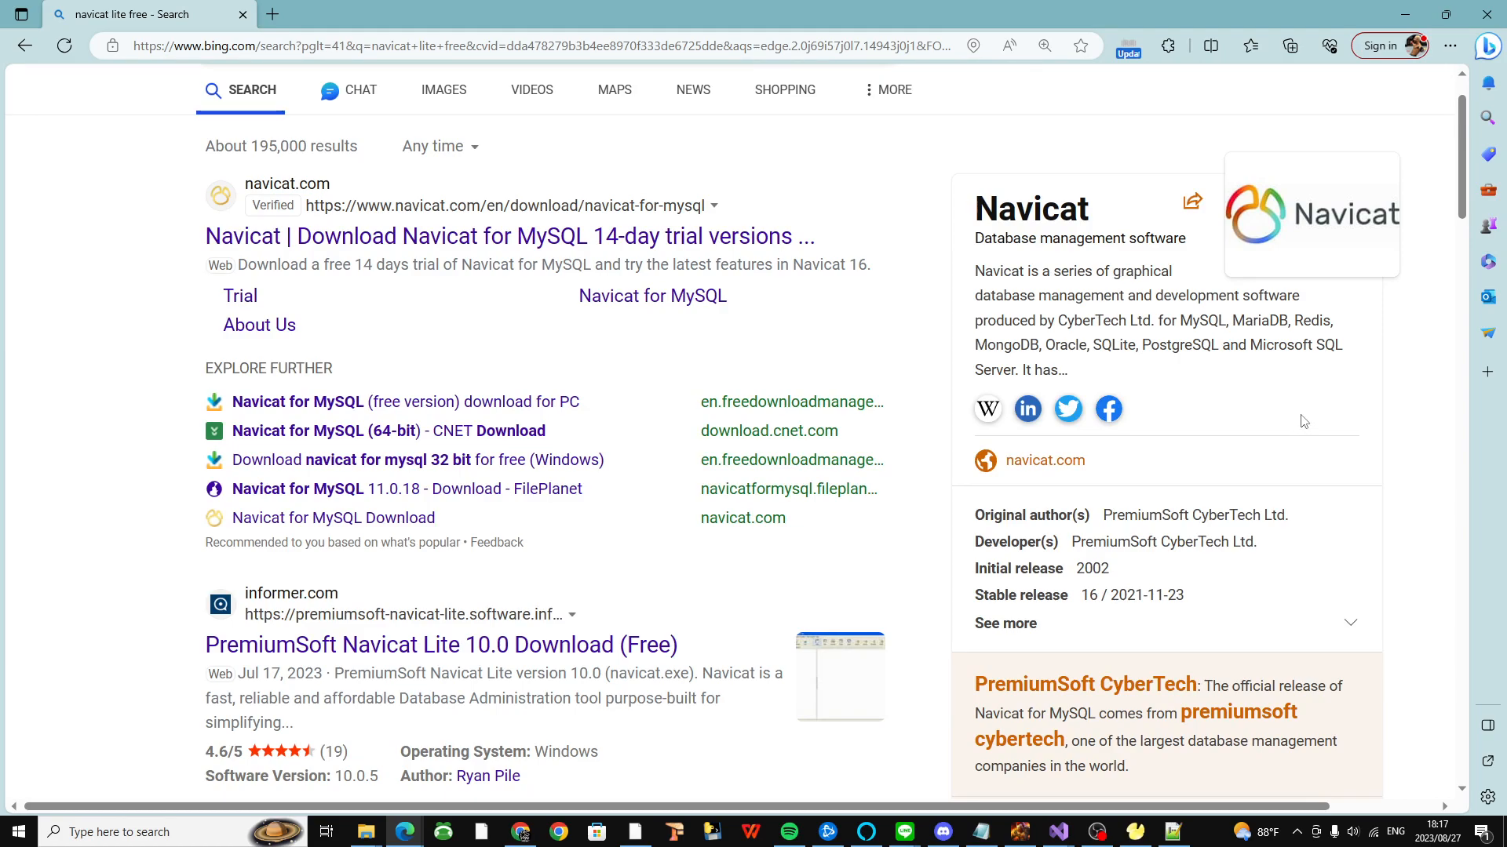
pyautogui.moveTo(1321, 436)
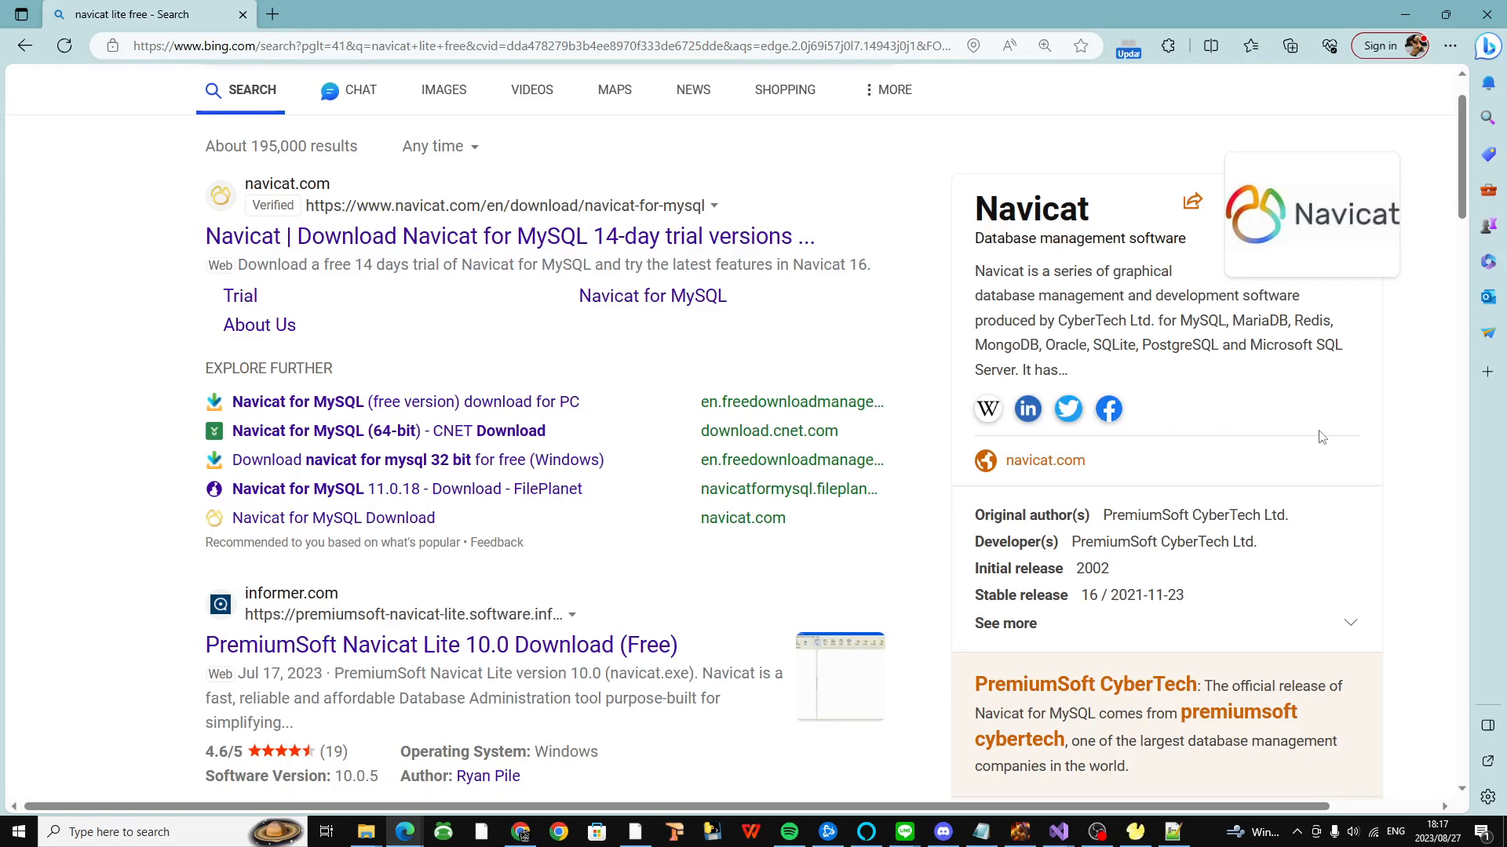
pyautogui.moveTo(873, 574)
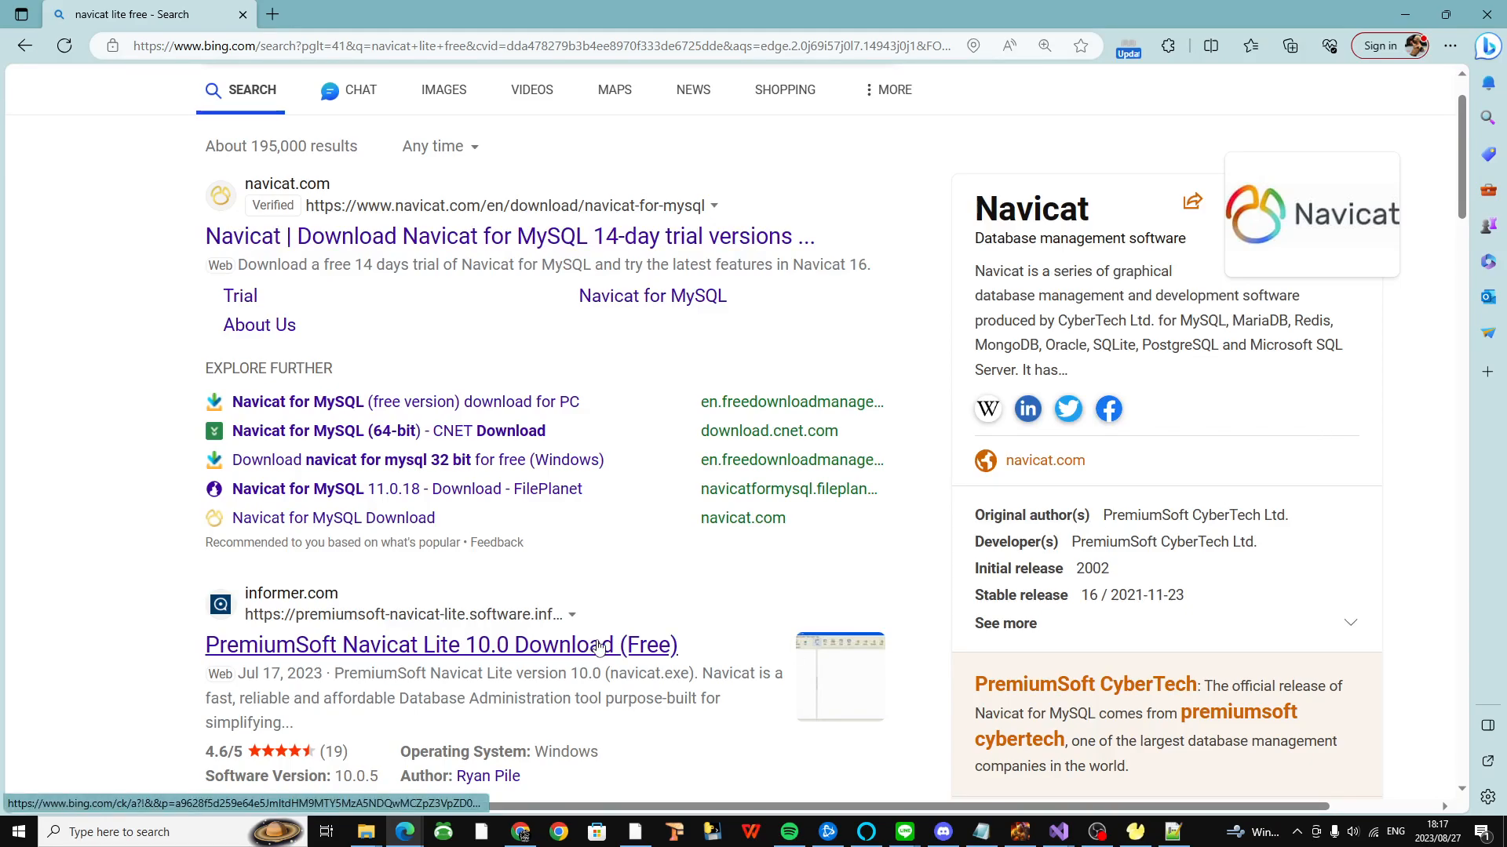
pyautogui.moveTo(700, 574)
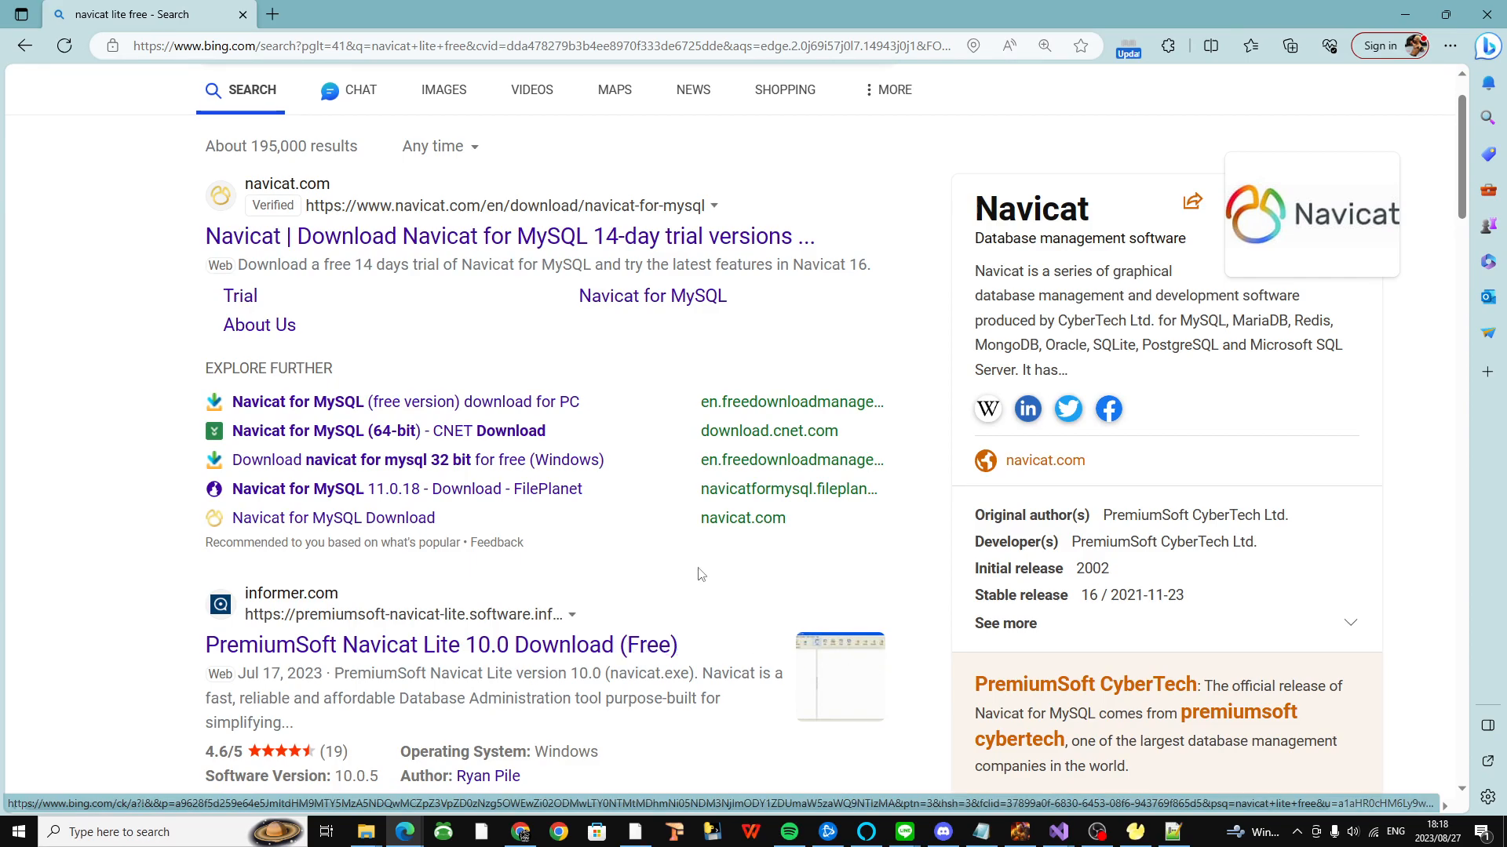
pyautogui.scroll(-3)
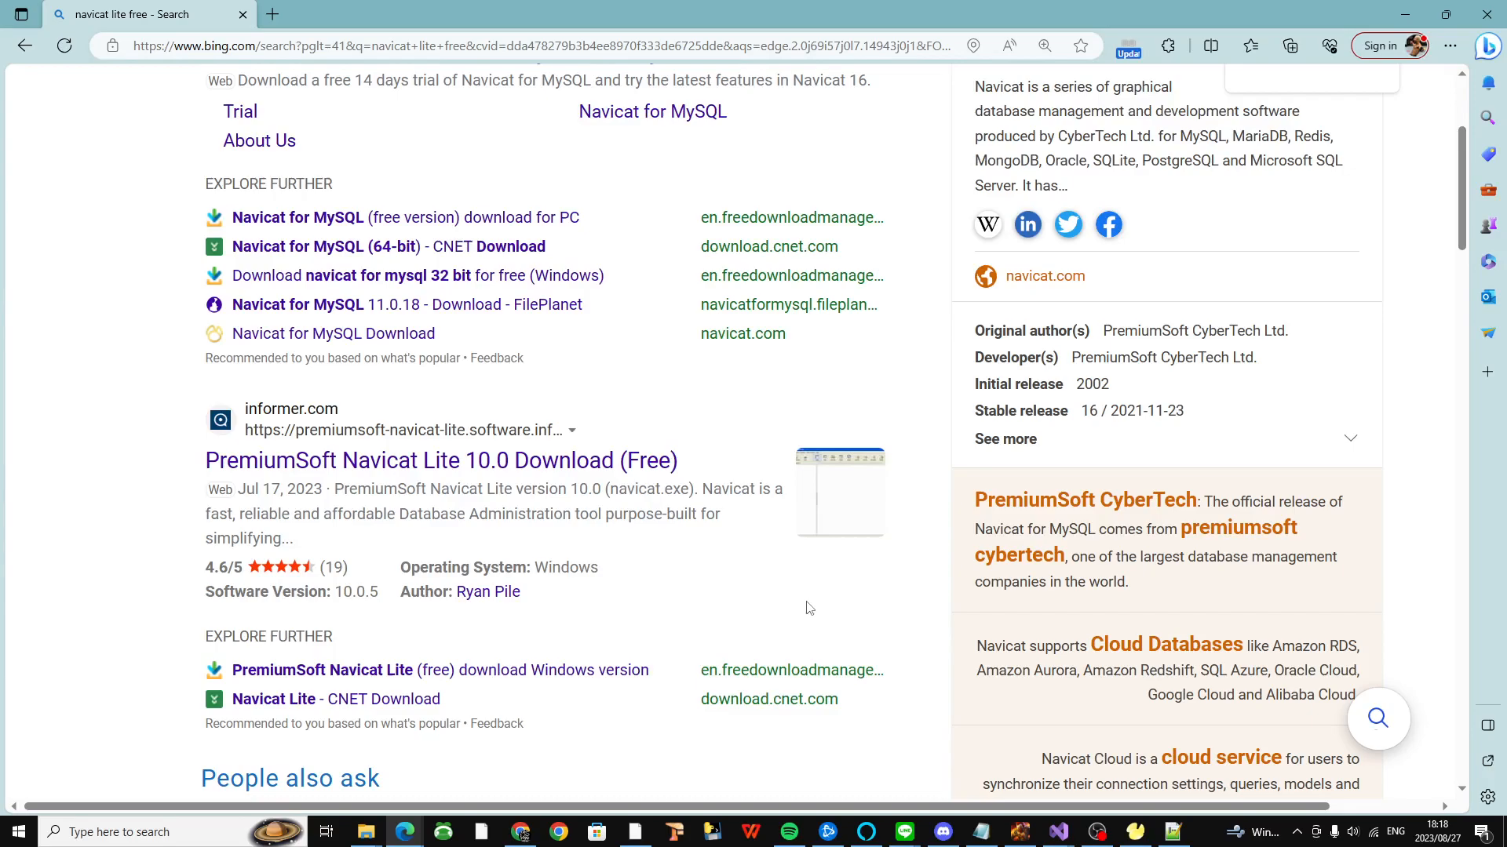
pyautogui.moveTo(862, 612)
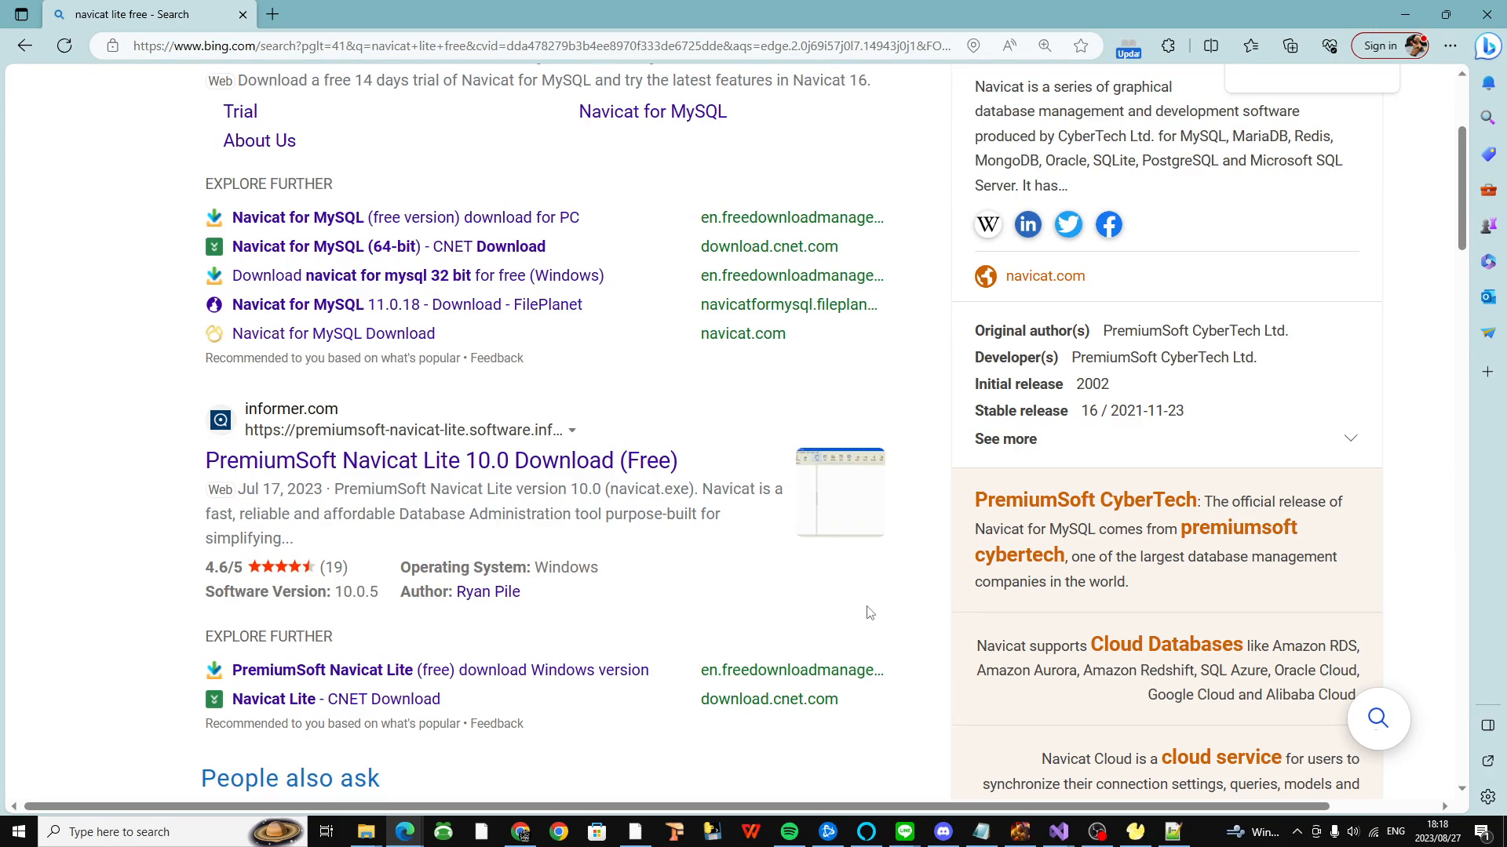
pyautogui.moveTo(859, 563)
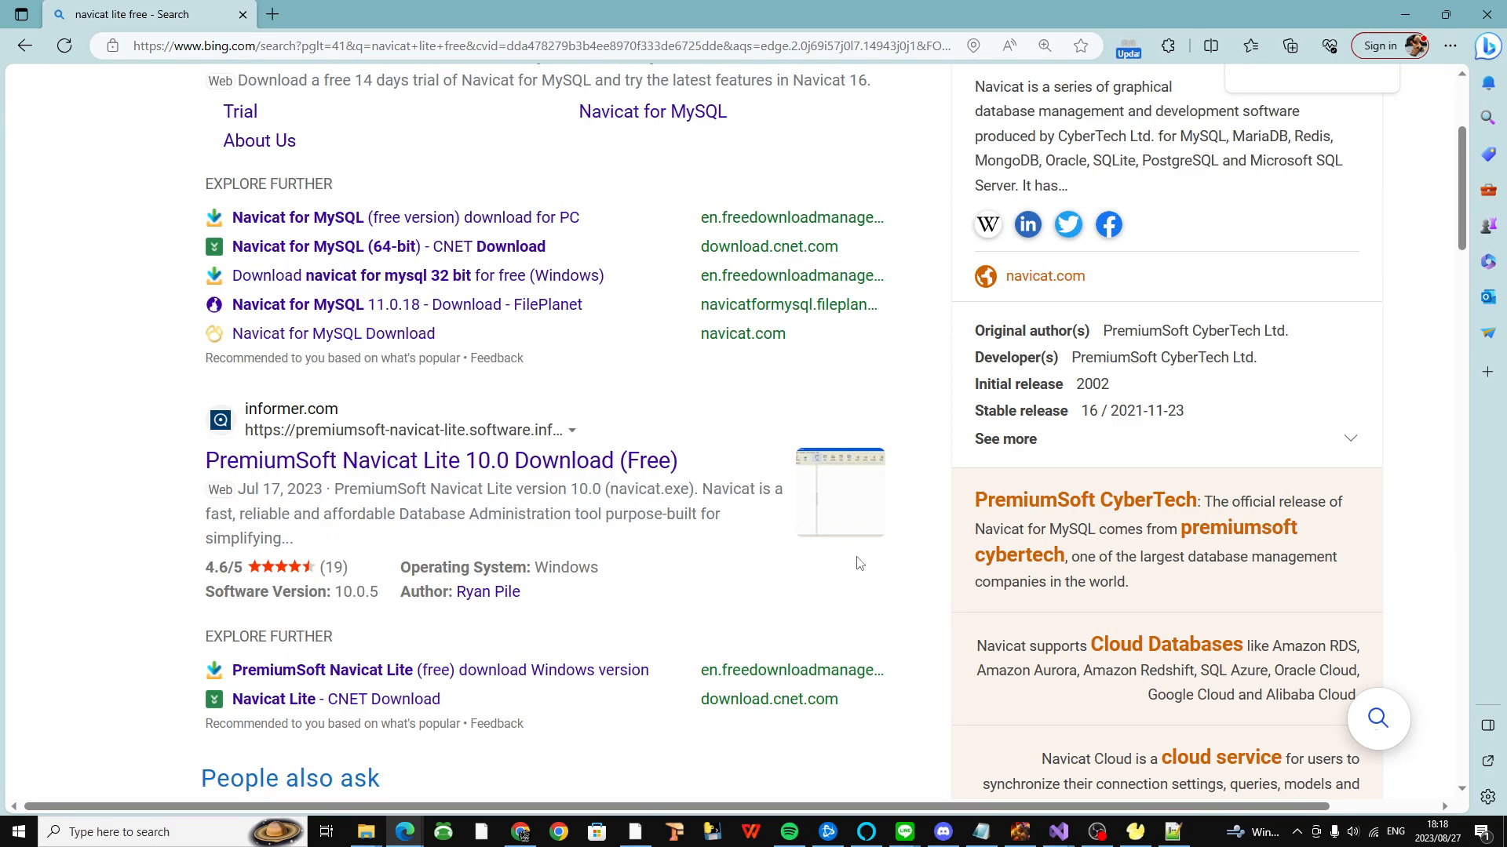
pyautogui.moveTo(805, 646)
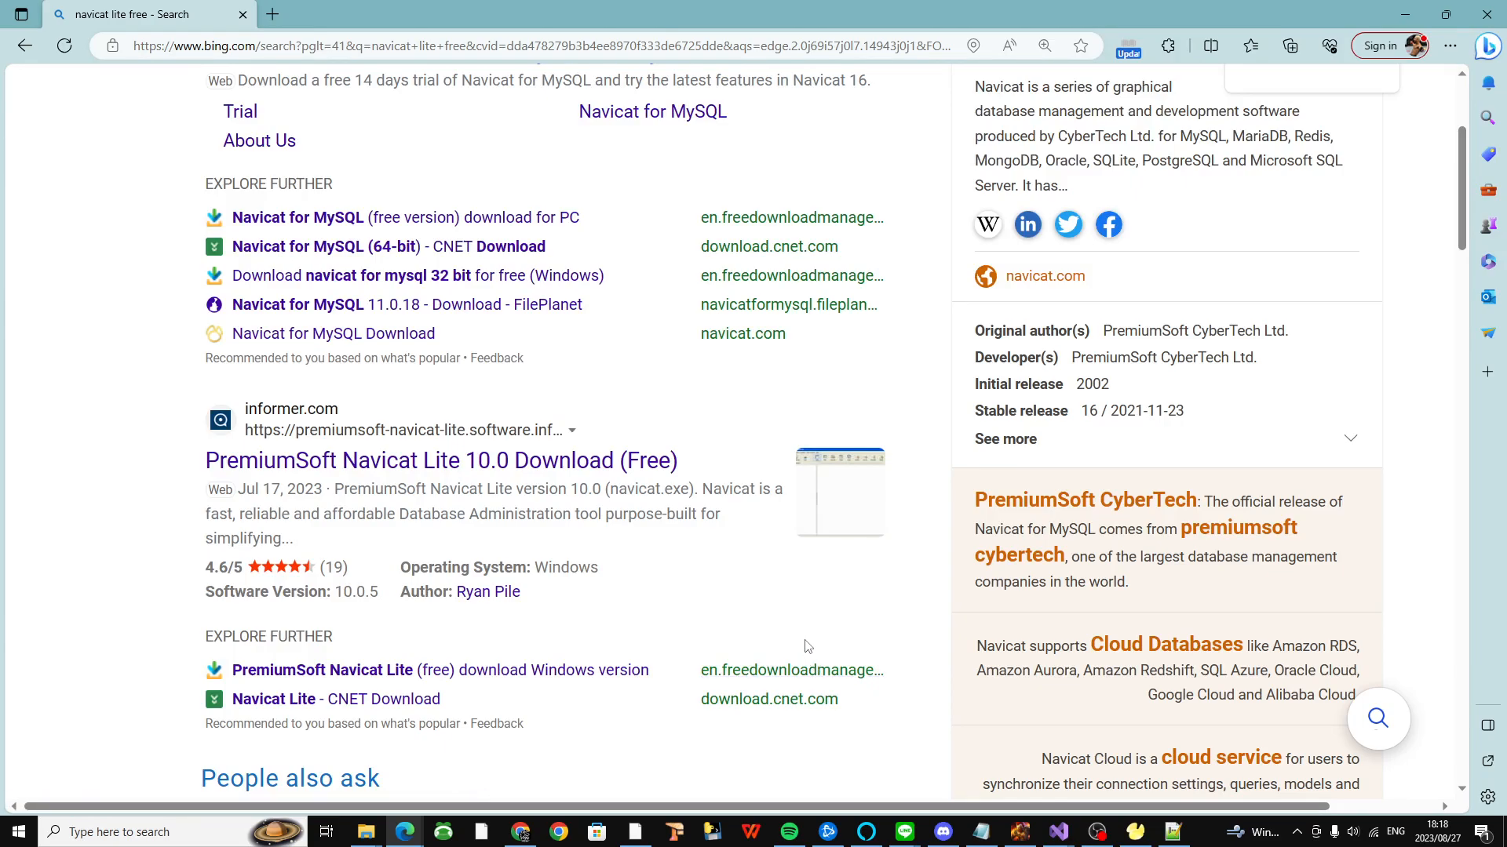
pyautogui.scroll(3)
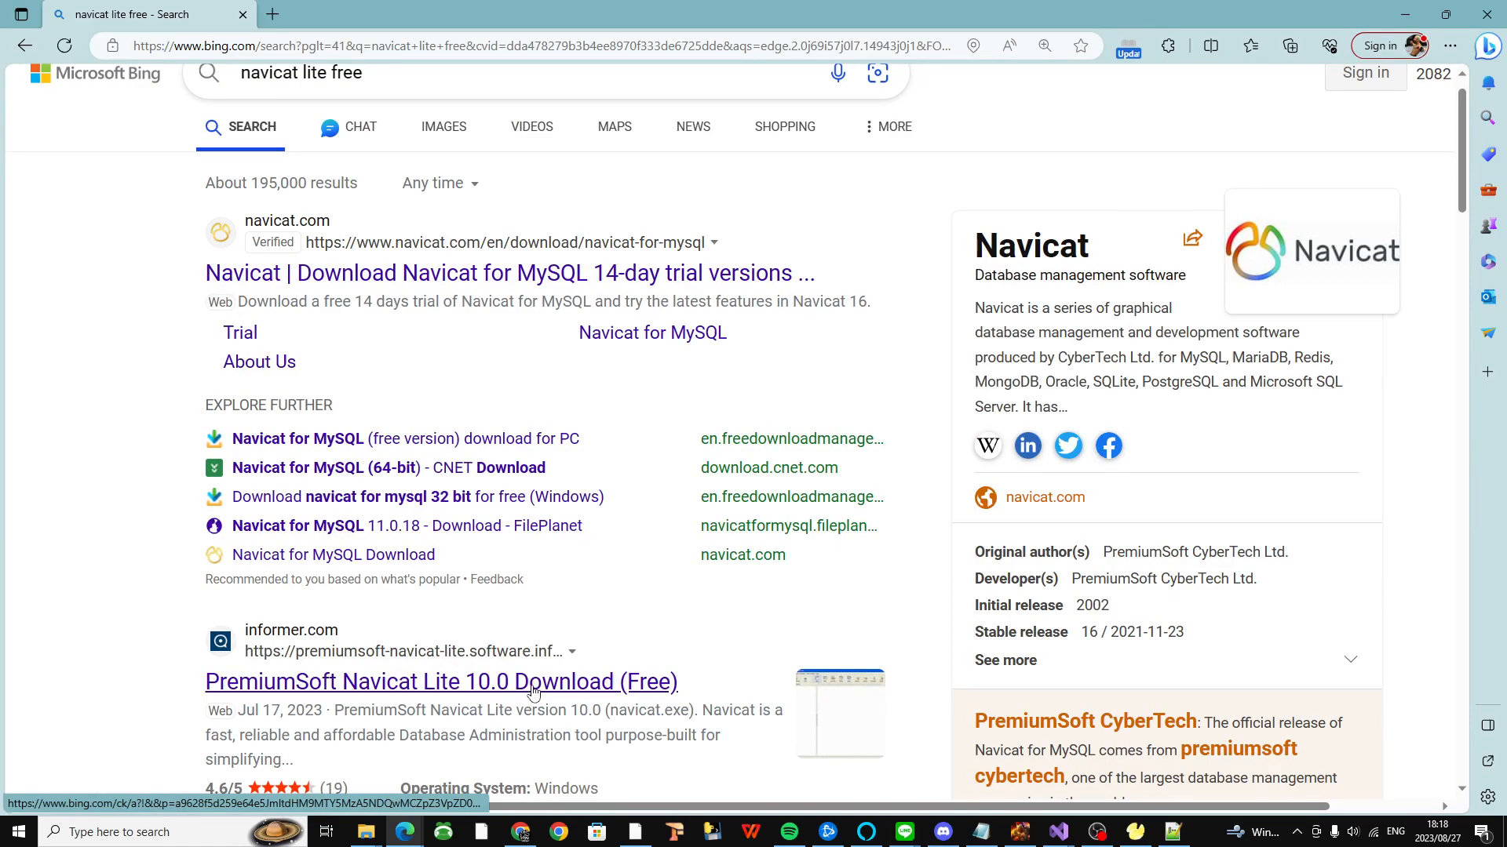
pyautogui.scroll(-3)
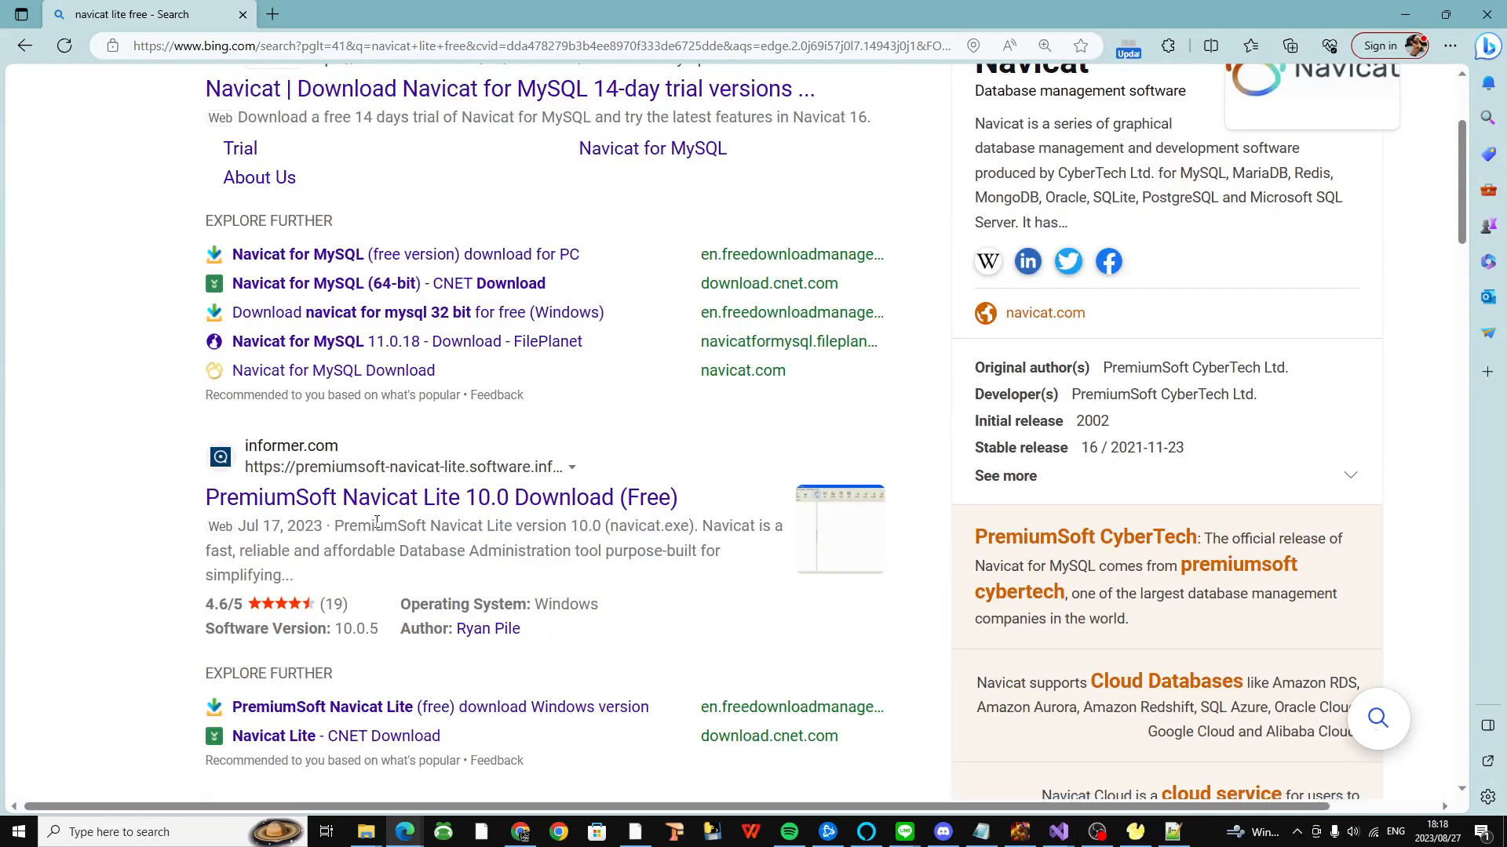
pyautogui.scroll(3)
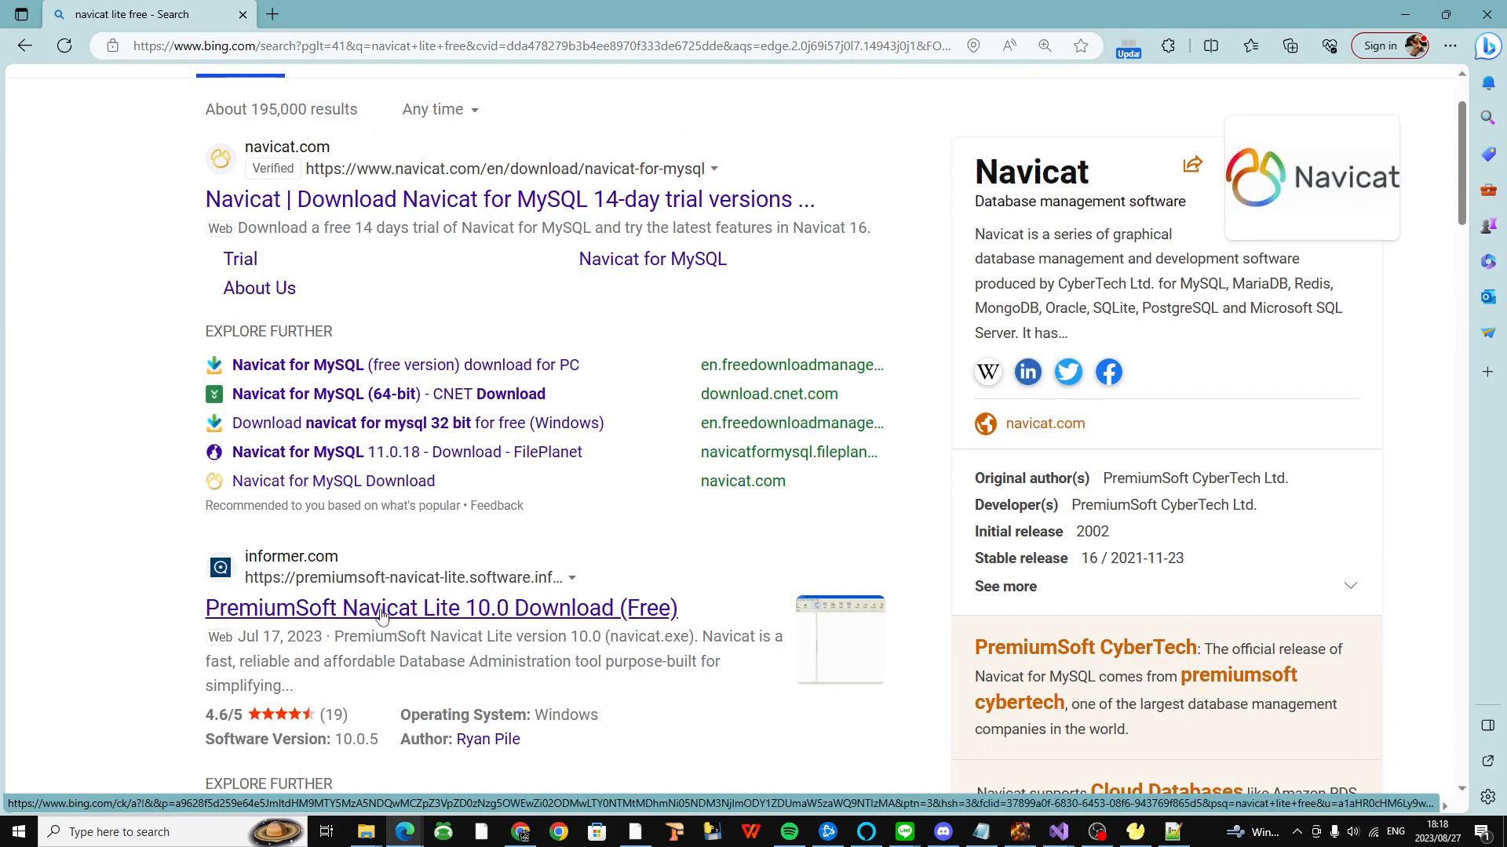
pyautogui.click(360, 109)
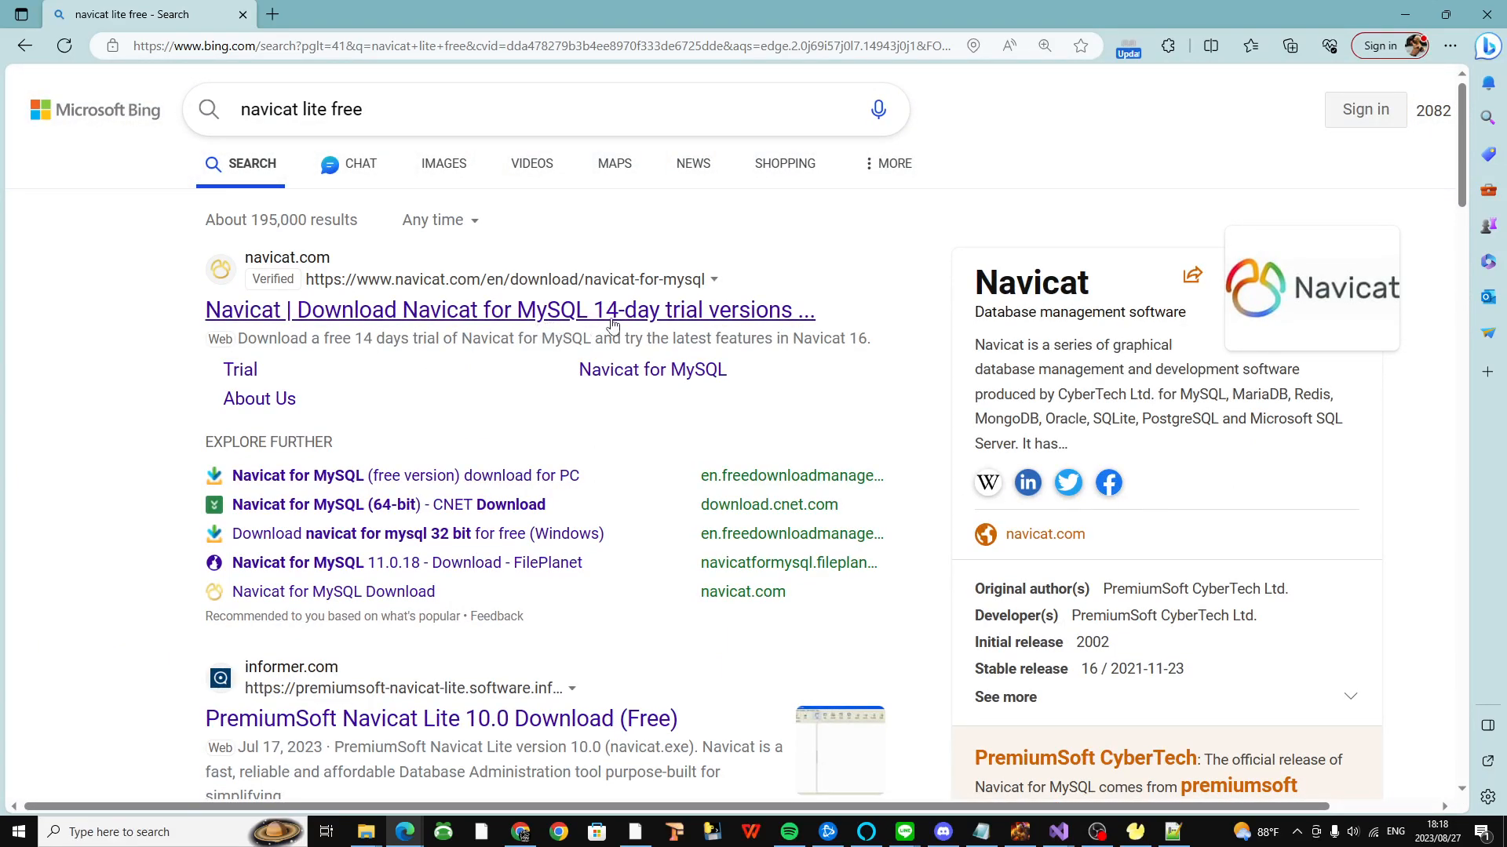
pyautogui.moveTo(669, 620)
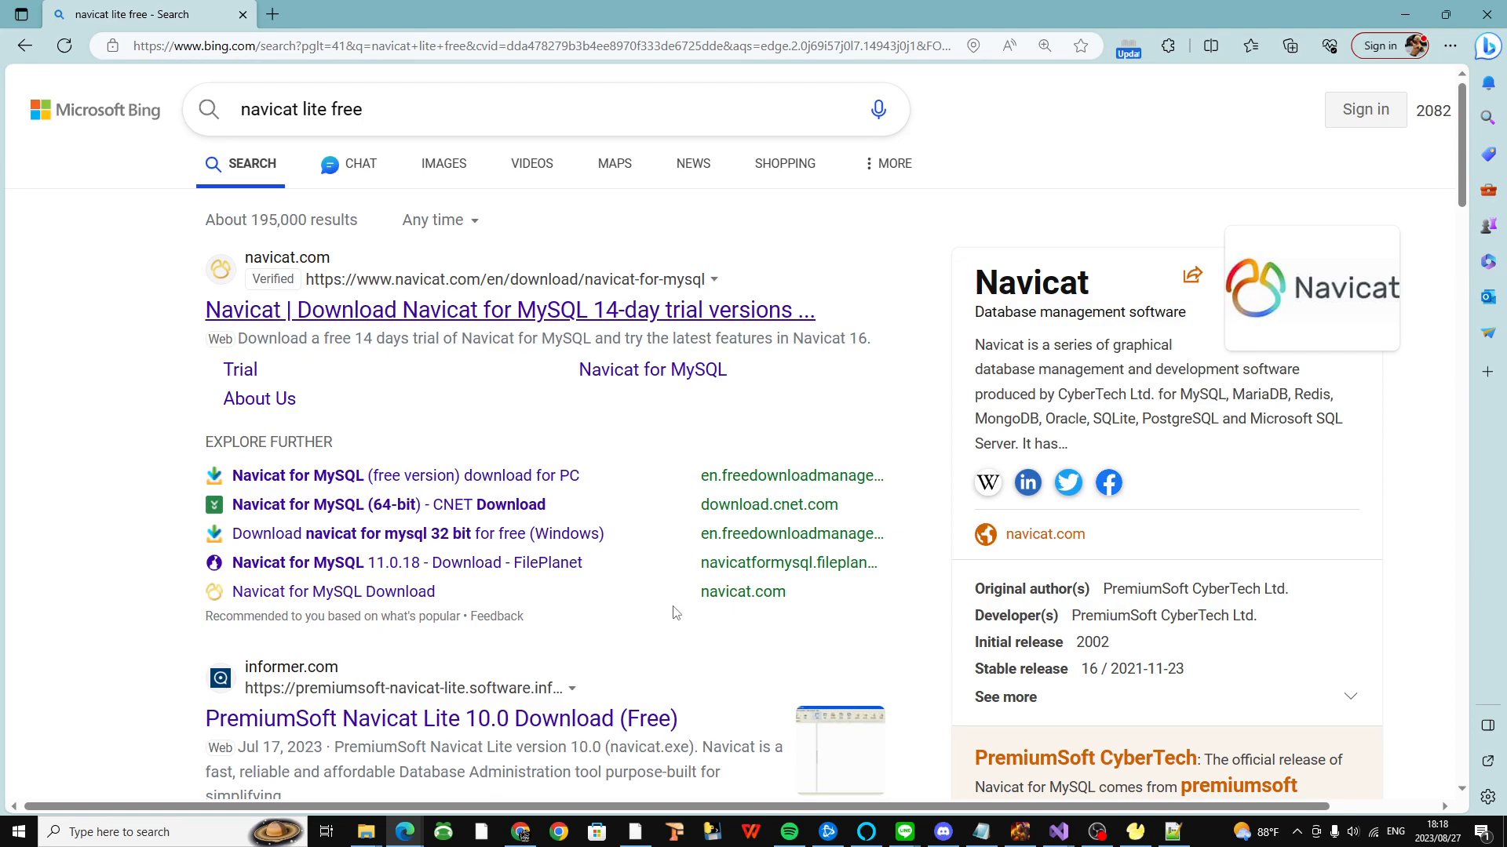
pyautogui.scroll(-3)
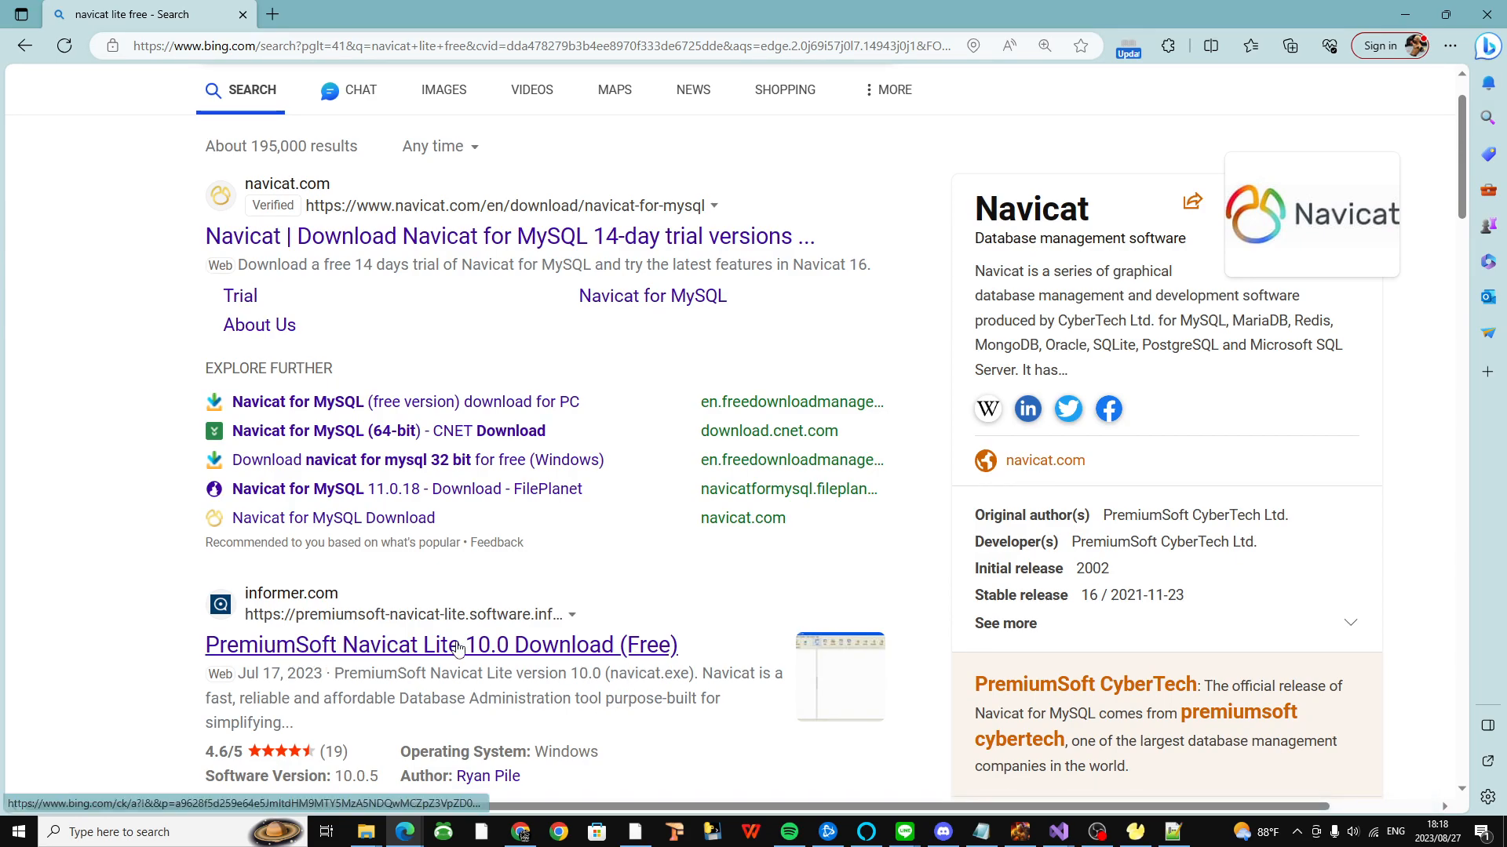
pyautogui.scroll(-3)
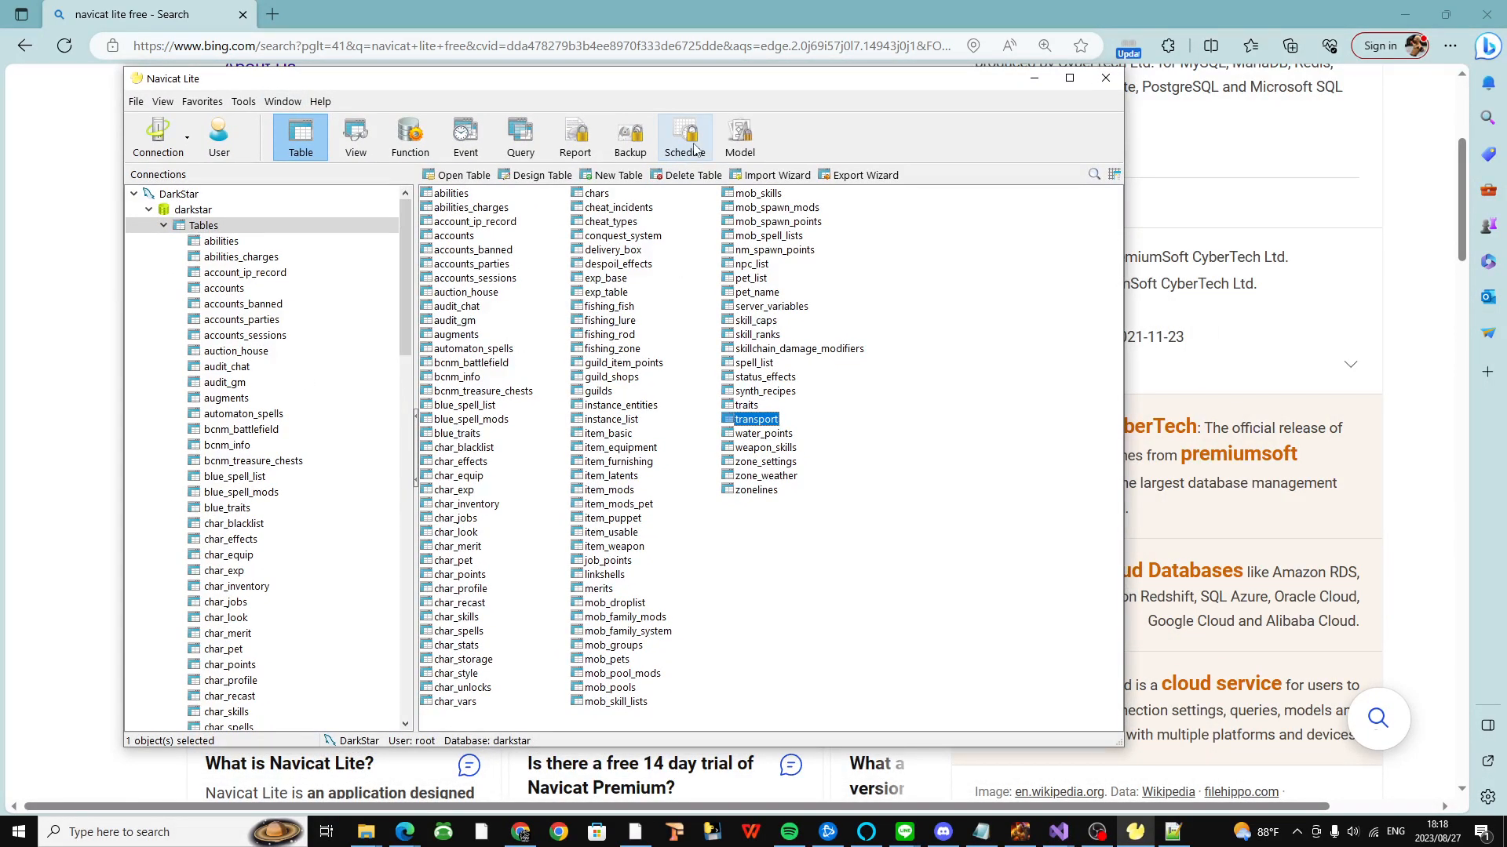
# Step: Collapse the DarkStar connection, re-expand it to its database list, then move Navicat aside to show Edge's results
pyautogui.click(684, 135)
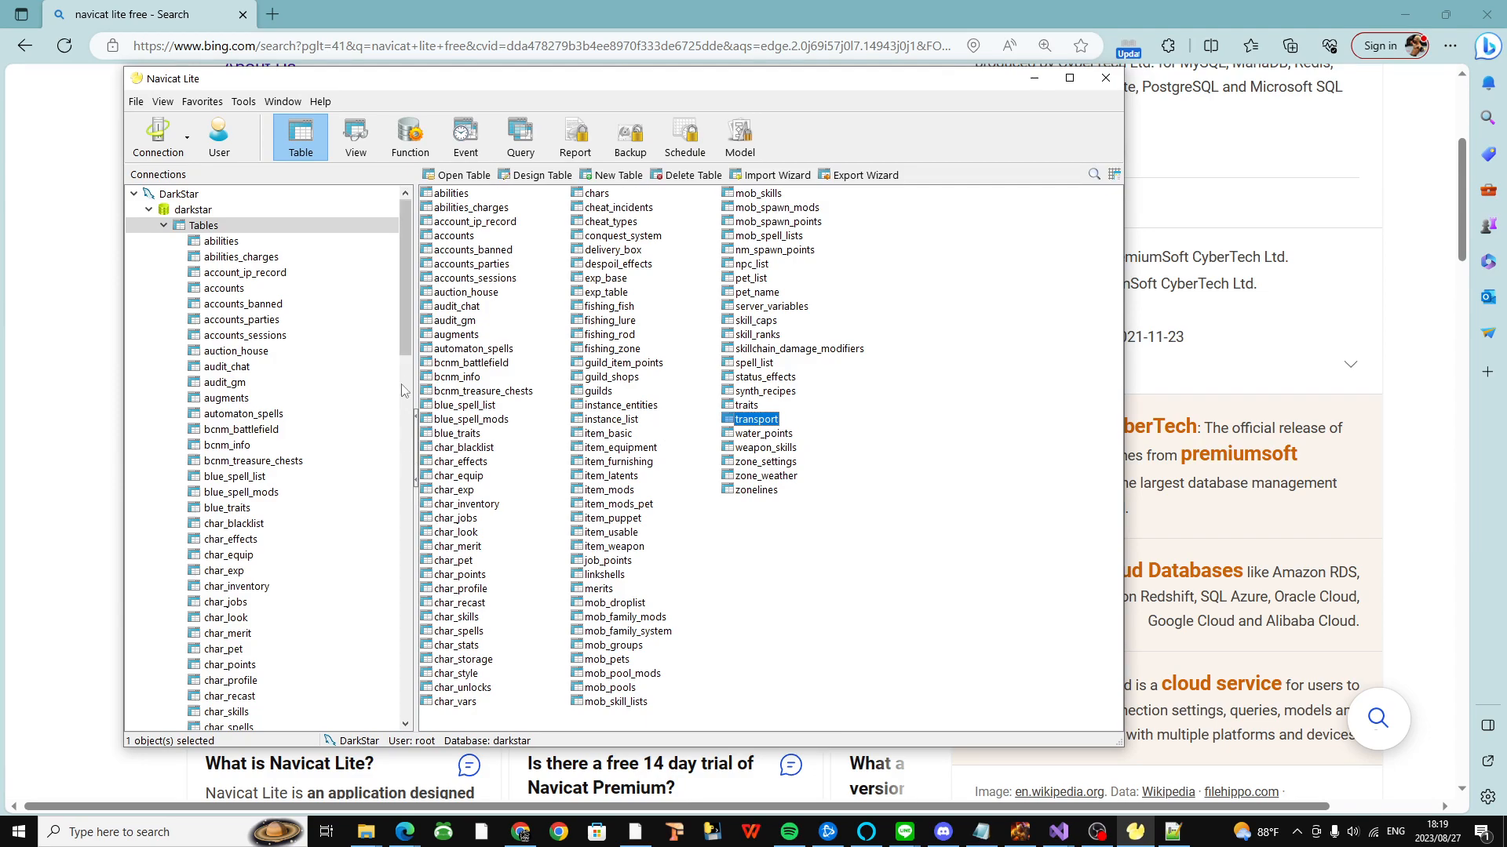
pyautogui.click(147, 209)
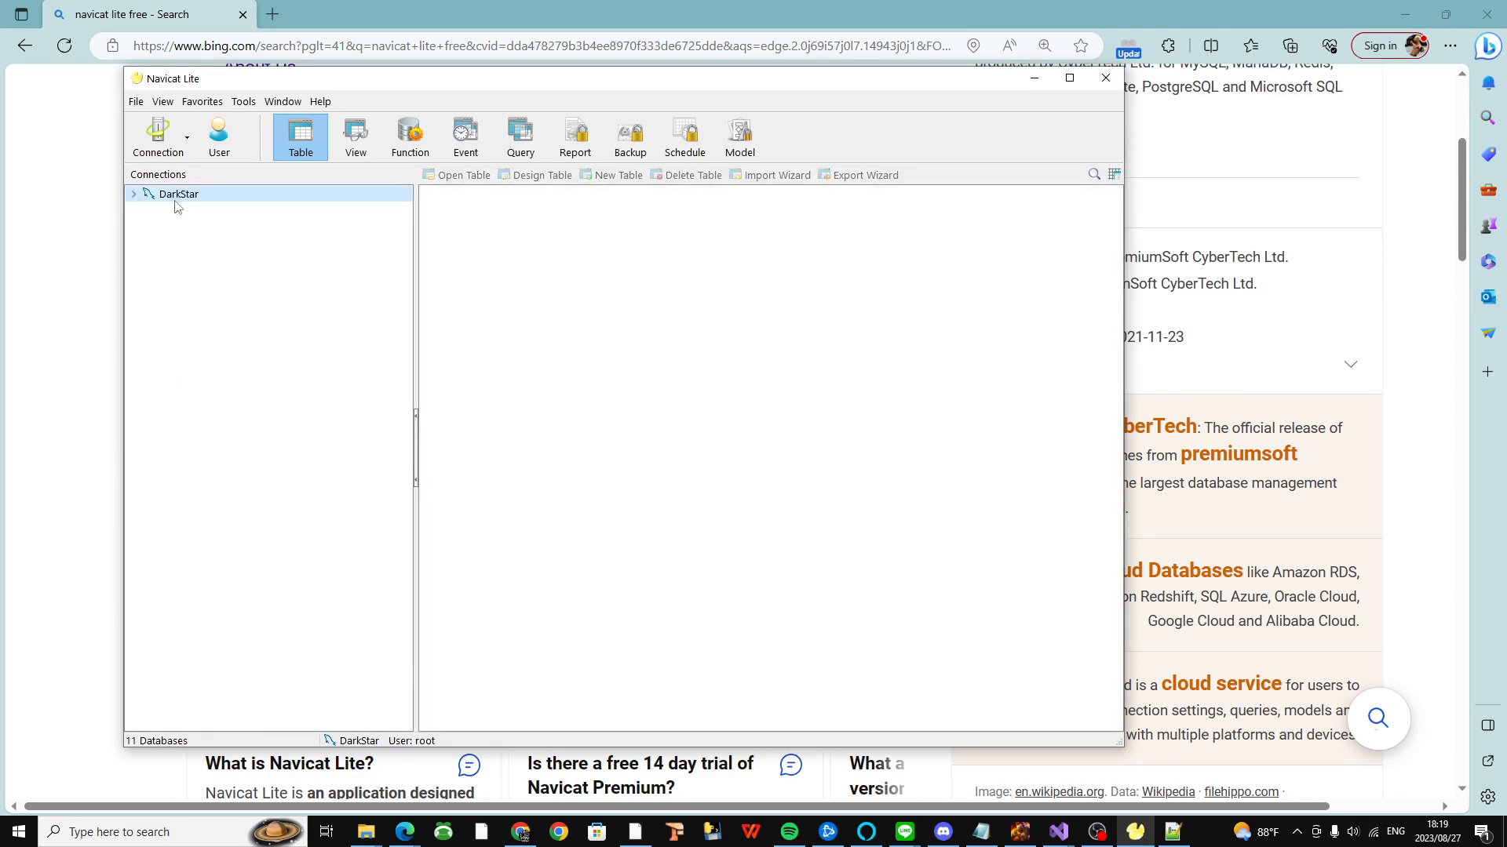
pyautogui.click(134, 194)
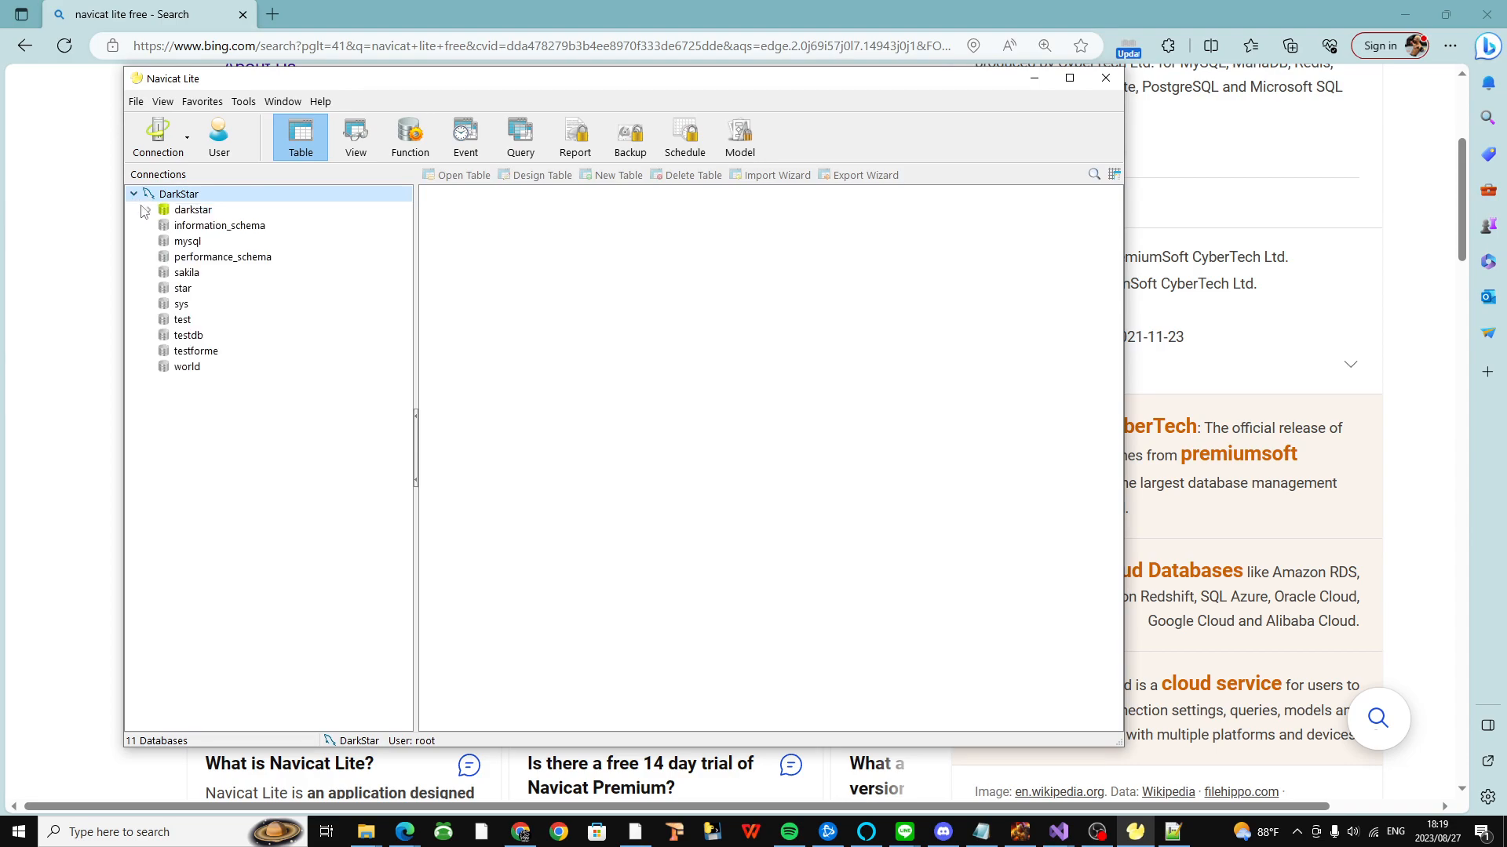
pyautogui.doubleClick(191, 209)
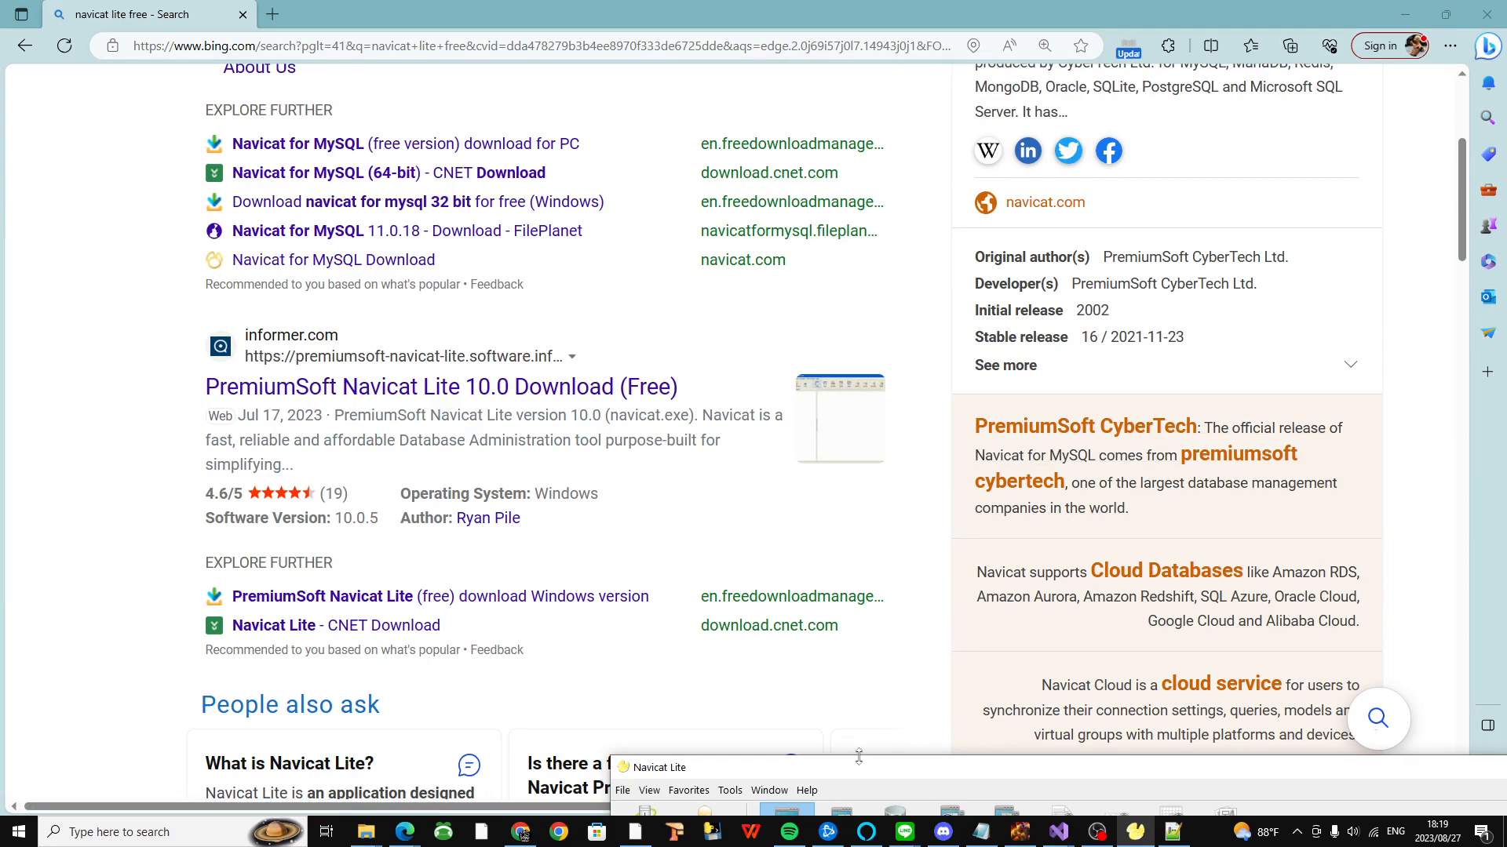
pyautogui.moveTo(966, 780)
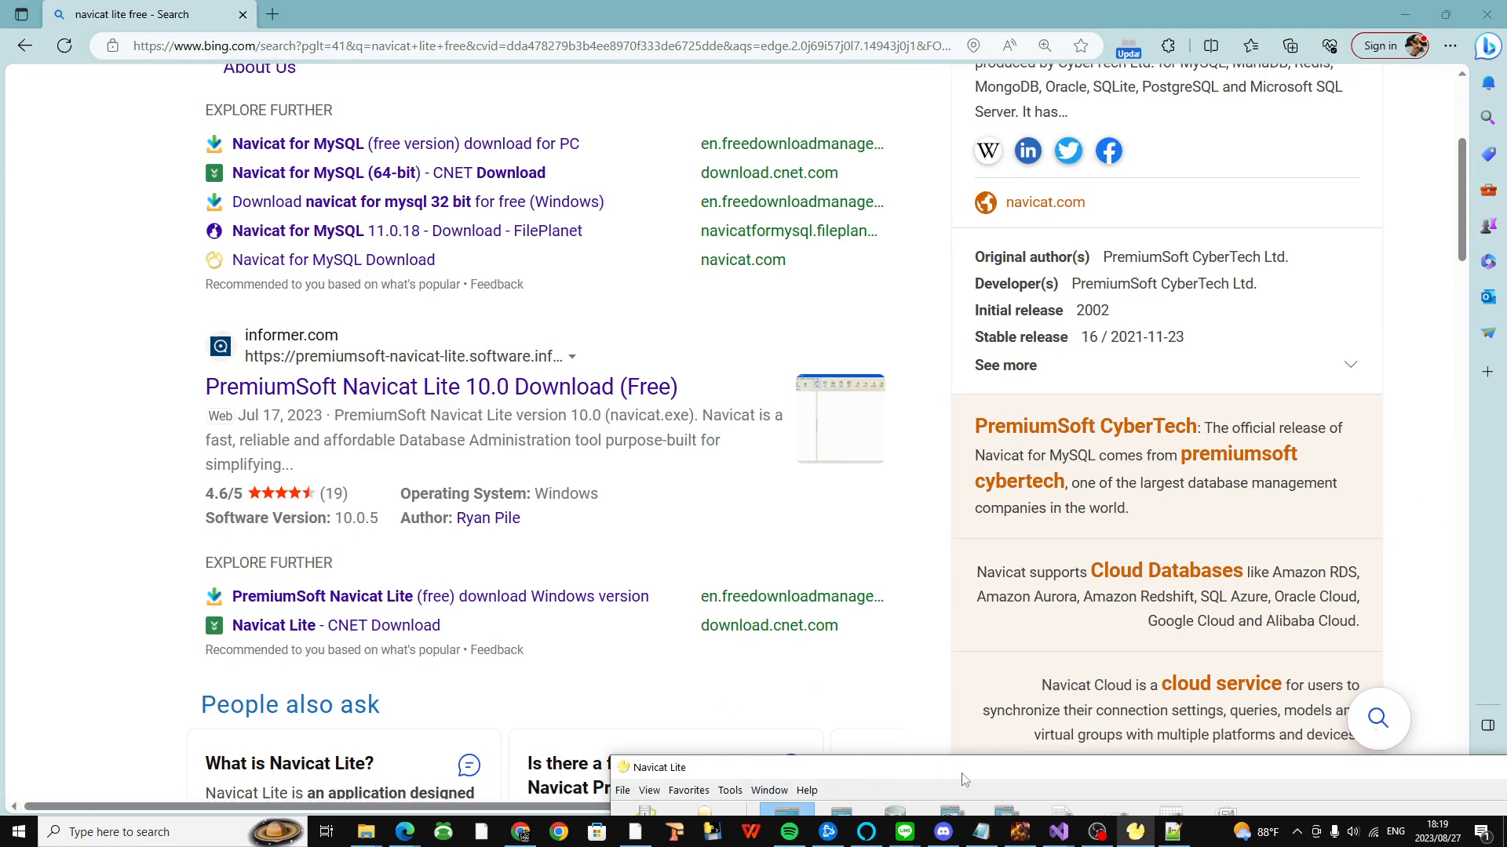
pyautogui.moveTo(821, 832)
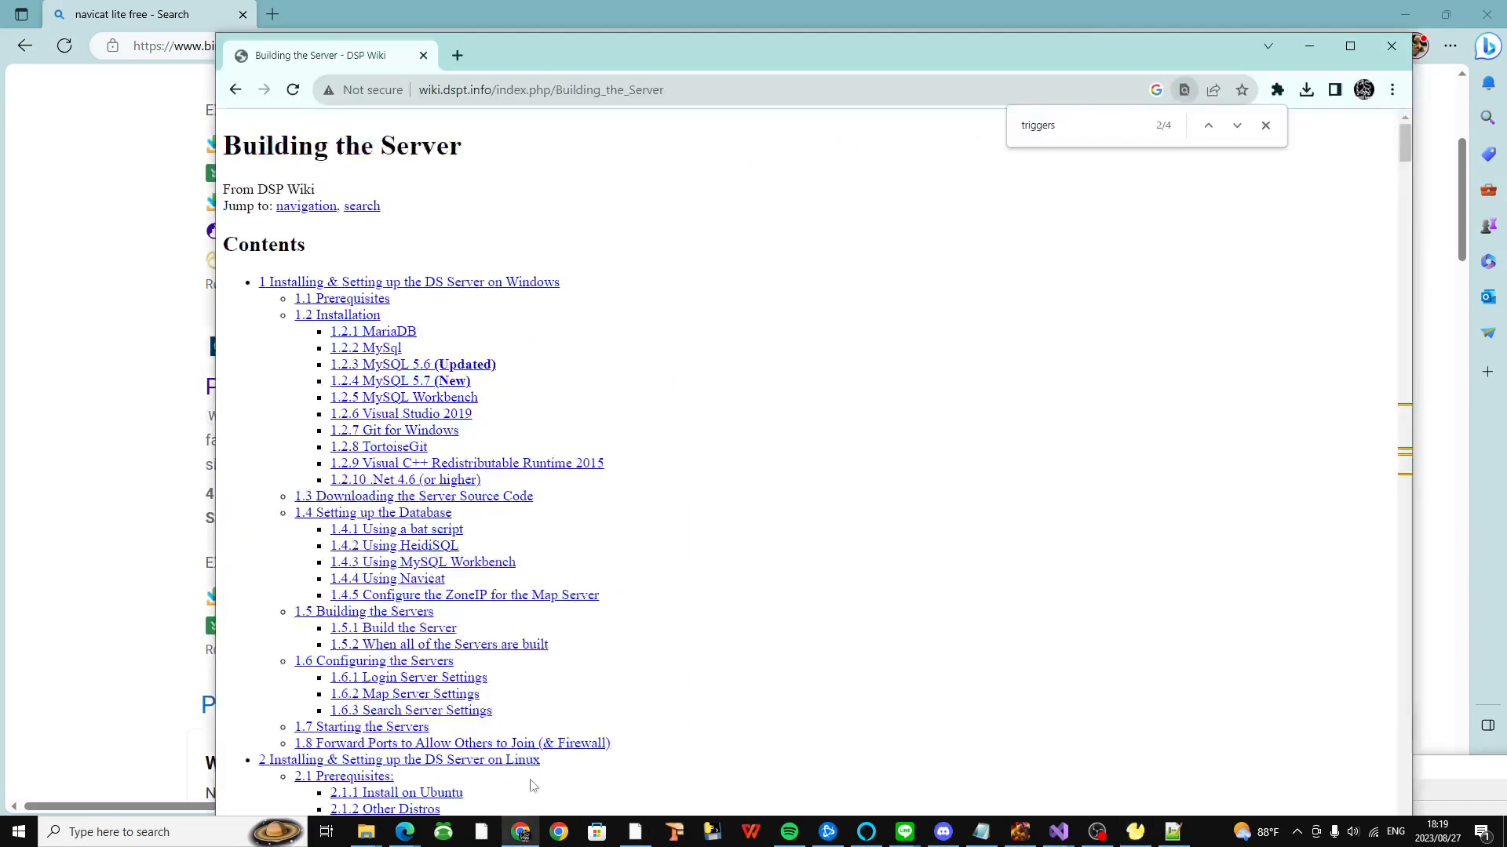
pyautogui.scroll(-3)
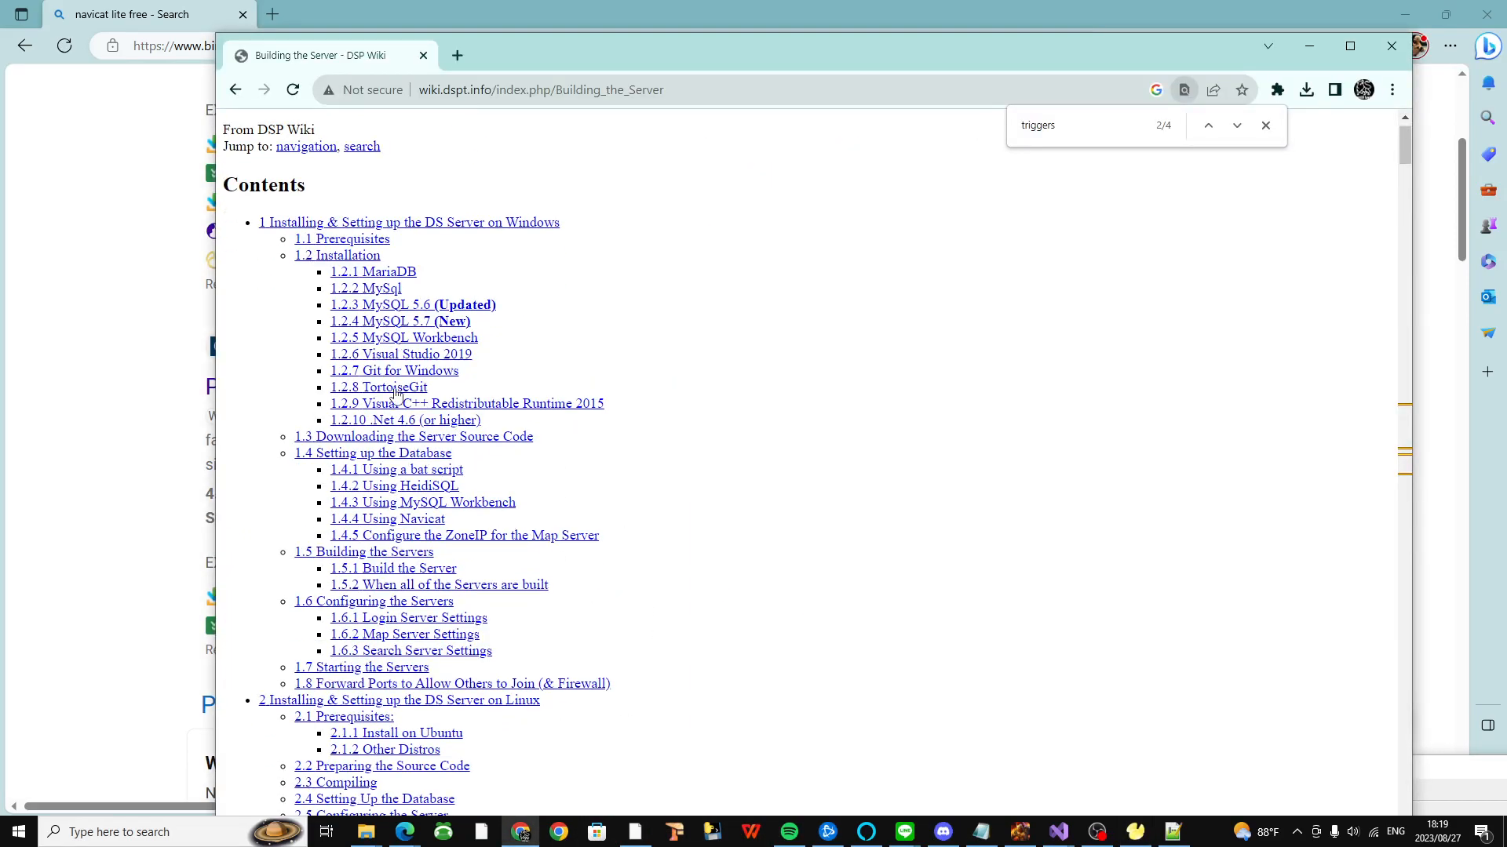
pyautogui.moveTo(417, 319)
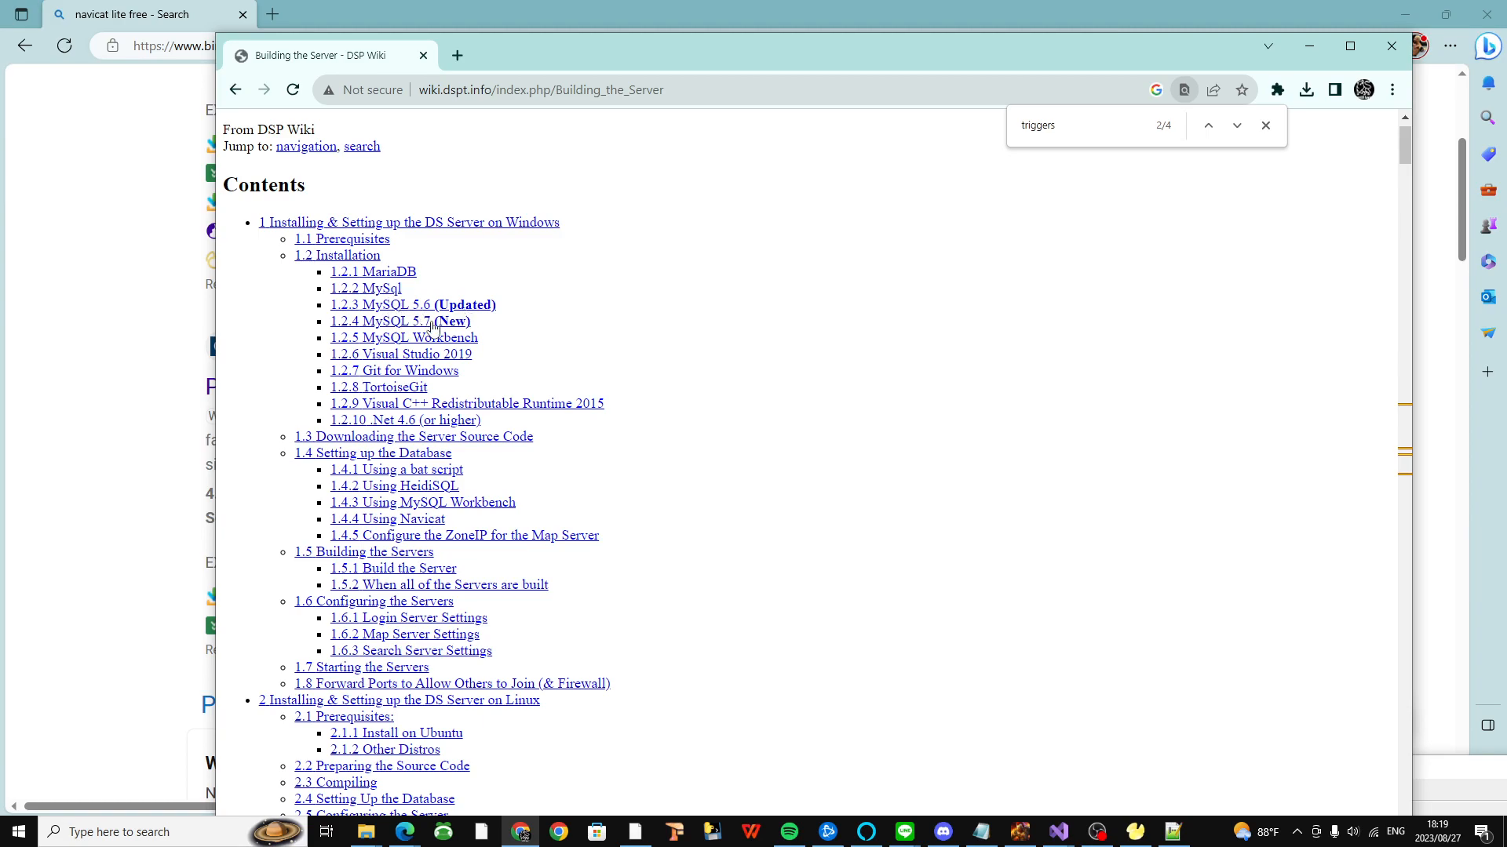
pyautogui.moveTo(467, 361)
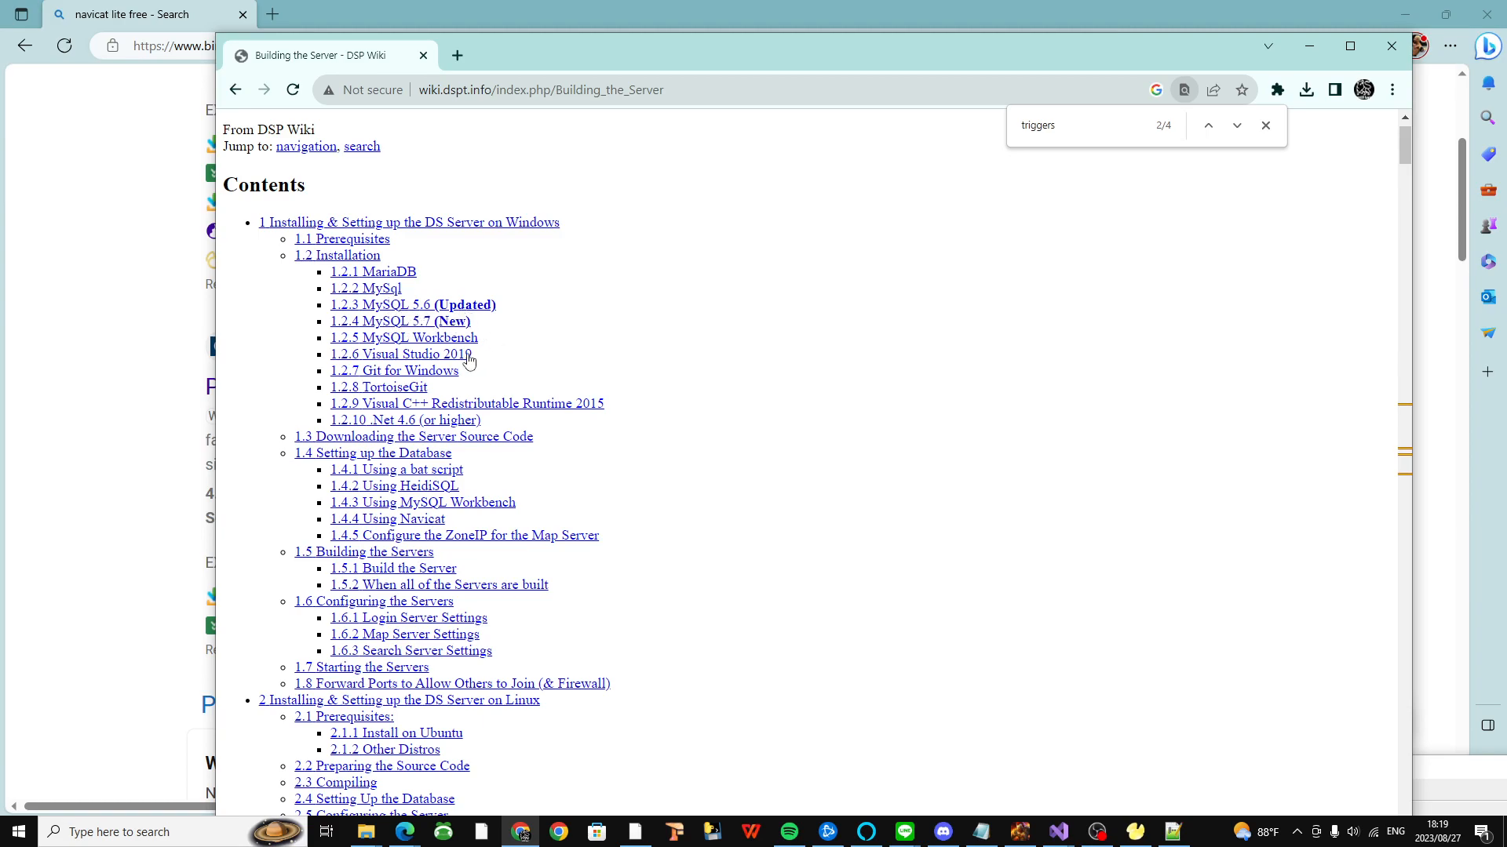
pyautogui.moveTo(1056, 832)
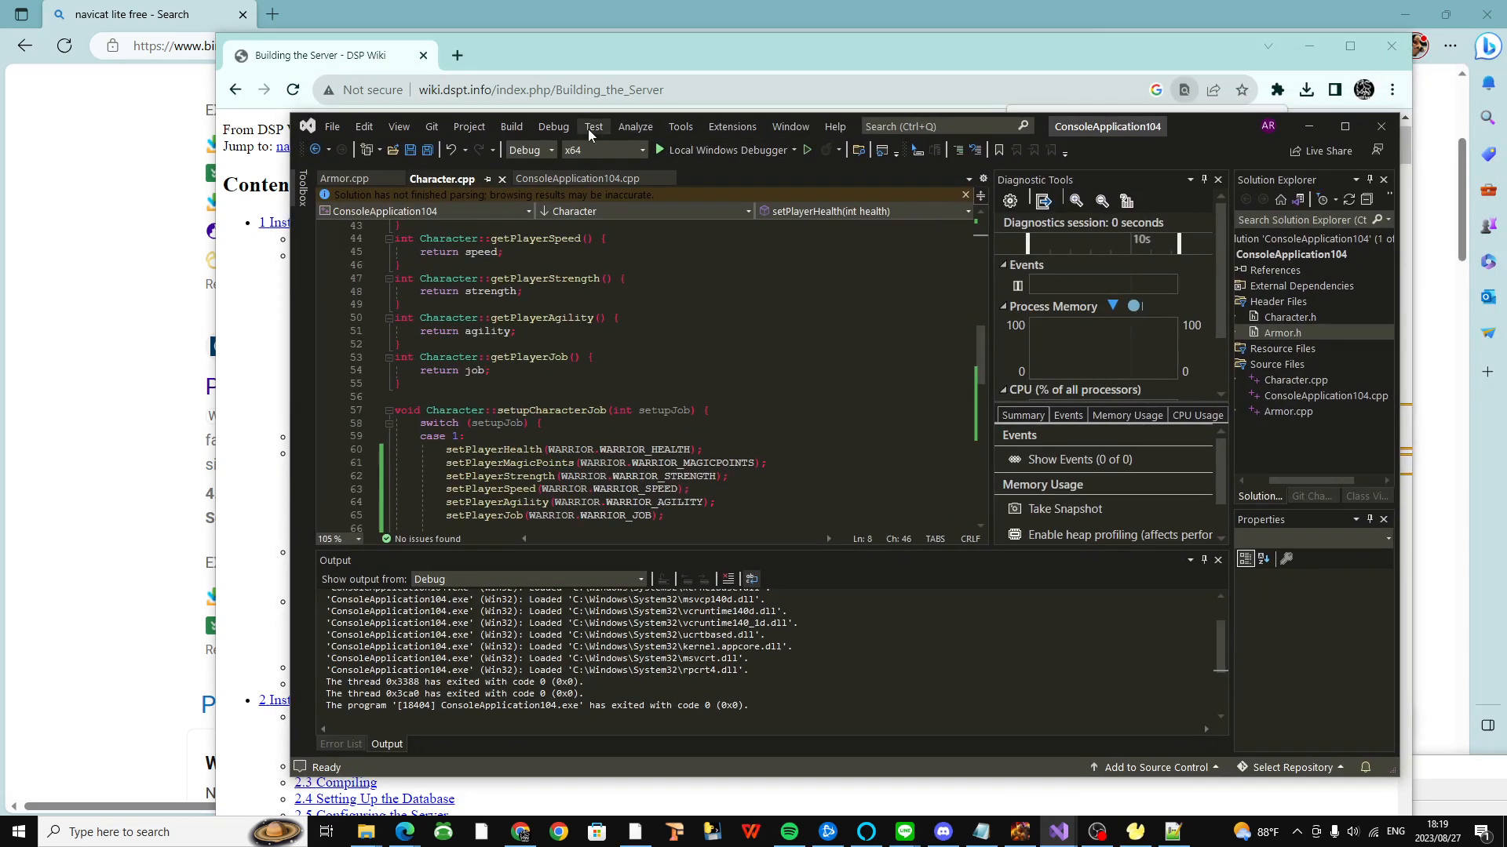
pyautogui.click(553, 126)
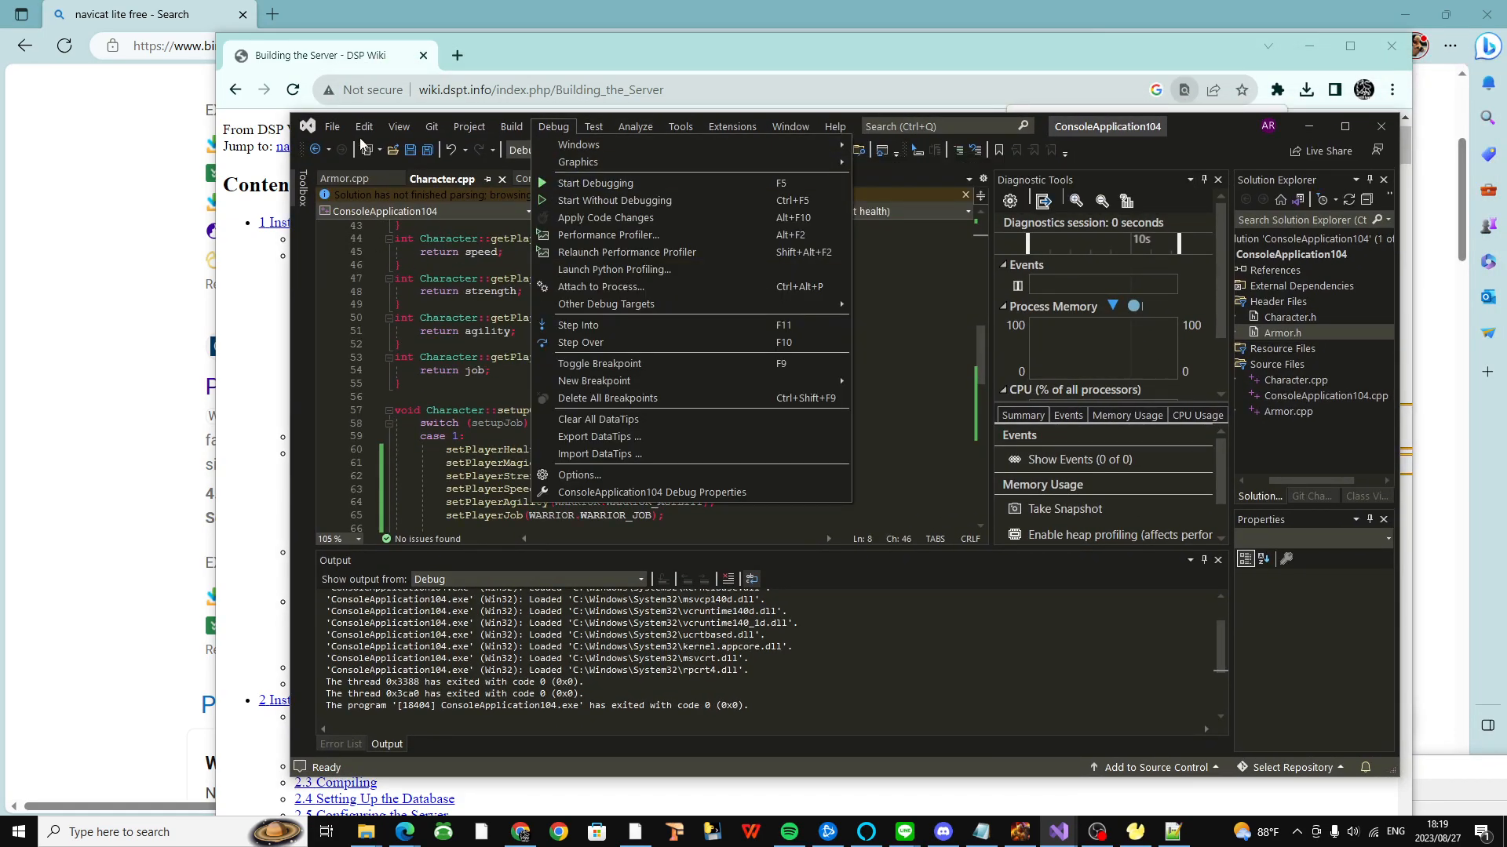
pyautogui.click(331, 125)
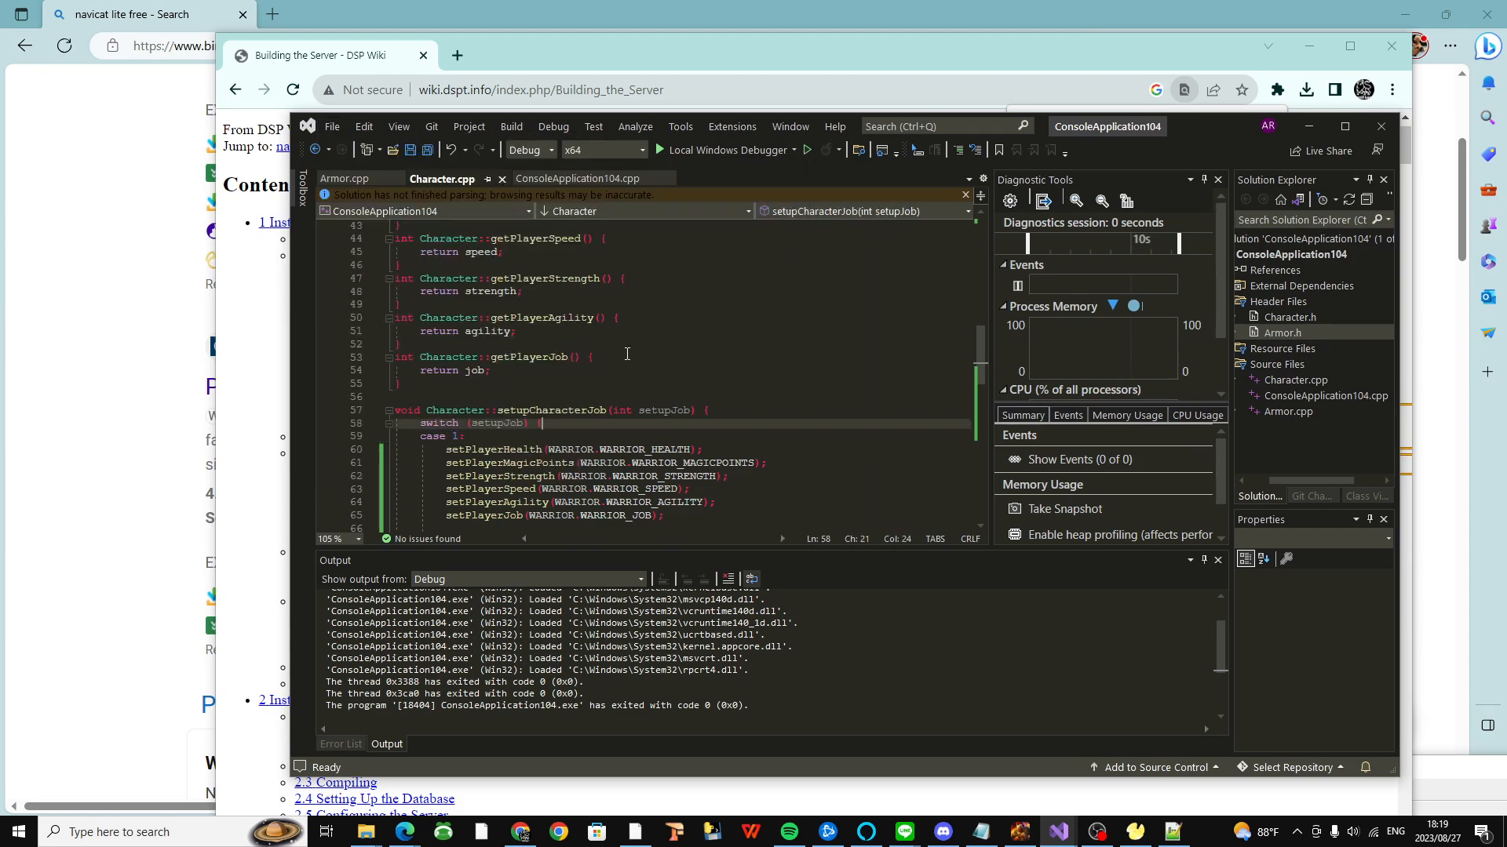
pyautogui.scroll(3)
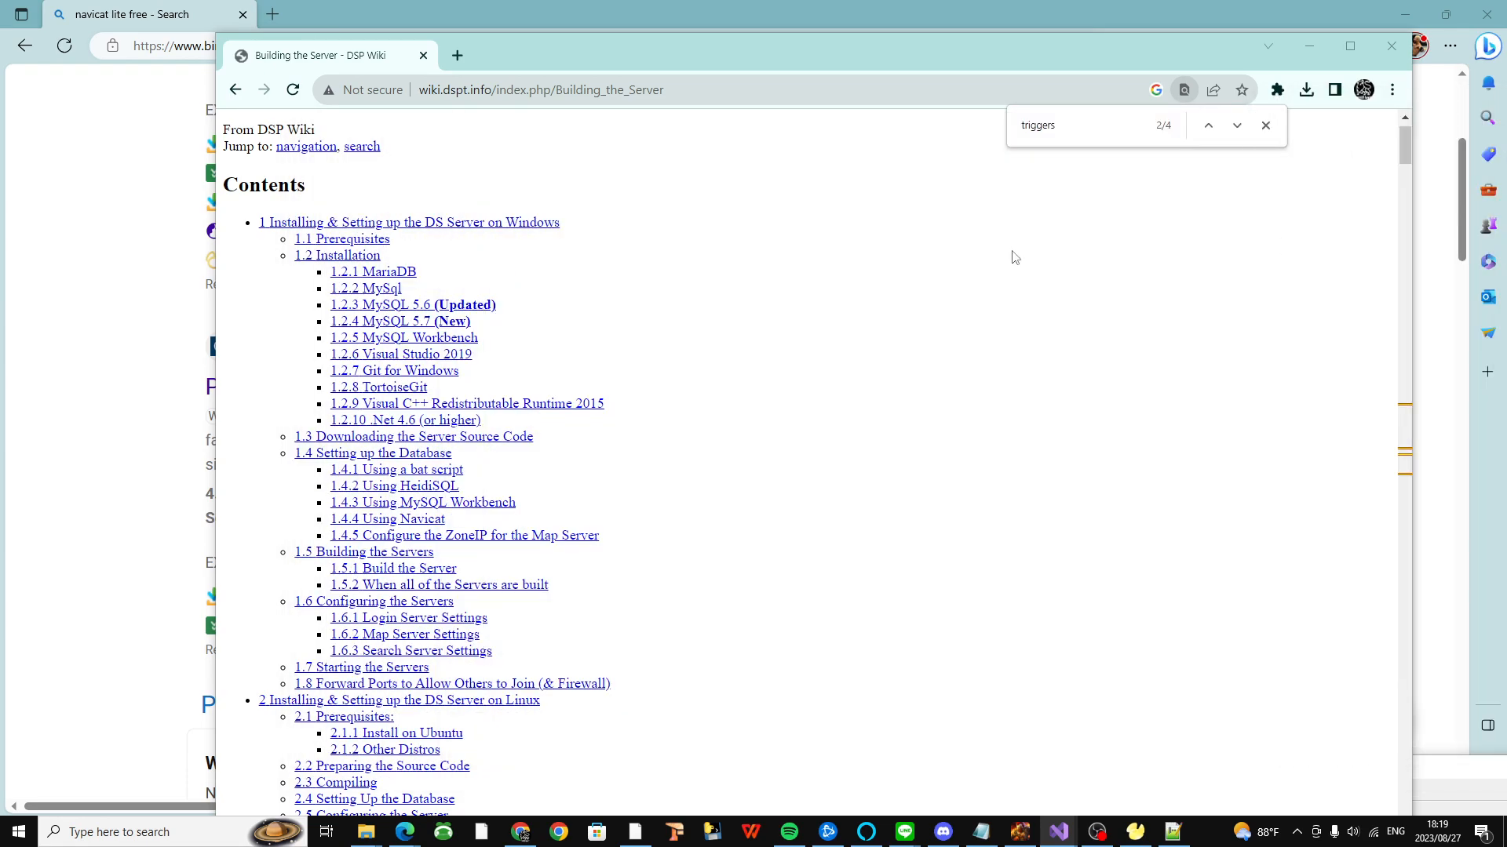
pyautogui.moveTo(623, 365)
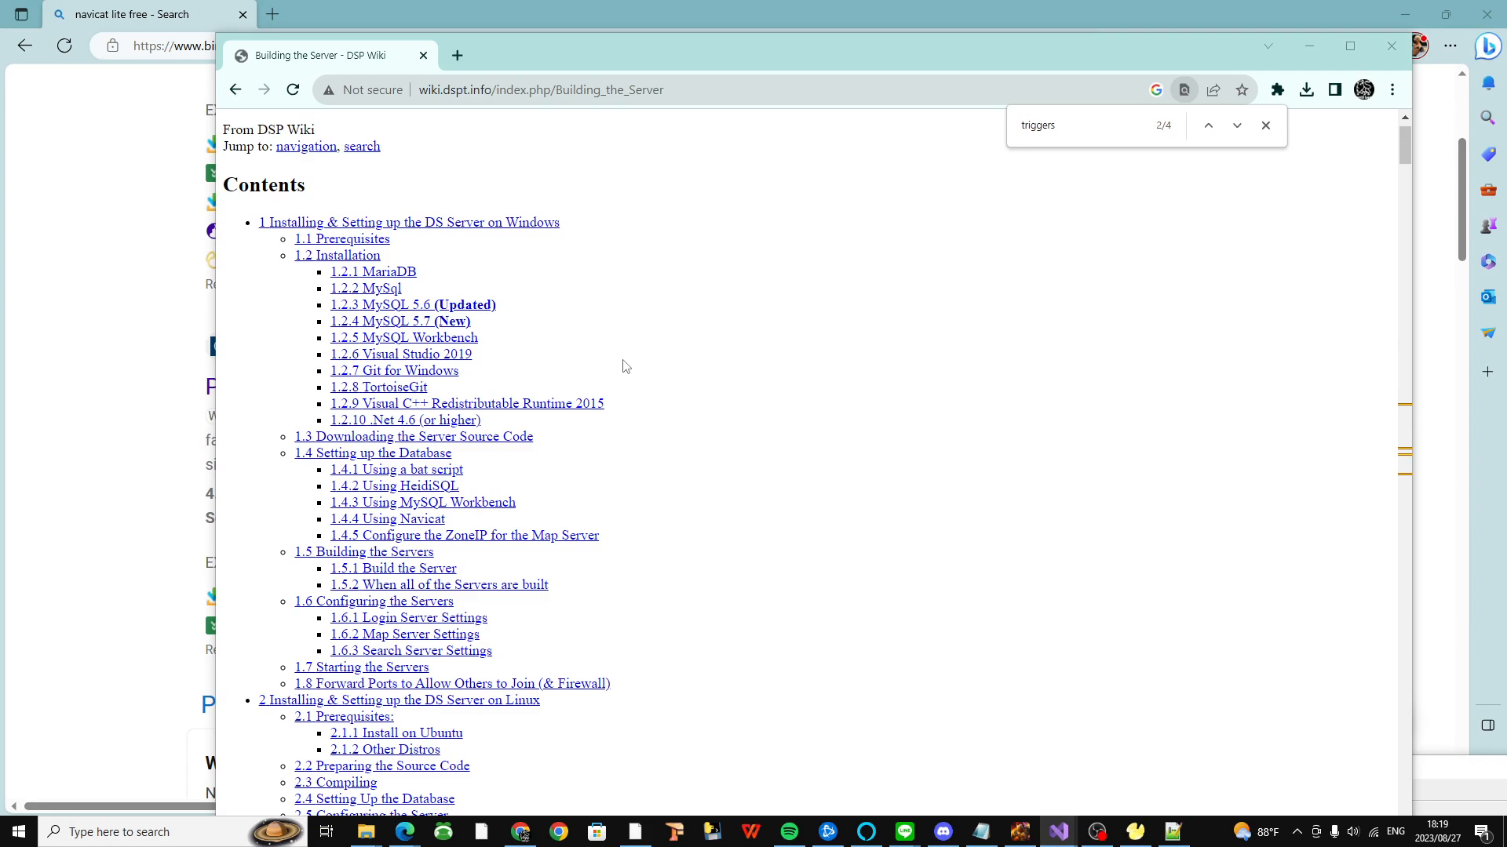
pyautogui.moveTo(634, 391)
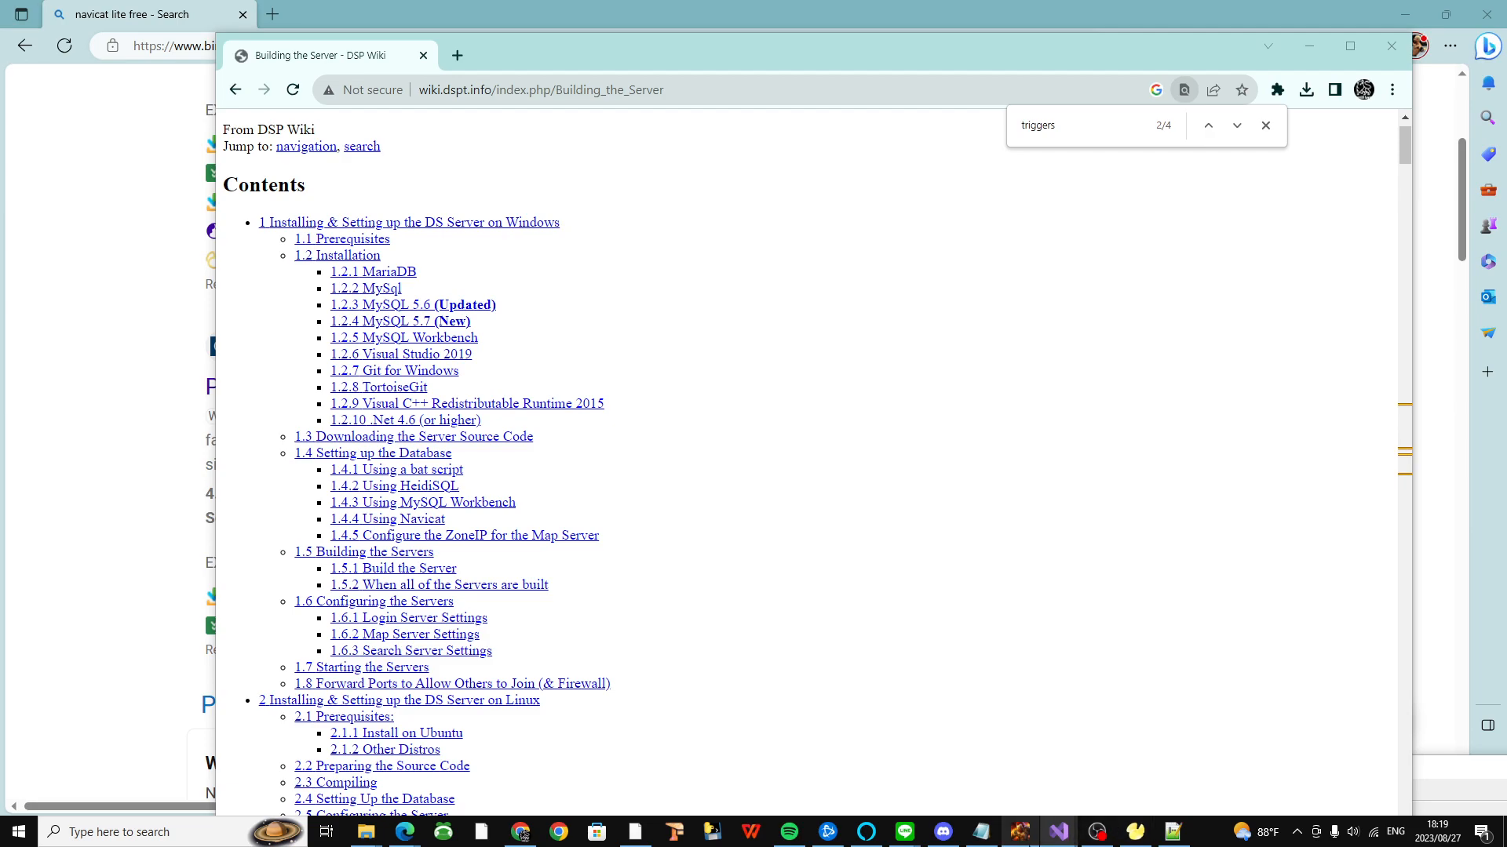
pyautogui.moveTo(365, 832)
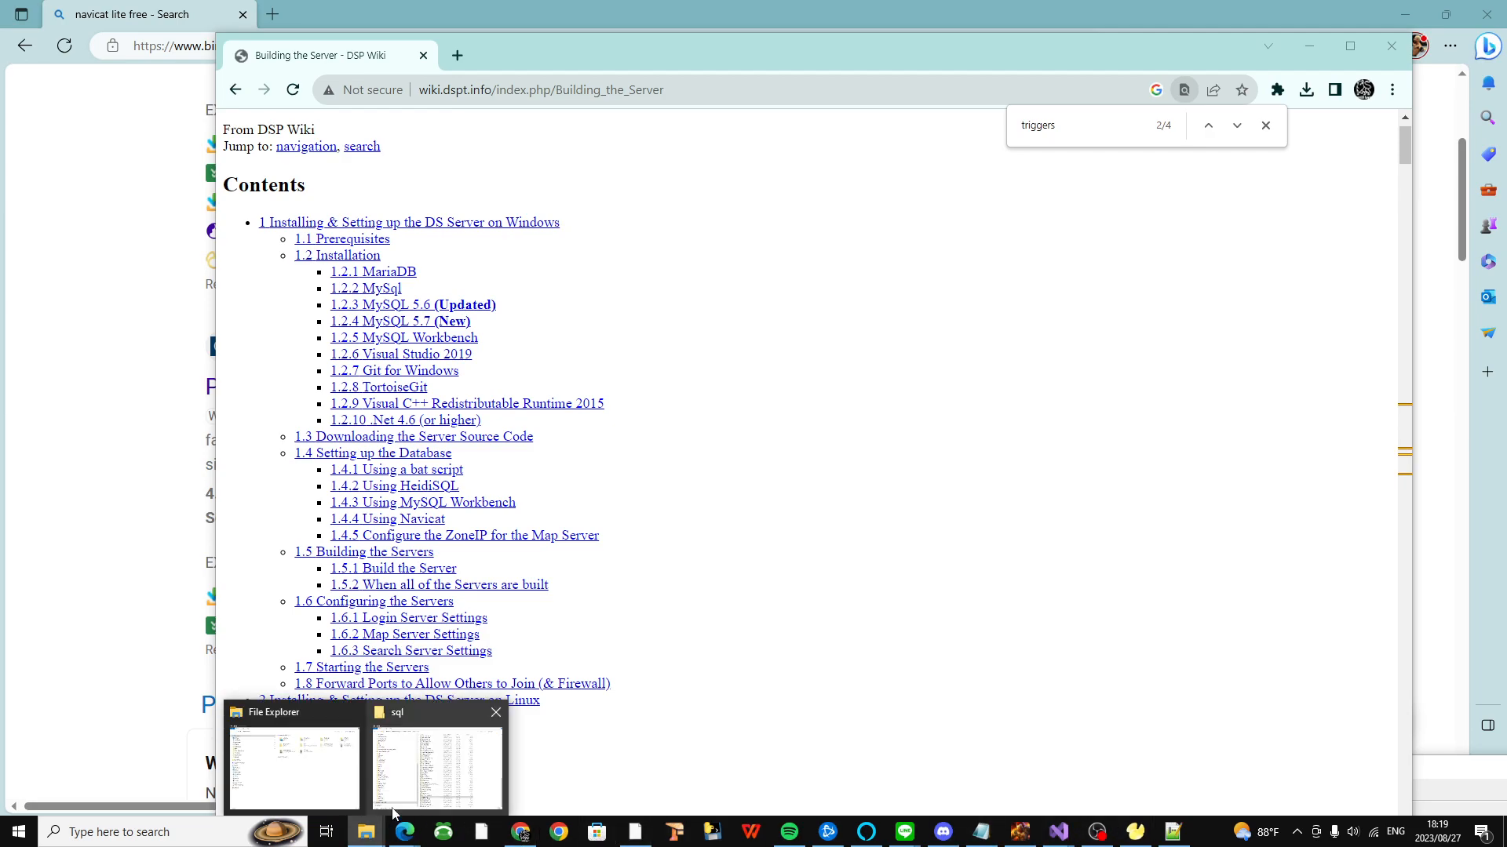
# Step: Bring File Explorer forward, open the sql folder of darkstar-master - Copy and look through its .sql files
pyautogui.click(436, 765)
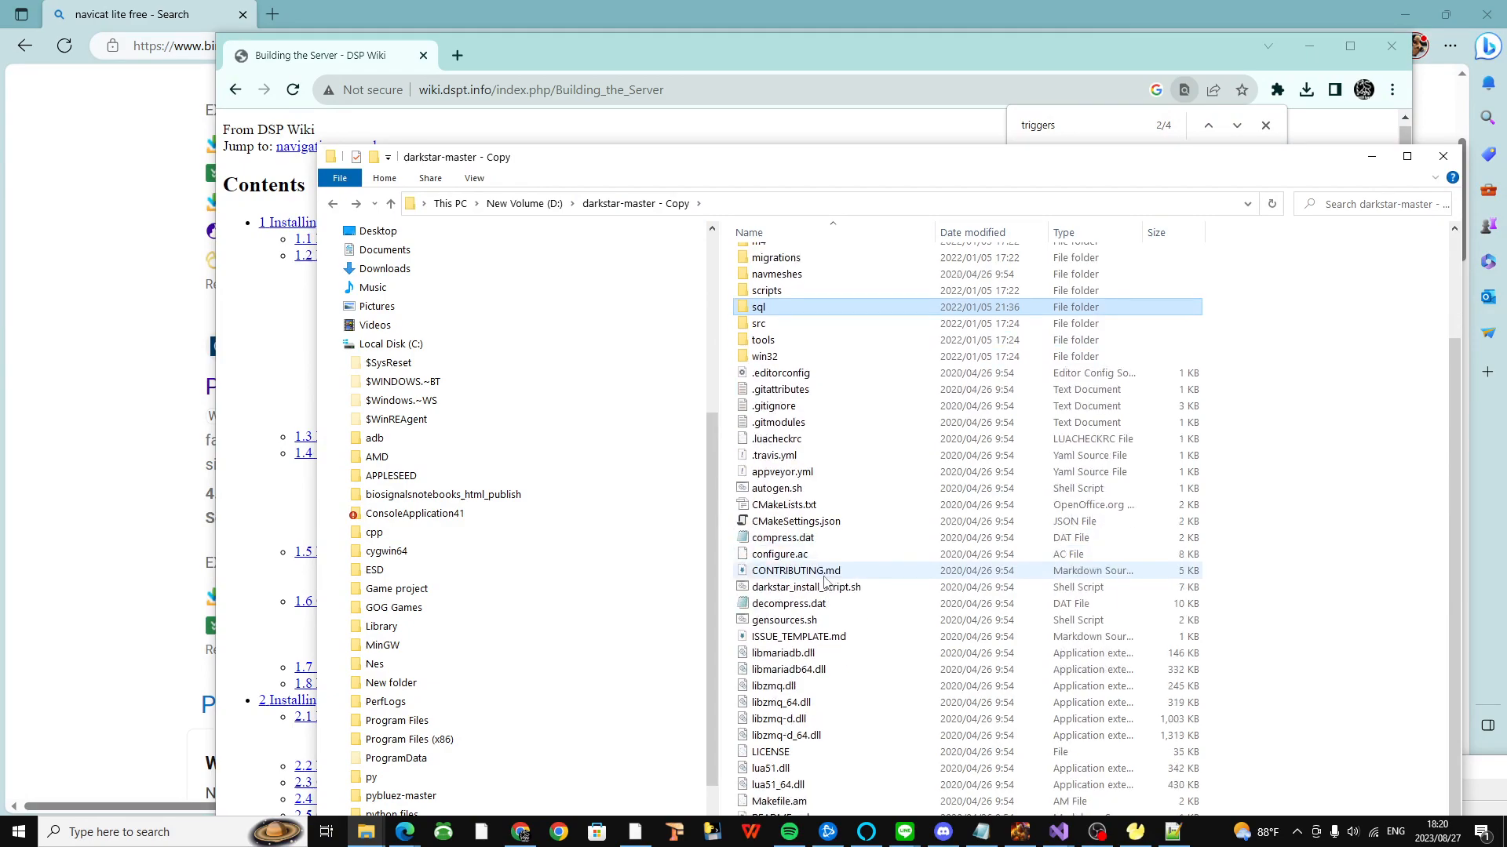
pyautogui.scroll(3)
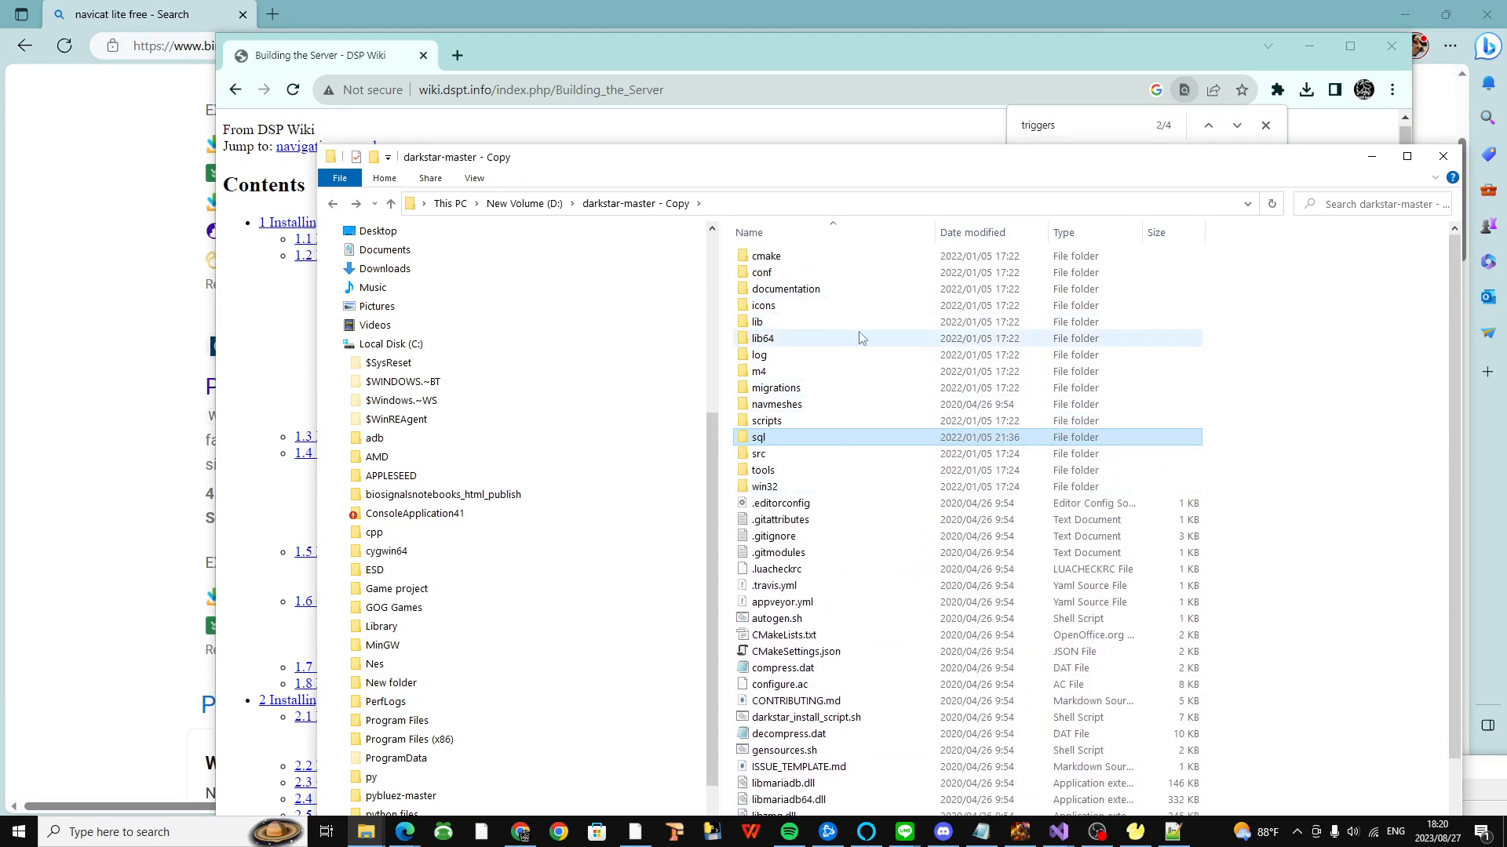
pyautogui.moveTo(918, 485)
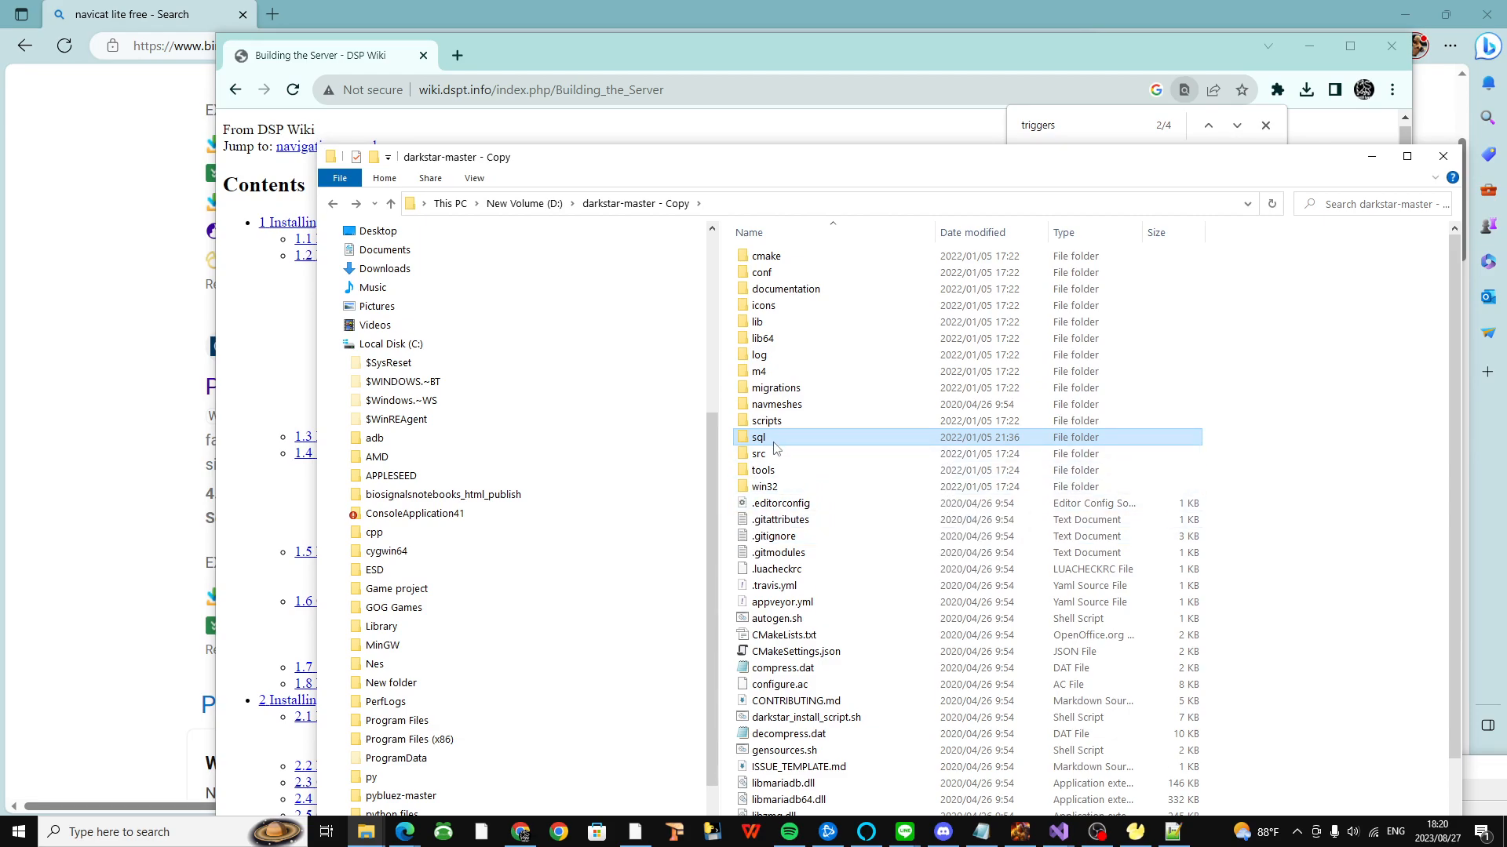
pyautogui.doubleClick(760, 438)
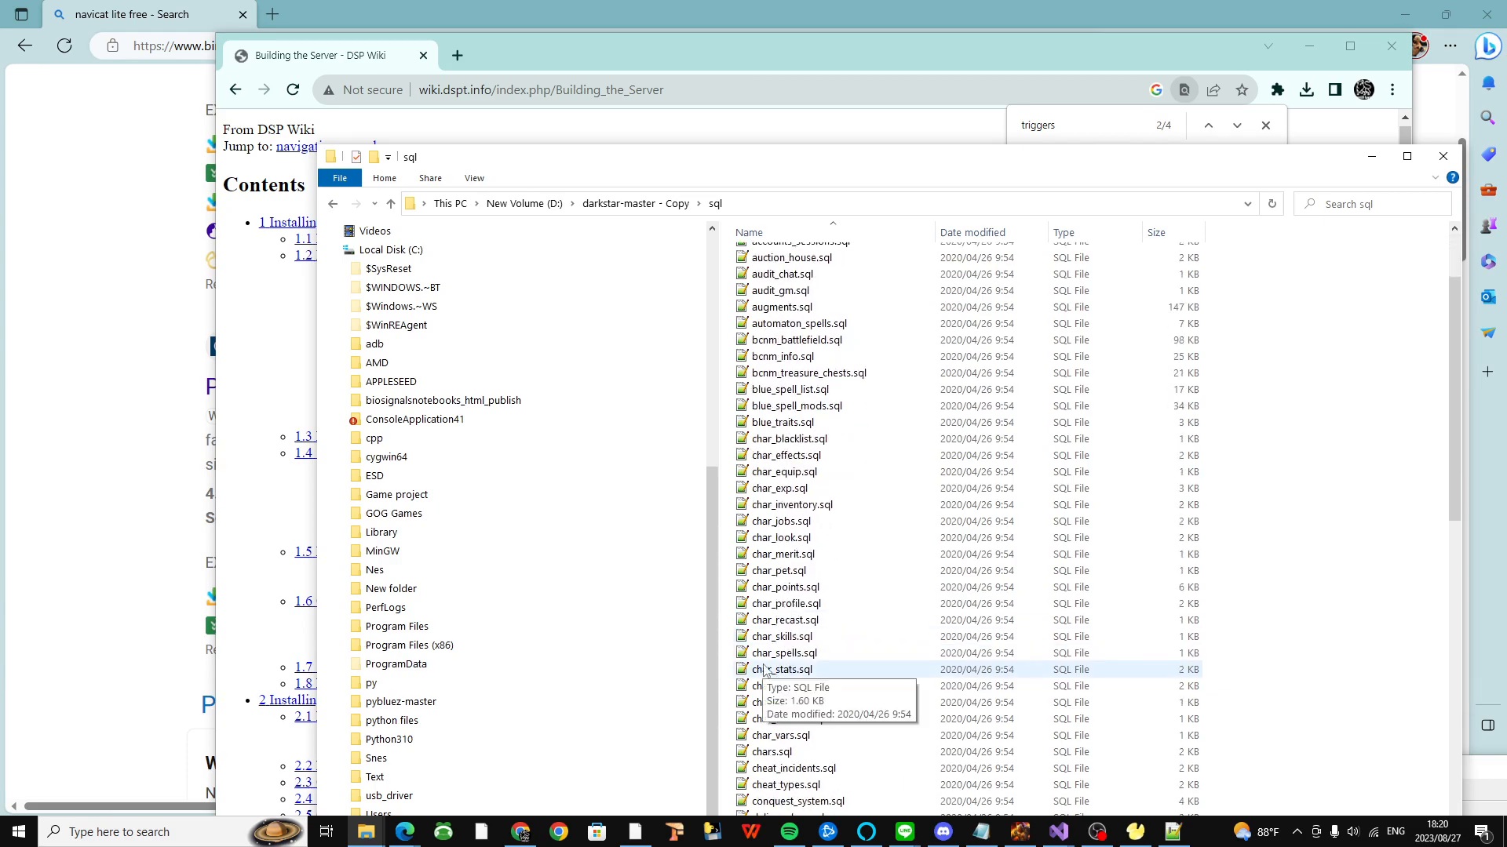
pyautogui.scroll(-3)
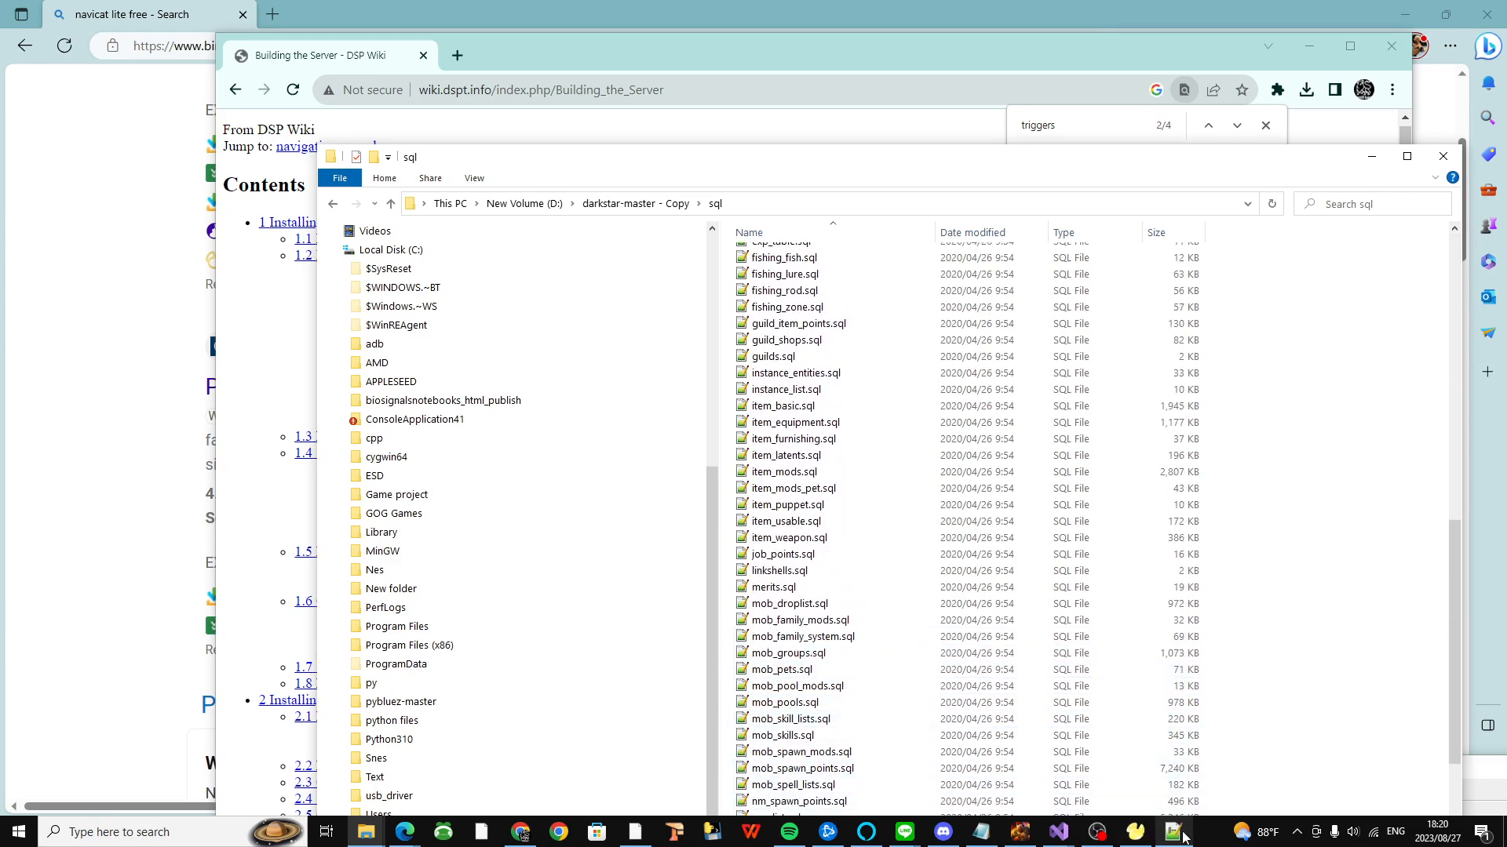
pyautogui.click(1166, 832)
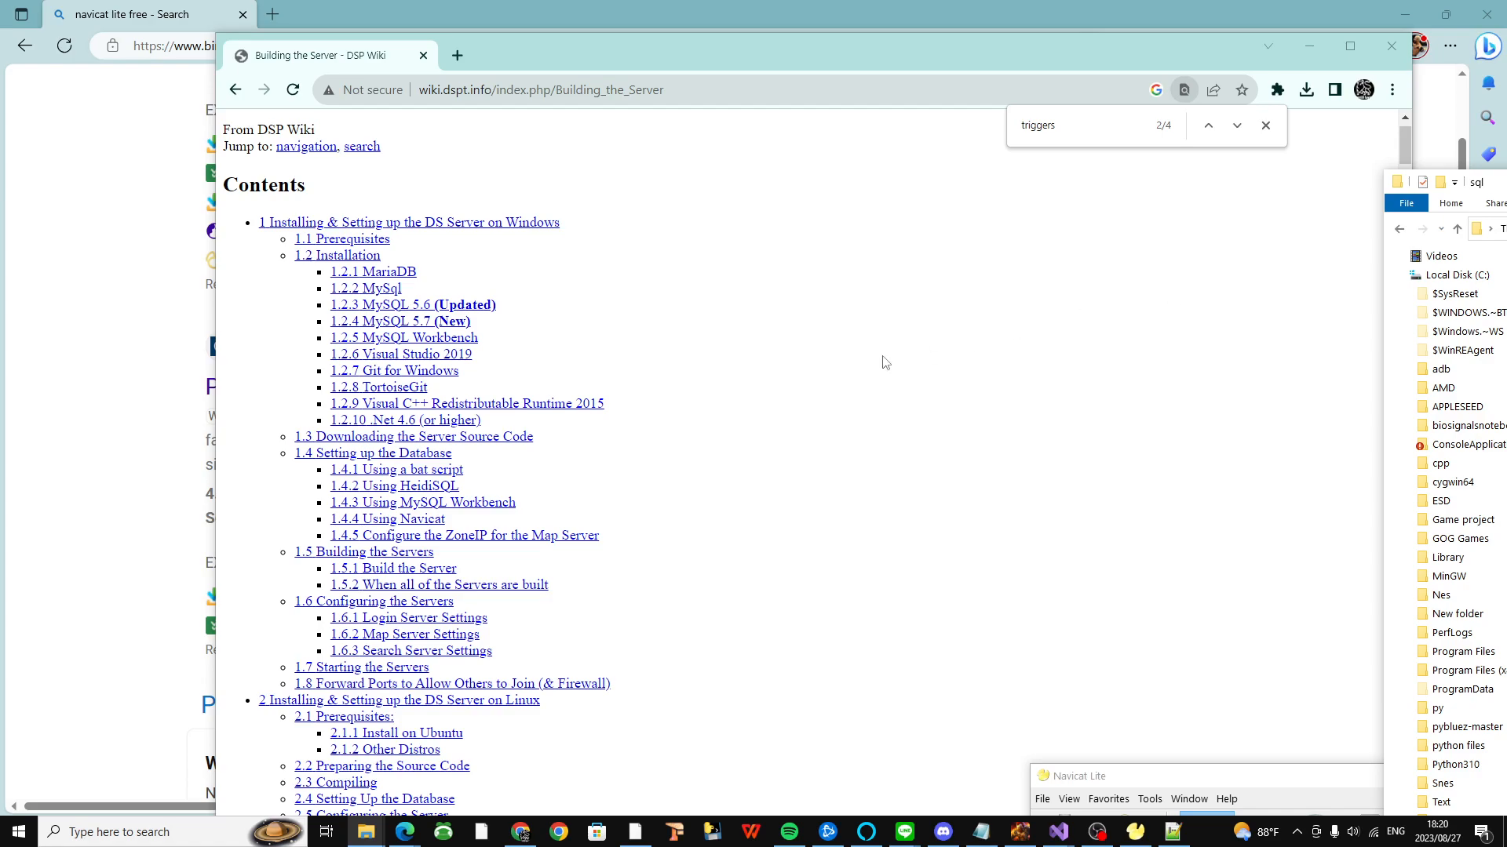
pyautogui.moveTo(371, 358)
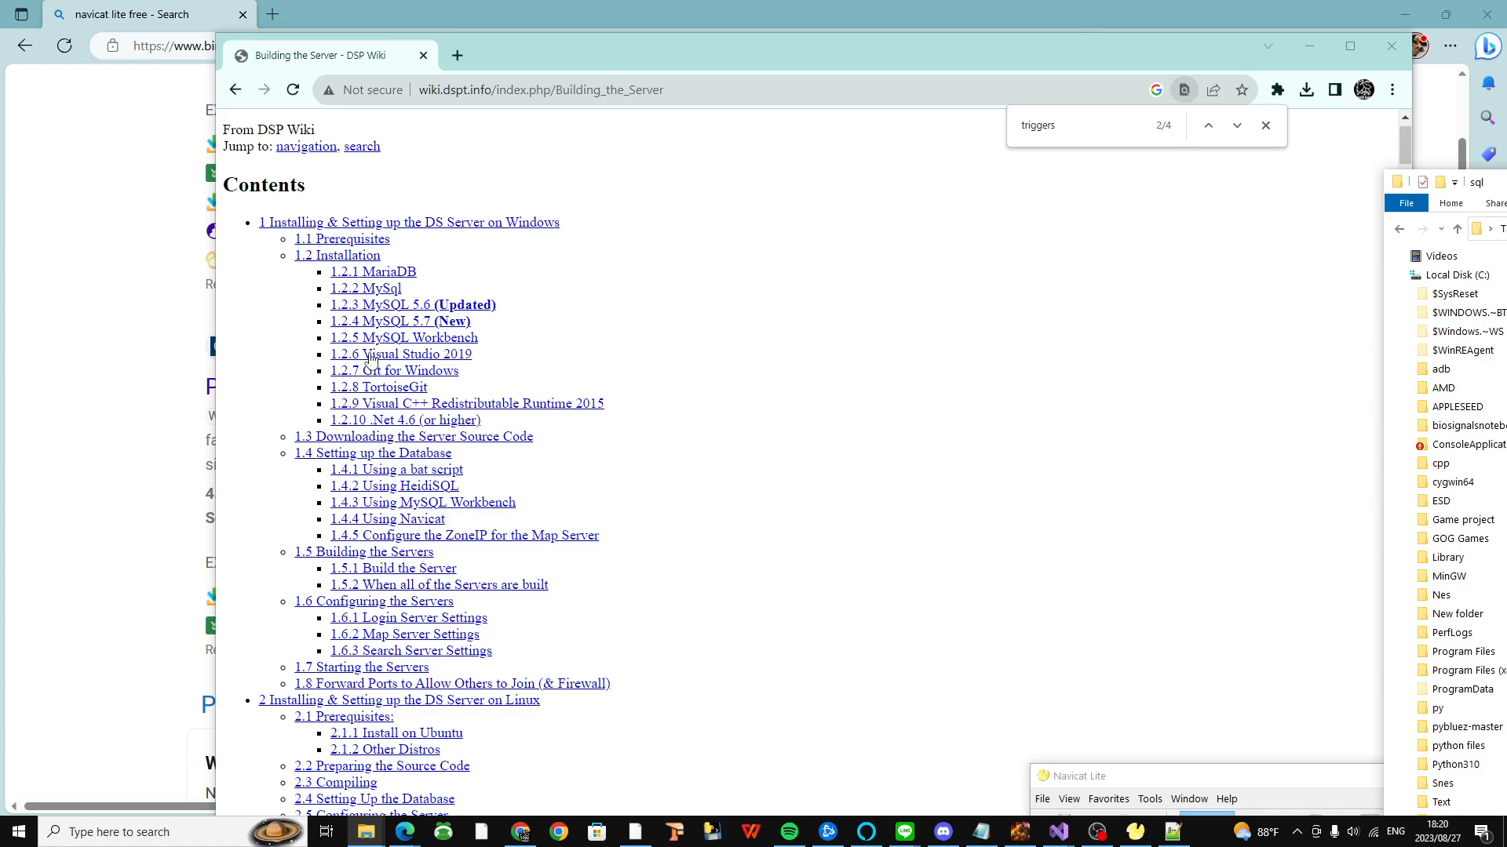
pyautogui.moveTo(457, 367)
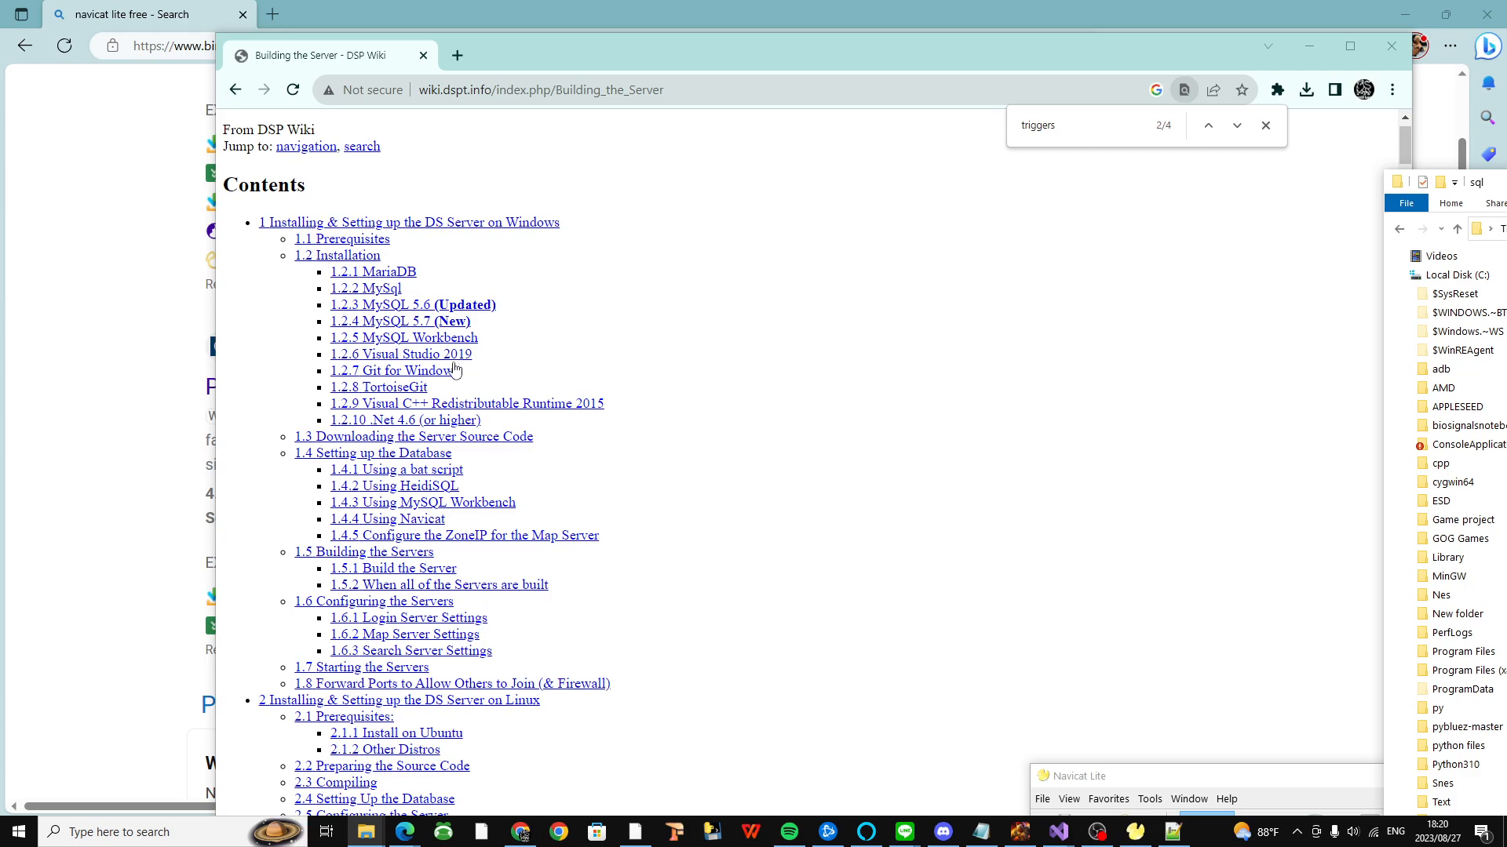
pyautogui.moveTo(438, 421)
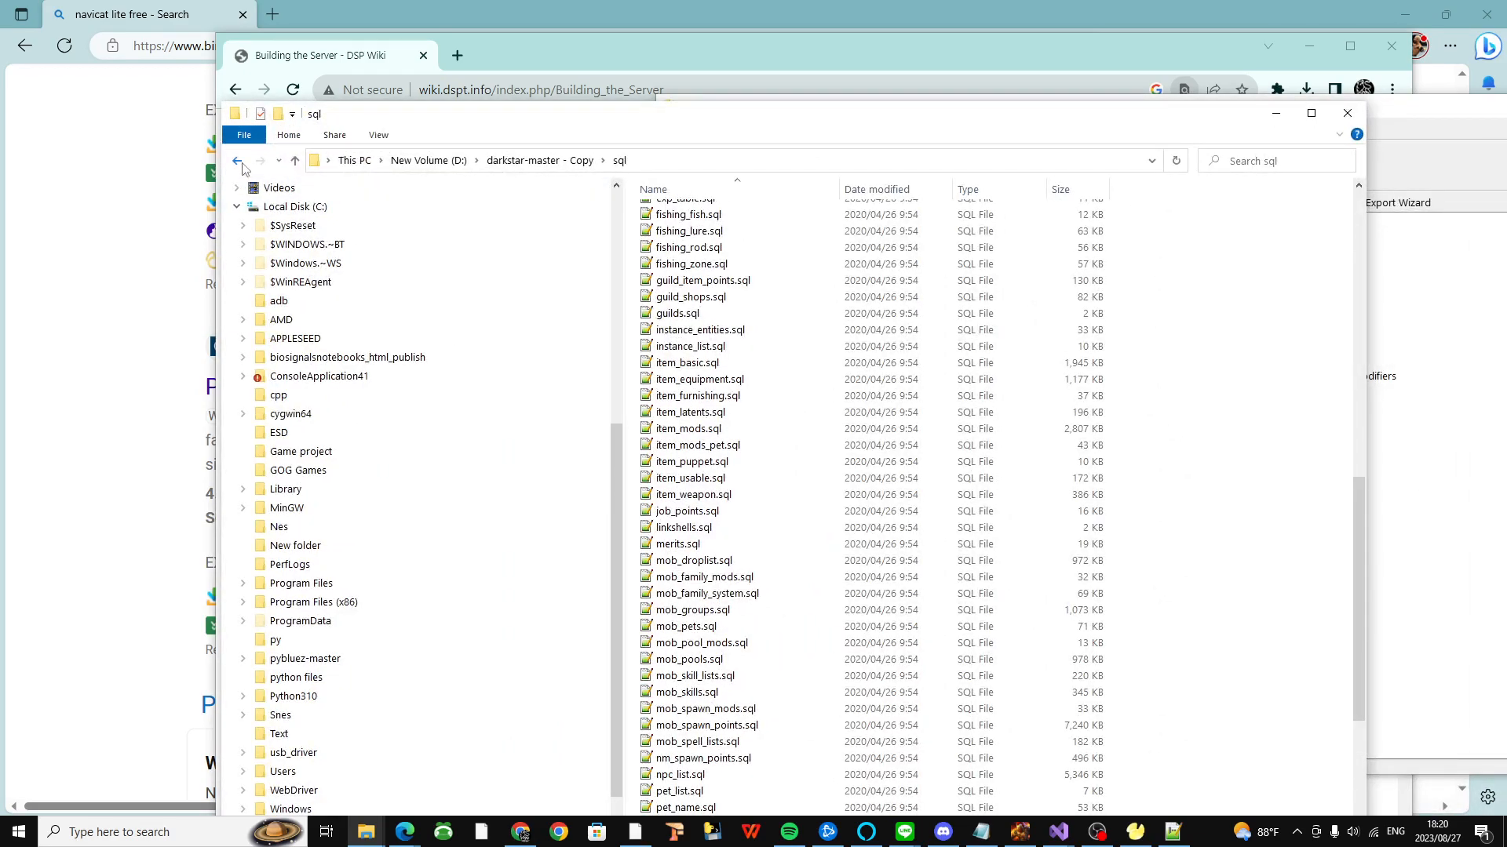
# Step: Go back from the sql folder to the darkstar-master - Copy folder
pyautogui.click(237, 160)
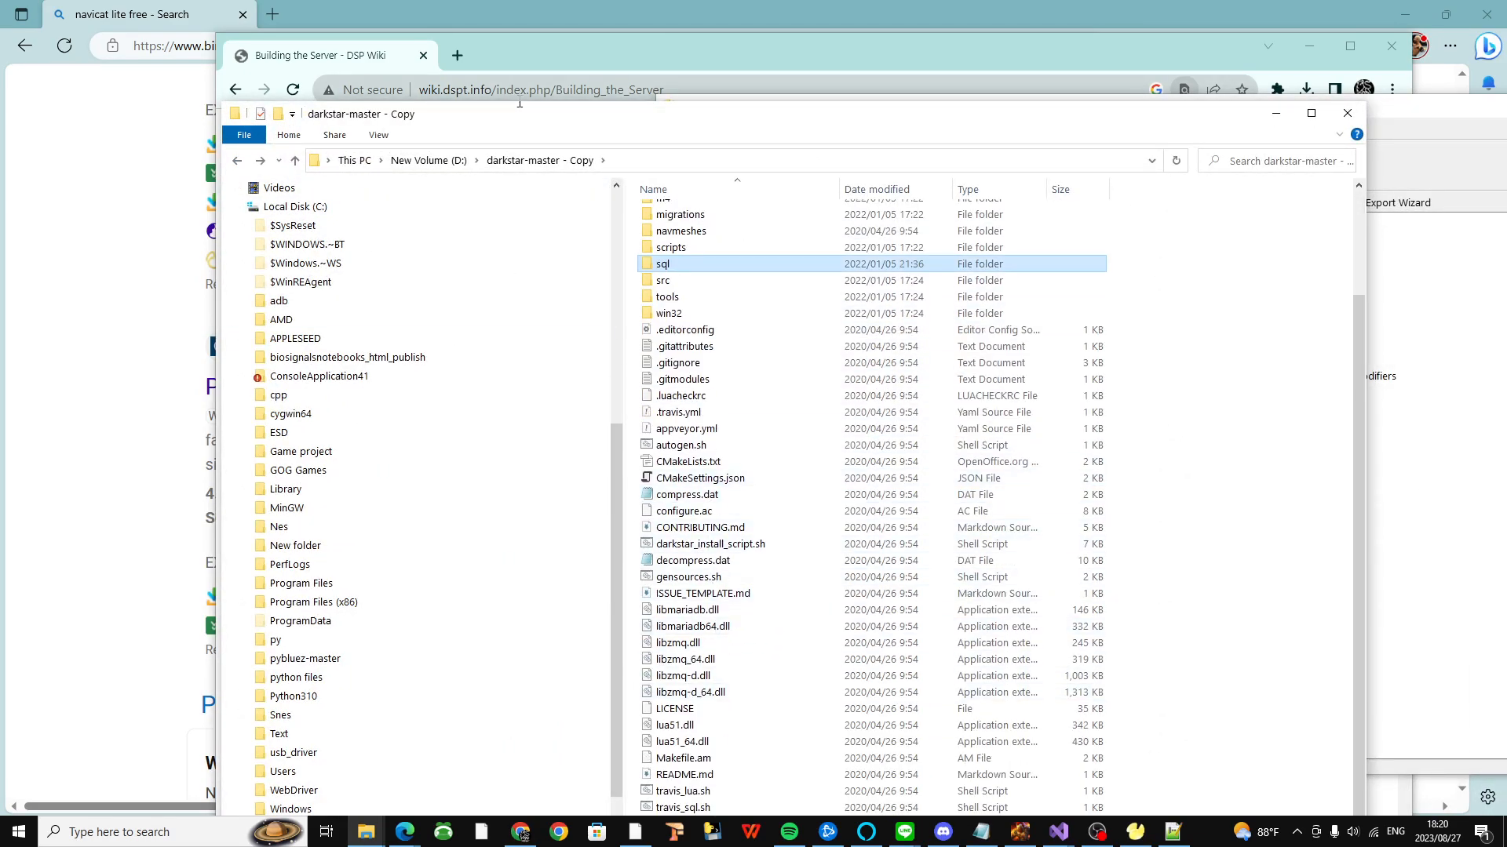
pyautogui.moveTo(529, 118)
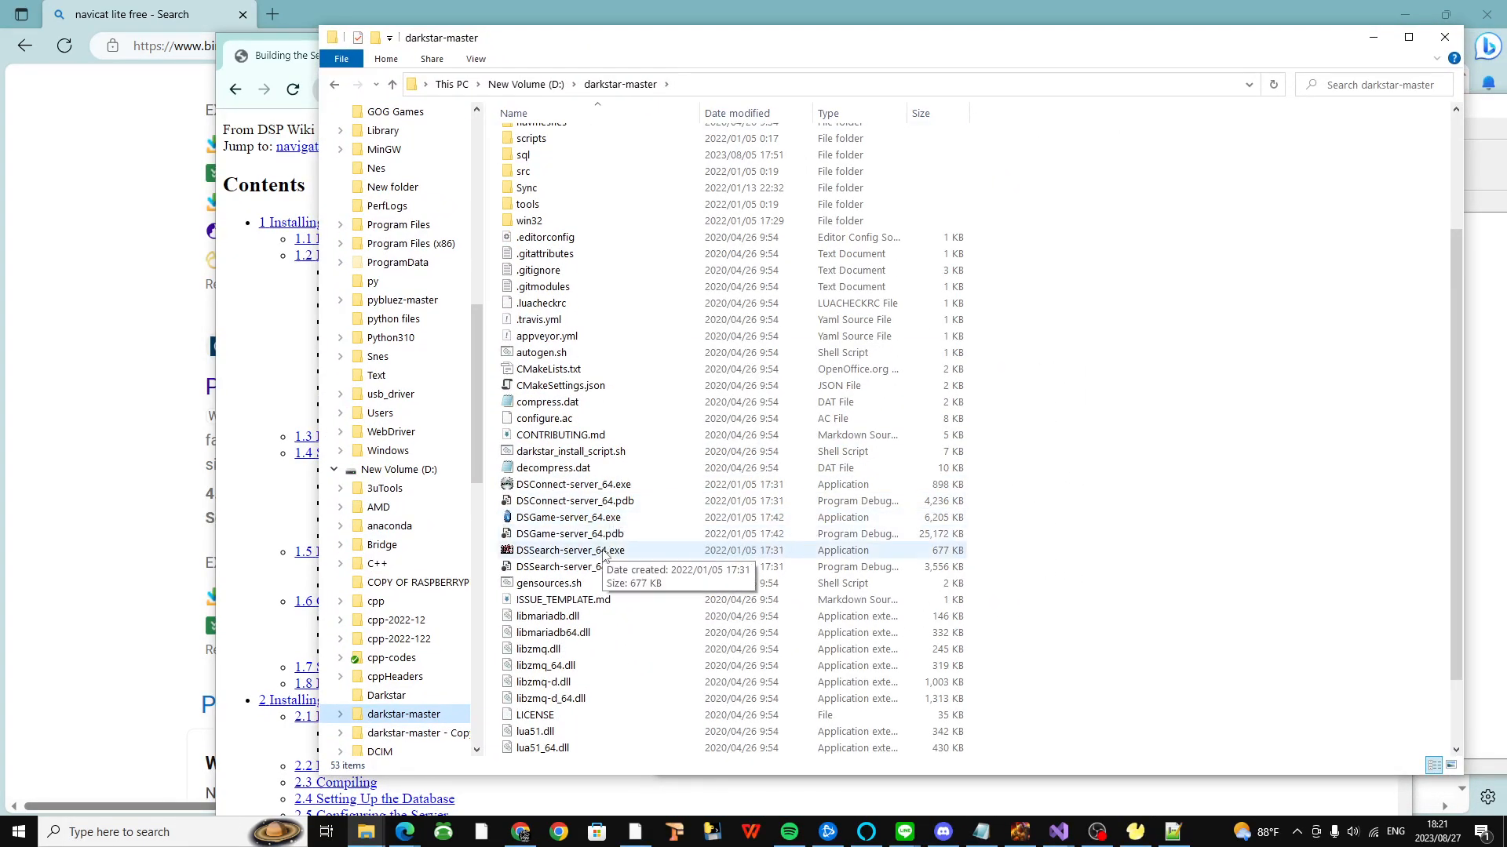
# Step: Run DSConnect-server_64.exe from D:\darkstar-master, see the login server ready, then close its console
pyautogui.scroll(-3)
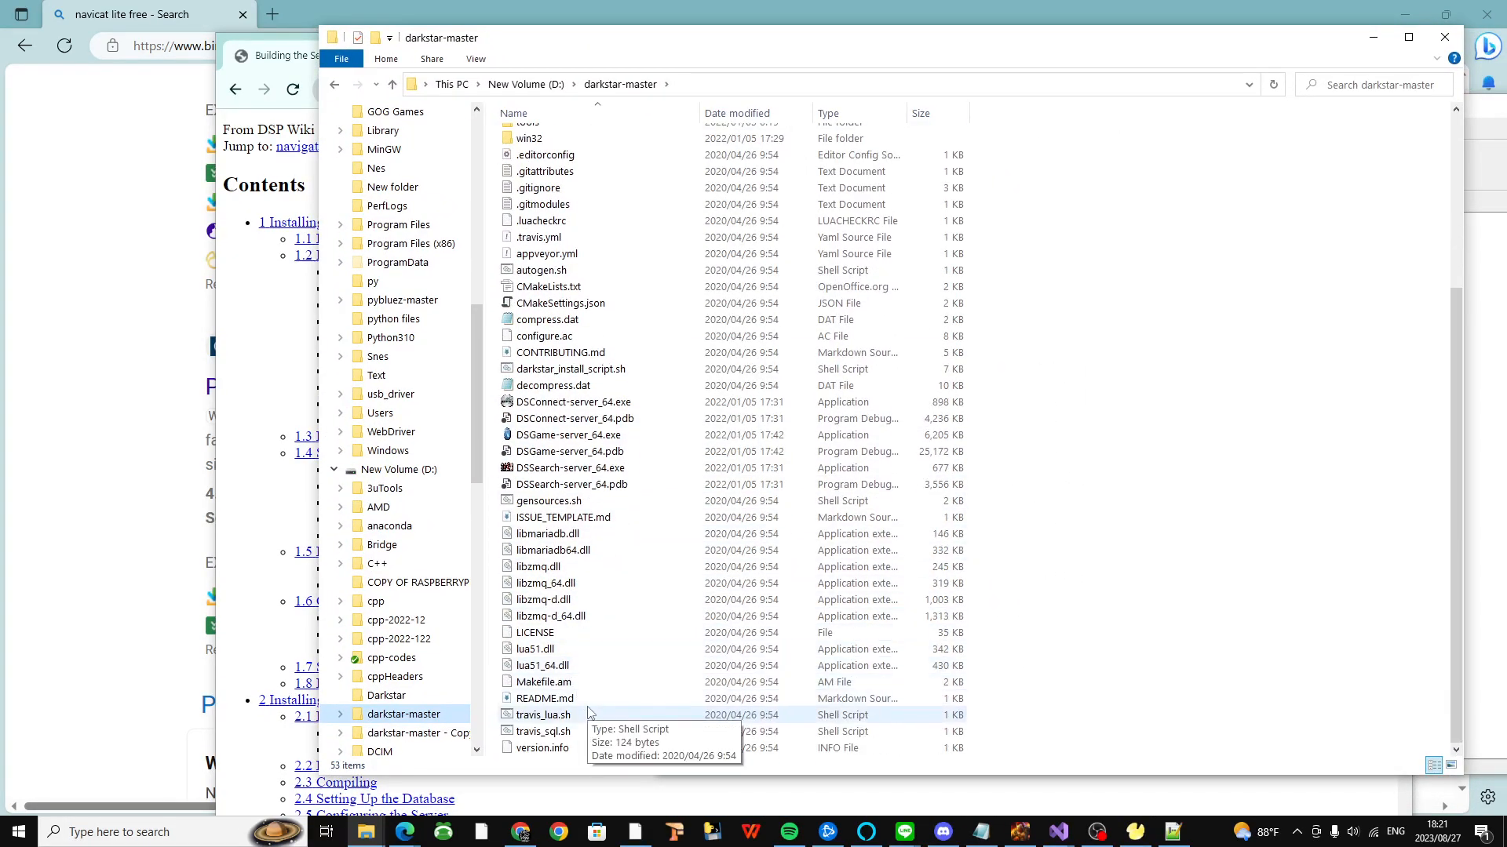
pyautogui.scroll(3)
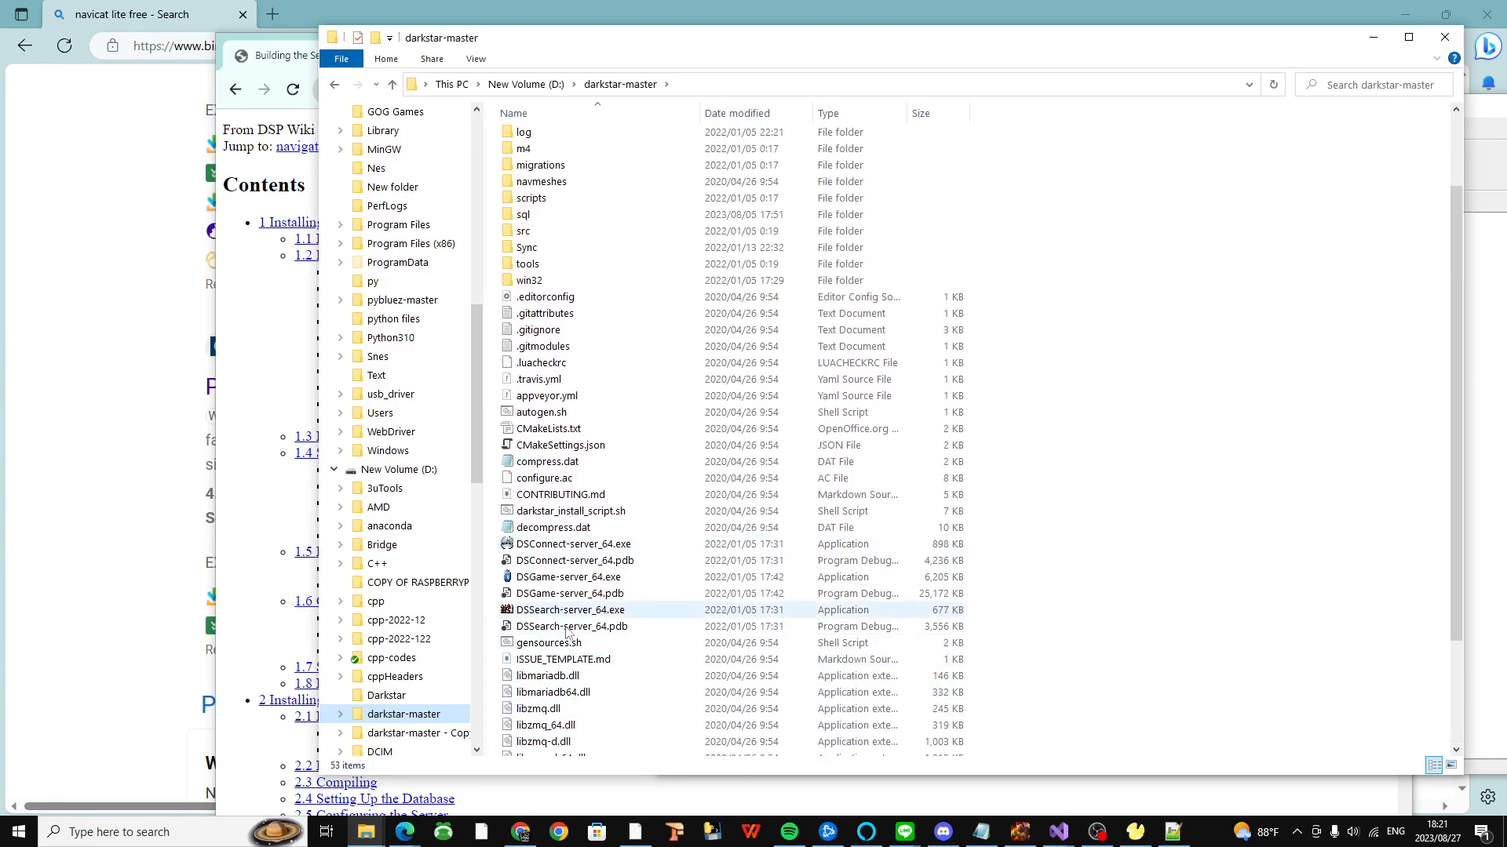
pyautogui.click(571, 627)
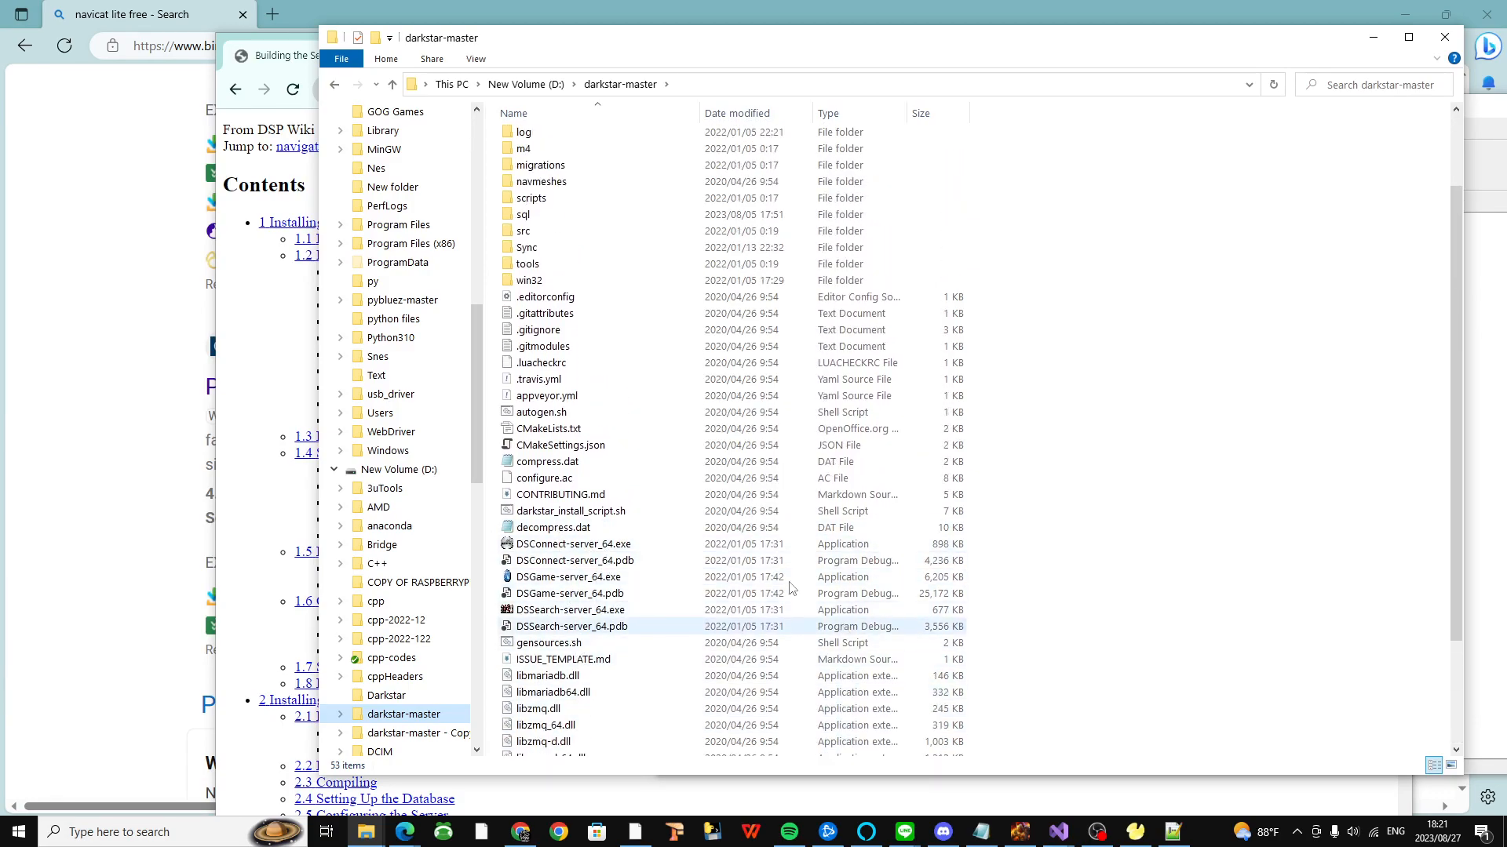
pyautogui.click(568, 544)
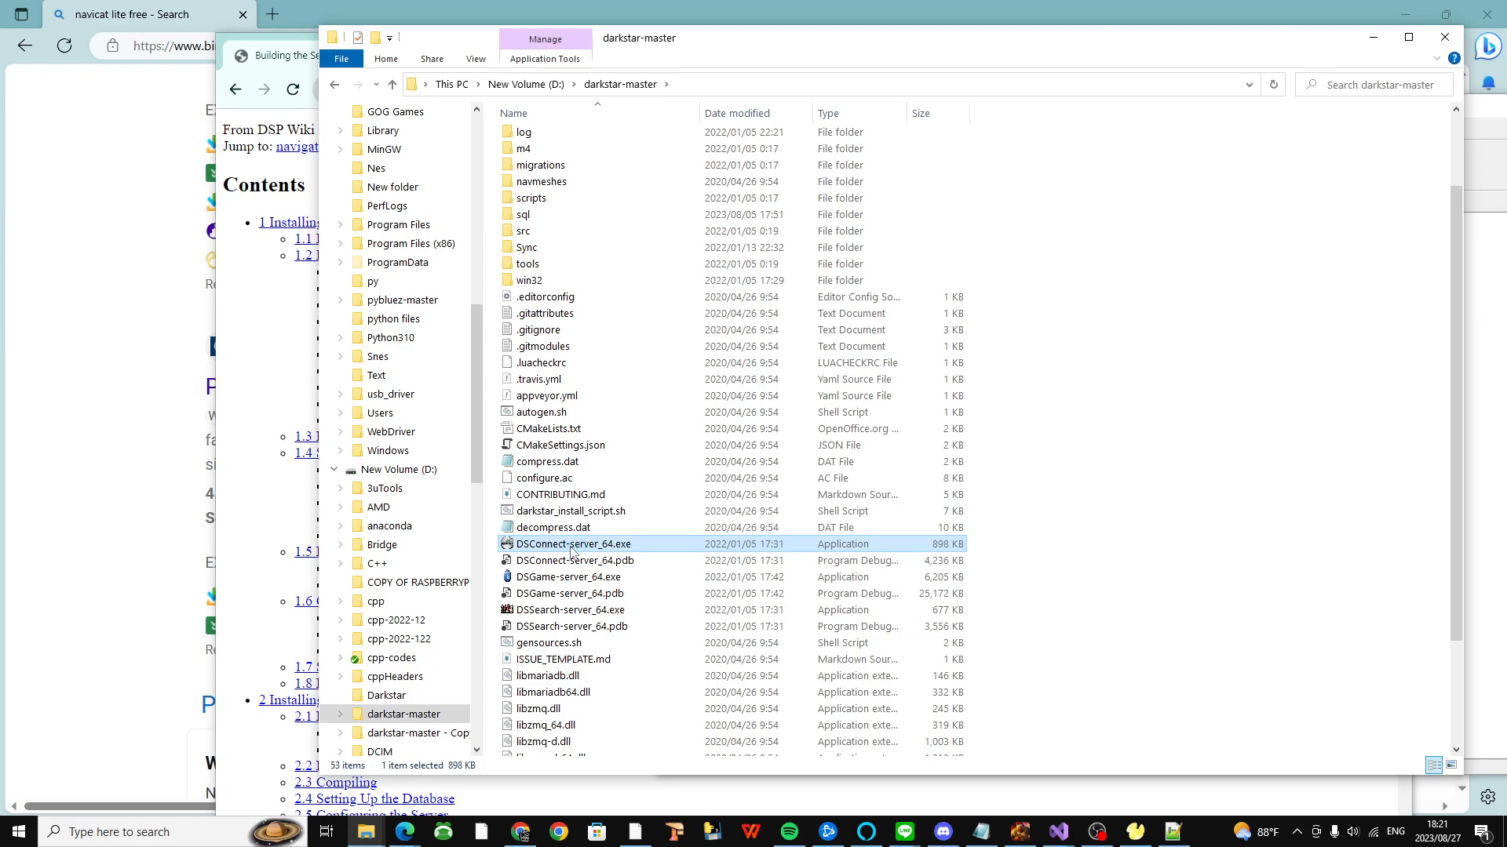
pyautogui.doubleClick(569, 545)
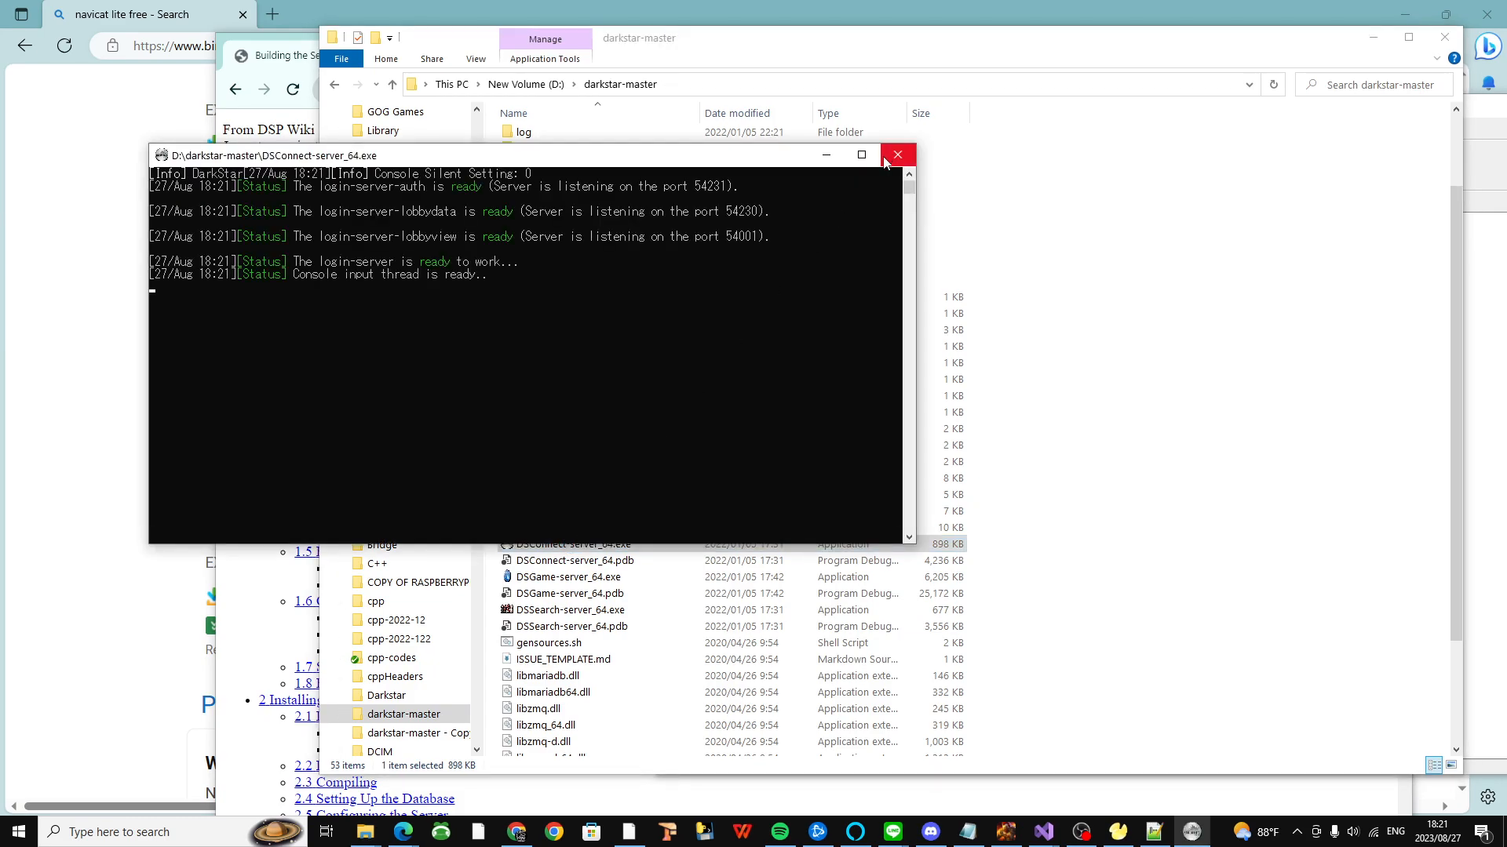
pyautogui.click(896, 156)
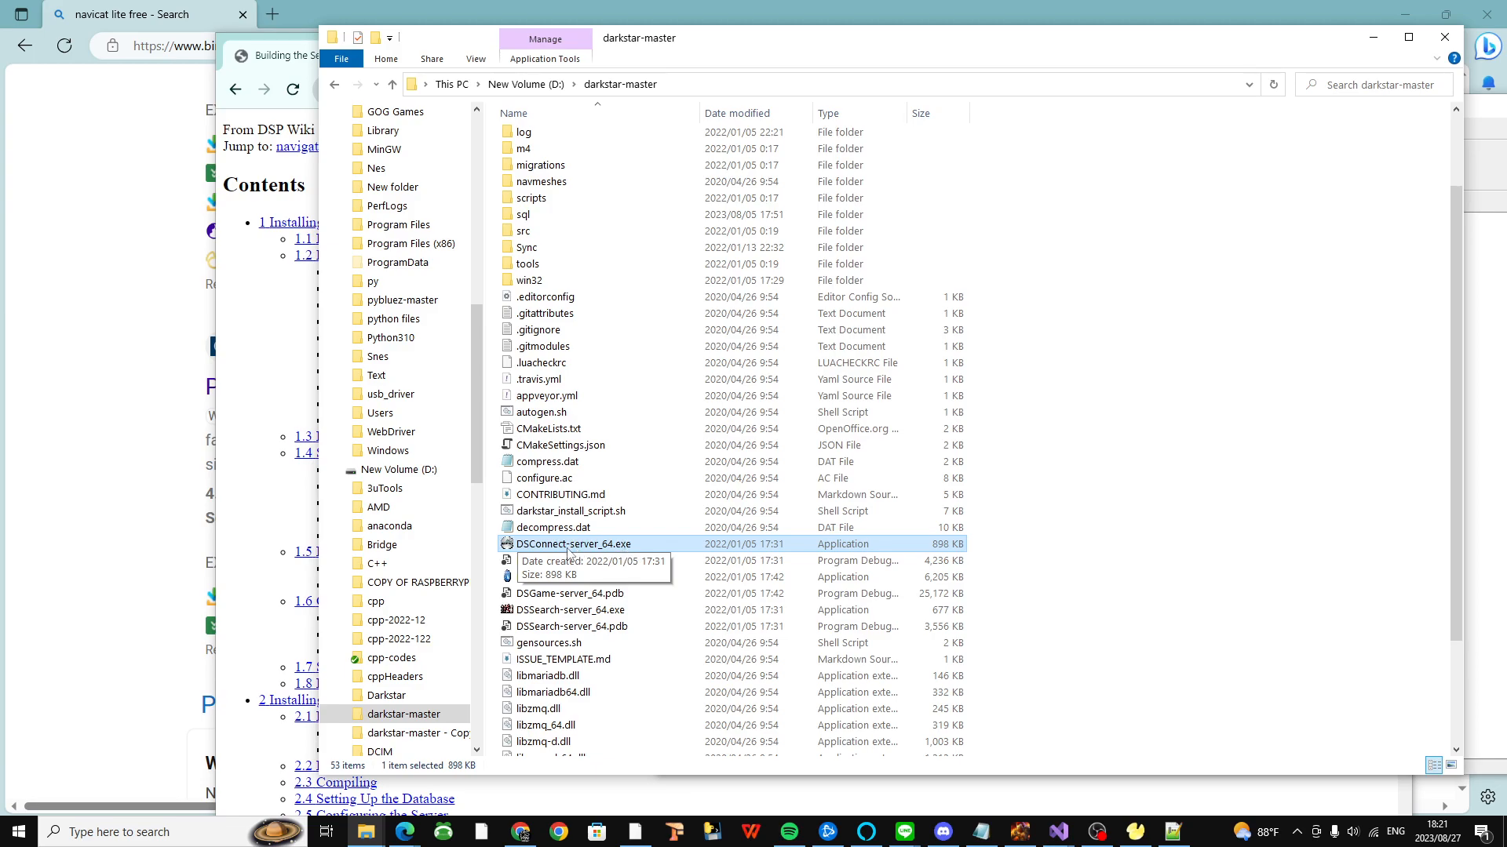
pyautogui.moveTo(1243, 682)
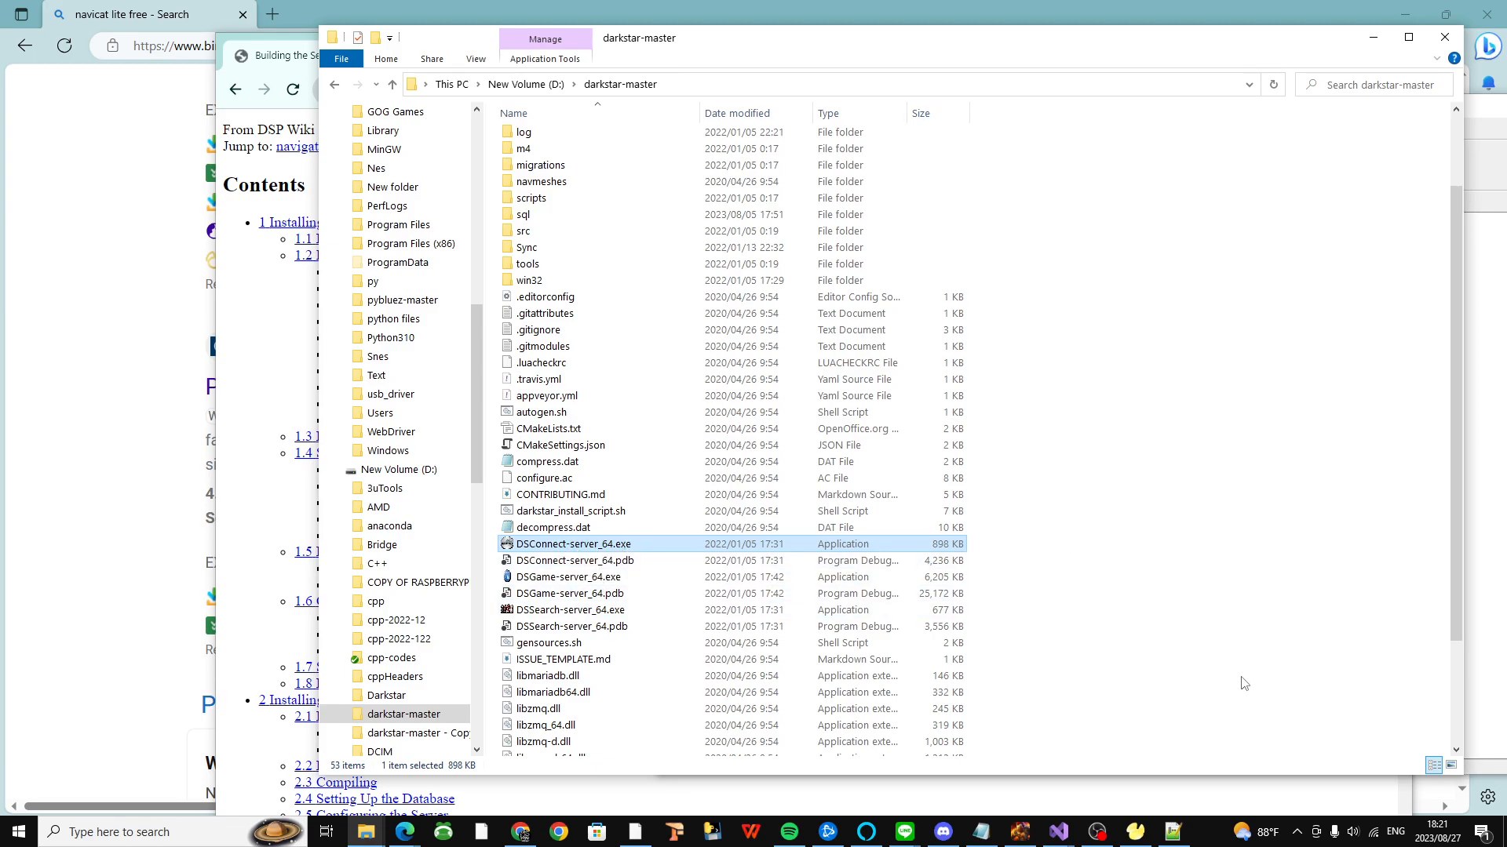
pyautogui.moveTo(623, 593)
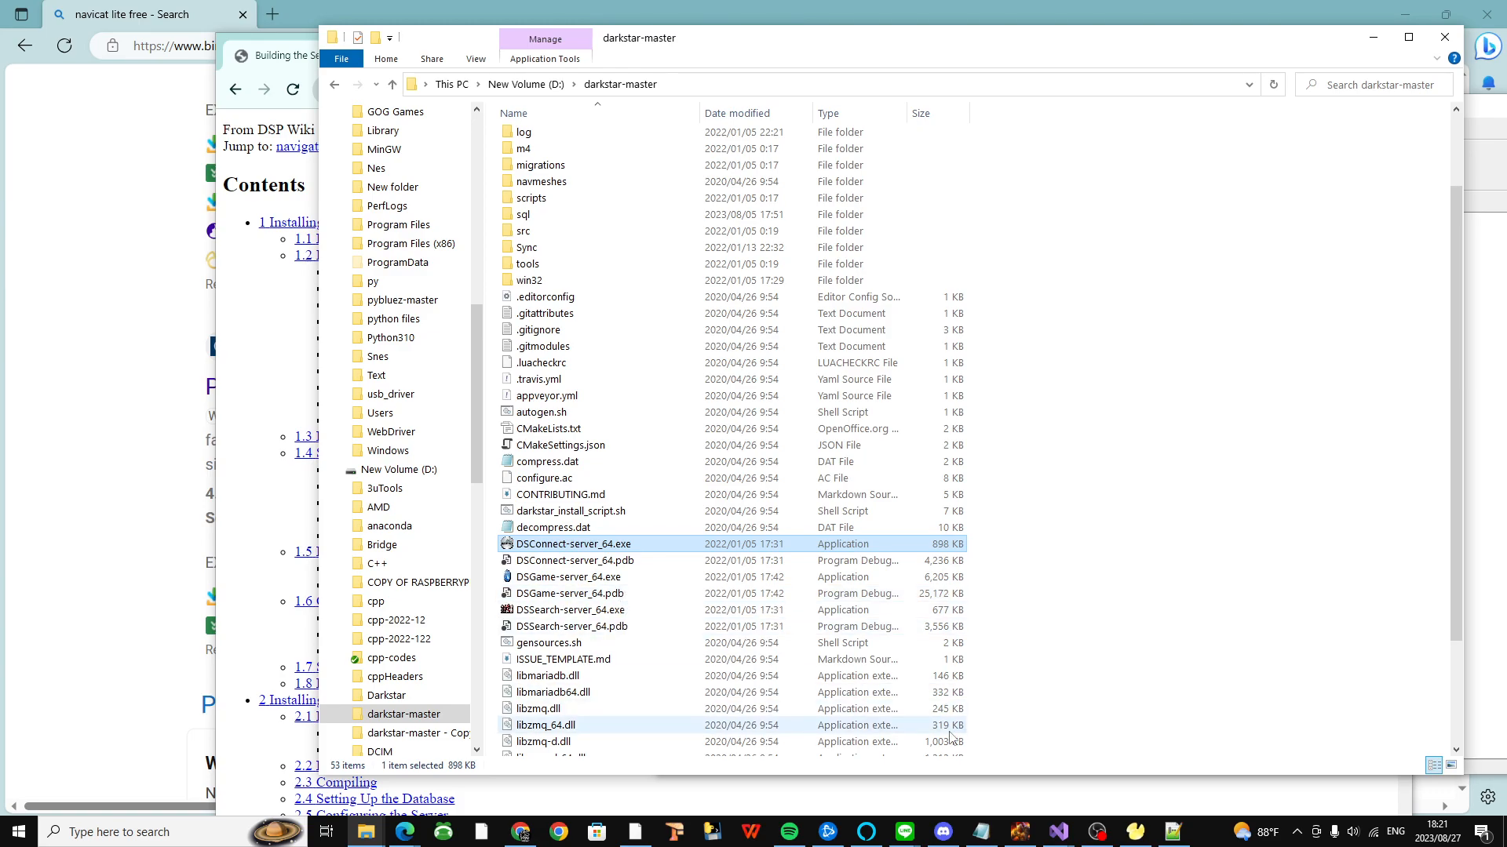
# Step: Select the DSGame-server_64.exe and DSSearch-server_64.exe executables in turn
pyautogui.click(567, 576)
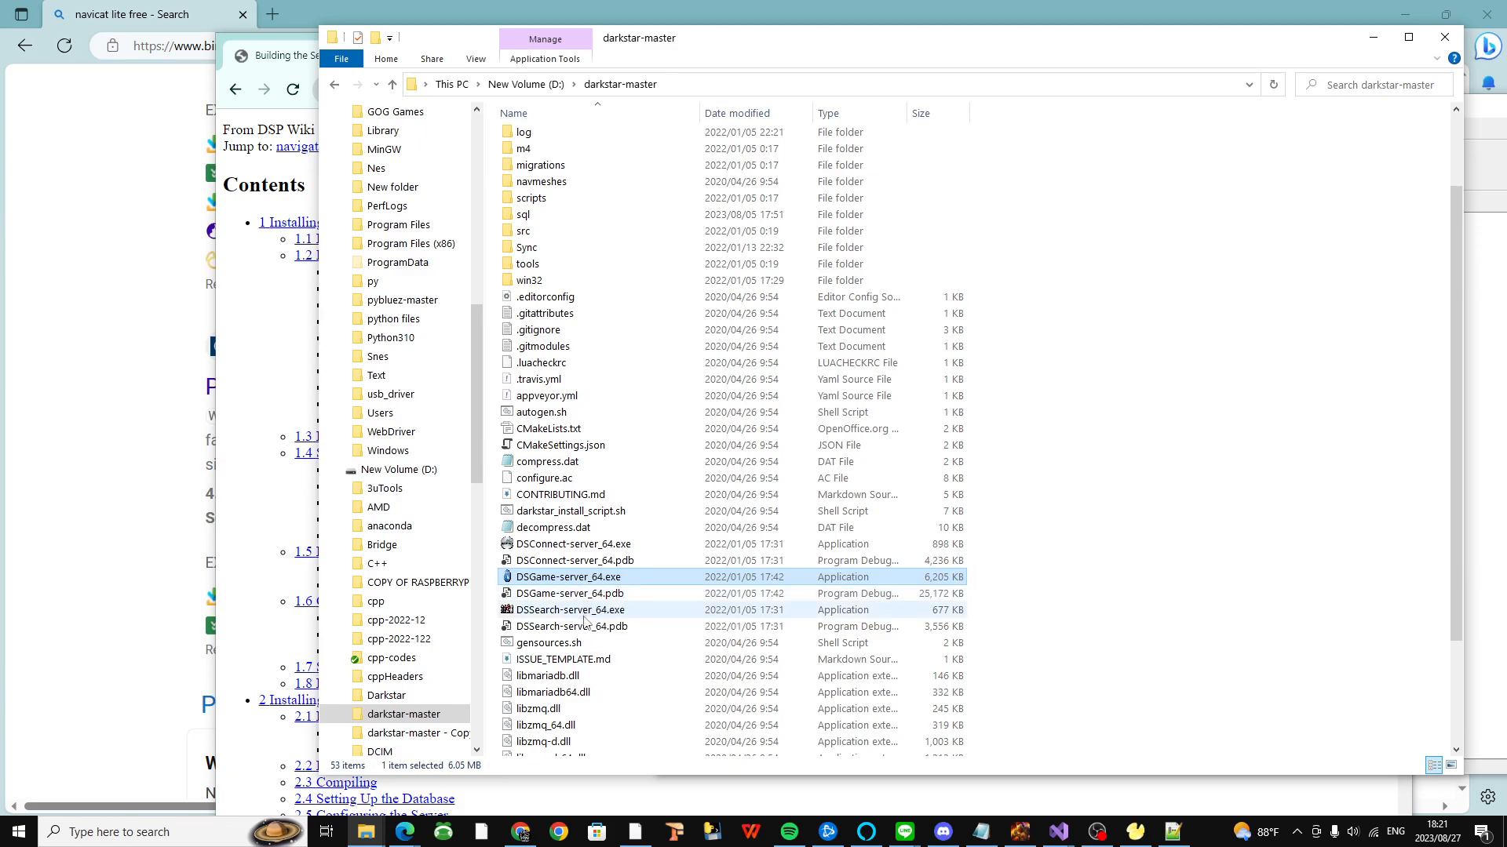
pyautogui.click(569, 611)
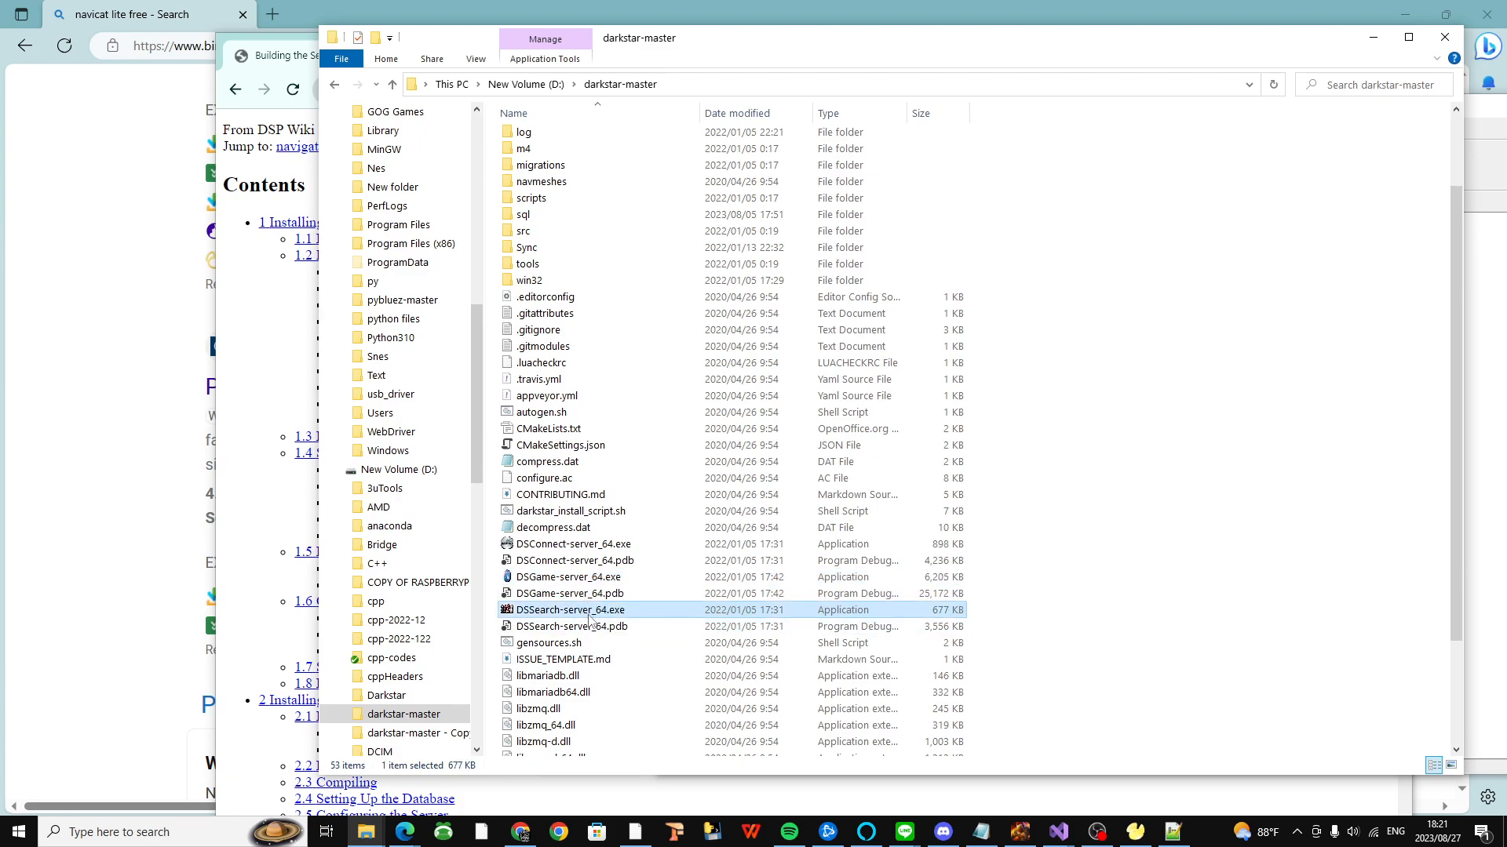
pyautogui.moveTo(571, 609)
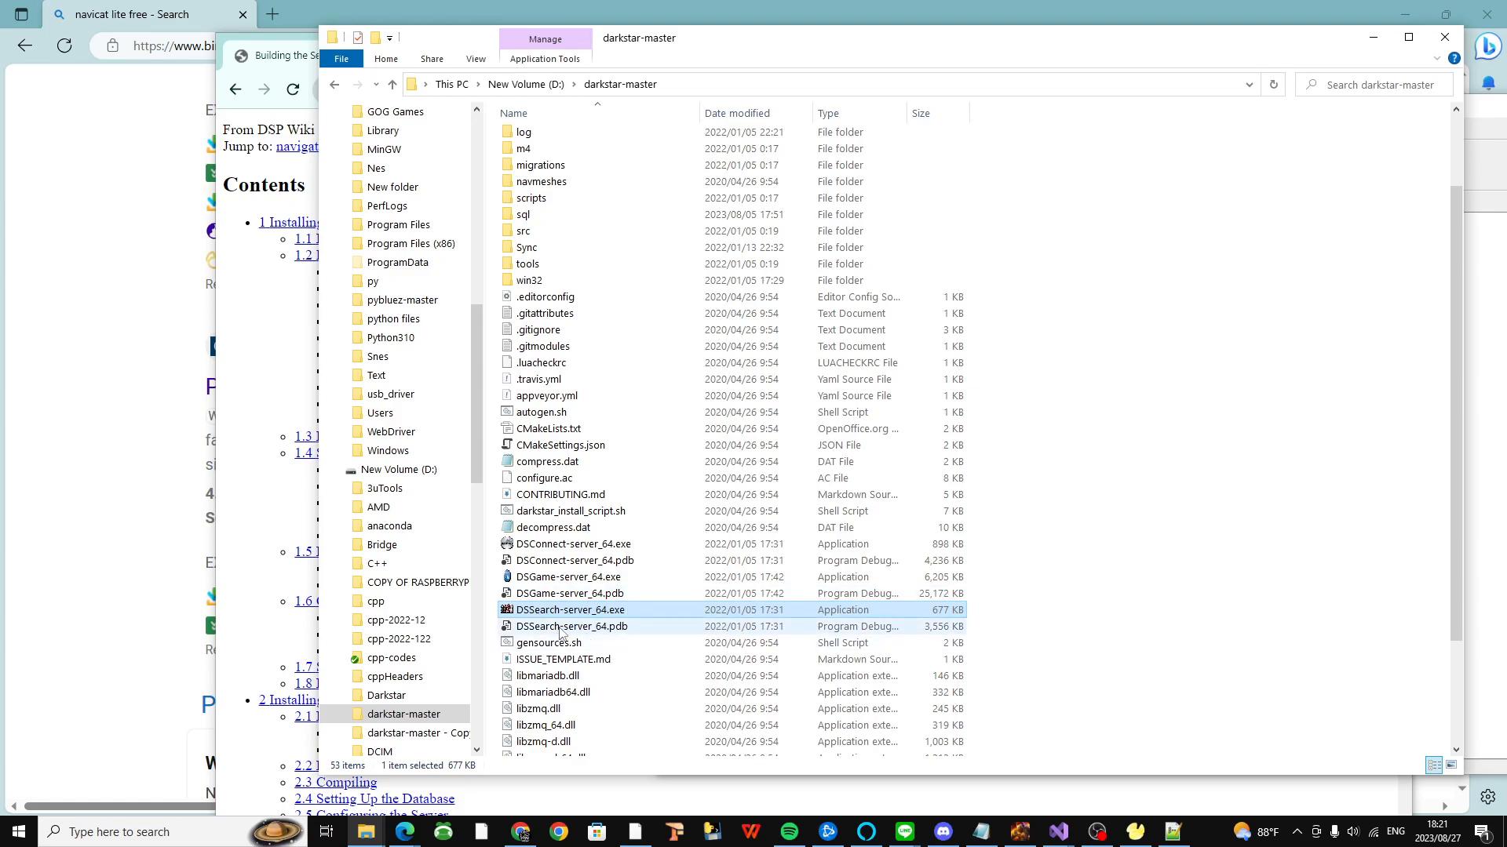
pyautogui.moveTo(569, 610)
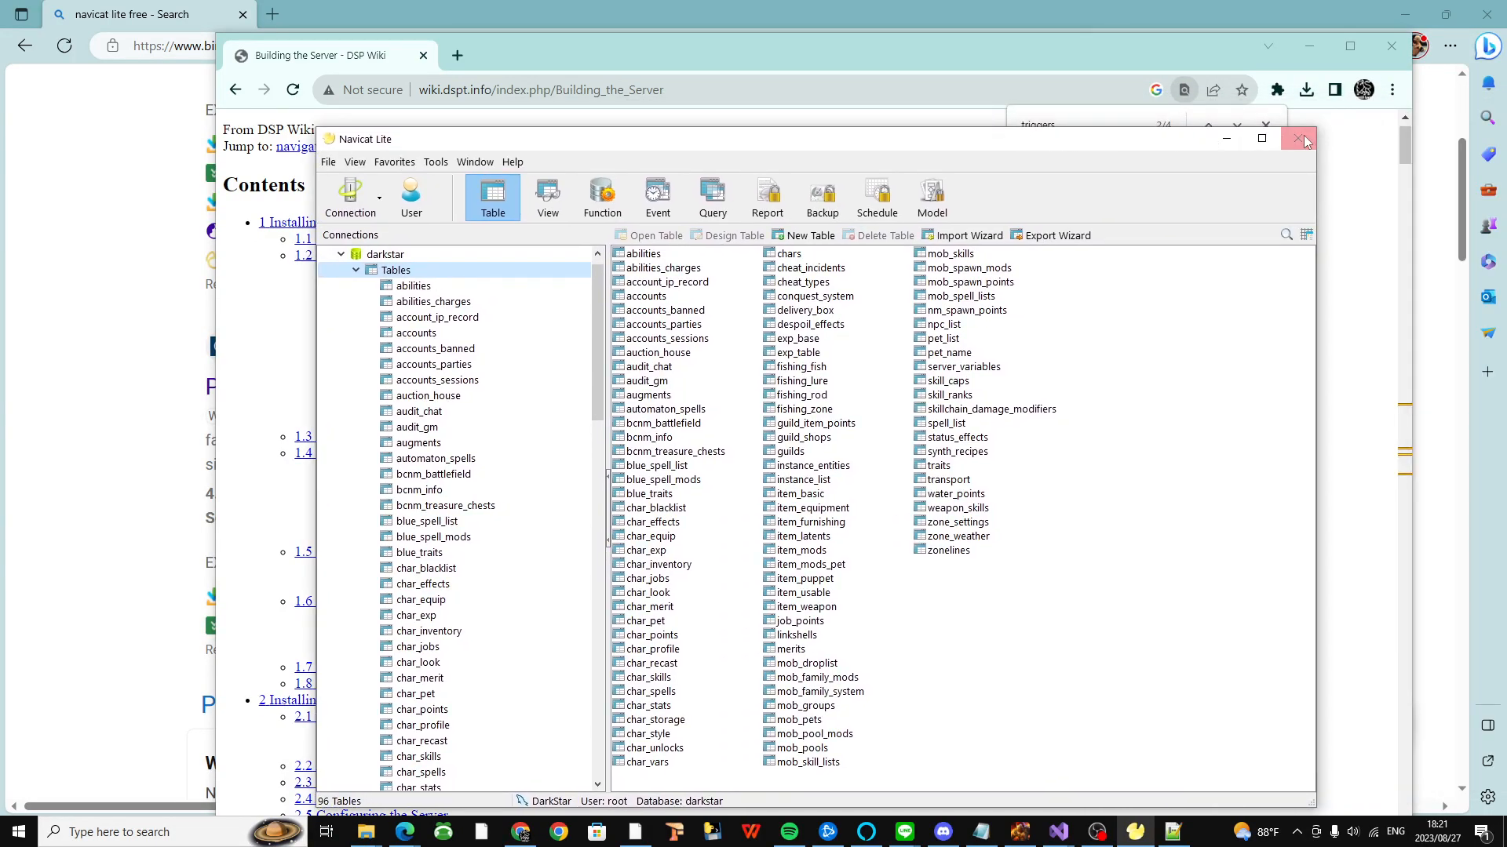
# Step: Close the Navicat window and scroll the Building the Server wiki page down from its contents
pyautogui.click(1303, 139)
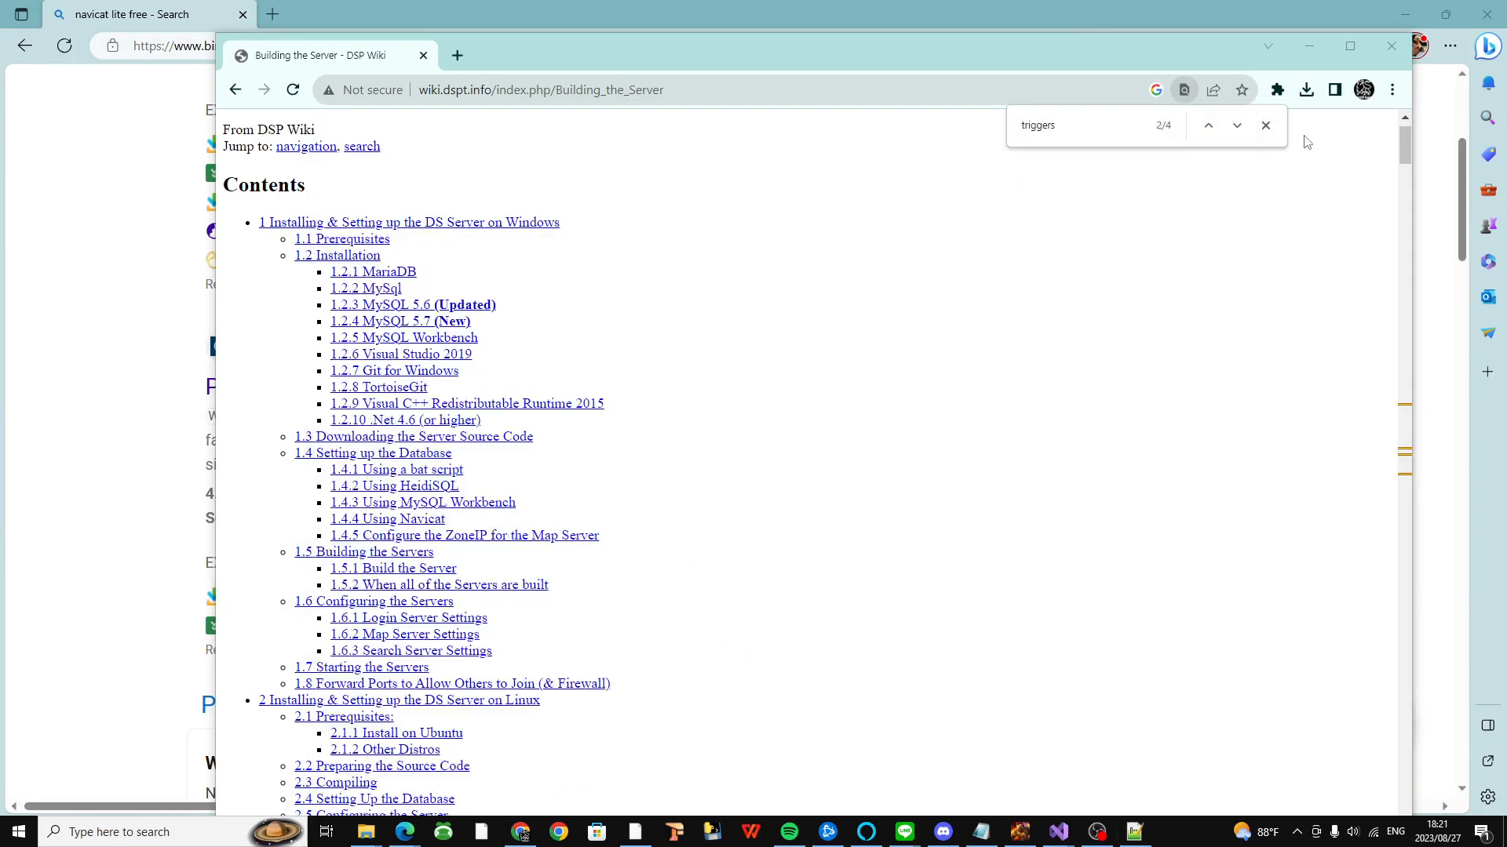
pyautogui.scroll(-3)
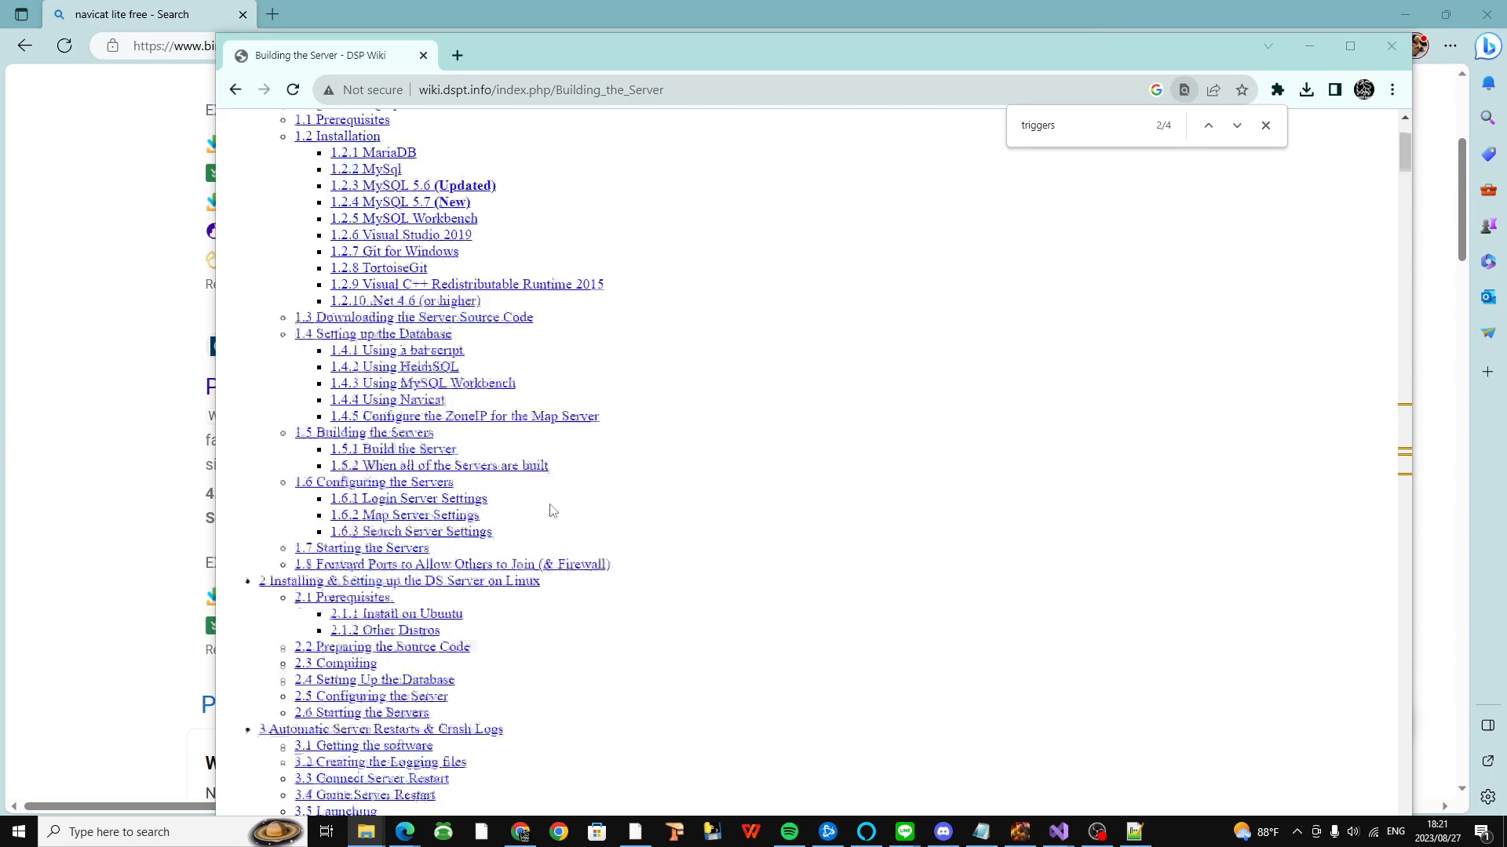
pyautogui.scroll(-3)
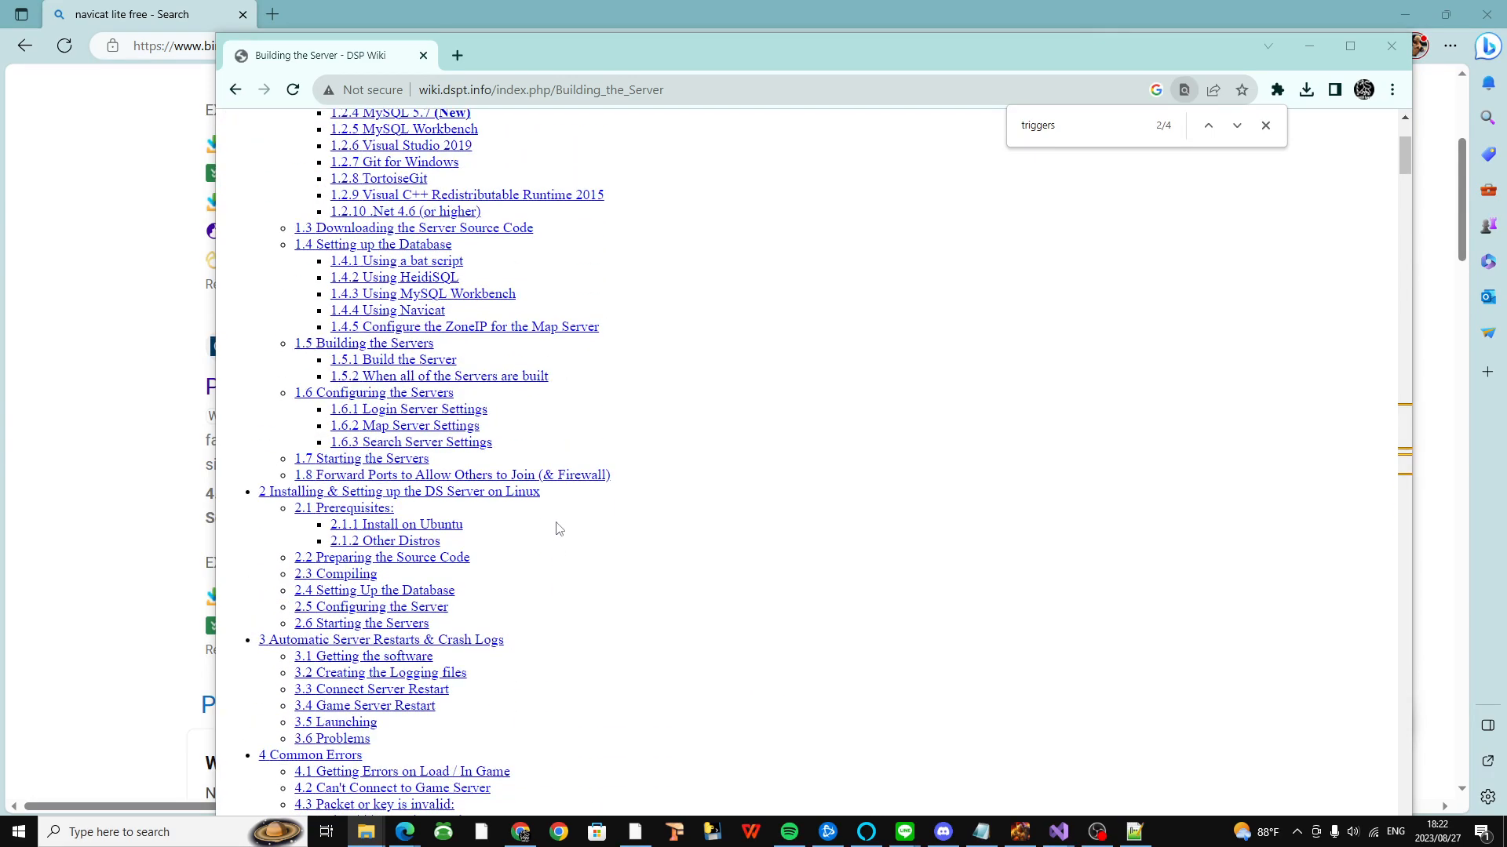
pyautogui.scroll(3)
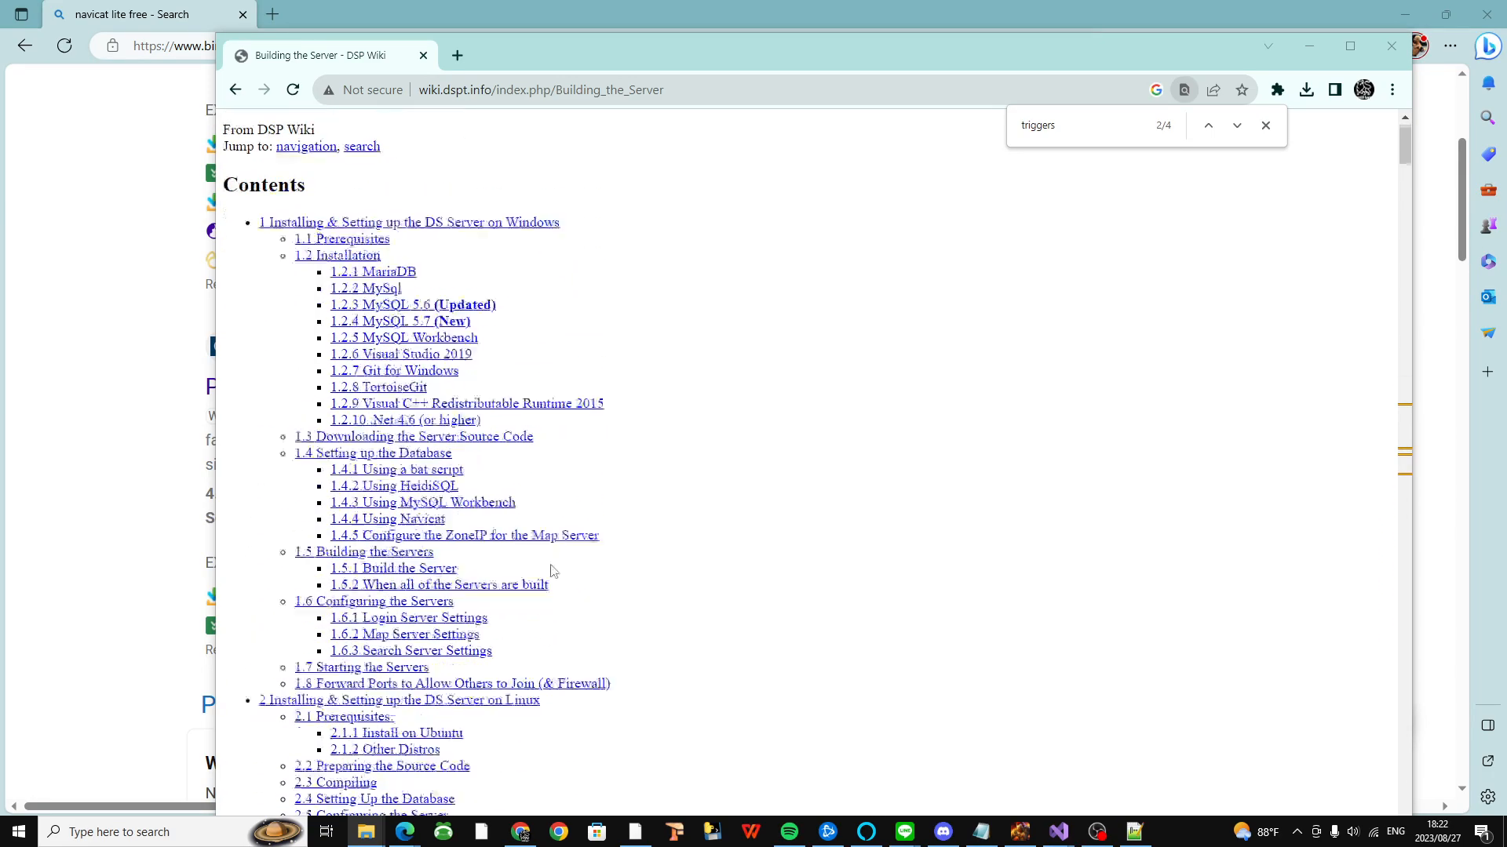
pyautogui.scroll(-3)
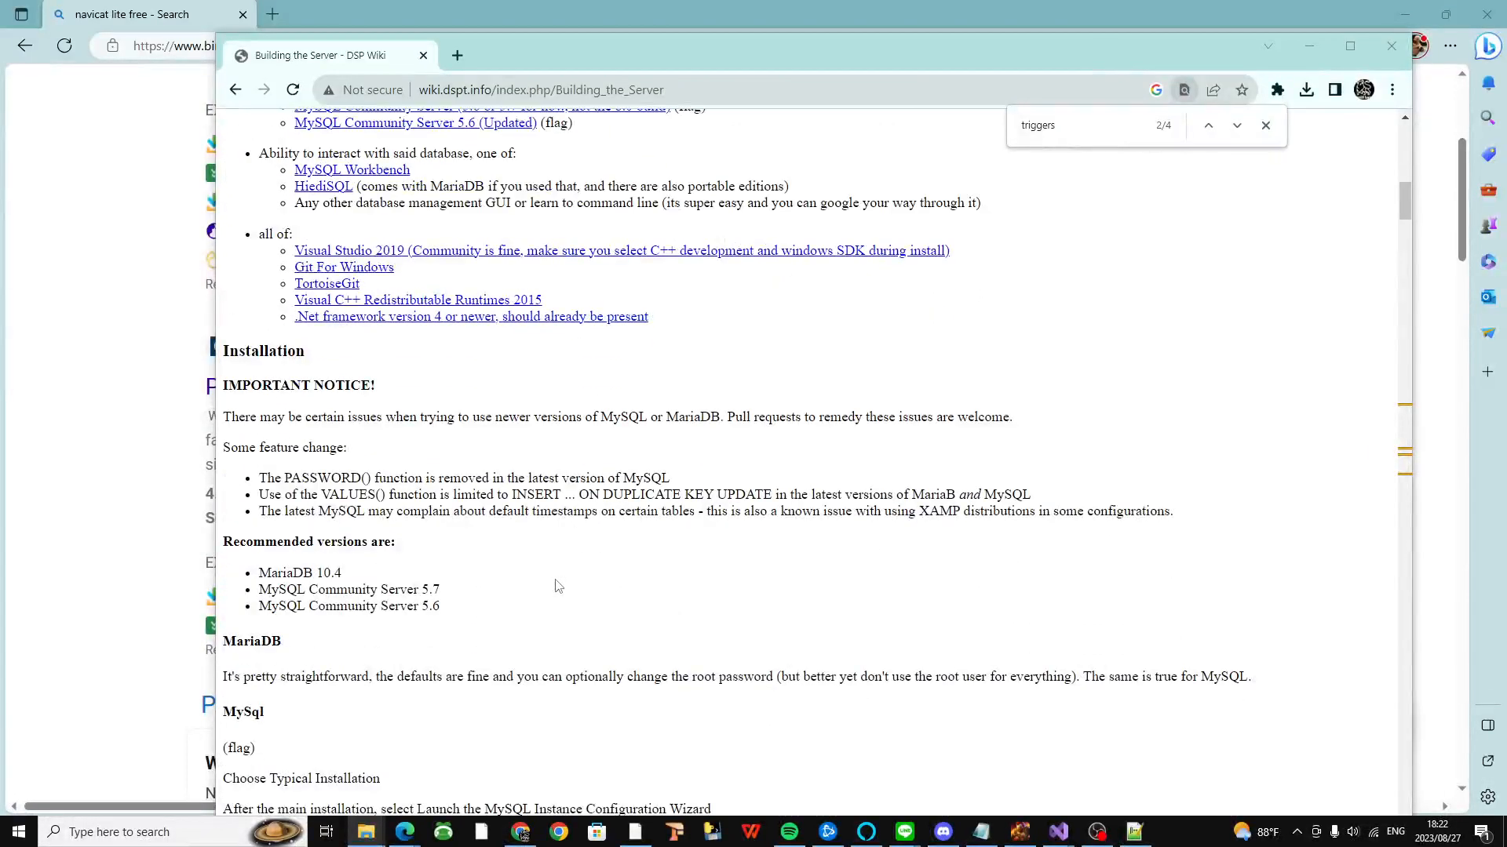
pyautogui.scroll(-3)
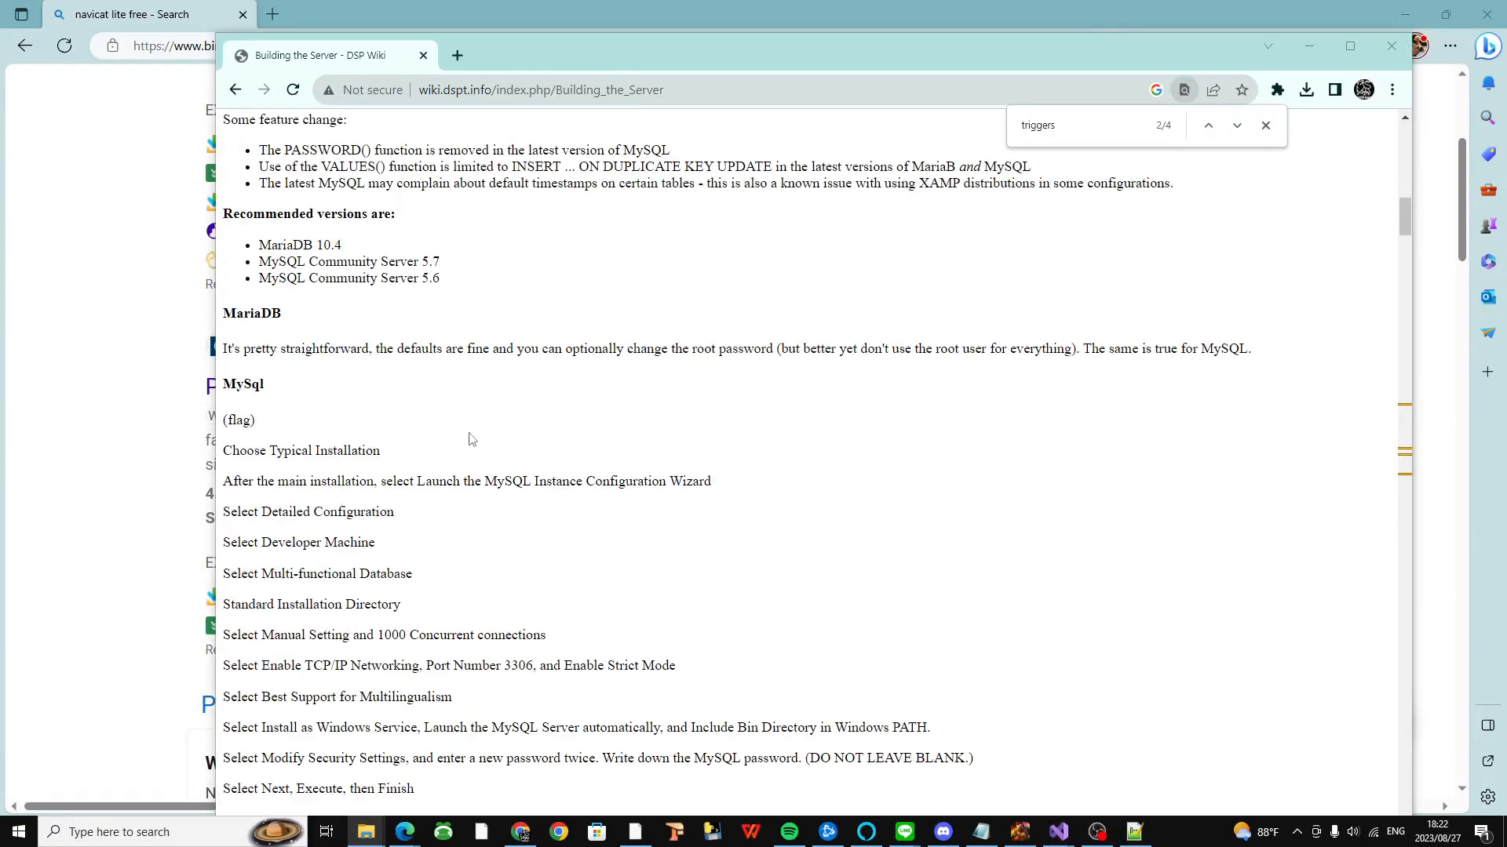
pyautogui.scroll(-3)
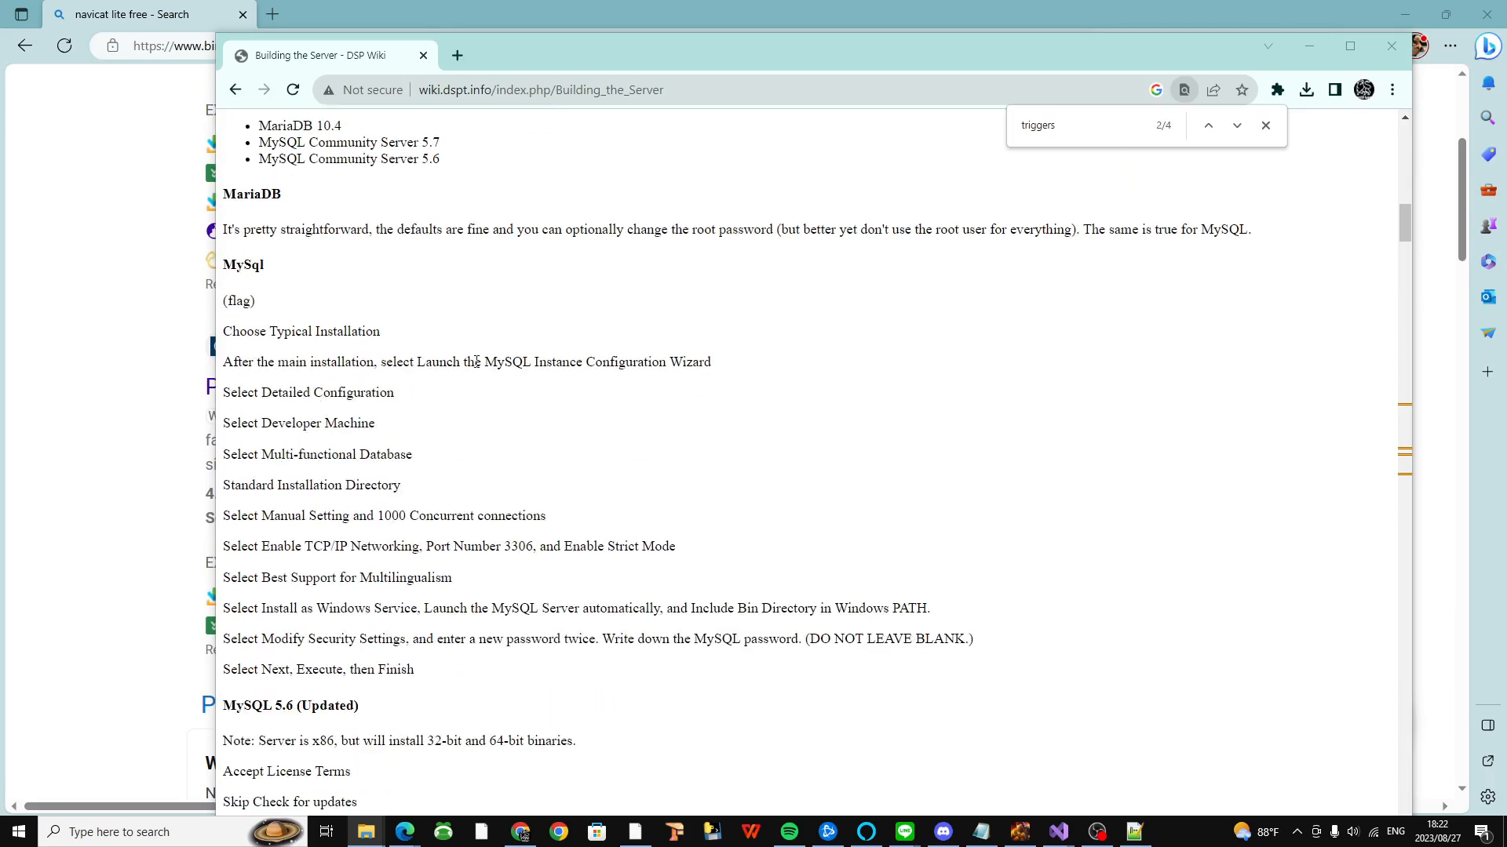
pyautogui.scroll(-3)
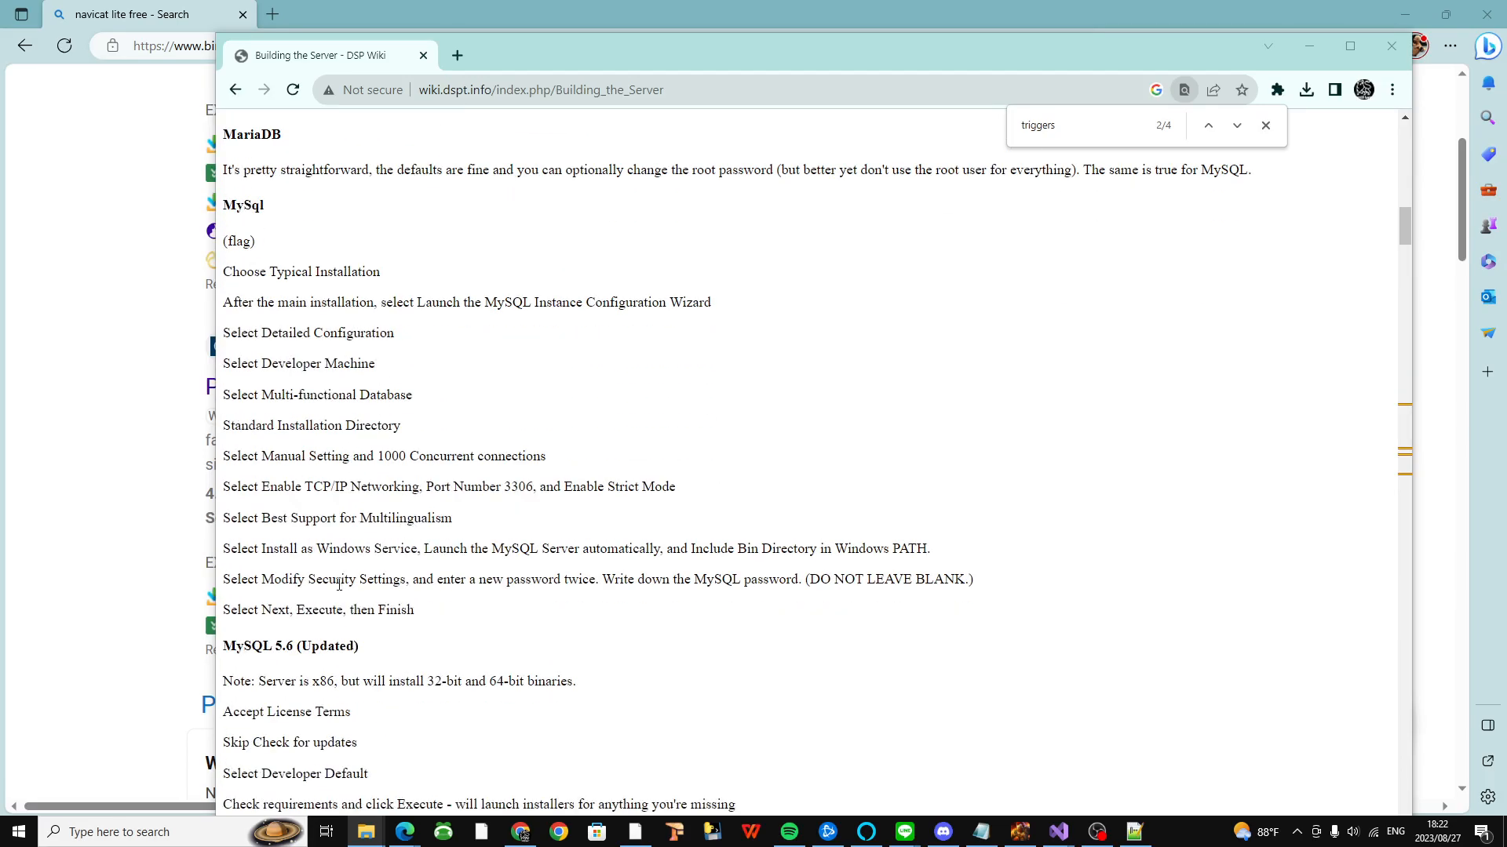
pyautogui.scroll(-3)
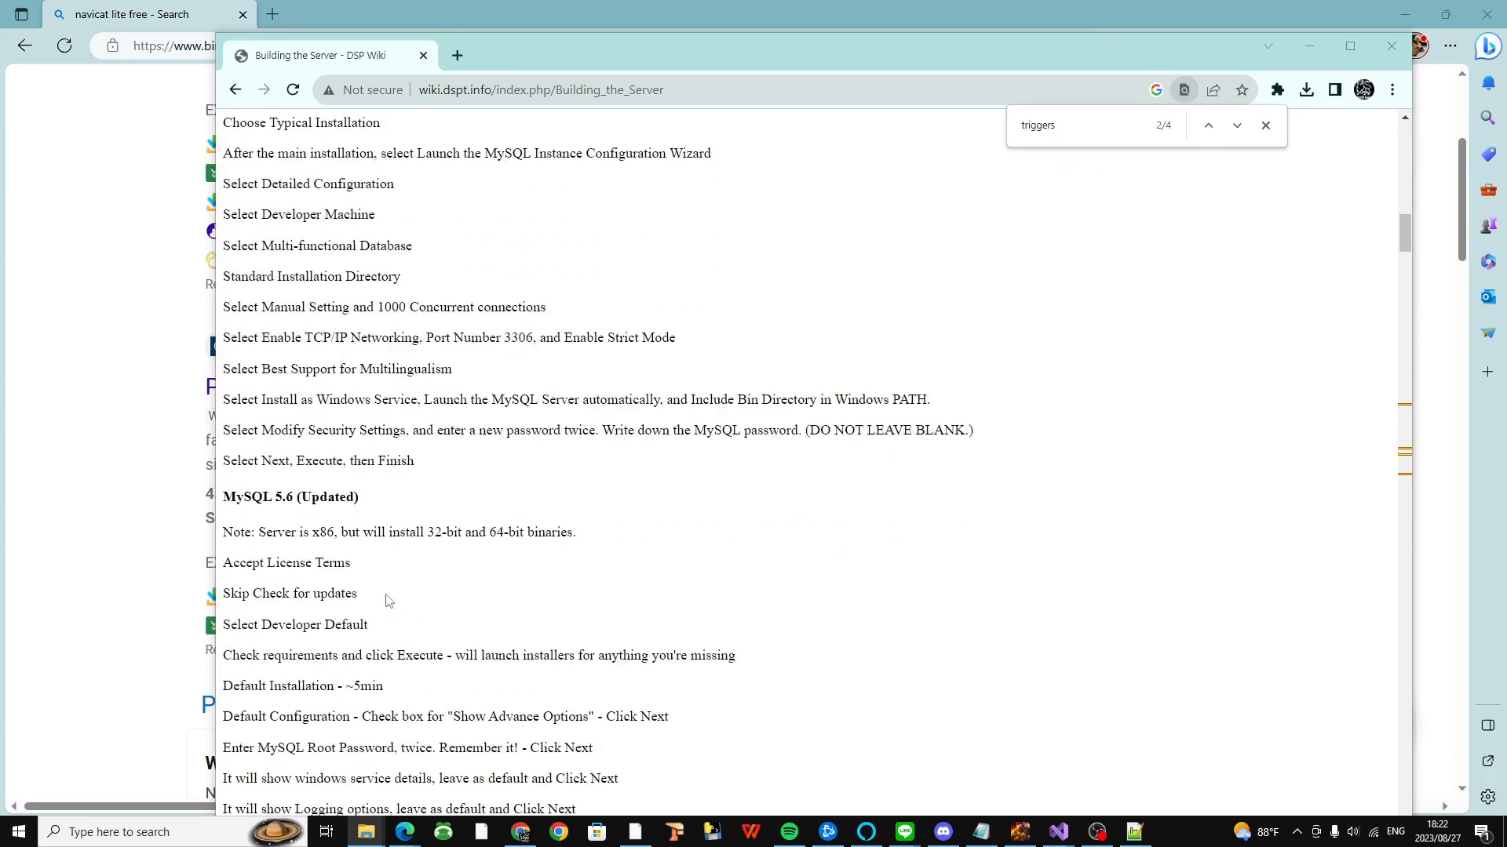
# Step: Continue scrolling the wiki down to the Setting up the Database section and its import bat script
pyautogui.scroll(-3)
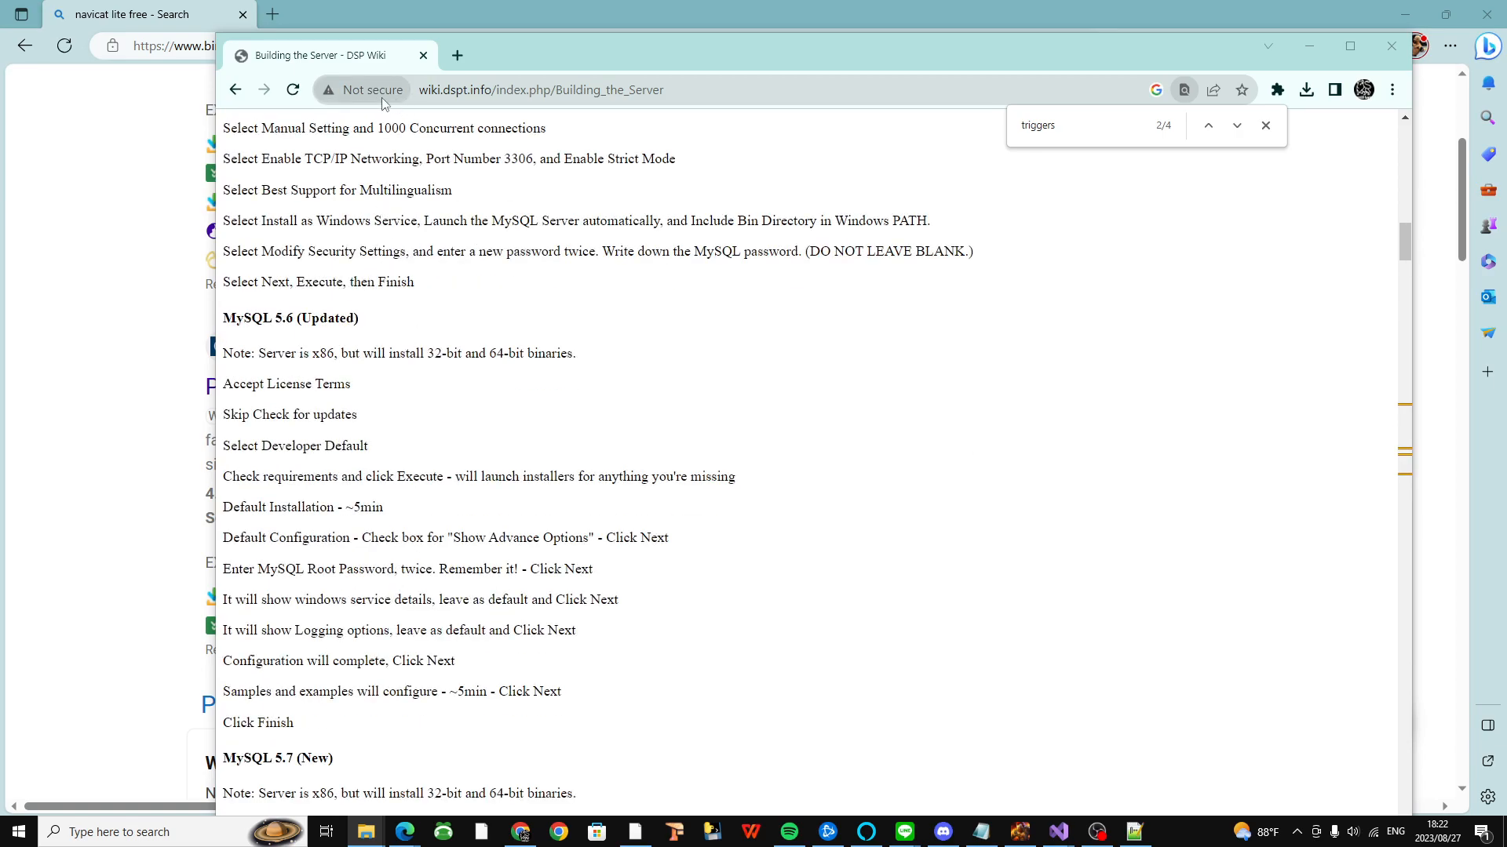
pyautogui.moveTo(438, 474)
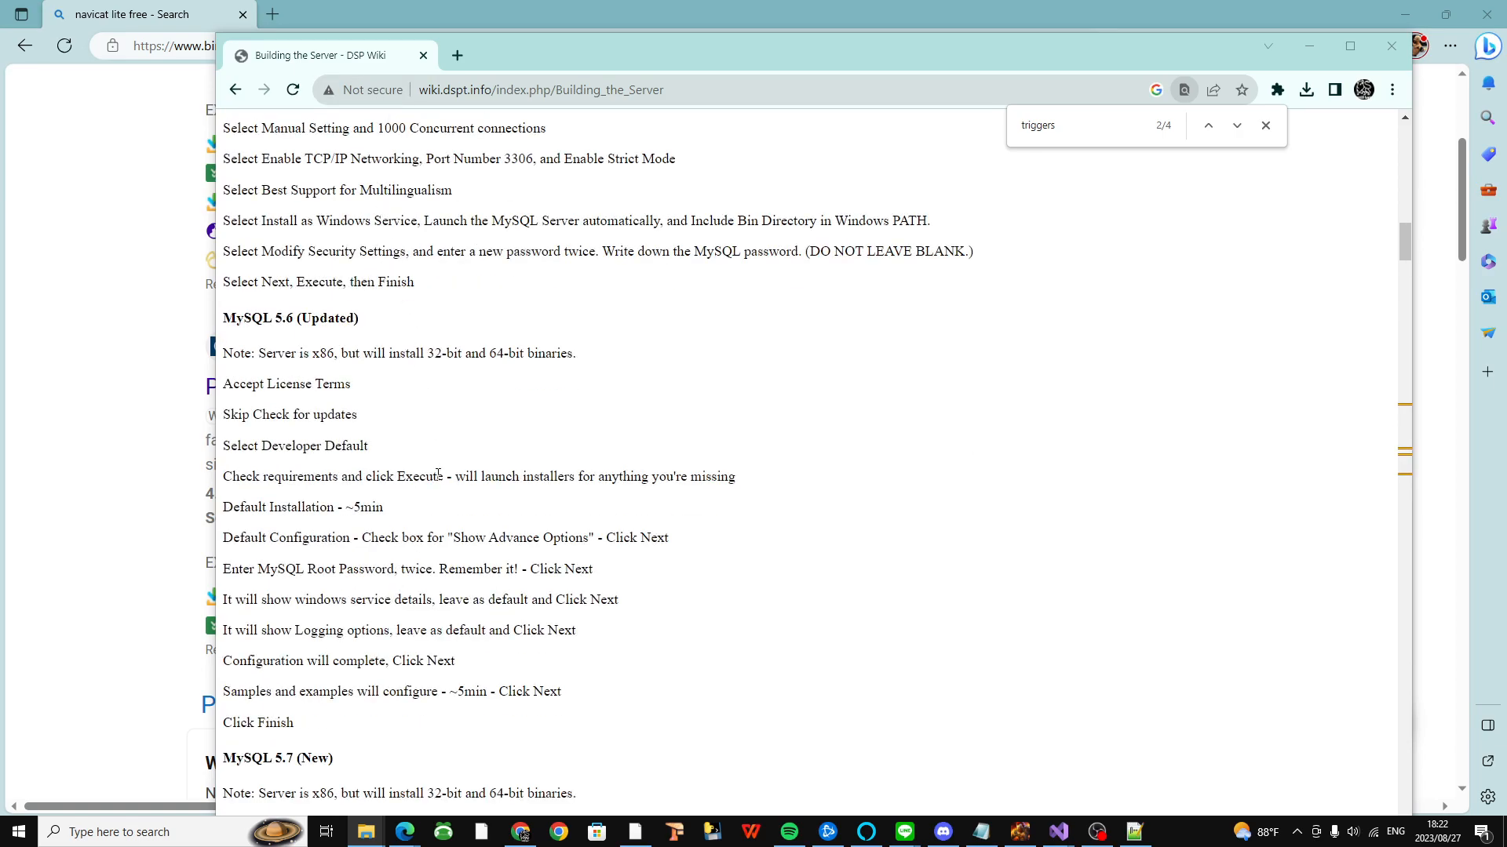
pyautogui.scroll(-3)
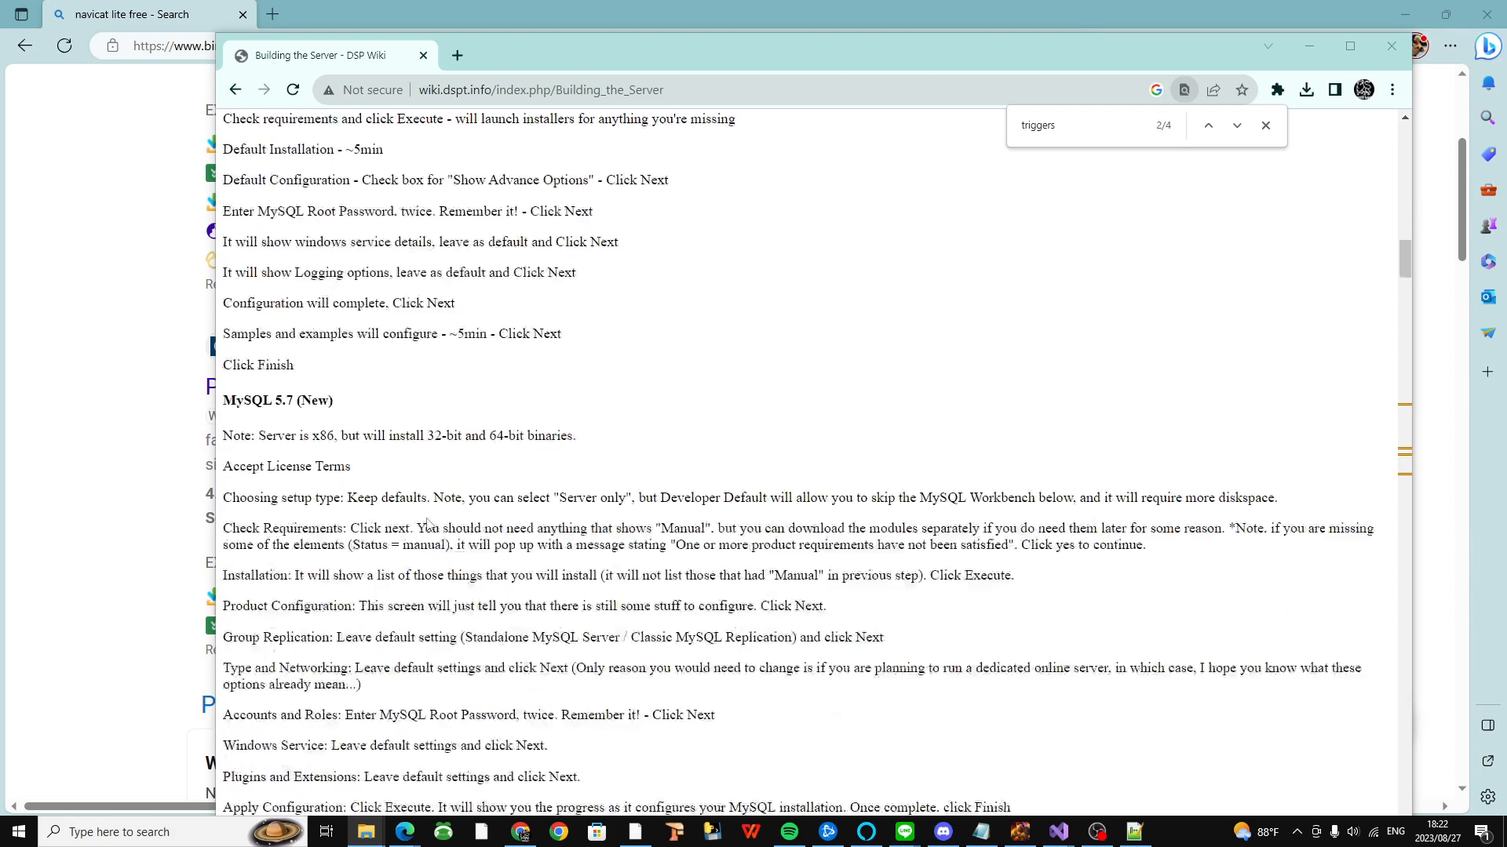
pyautogui.scroll(-3)
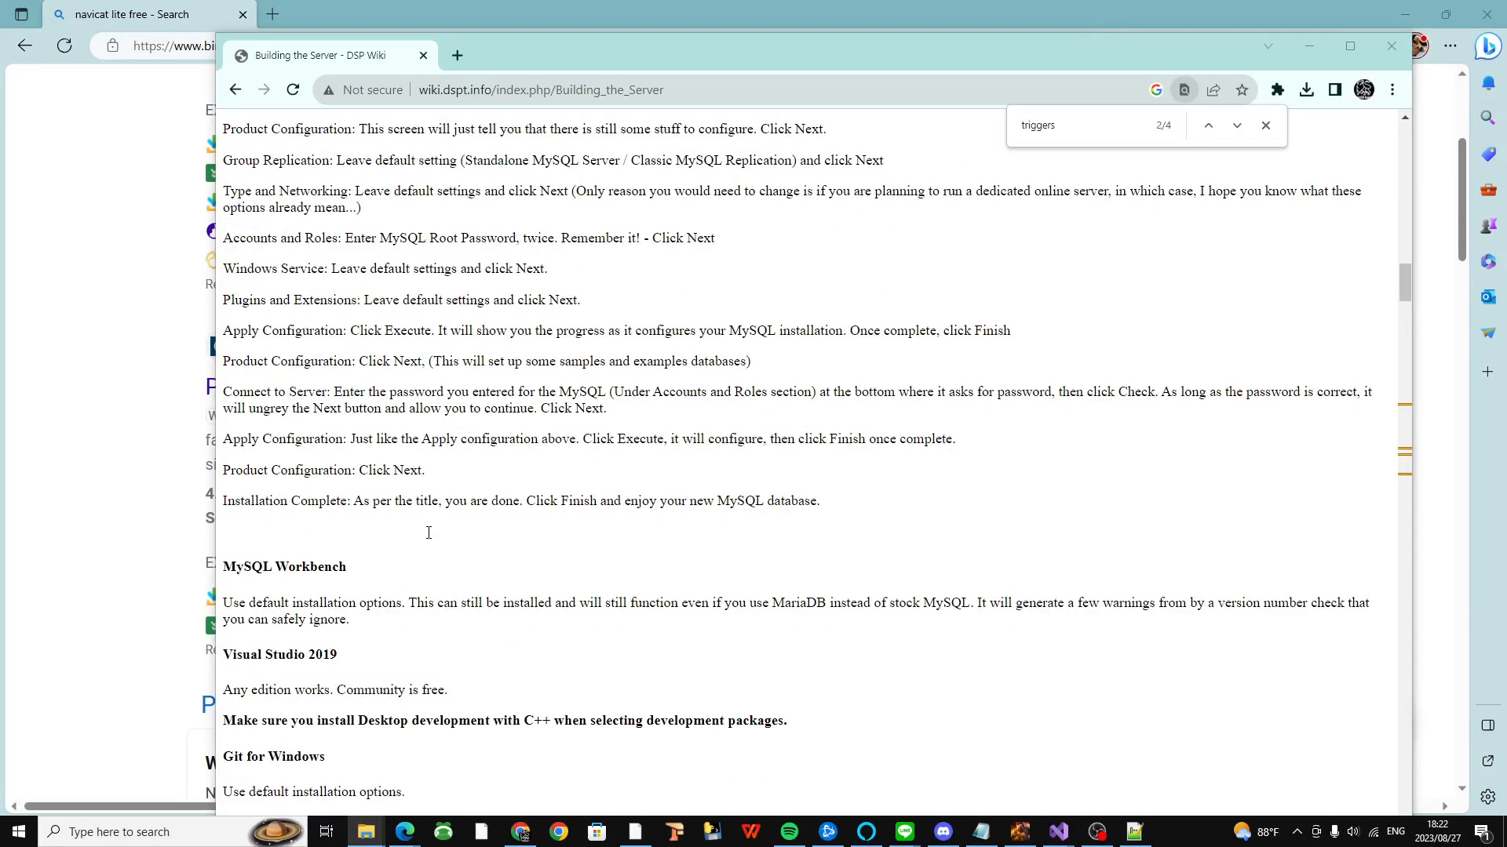
pyautogui.scroll(-3)
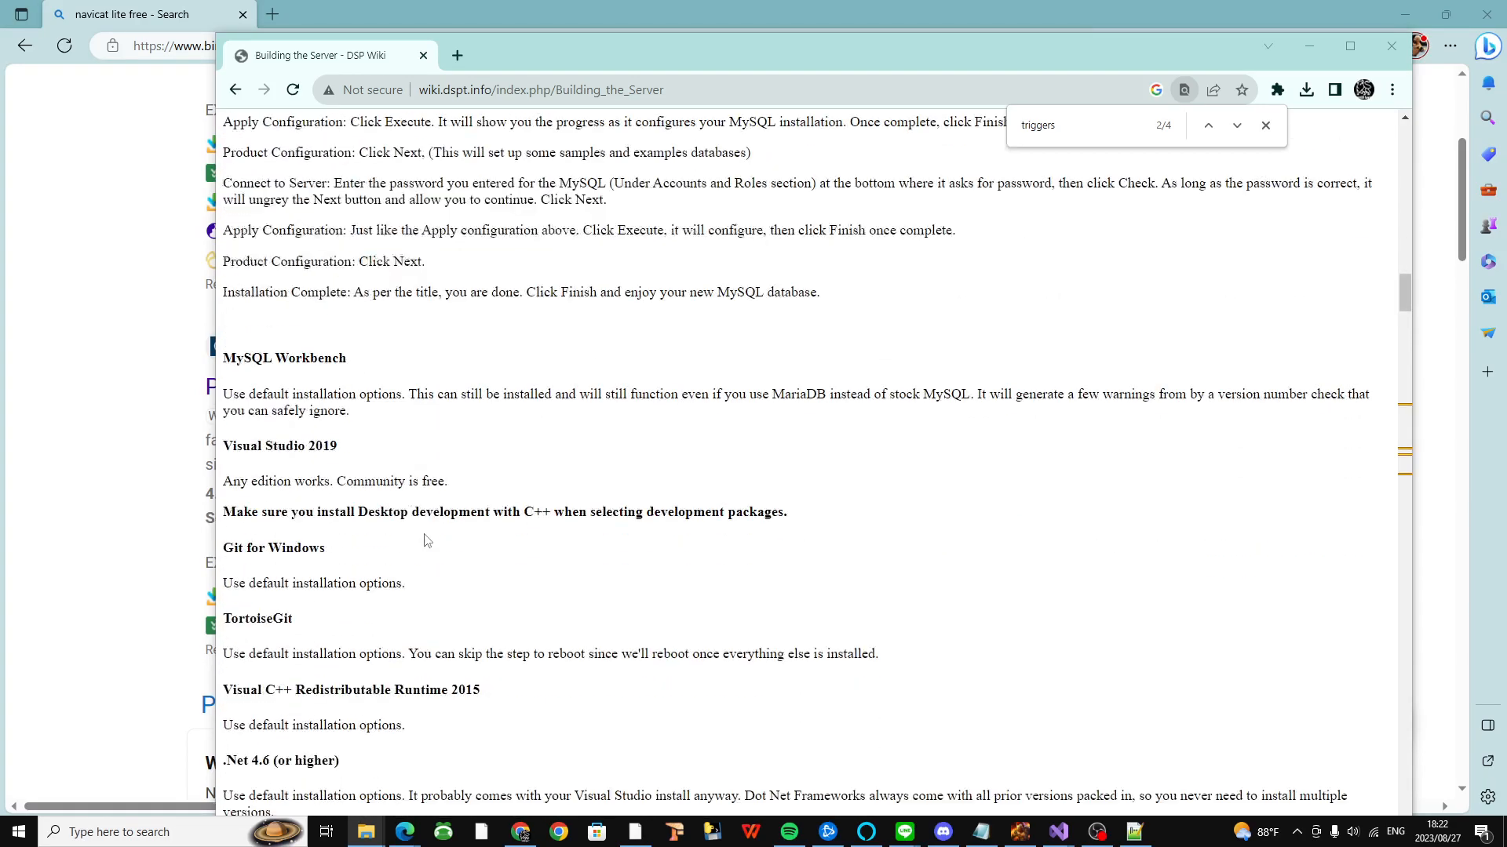
pyautogui.moveTo(408, 535)
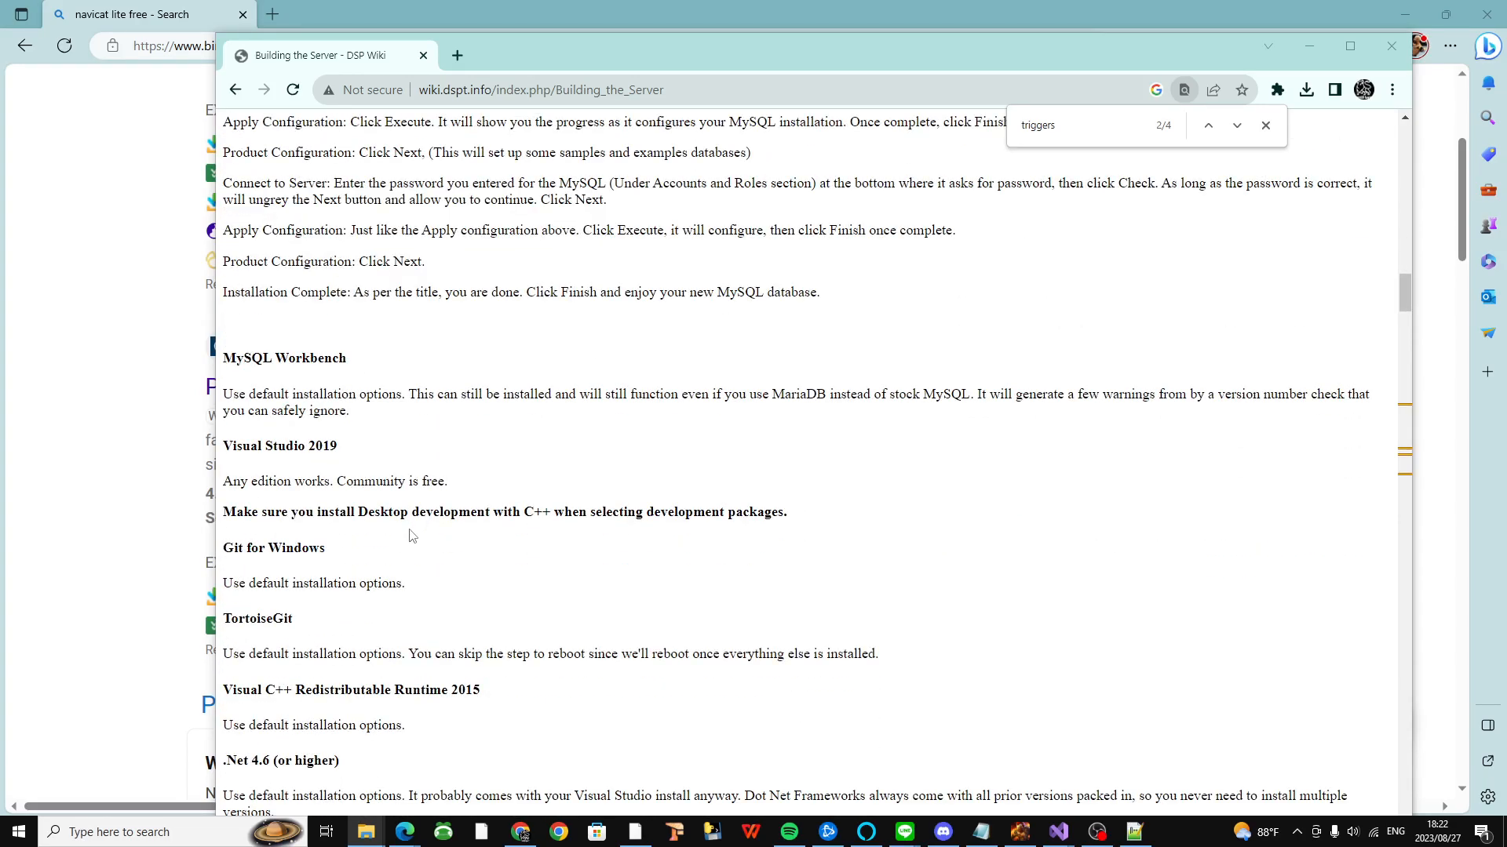
pyautogui.moveTo(329, 477)
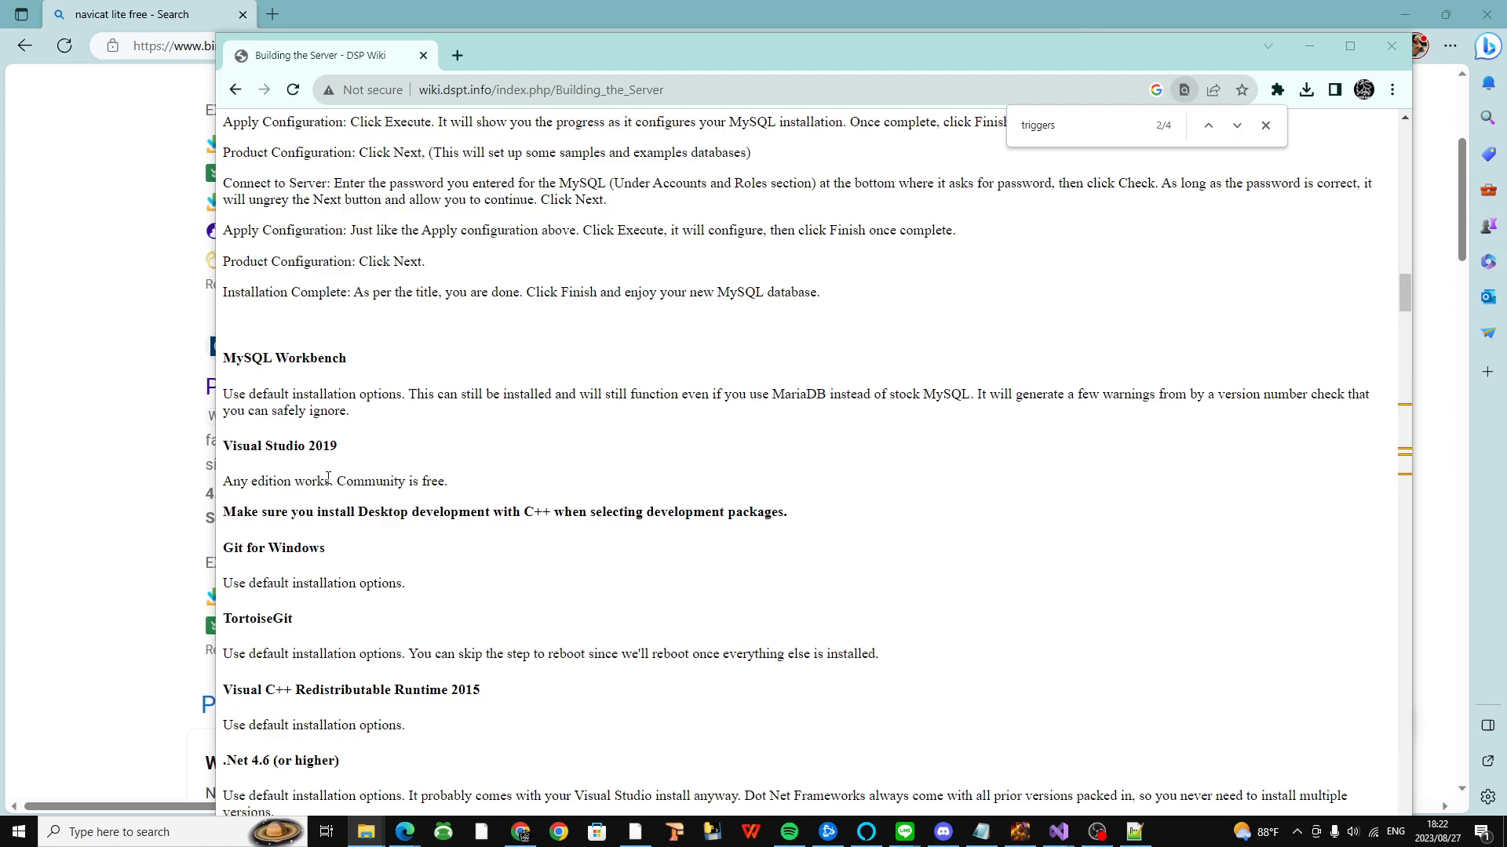
pyautogui.scroll(-3)
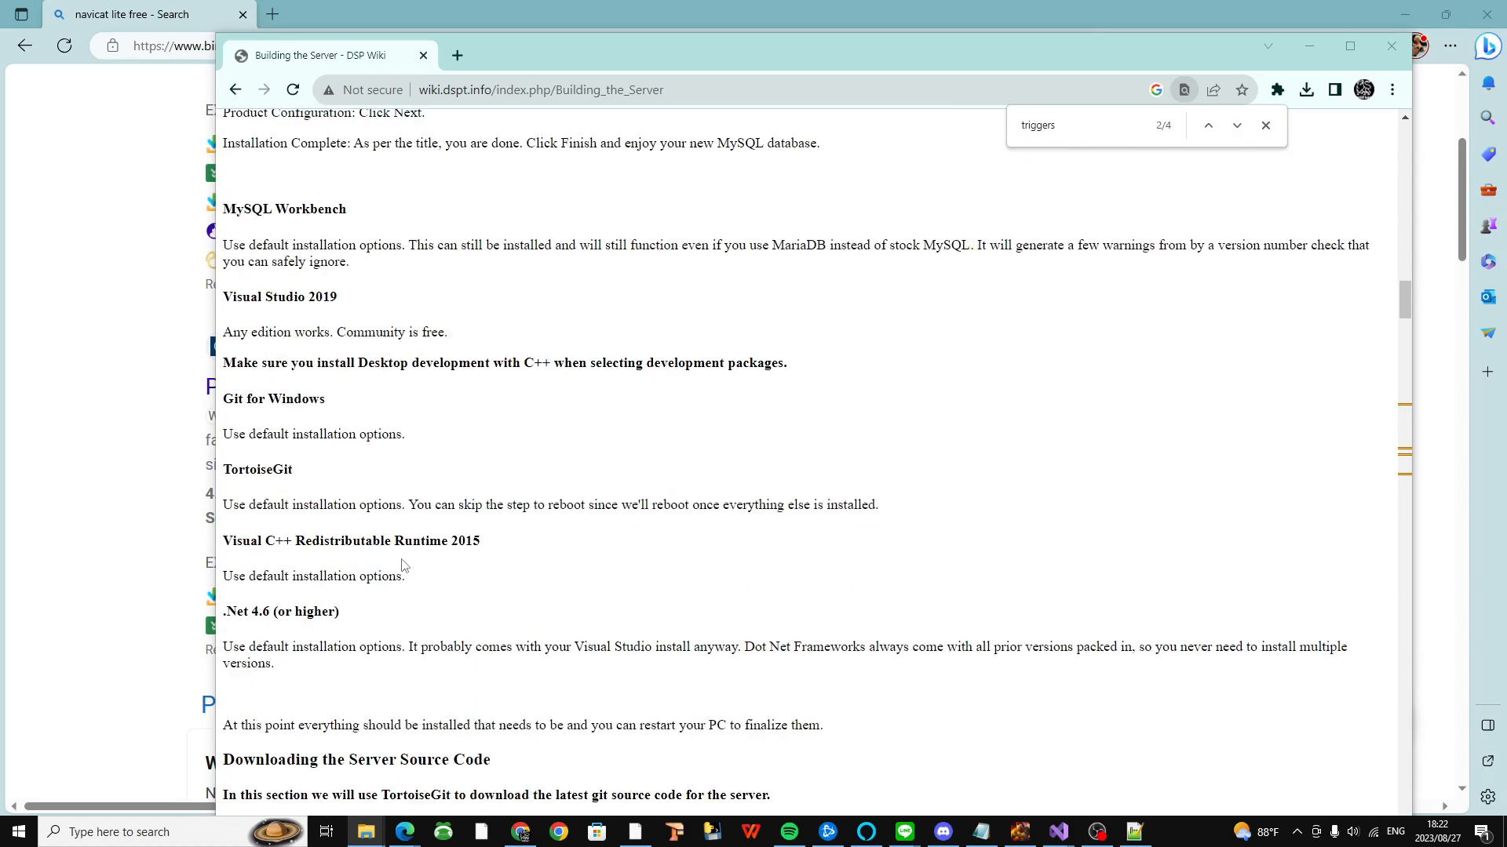
pyautogui.scroll(-3)
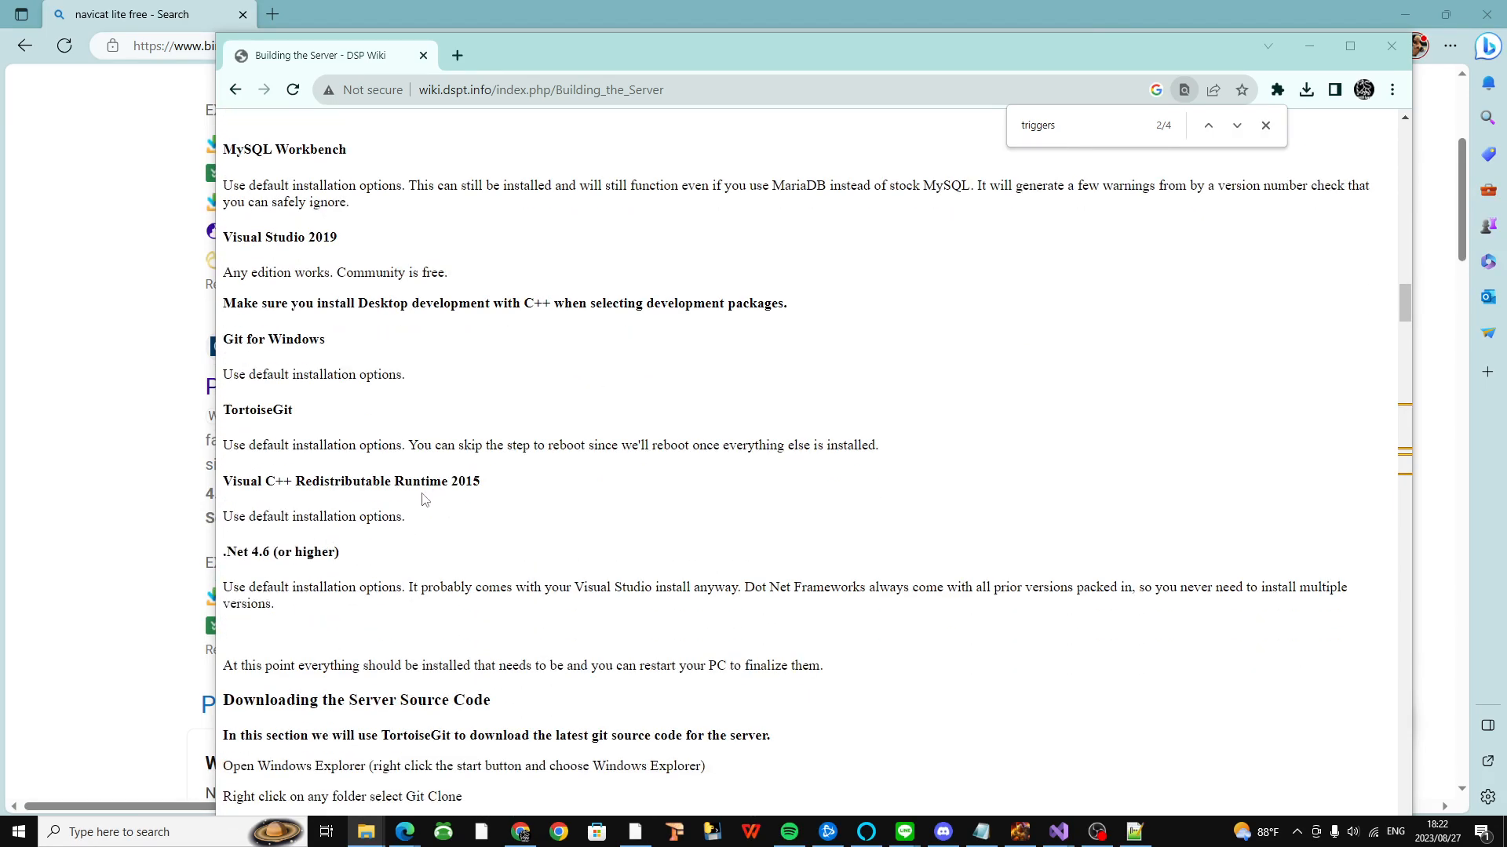
pyautogui.scroll(-3)
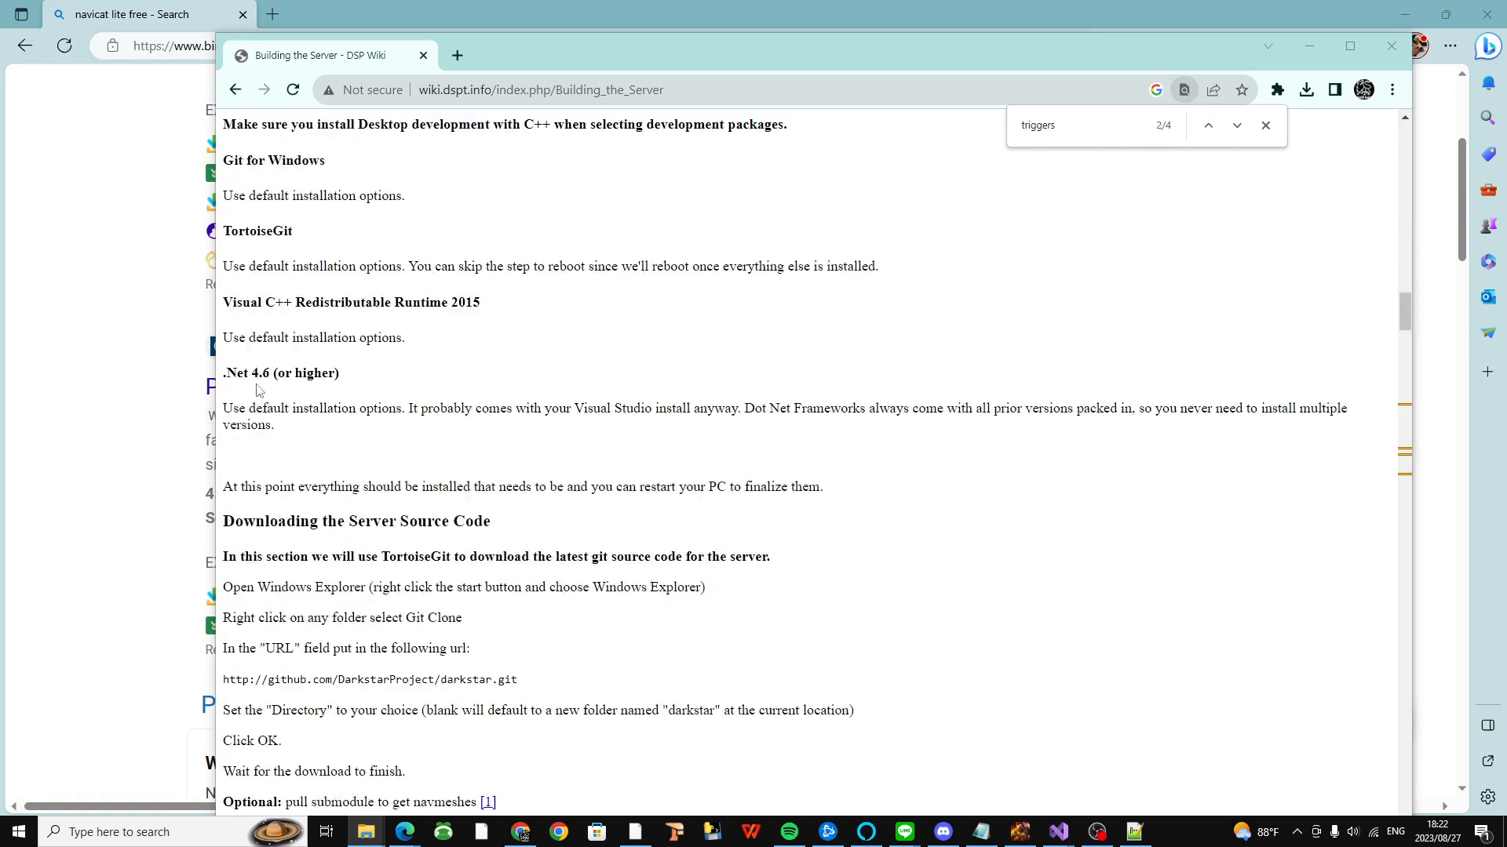
pyautogui.scroll(-3)
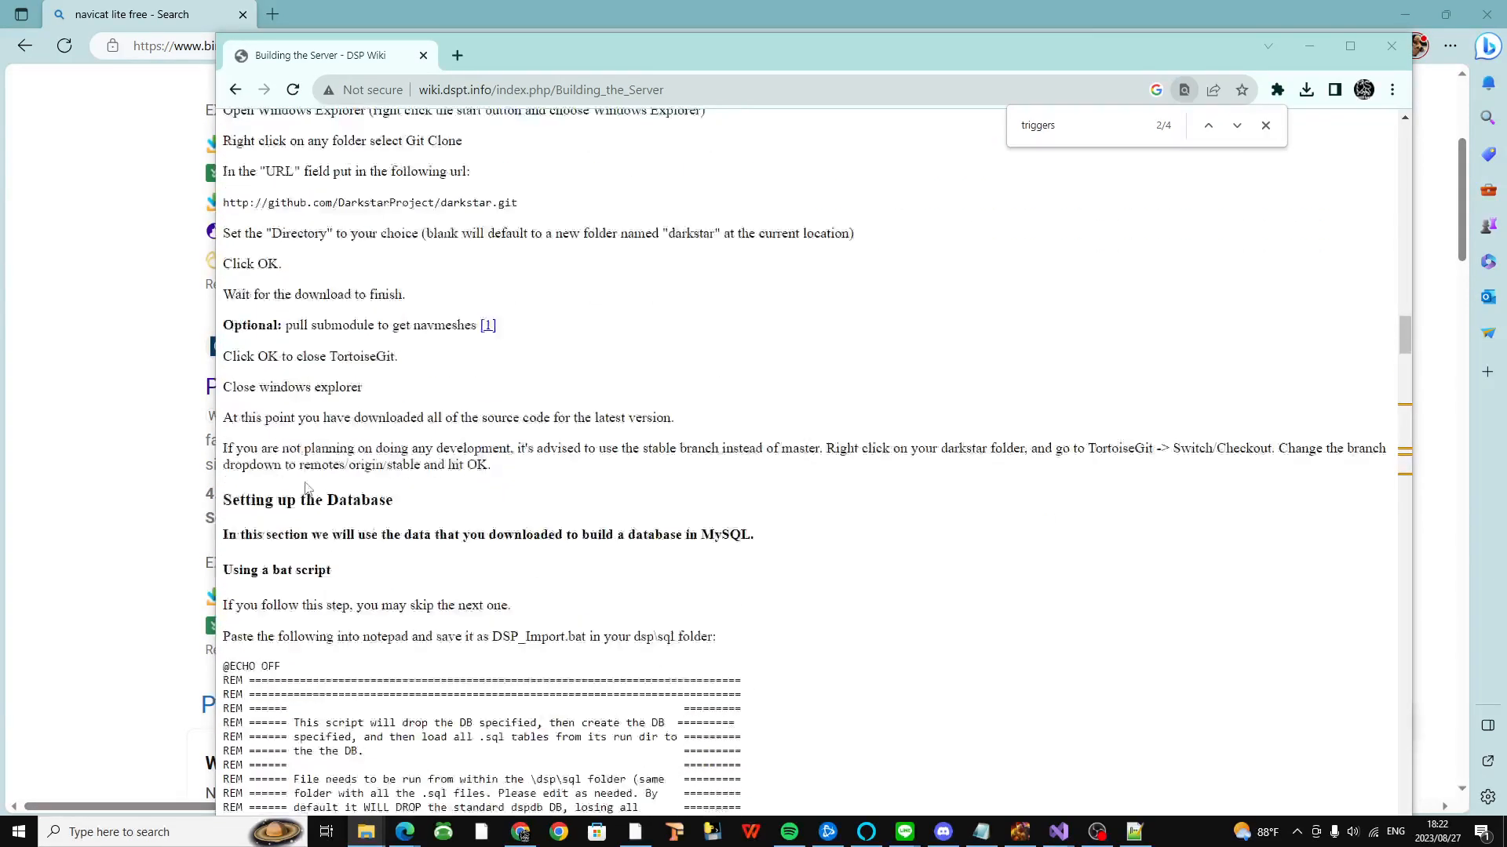
pyautogui.scroll(-3)
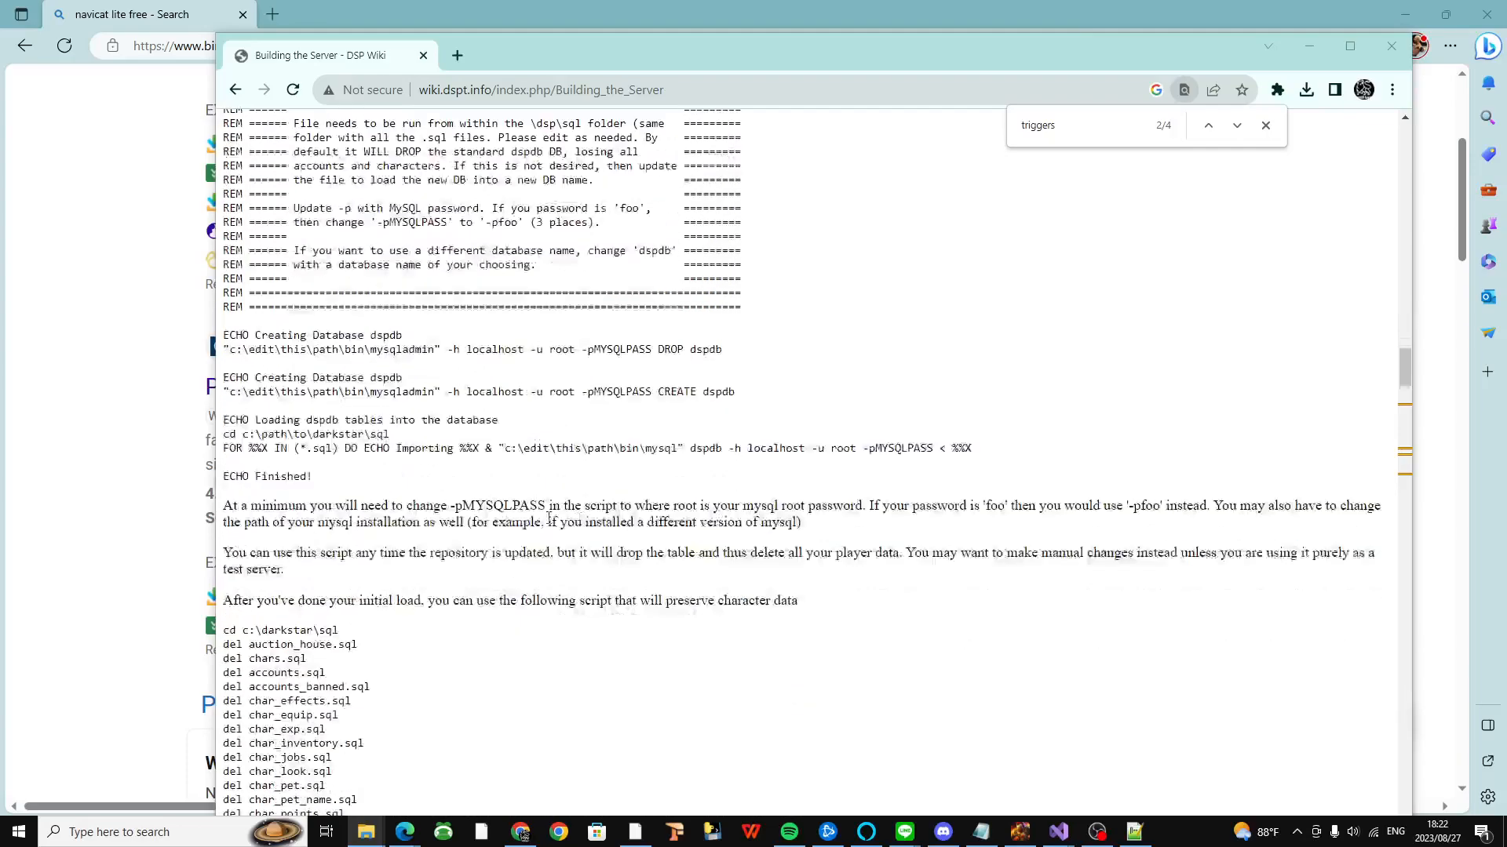
# Step: Scroll the wiki page back and forth past the database import bat scripts
pyautogui.scroll(3)
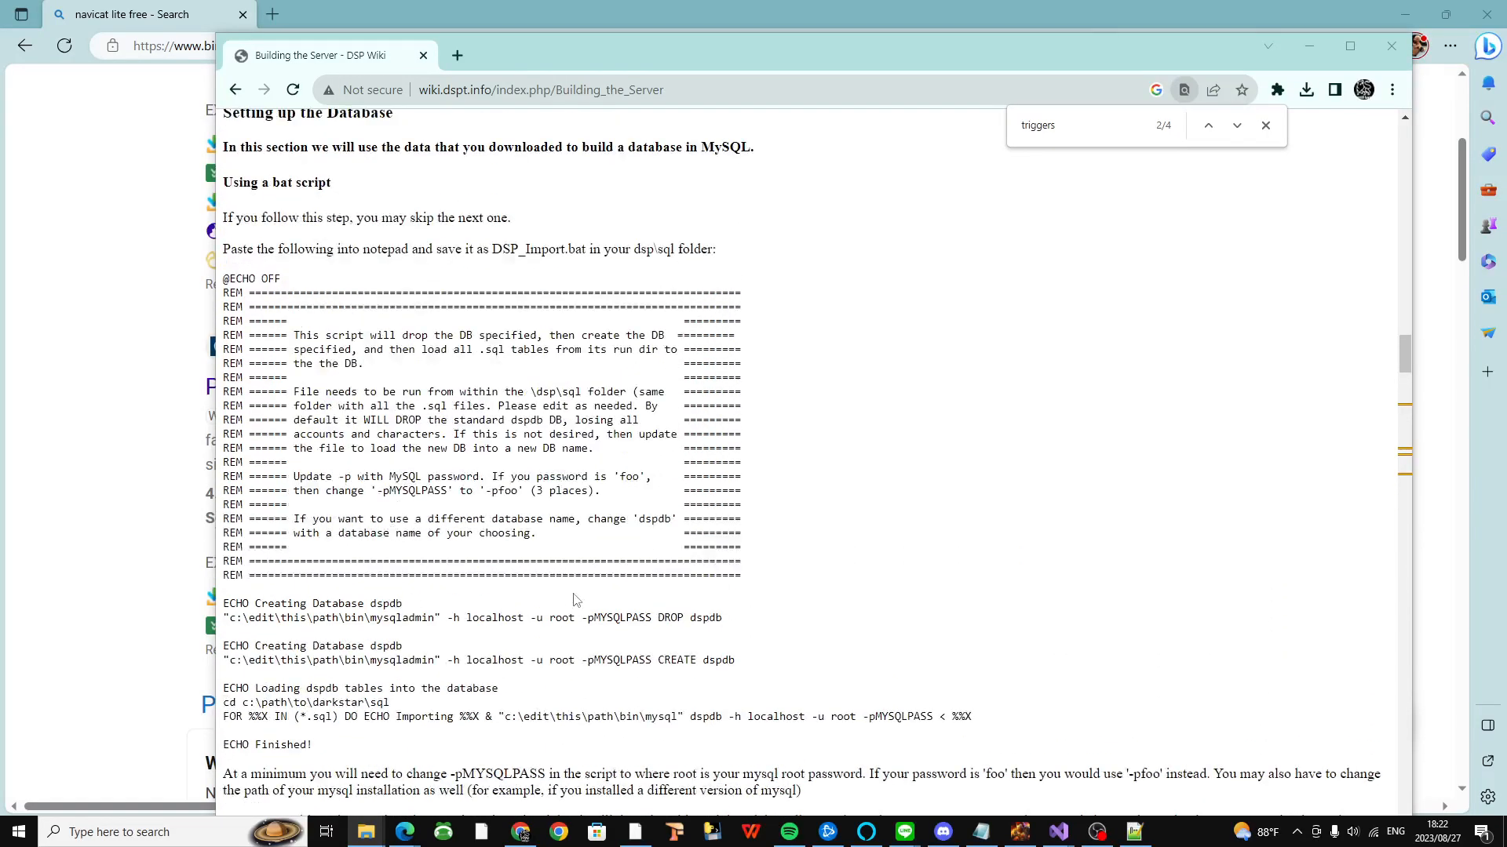
pyautogui.moveTo(703, 641)
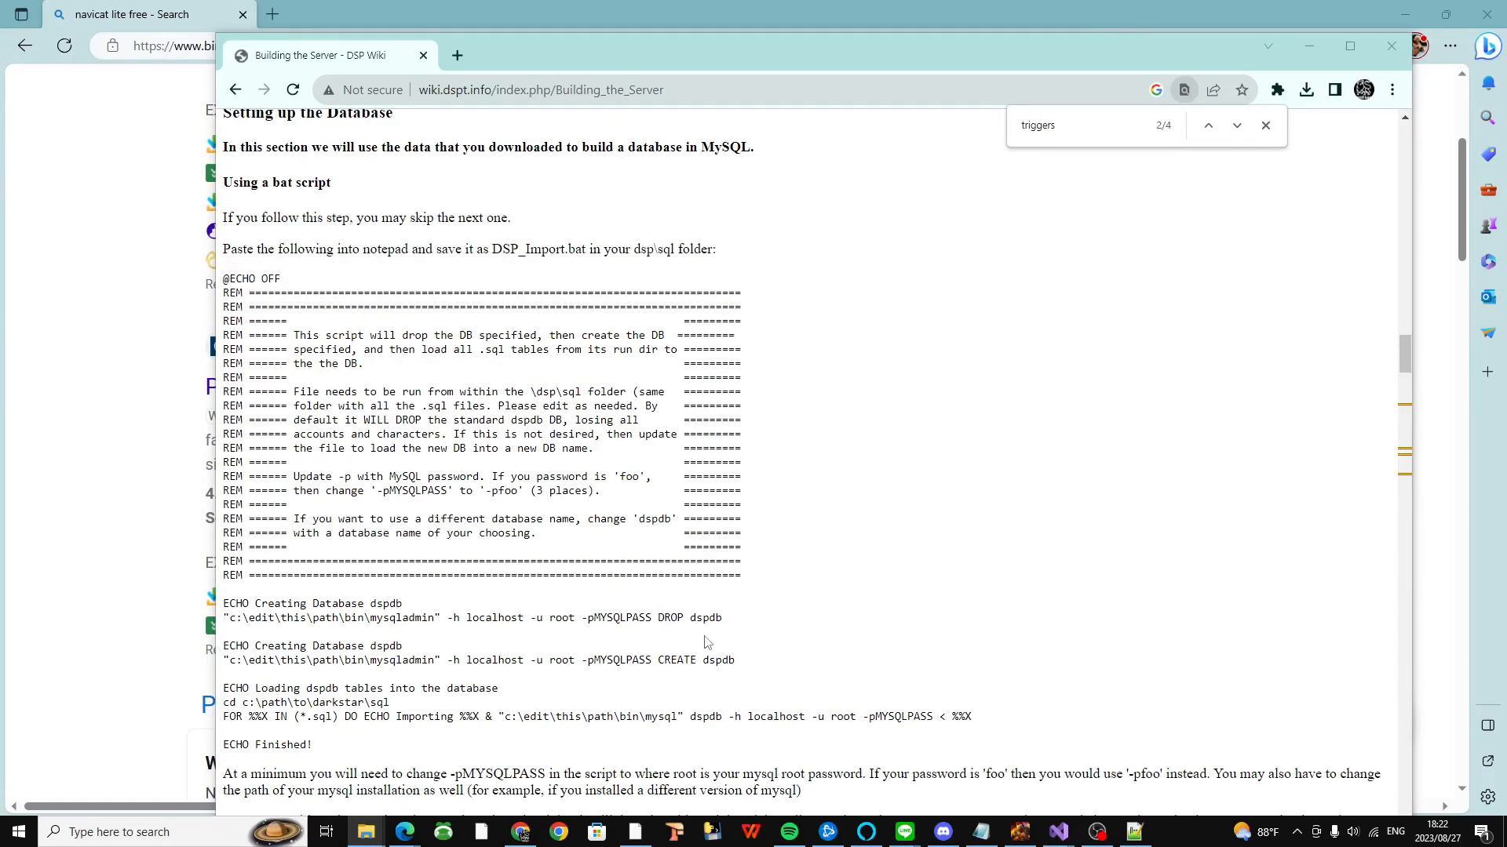
pyautogui.scroll(-3)
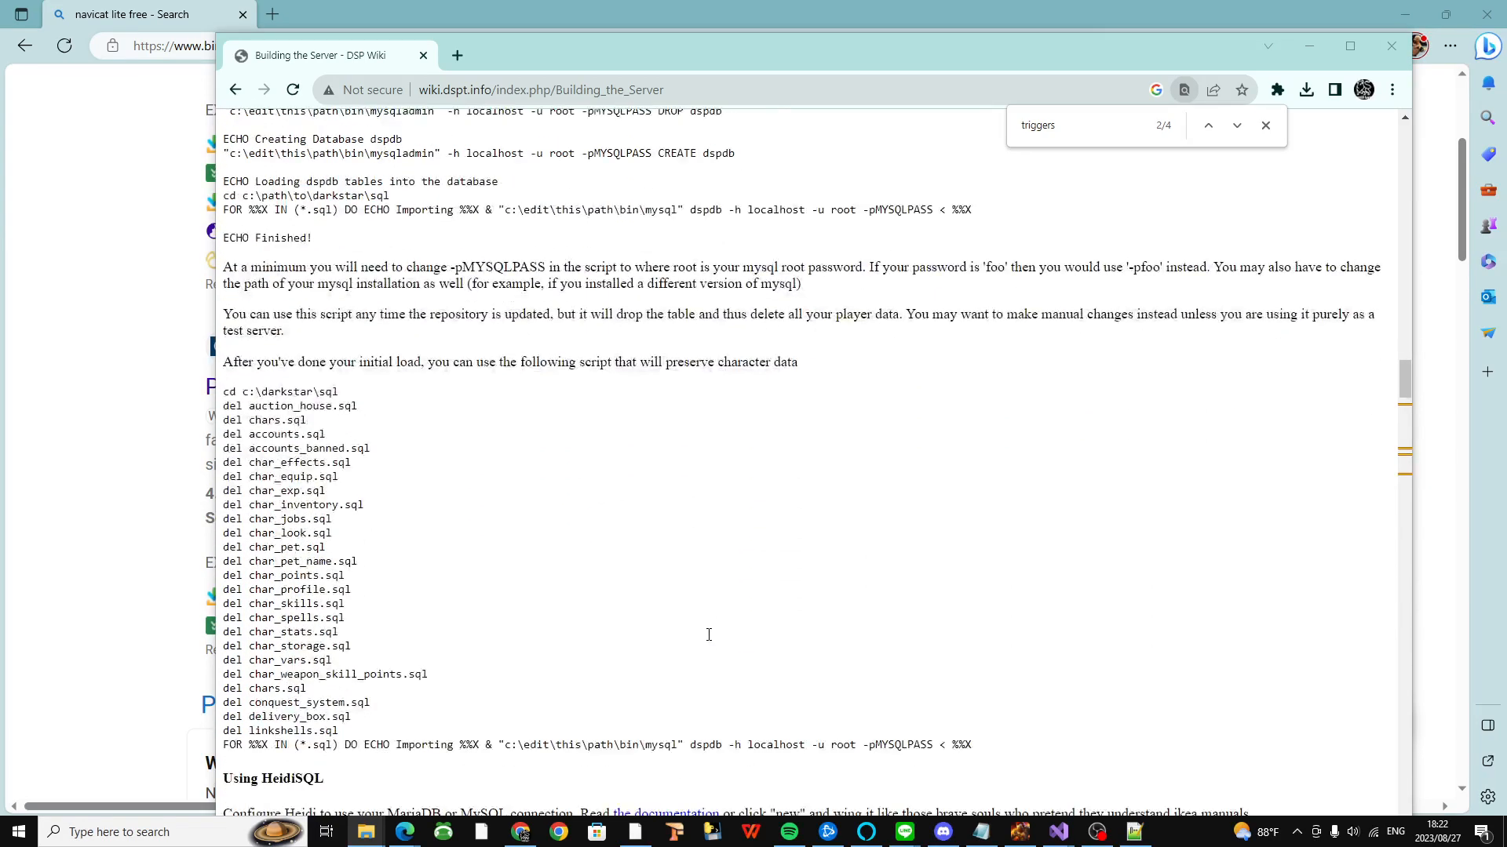
pyautogui.scroll(-3)
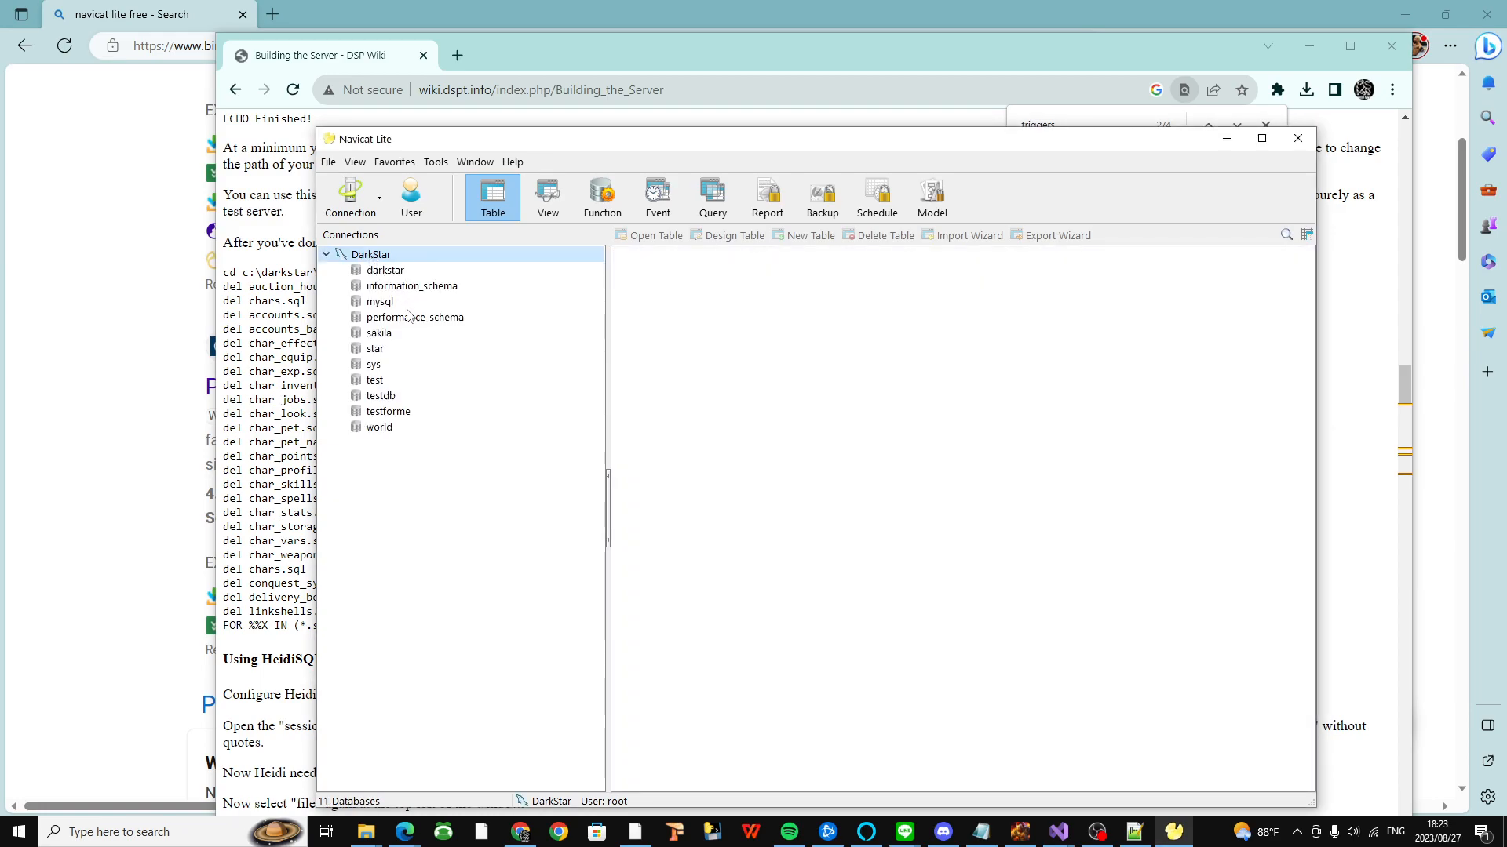
# Step: Expand the darkstar database in Navicat, then clear the windows to leave Edge's Bing results showing
pyautogui.doubleClick(386, 269)
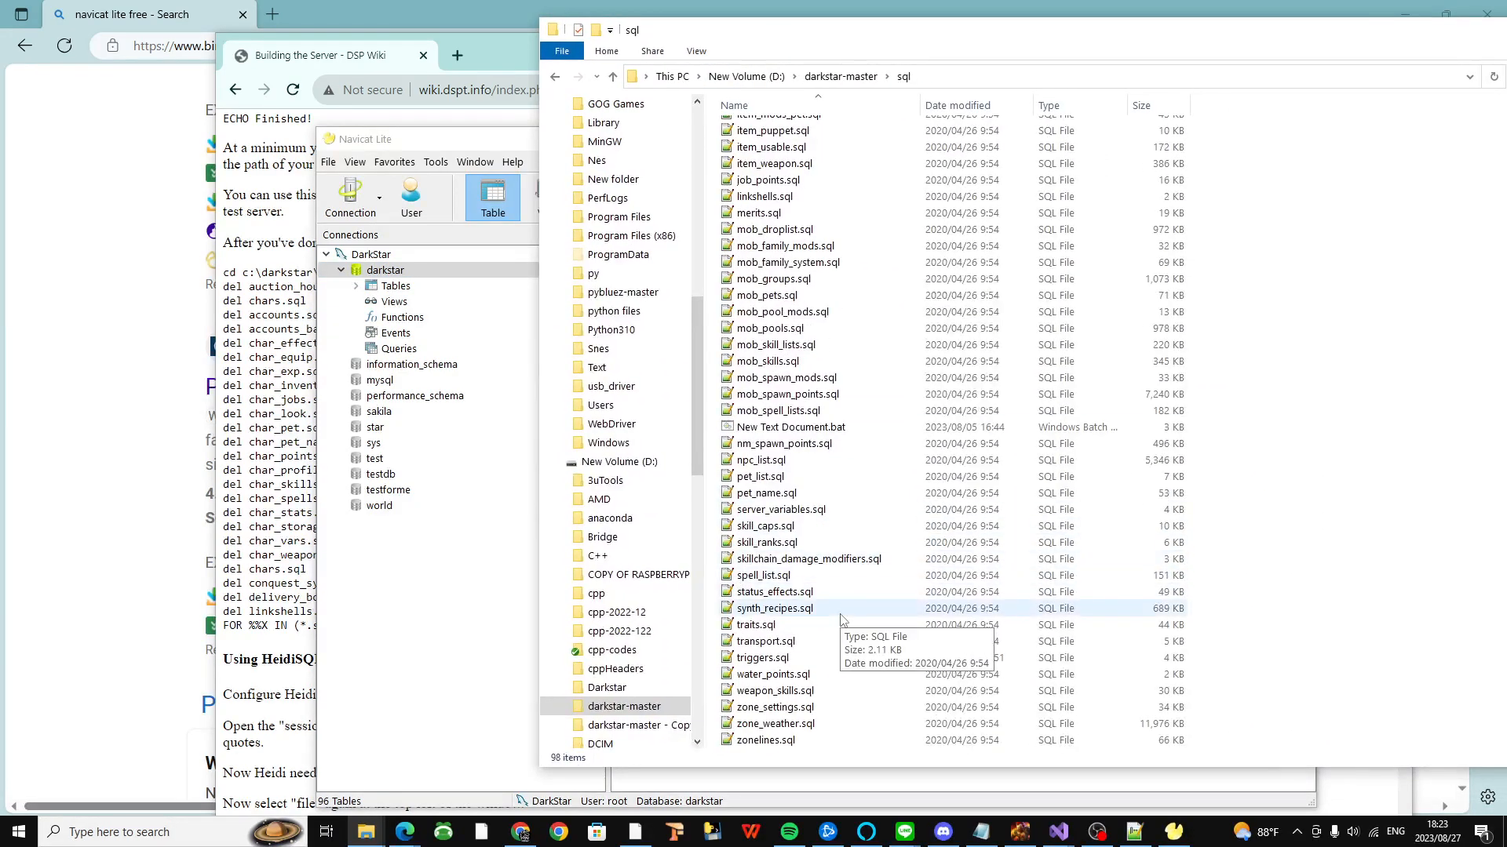
pyautogui.click(763, 658)
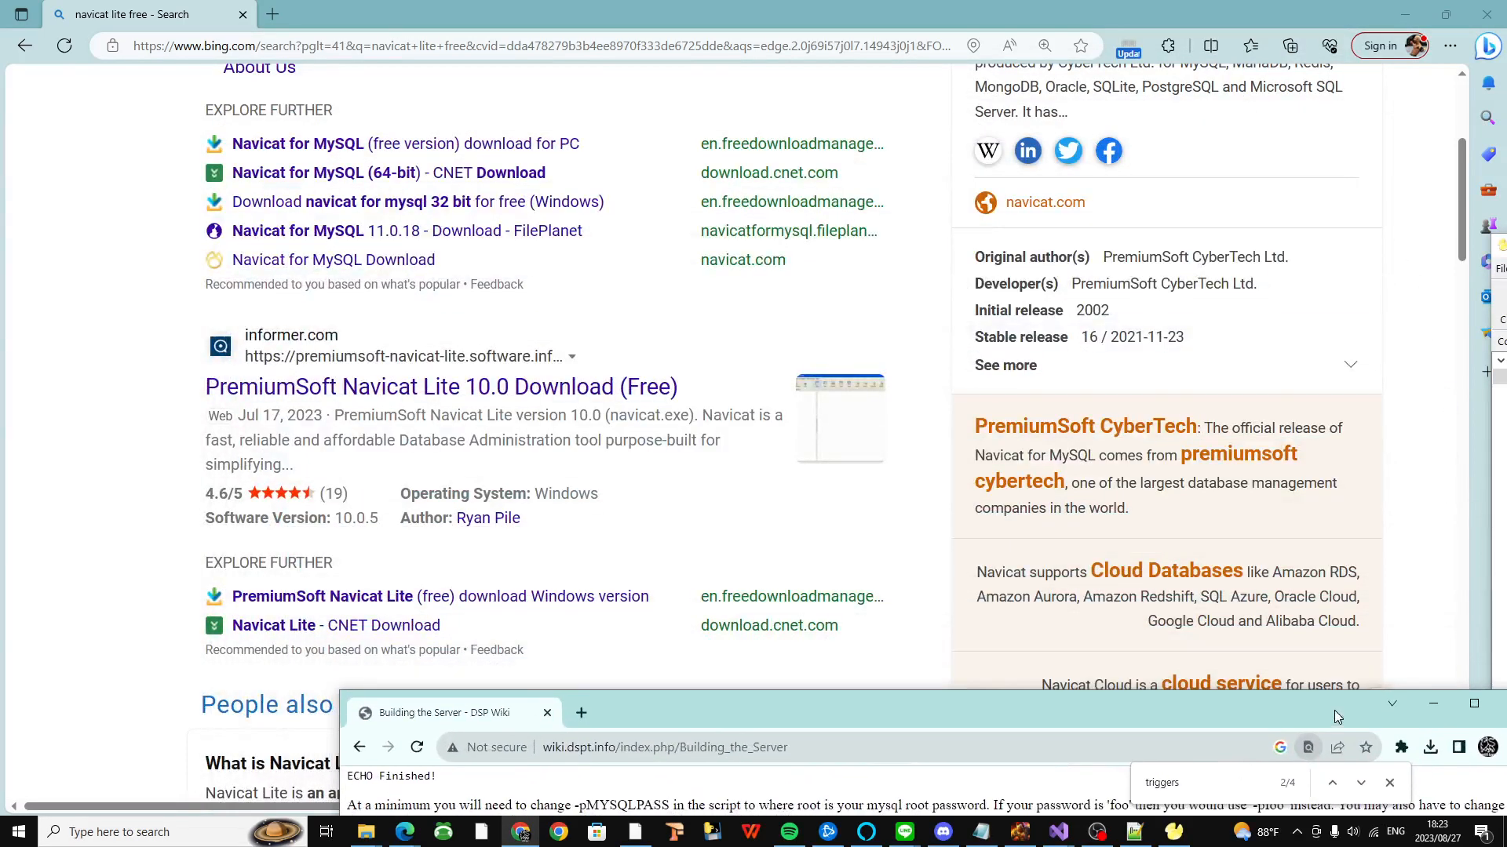
# Step: Bring the wiki back up and scroll from the Navicat trigger fix steps down to Build the Server
pyautogui.click(1474, 703)
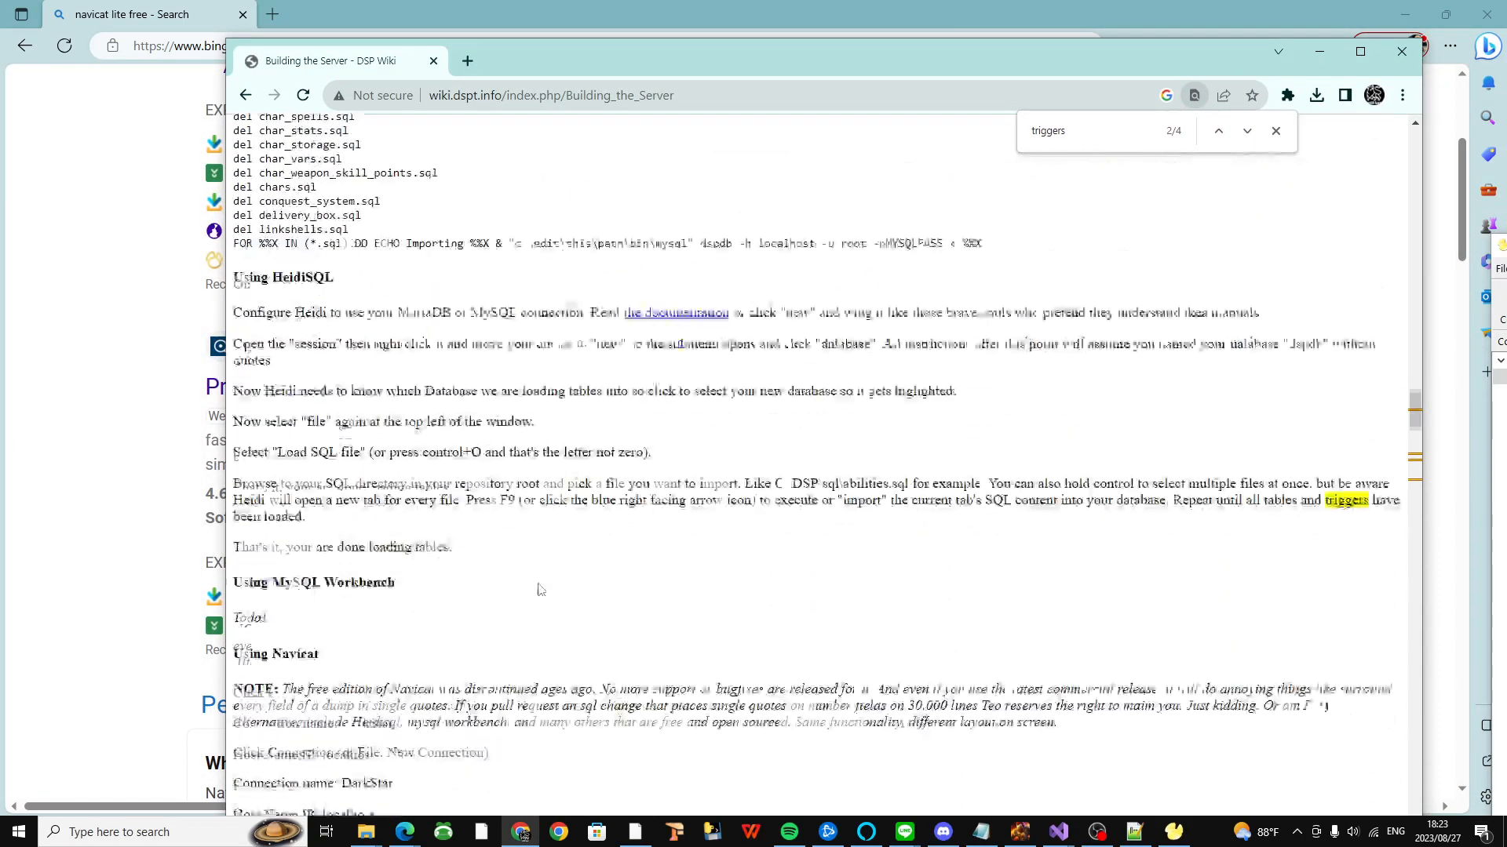
pyautogui.scroll(-3)
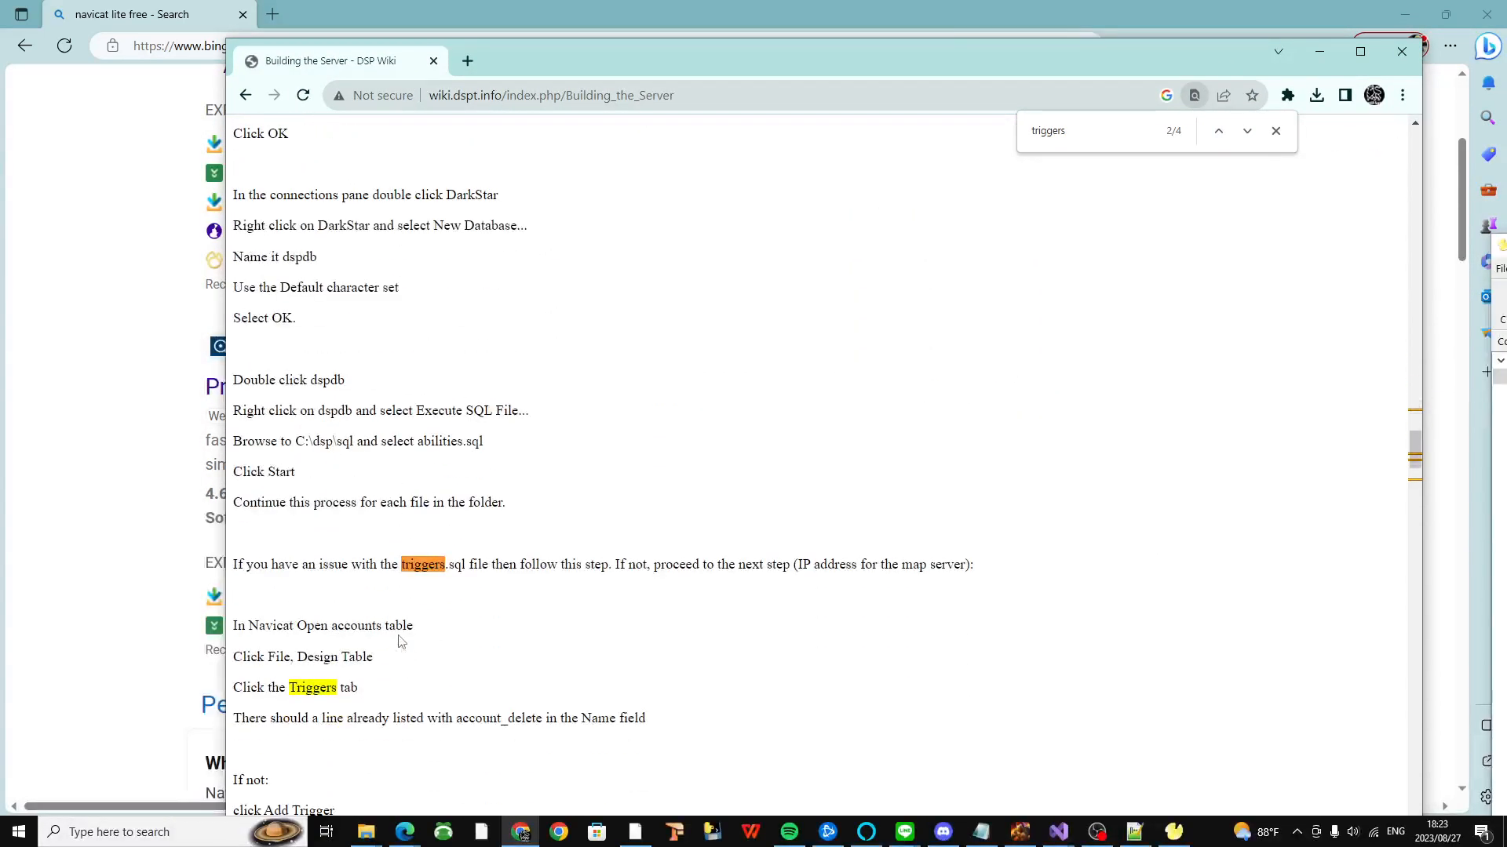
pyautogui.scroll(-3)
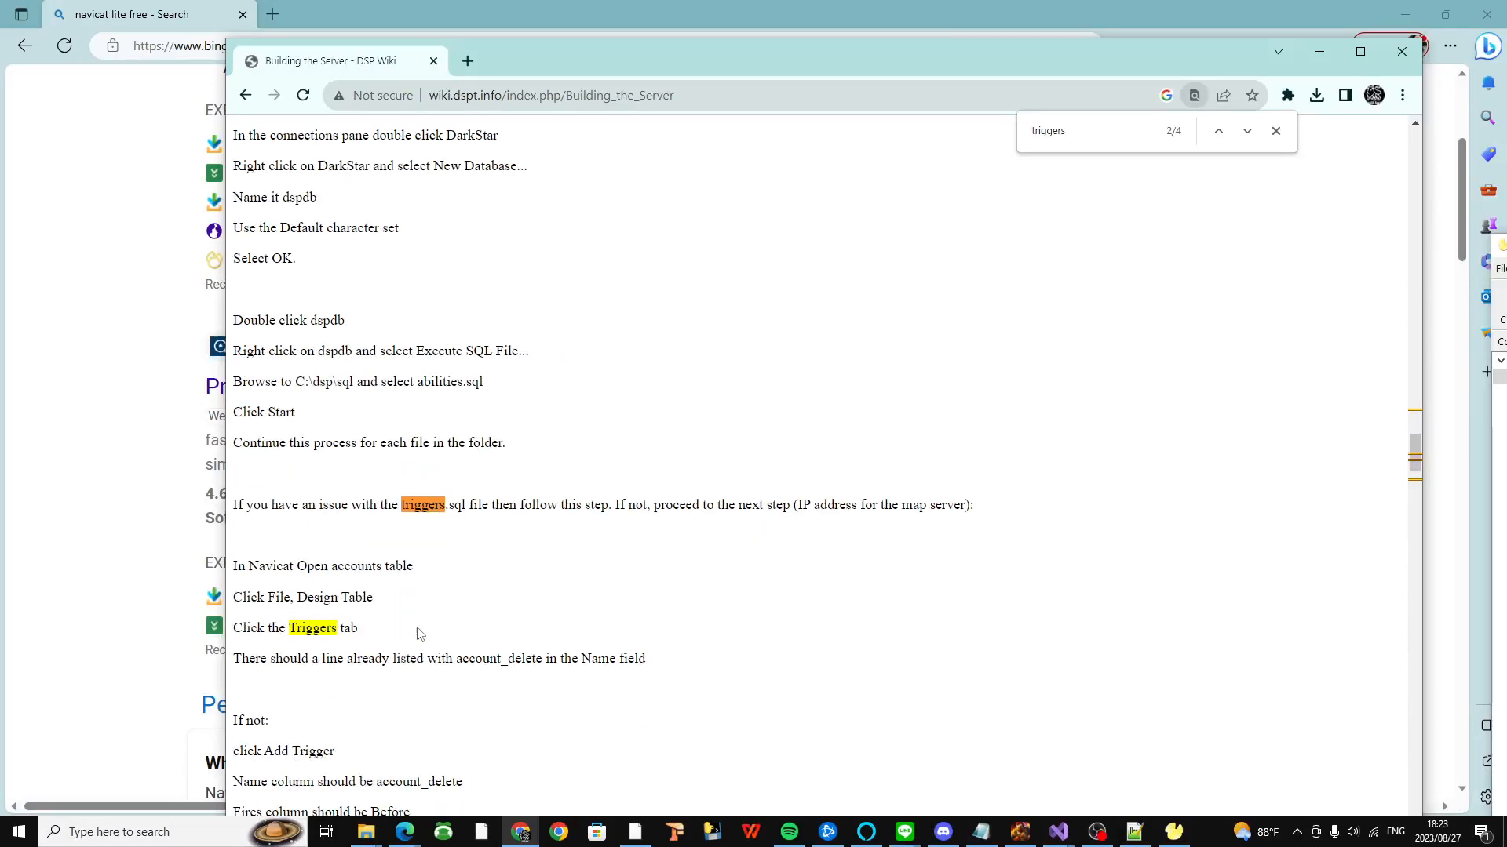
pyautogui.moveTo(471, 520)
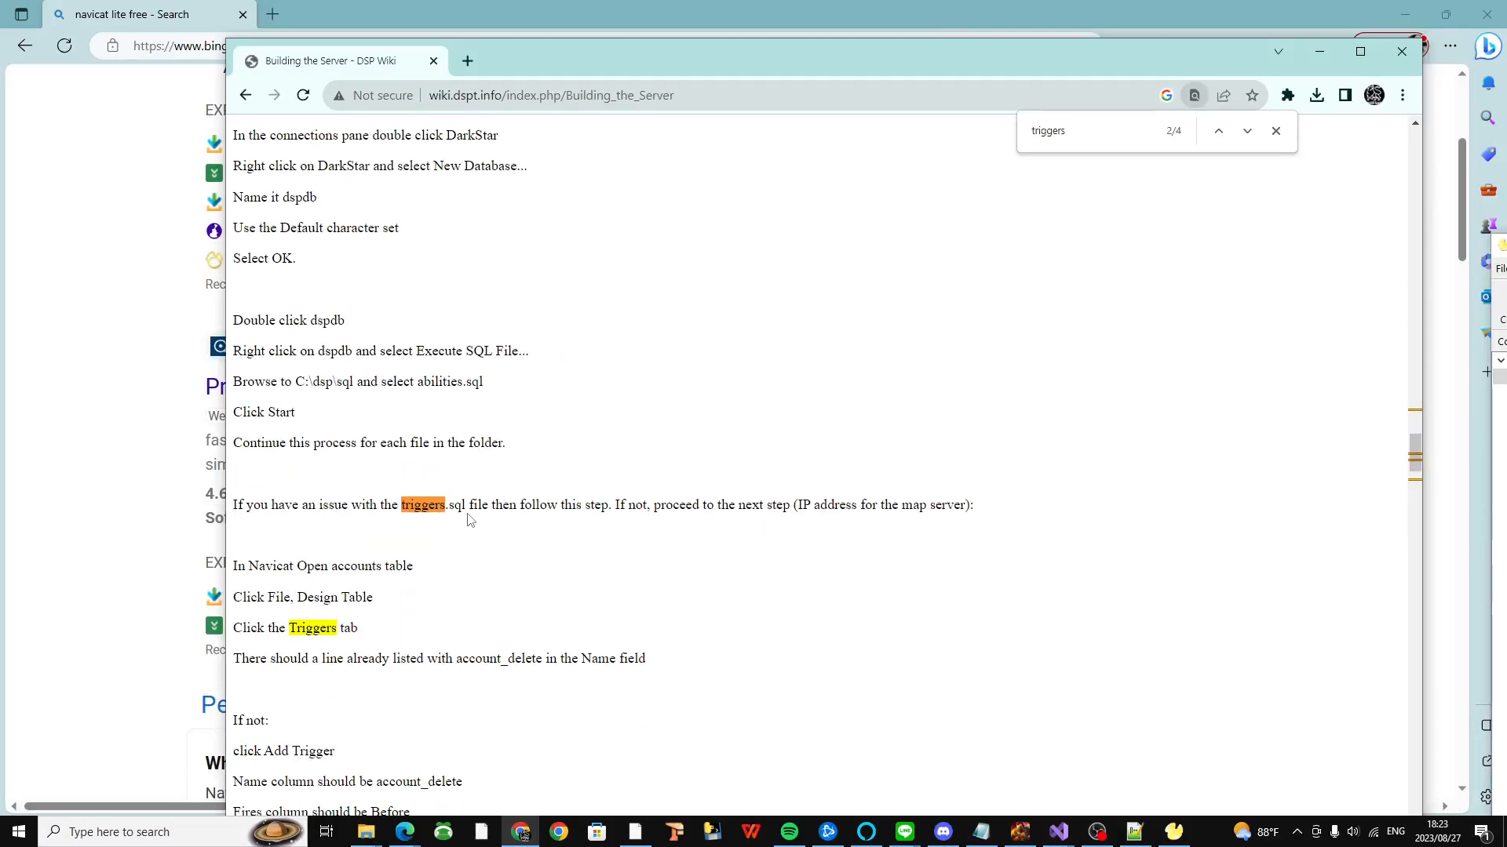
pyautogui.moveTo(678, 521)
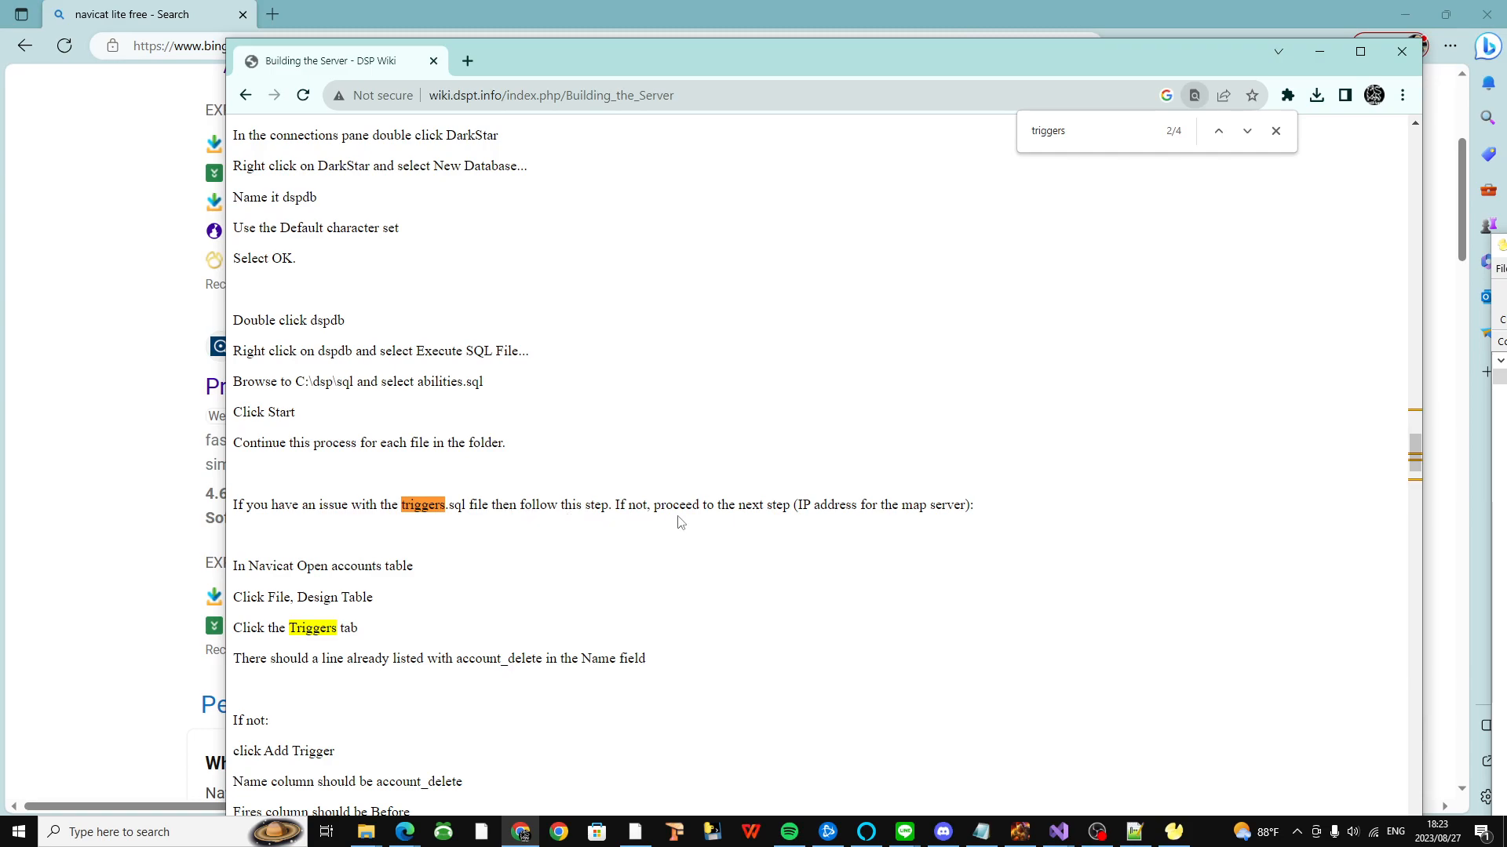
pyautogui.moveTo(866, 527)
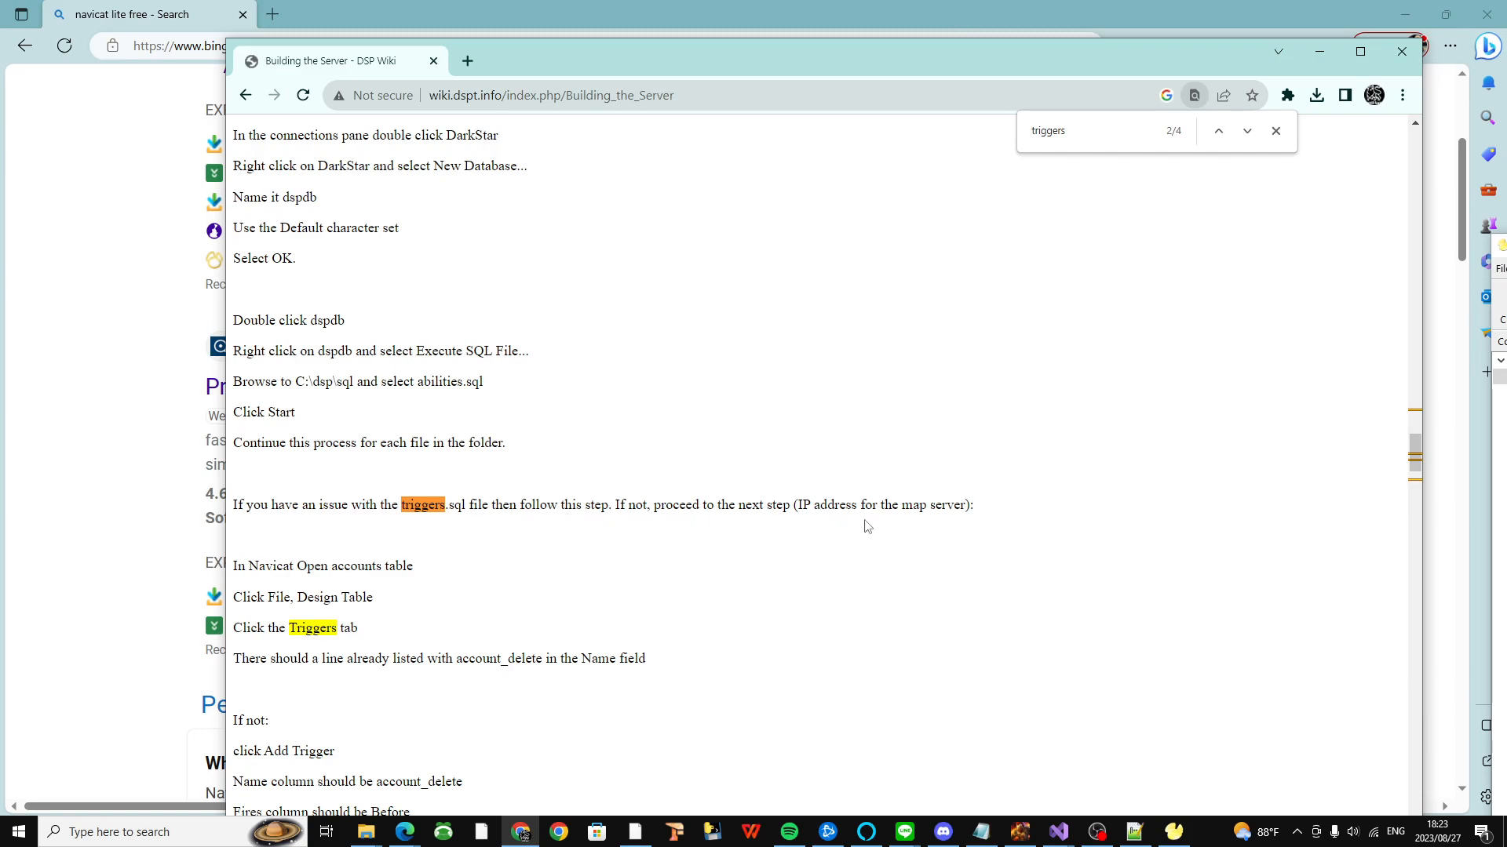
pyautogui.scroll(-3)
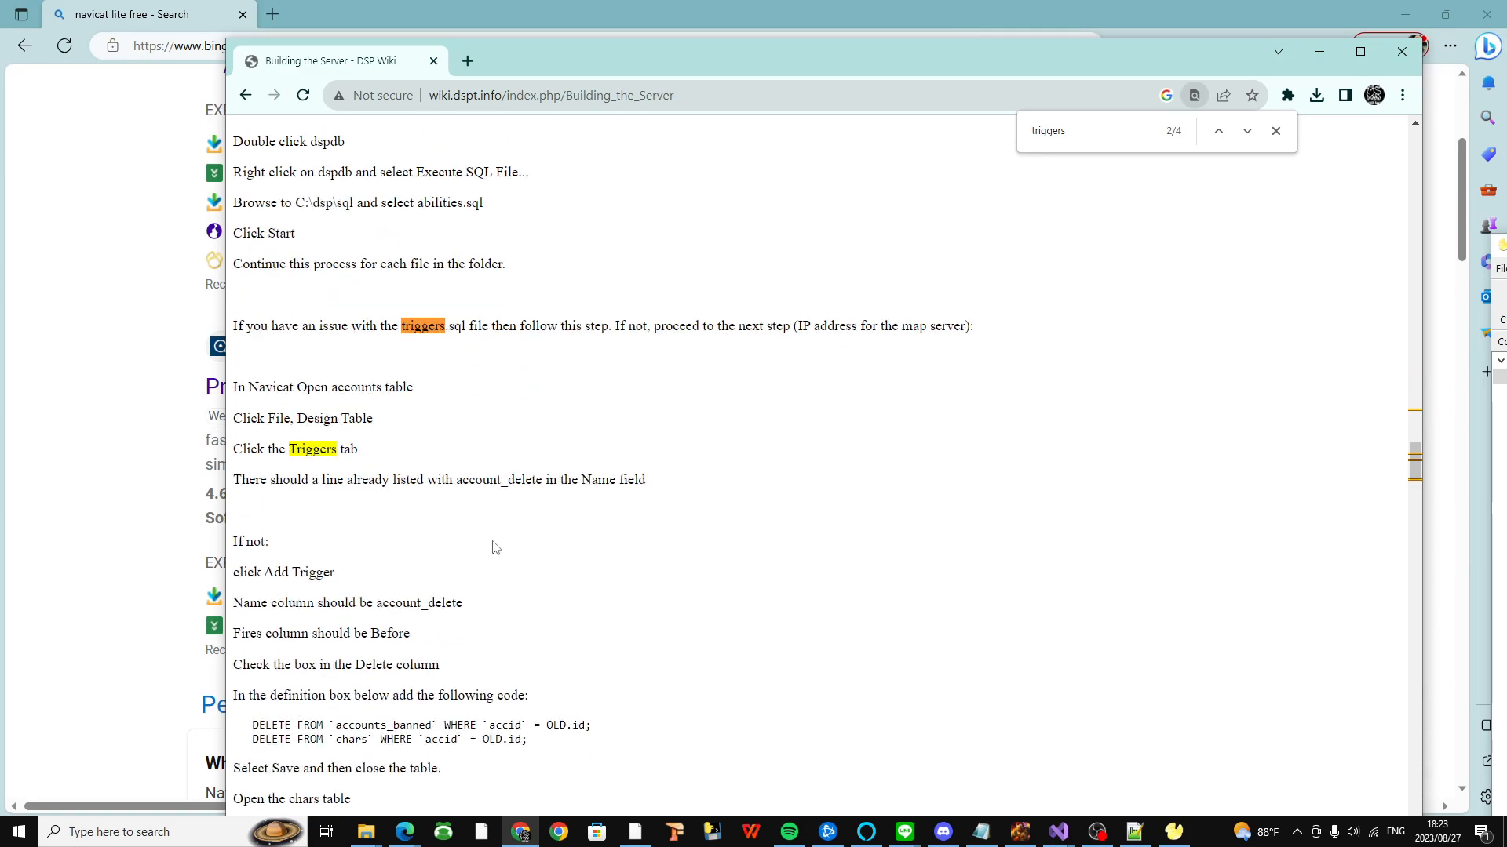
pyautogui.scroll(-3)
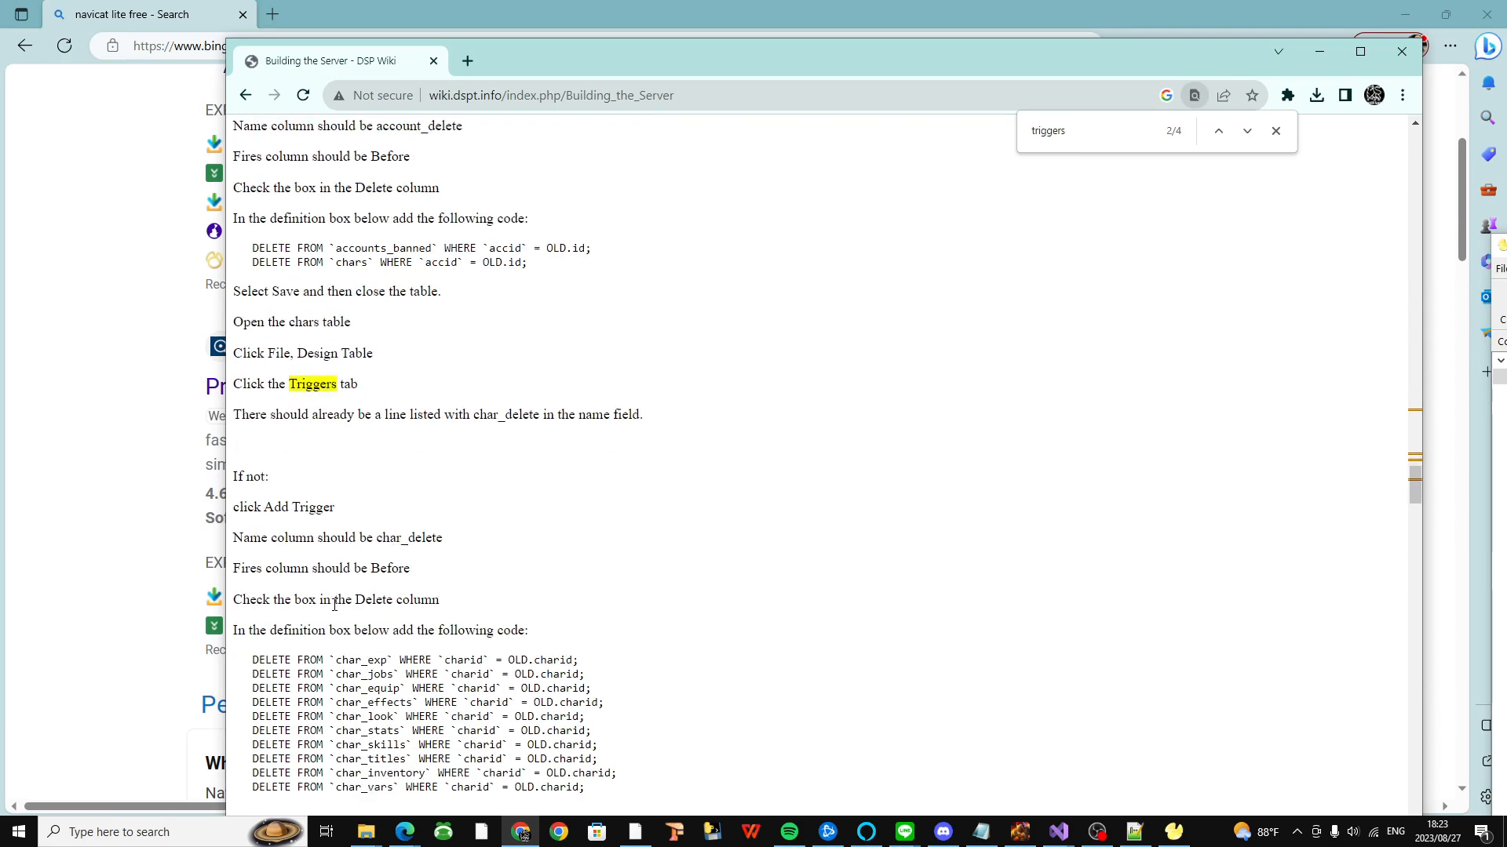
pyautogui.scroll(-3)
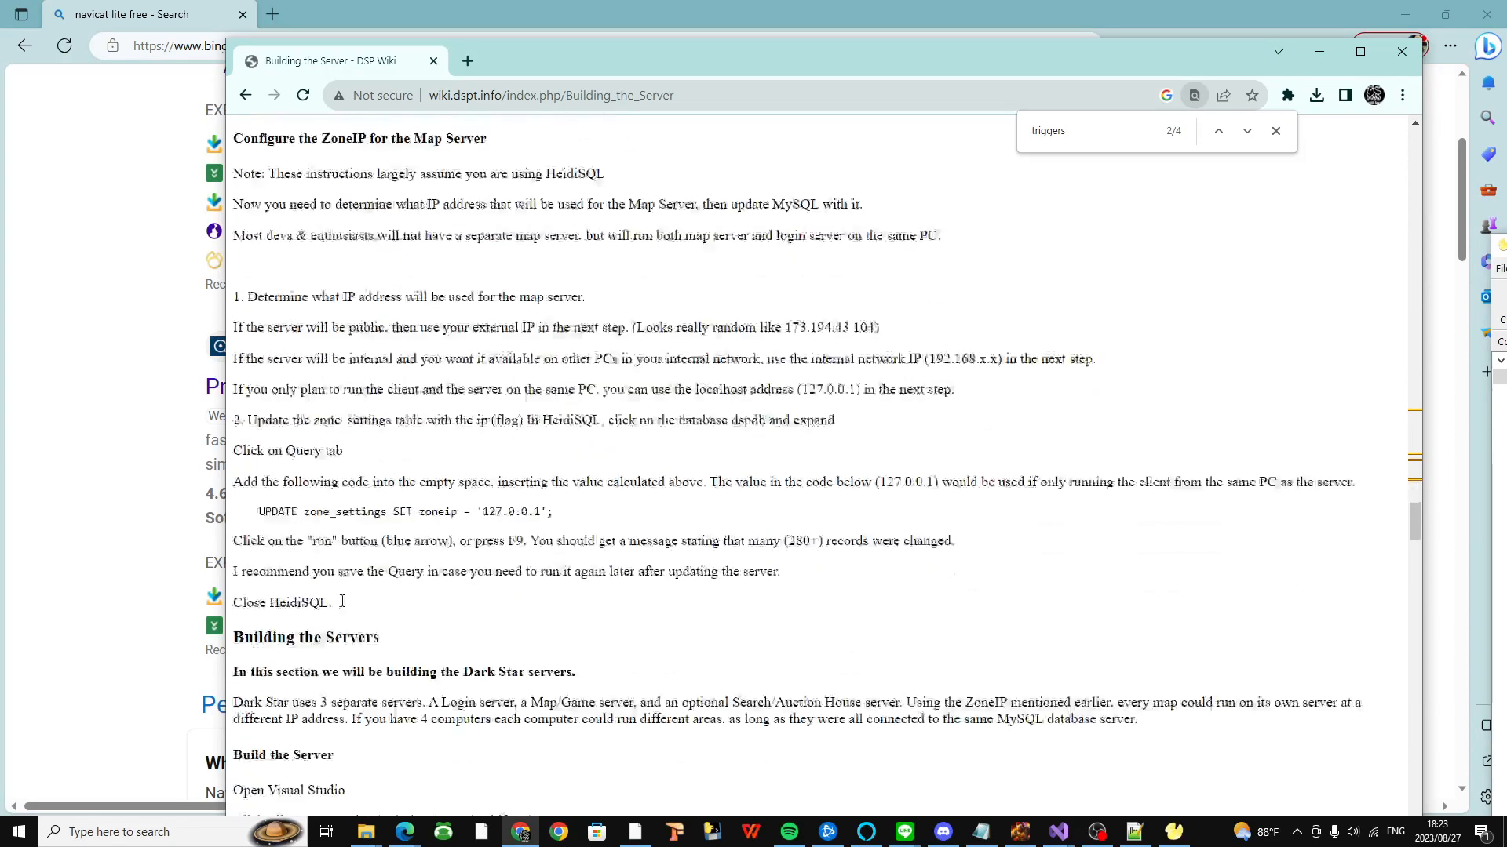
pyautogui.scroll(-3)
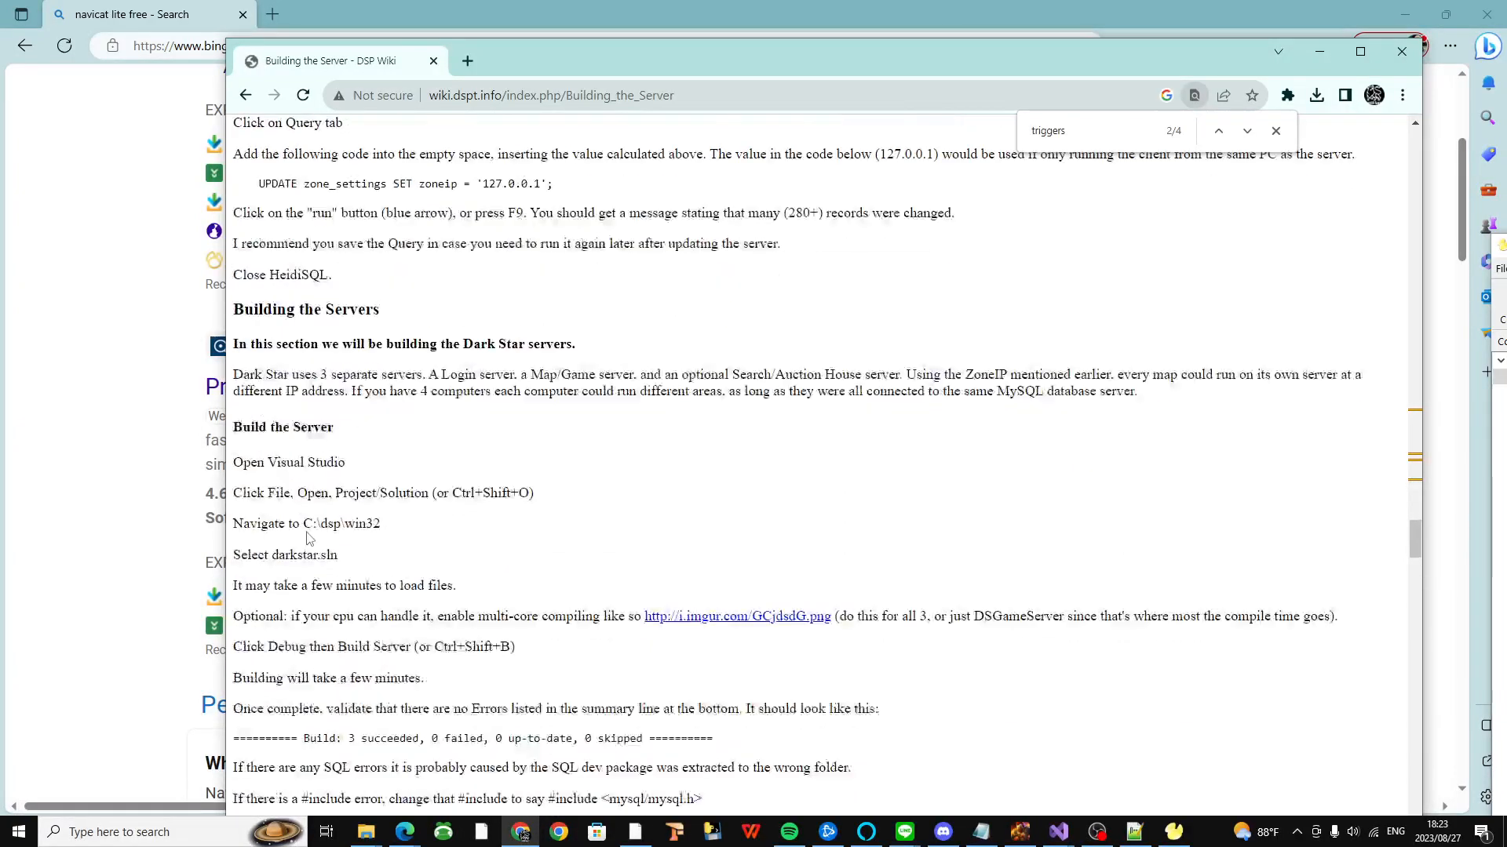
pyautogui.scroll(-3)
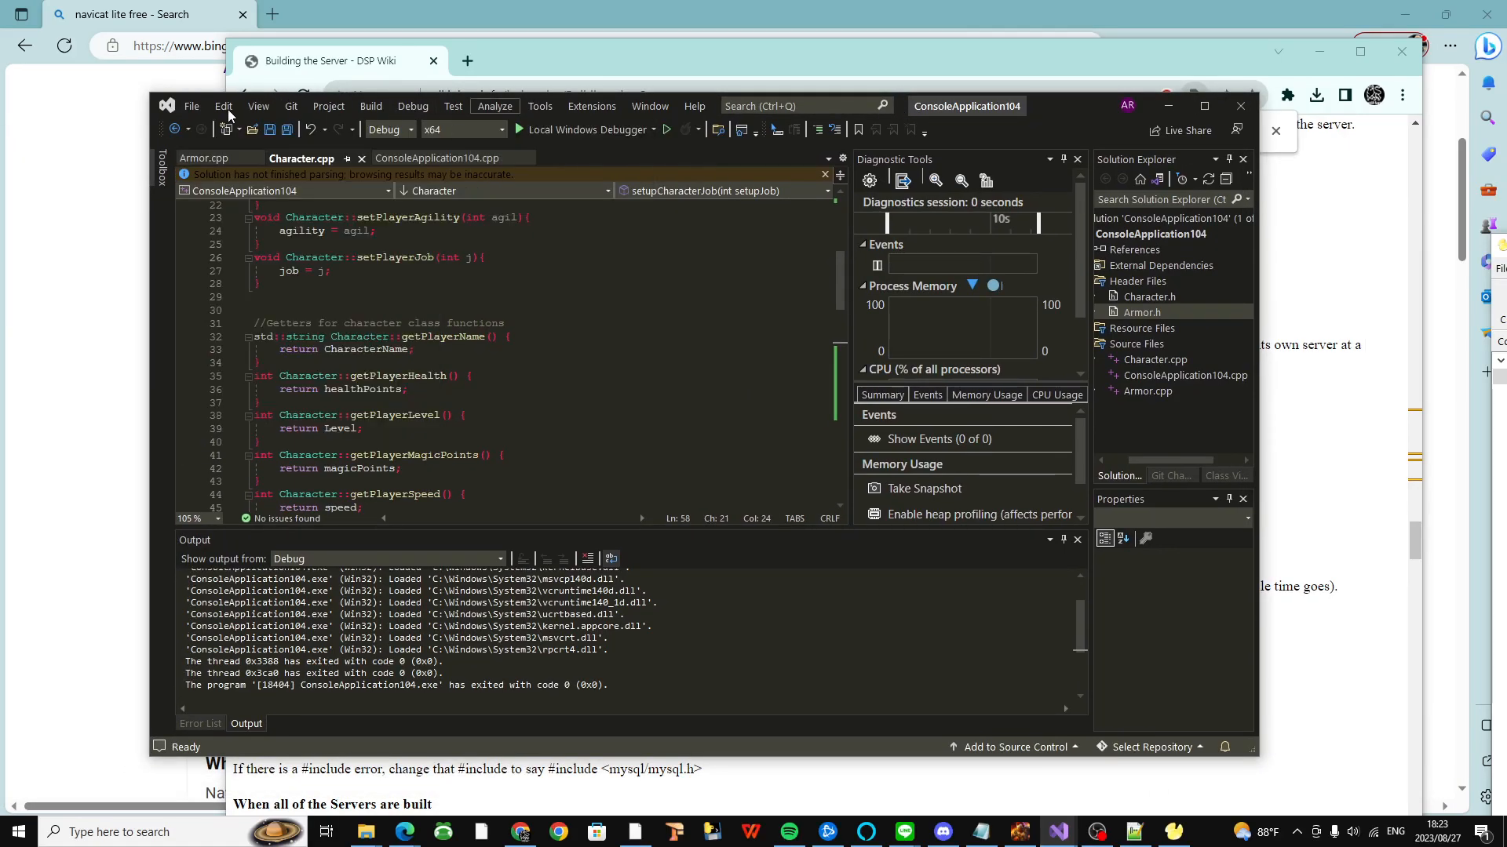
# Step: Open Visual Studio's File > New > Project dialog and dismiss it without creating anything
pyautogui.click(192, 106)
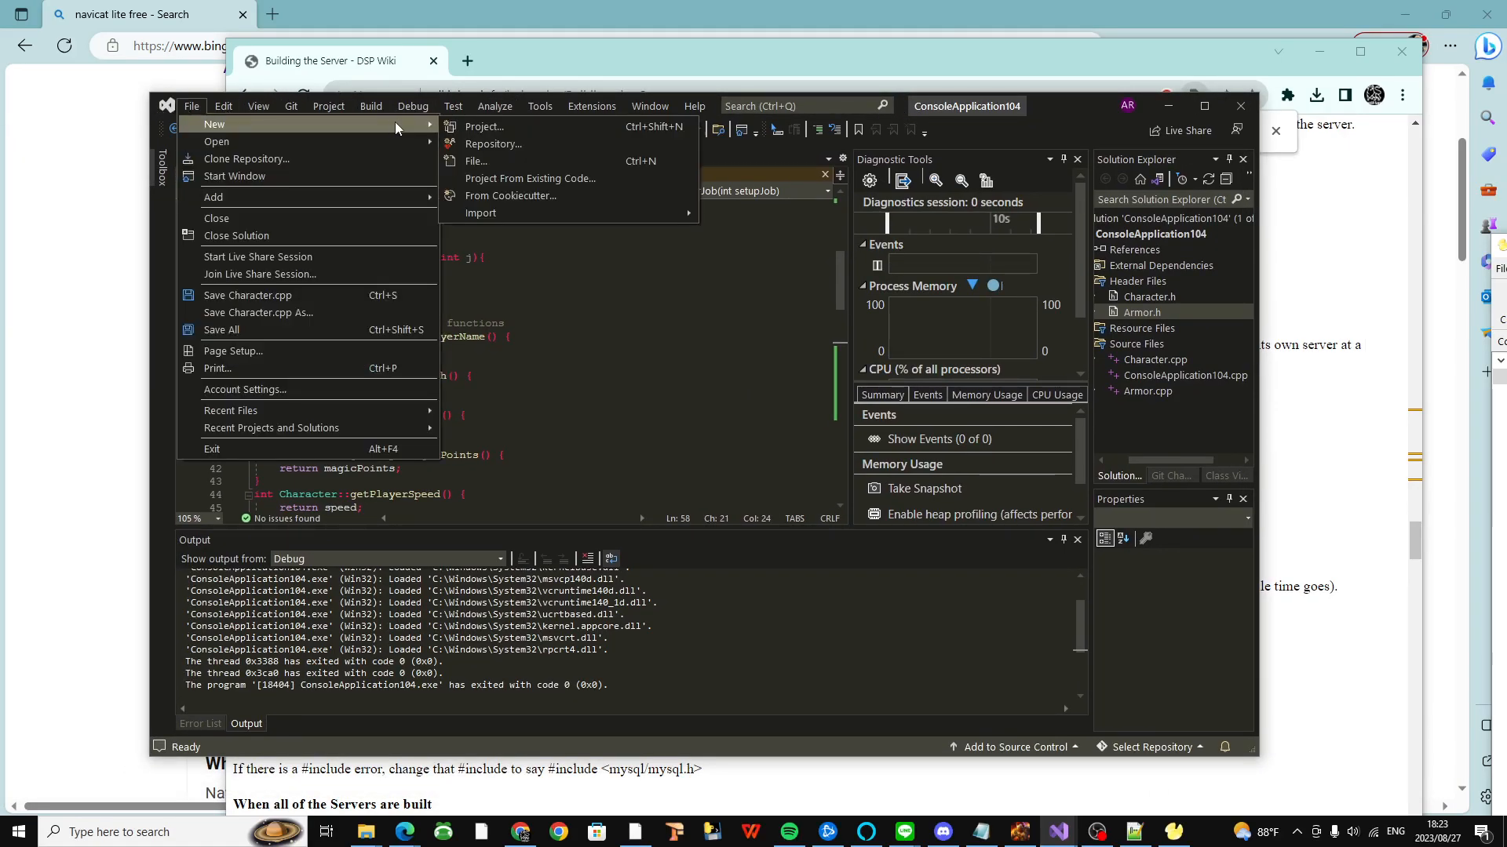
pyautogui.click(482, 125)
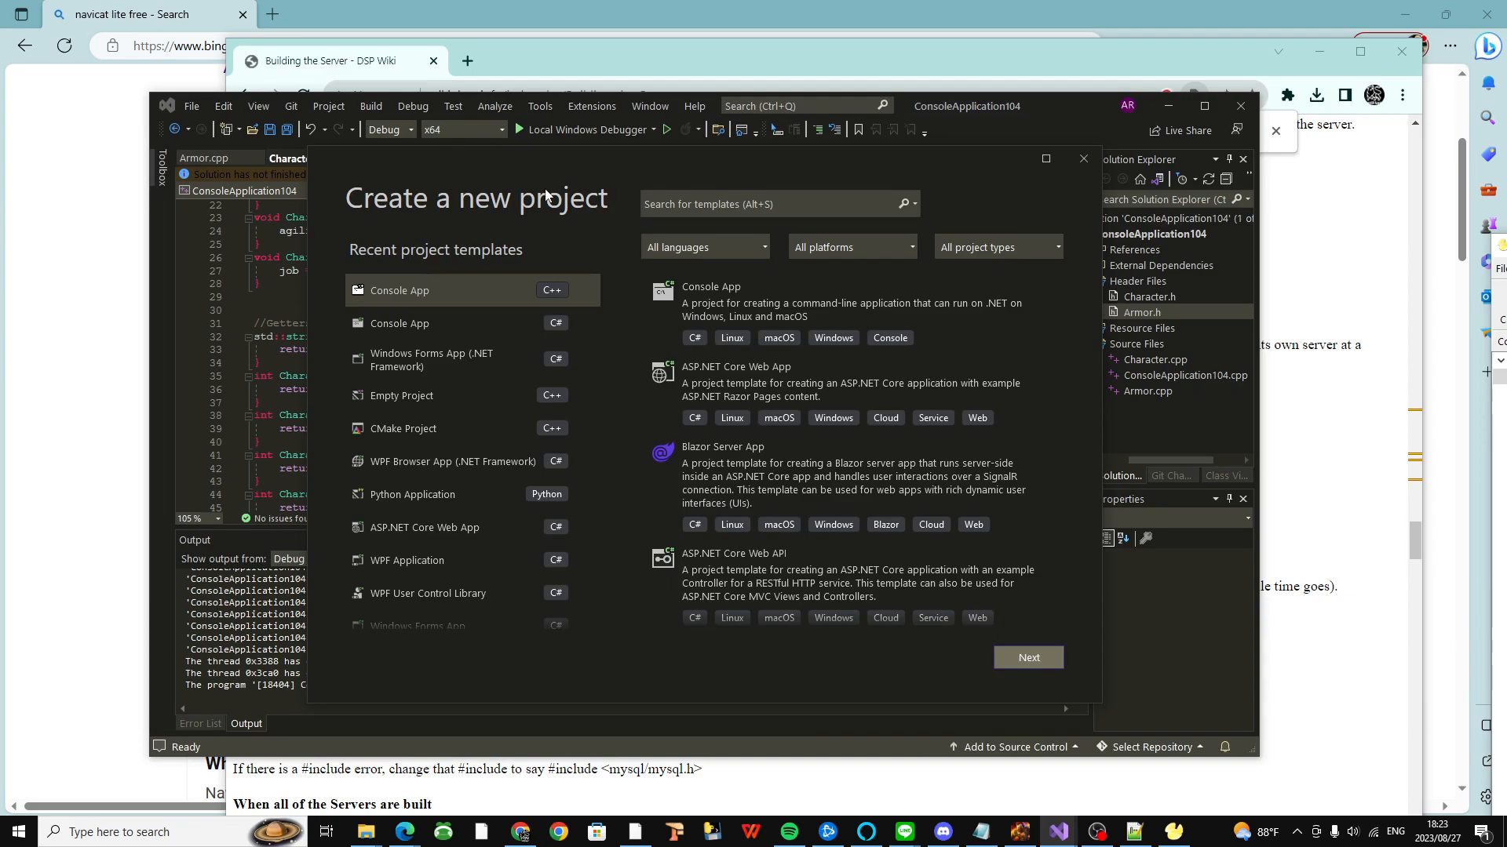
pyautogui.moveTo(1083, 158)
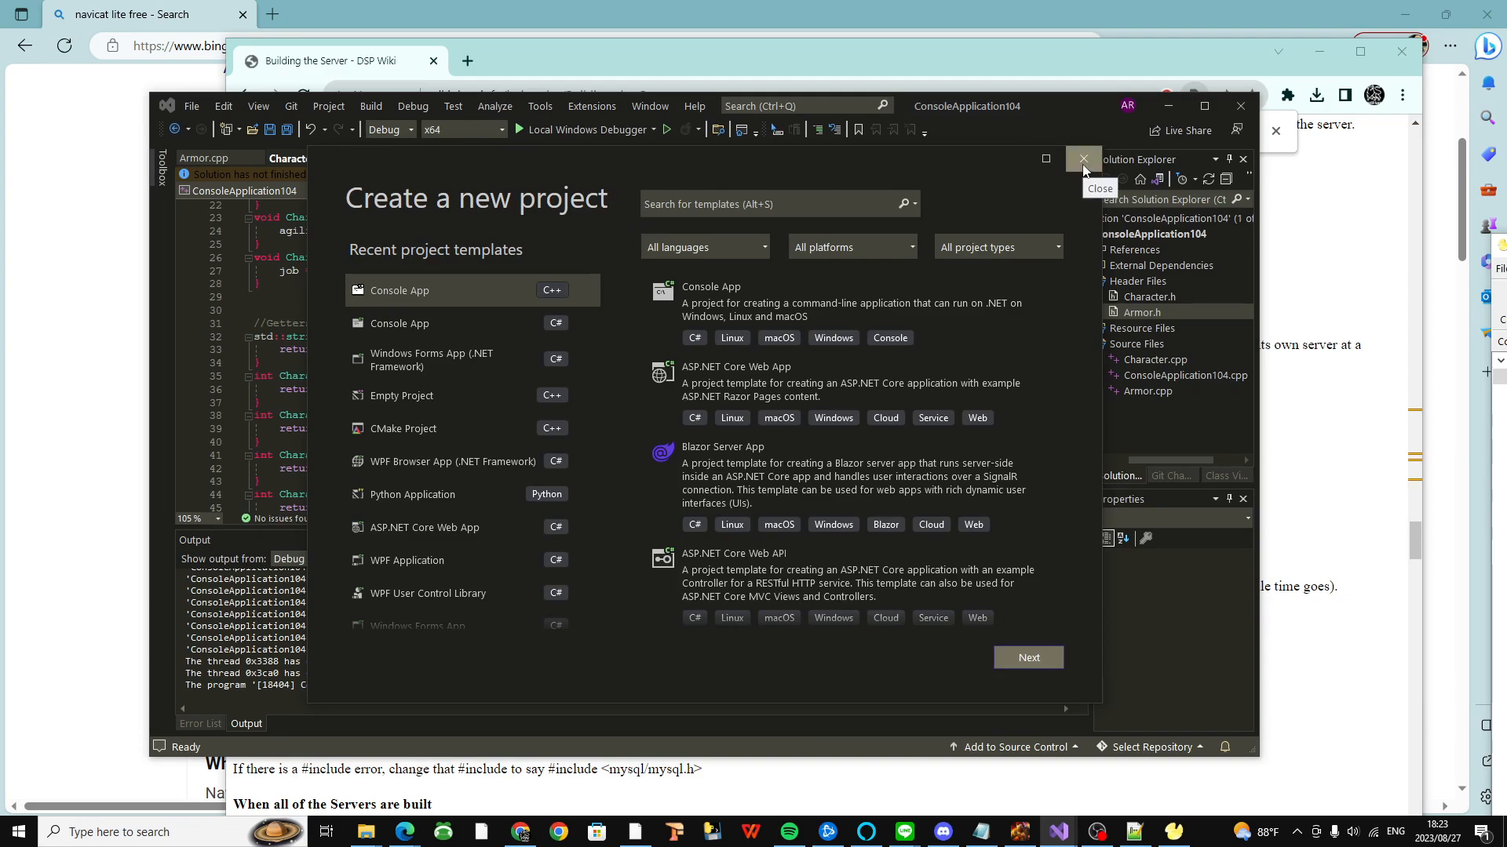
pyautogui.click(191, 105)
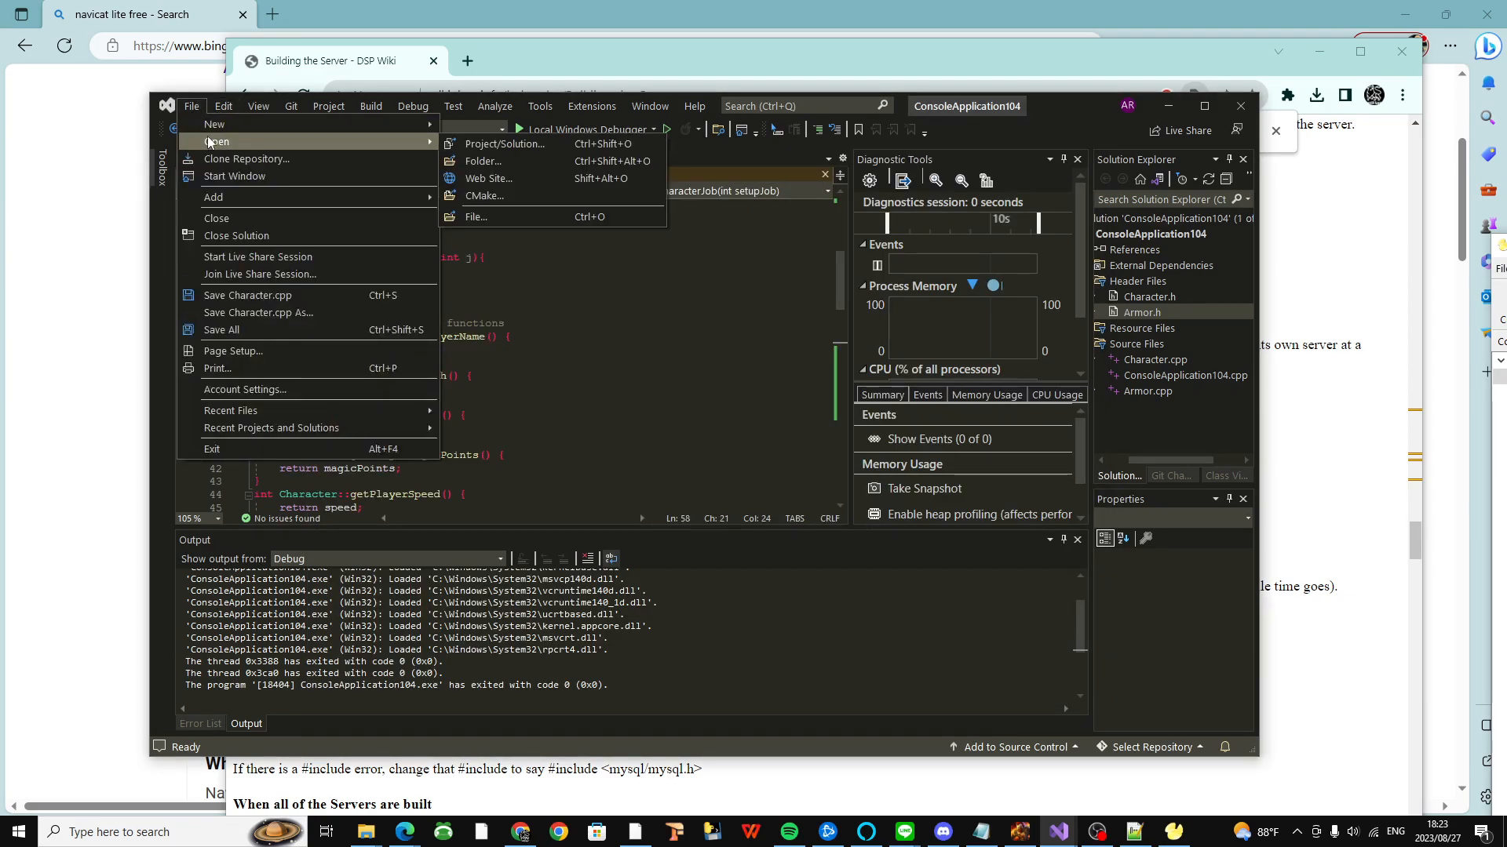
pyautogui.moveTo(504, 168)
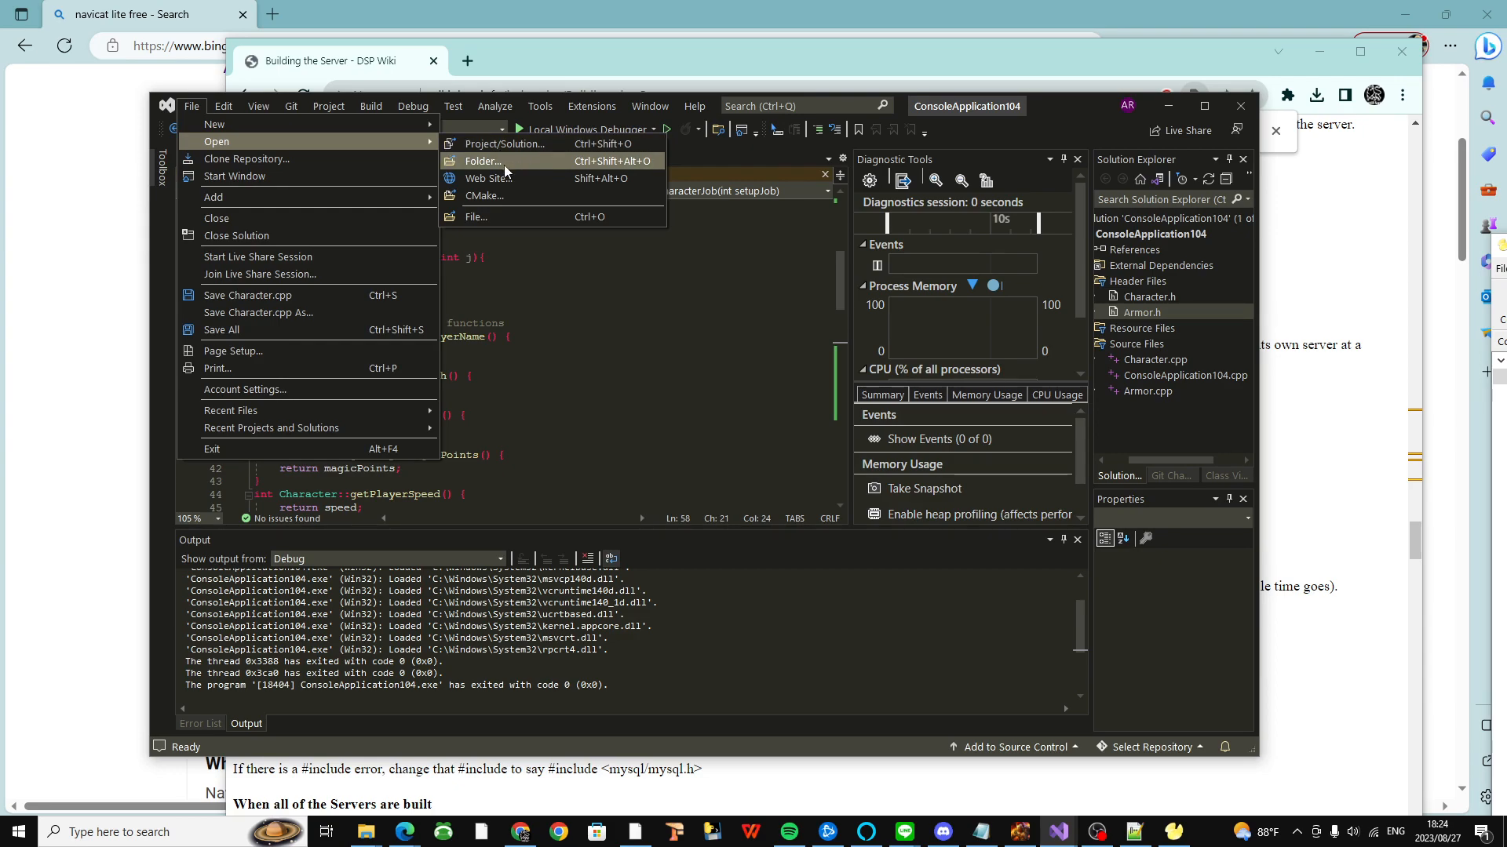
pyautogui.moveTo(557, 198)
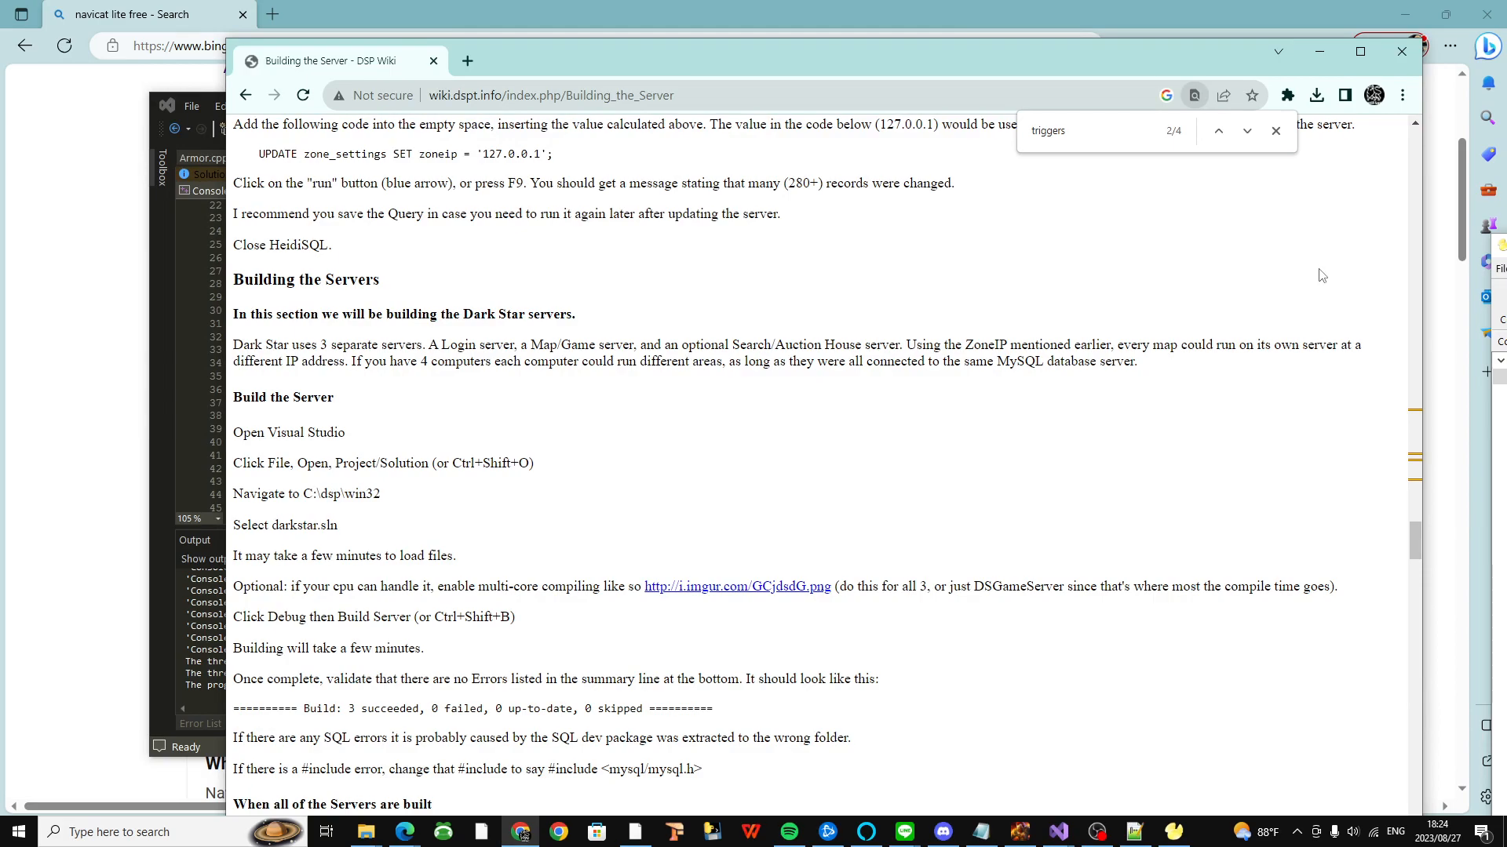
pyautogui.moveTo(527, 509)
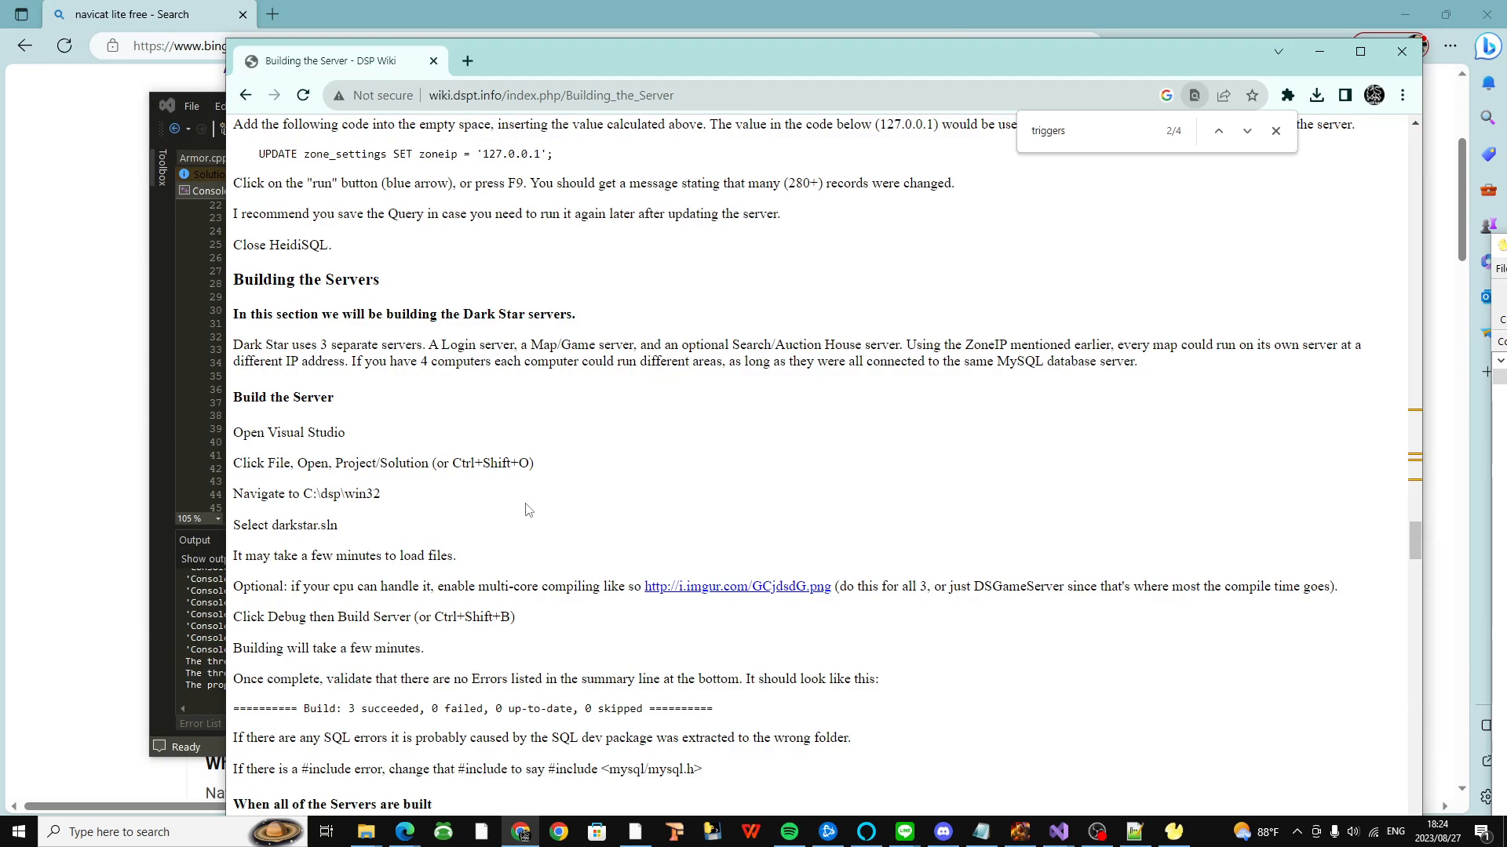
# Step: Scroll through the Configuring the Servers MySQL settings lines, then start a taskbar search
pyautogui.scroll(-3)
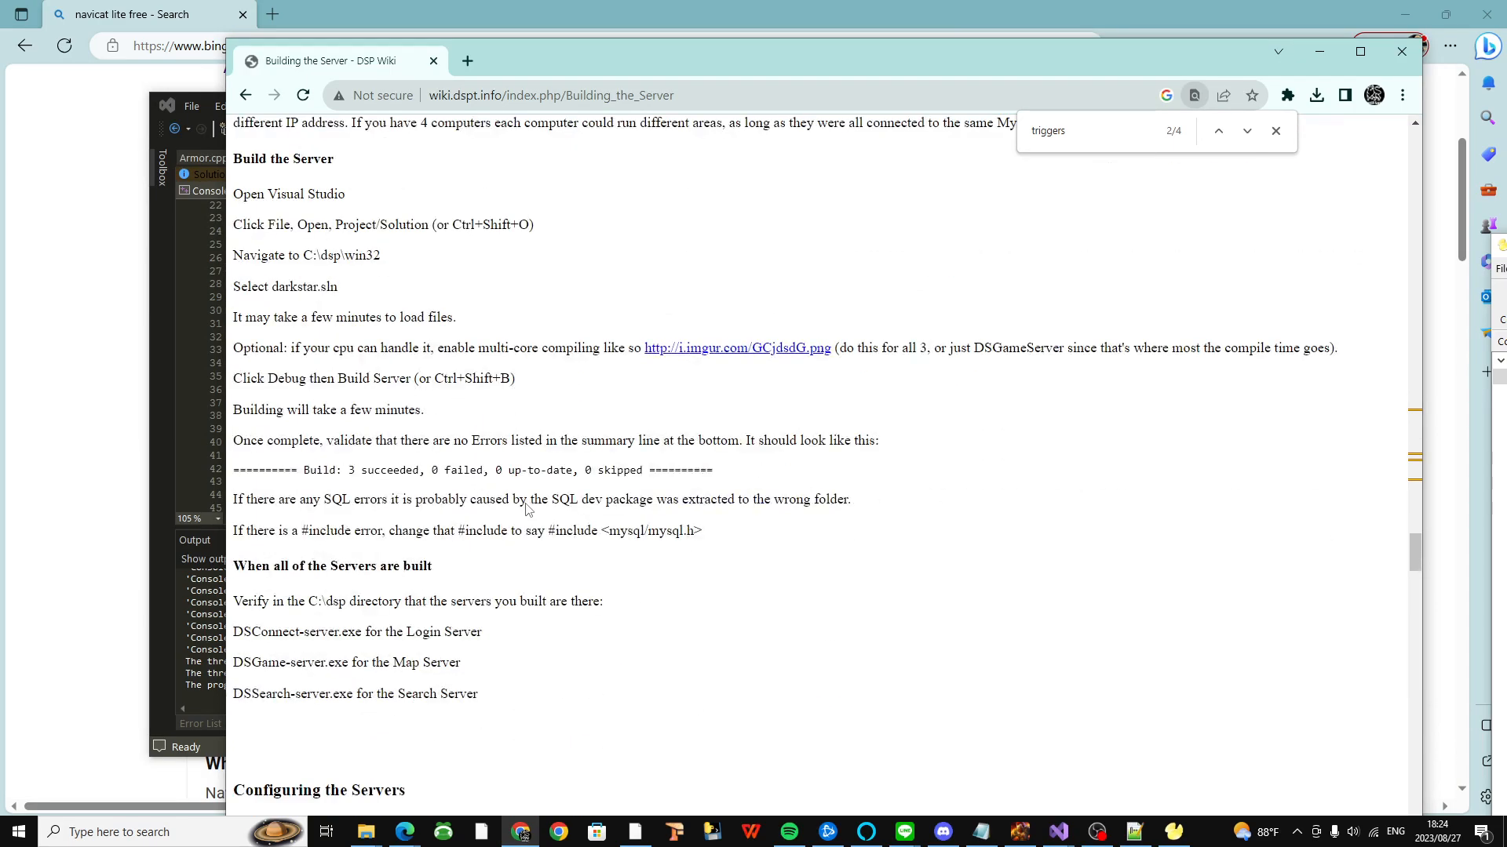
pyautogui.scroll(-3)
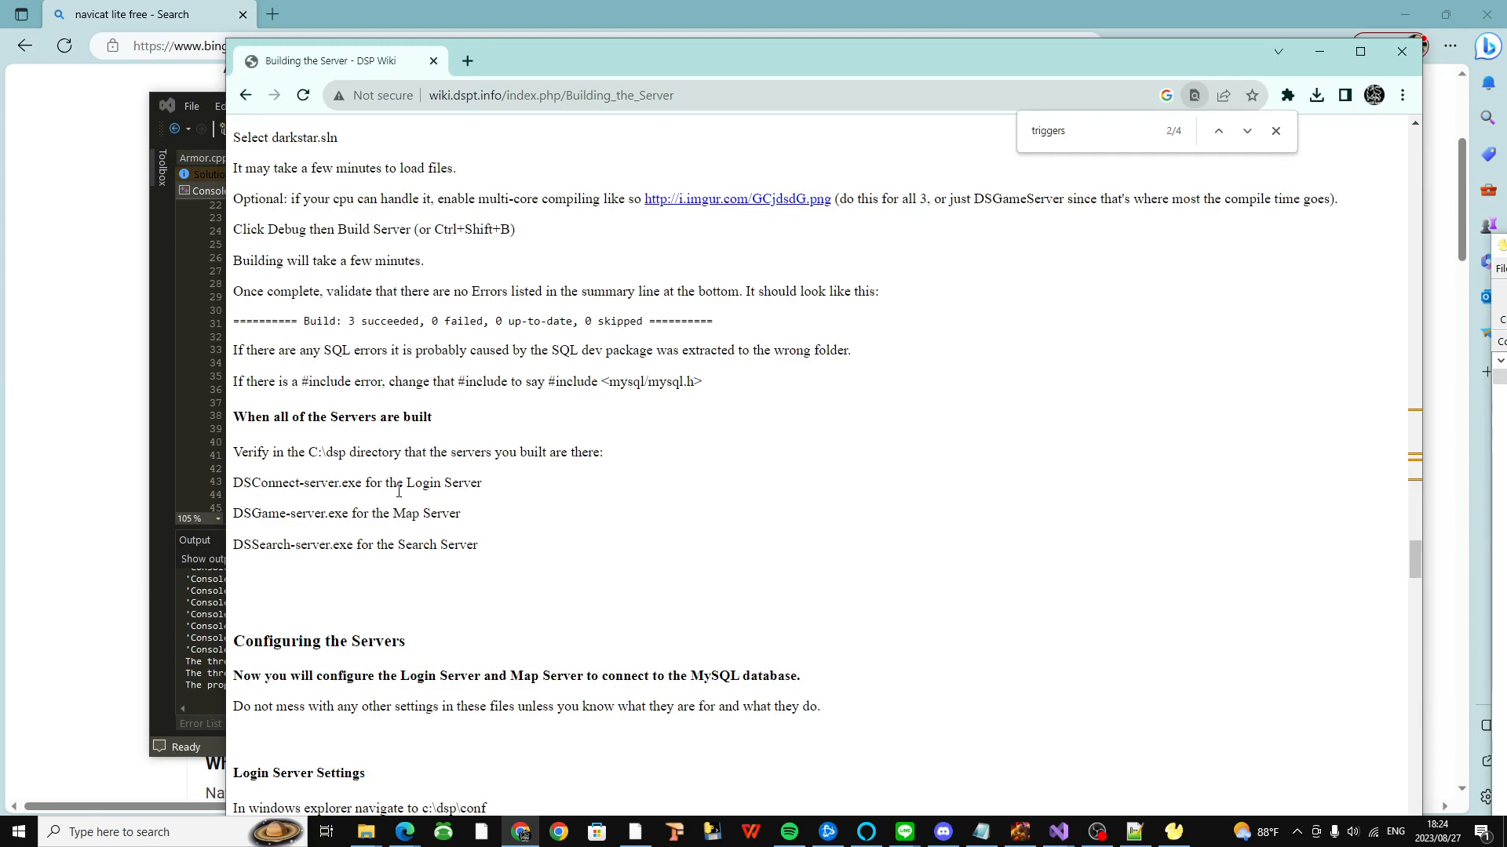
pyautogui.scroll(-3)
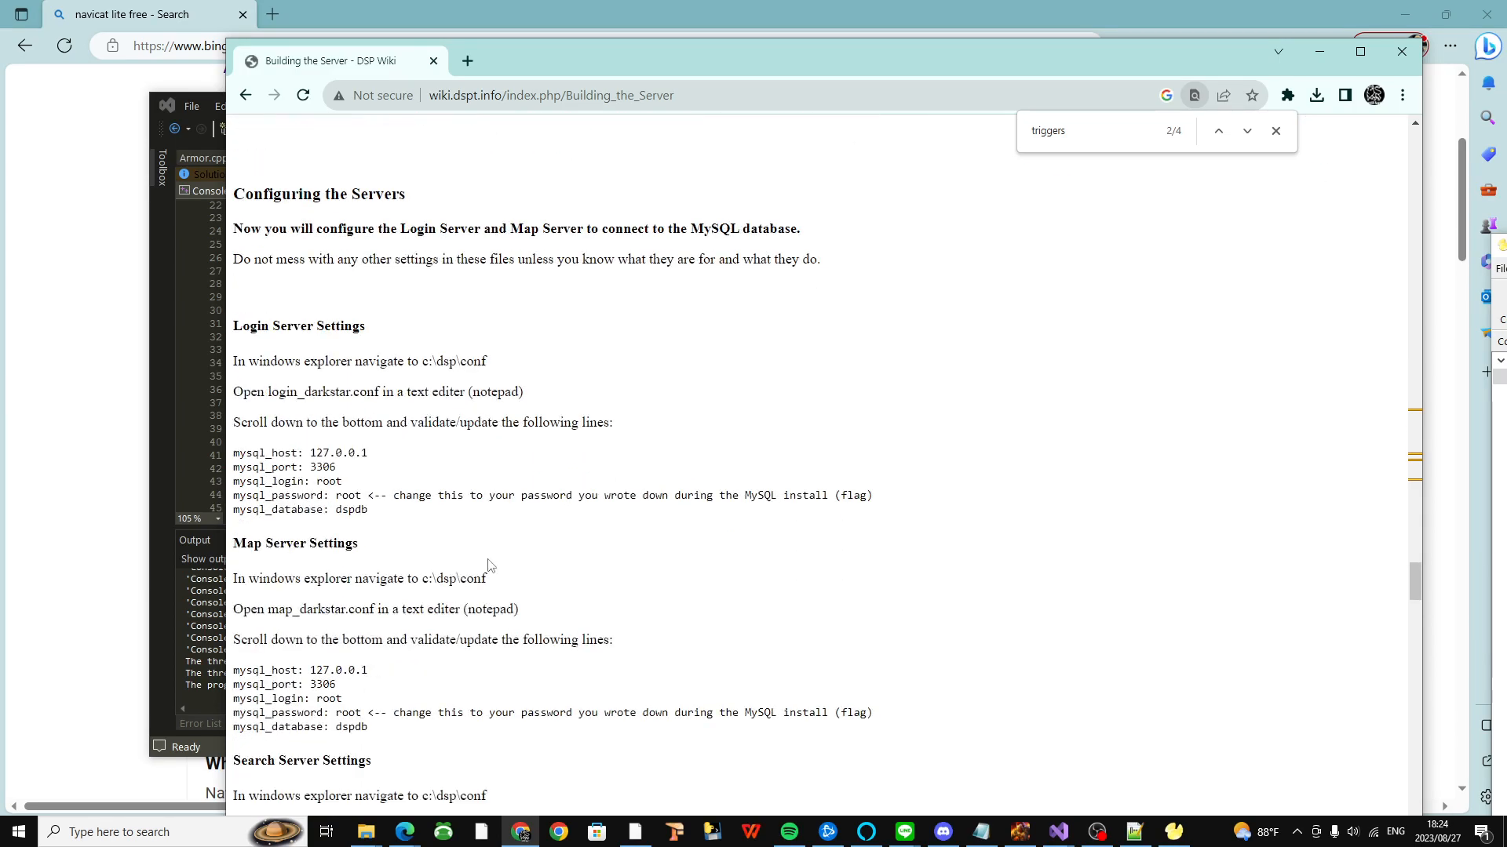
pyautogui.scroll(-3)
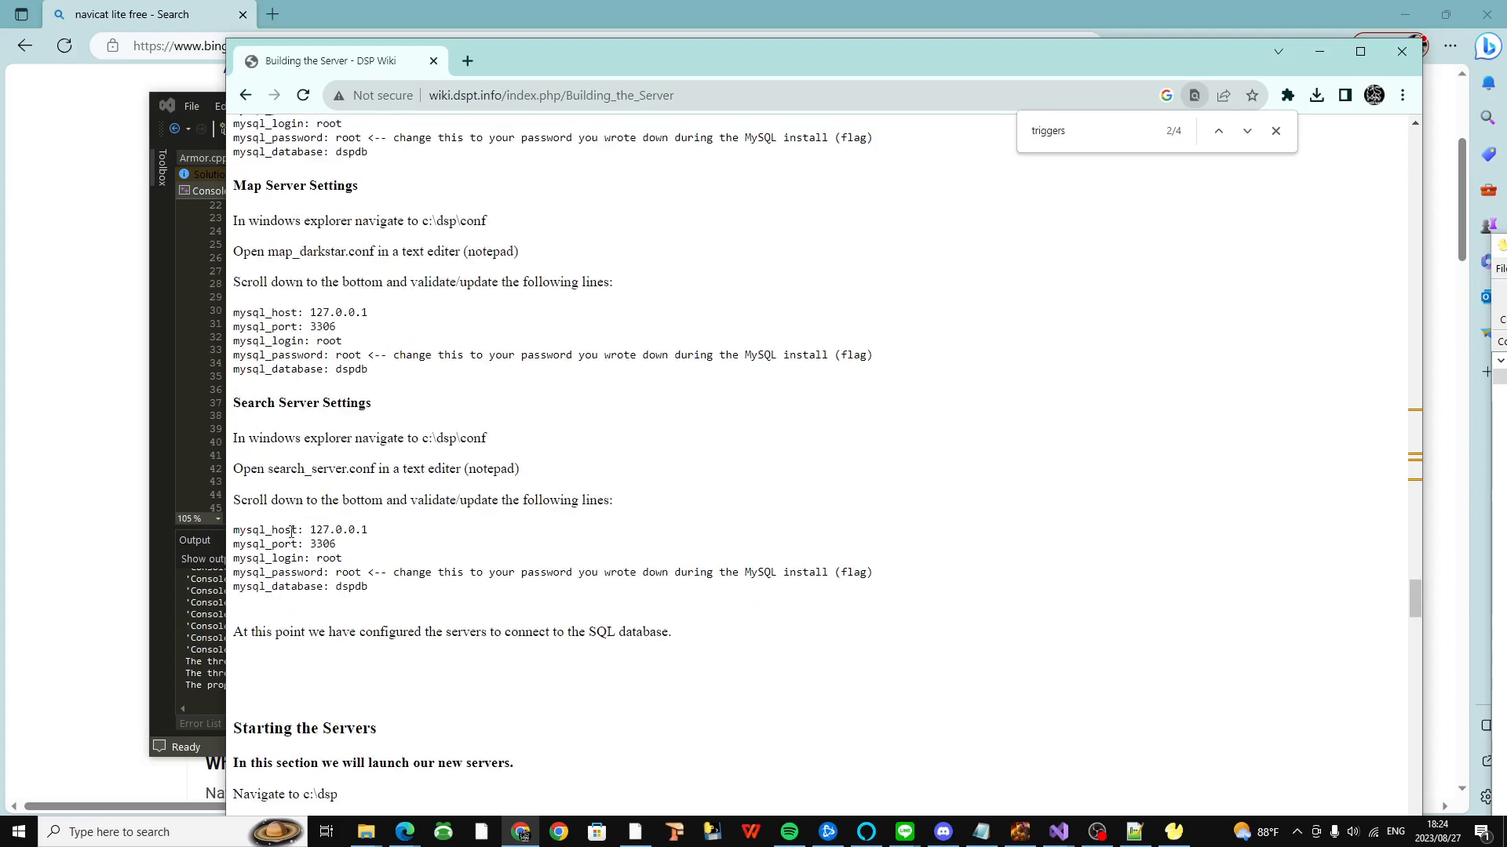
pyautogui.scroll(3)
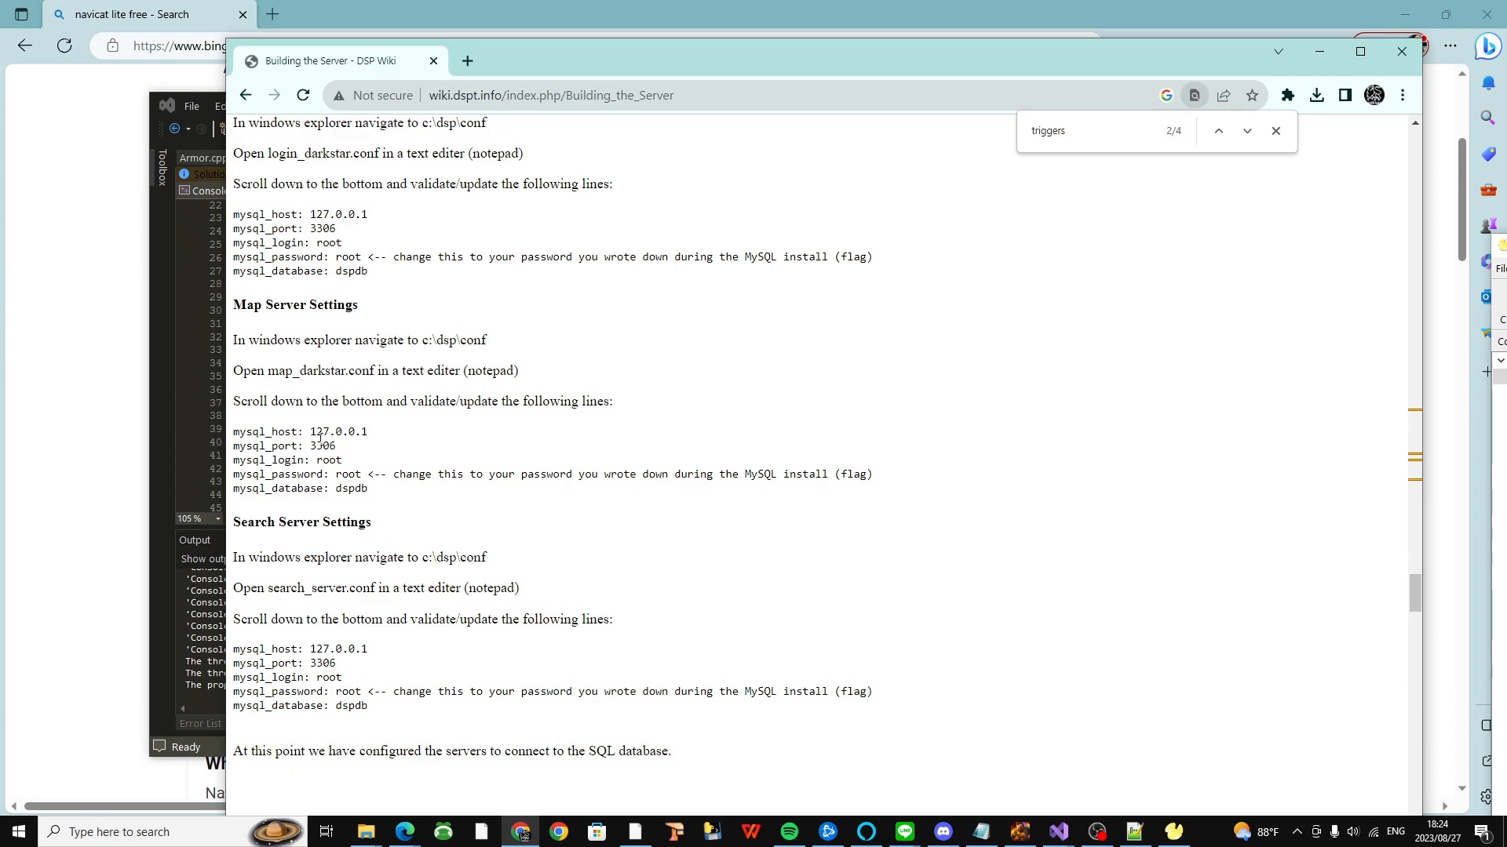
pyautogui.moveTo(267, 430)
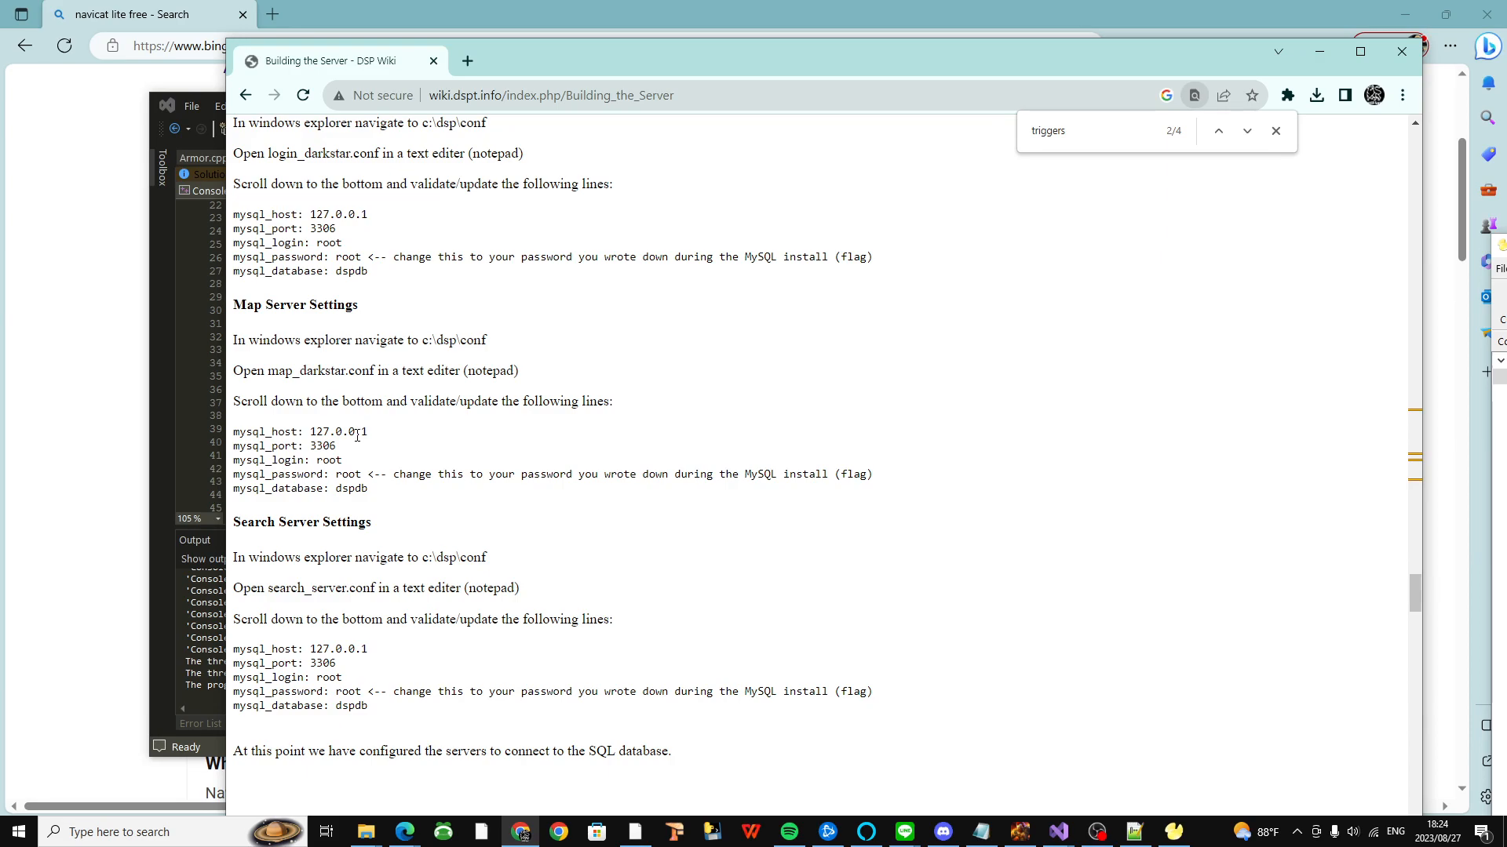
pyautogui.click(125, 832)
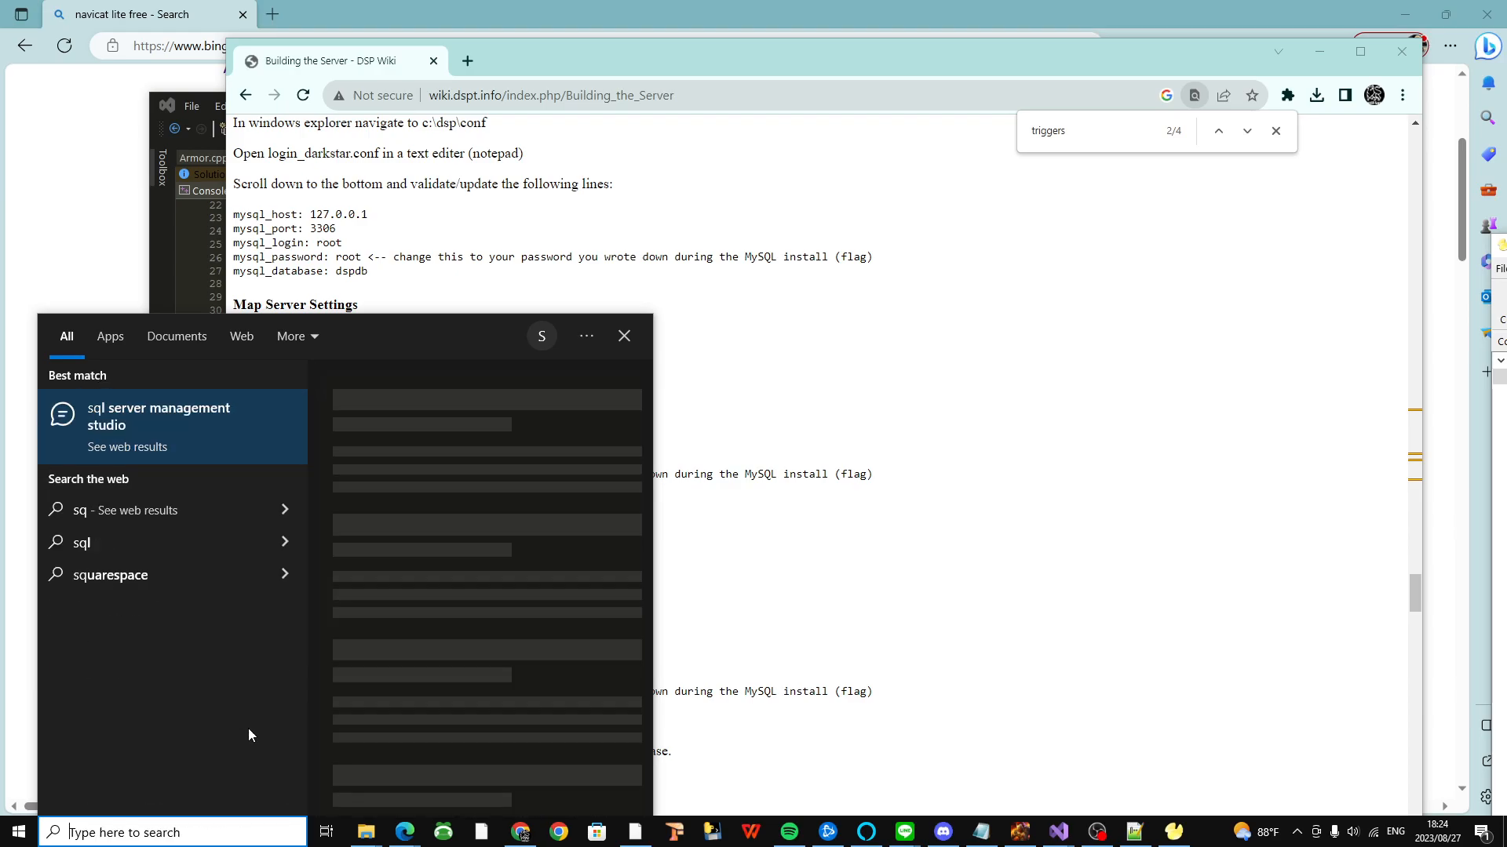
# Step: Search for 'workbench' and launch MySQL Workbench 8.0 CE from the results
pyautogui.write('workbench')
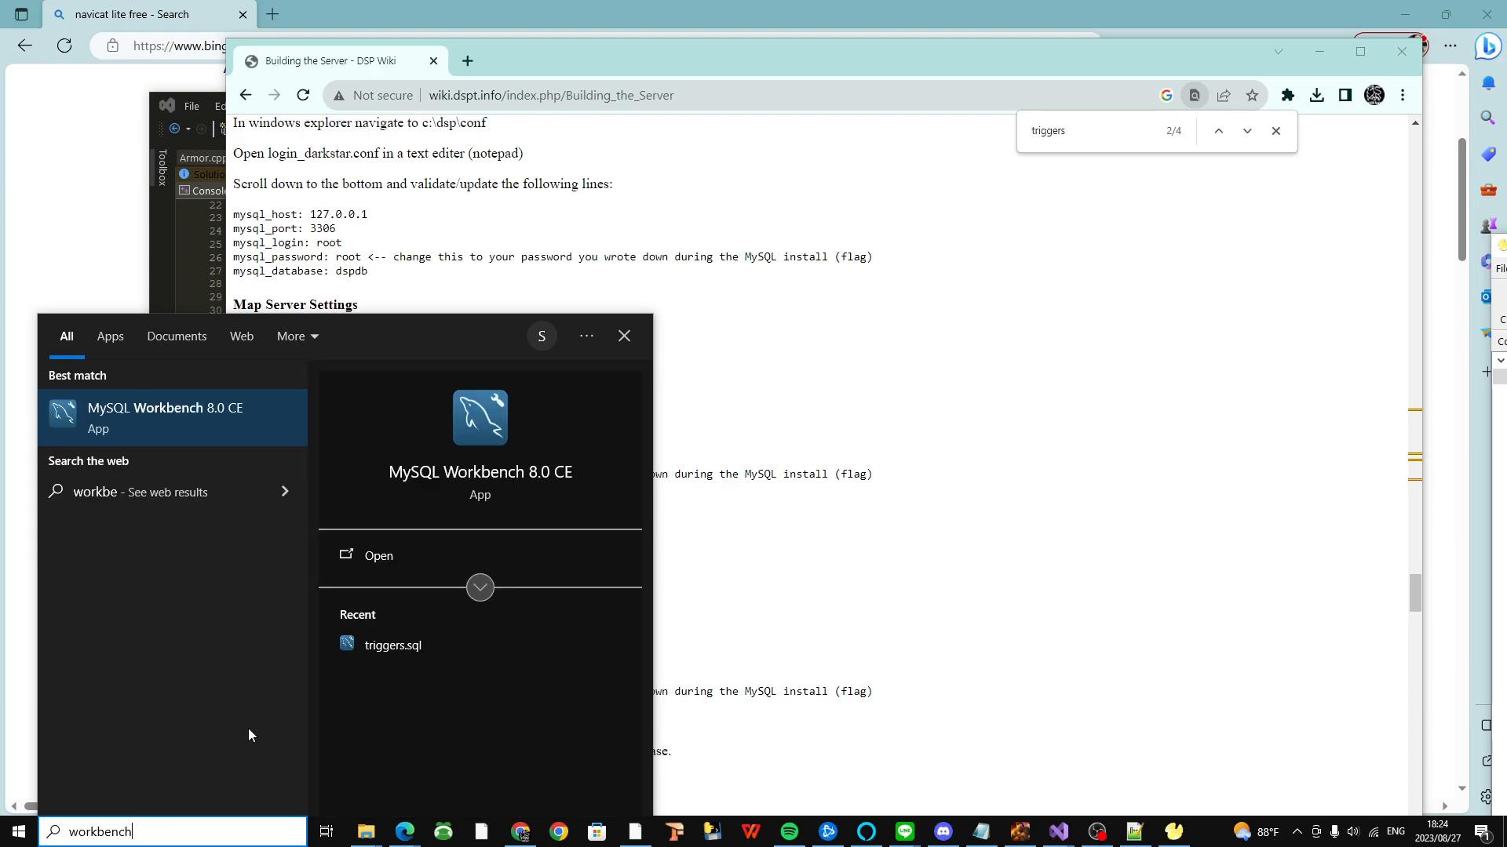
pyautogui.moveTo(199, 417)
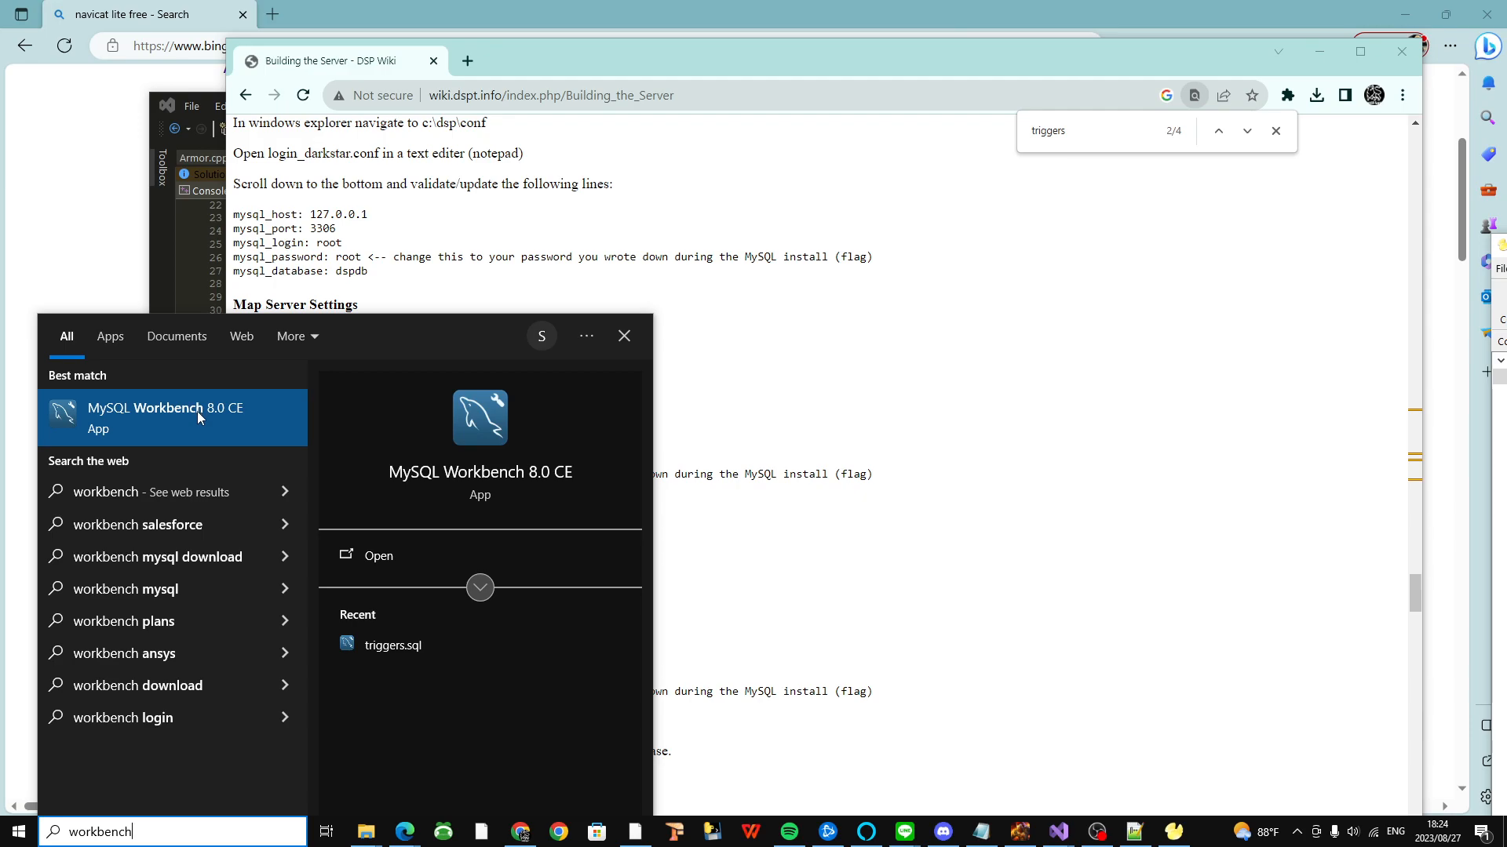
pyautogui.click(378, 556)
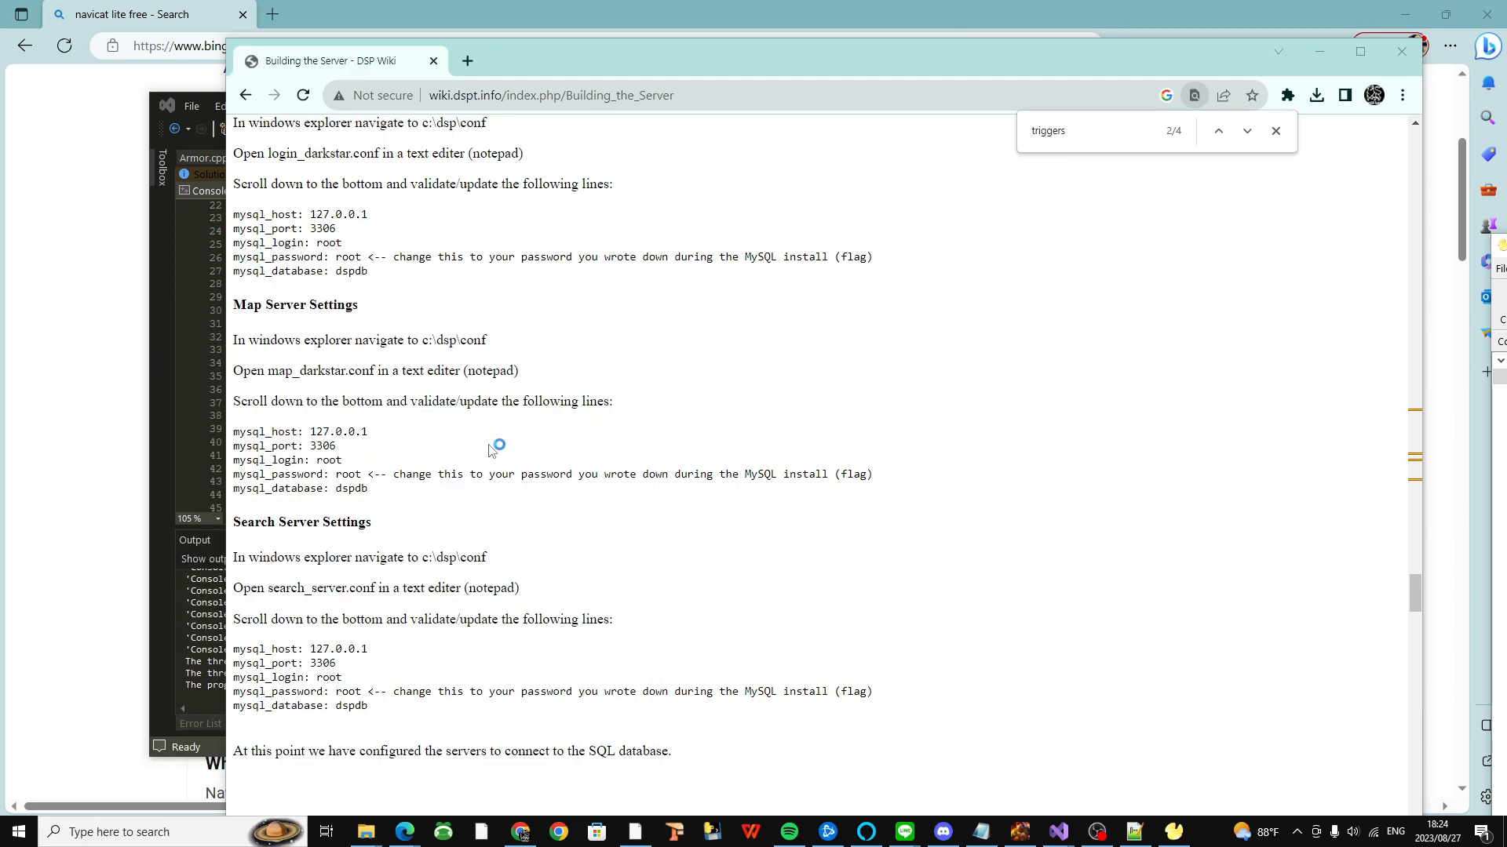
pyautogui.moveTo(566, 442)
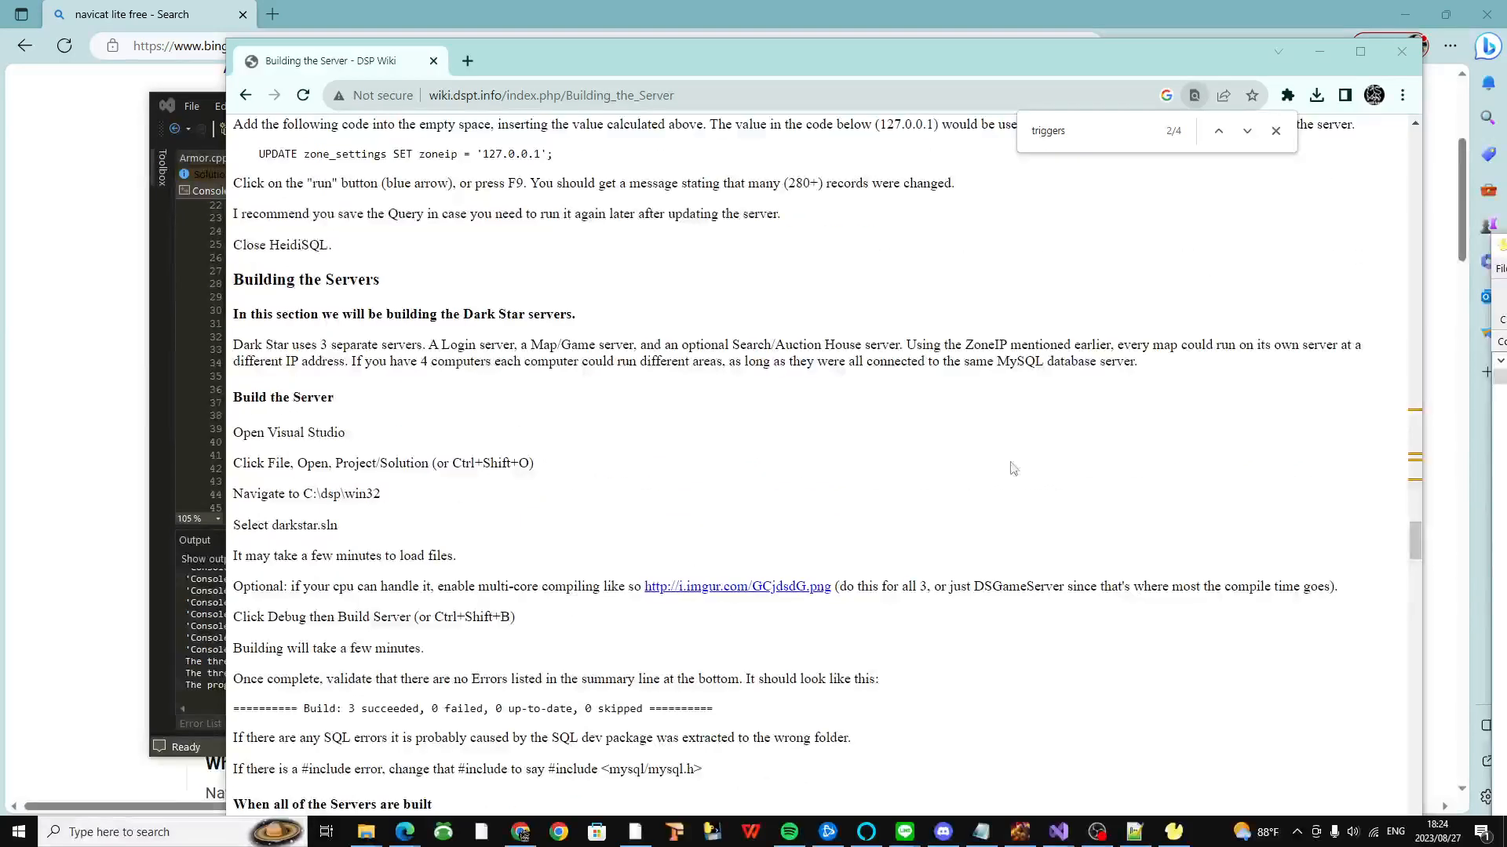
# Step: Scroll to 'Installing & Setting up the DS Server on Linux' and bring MySQL Workbench forward
pyautogui.scroll(3)
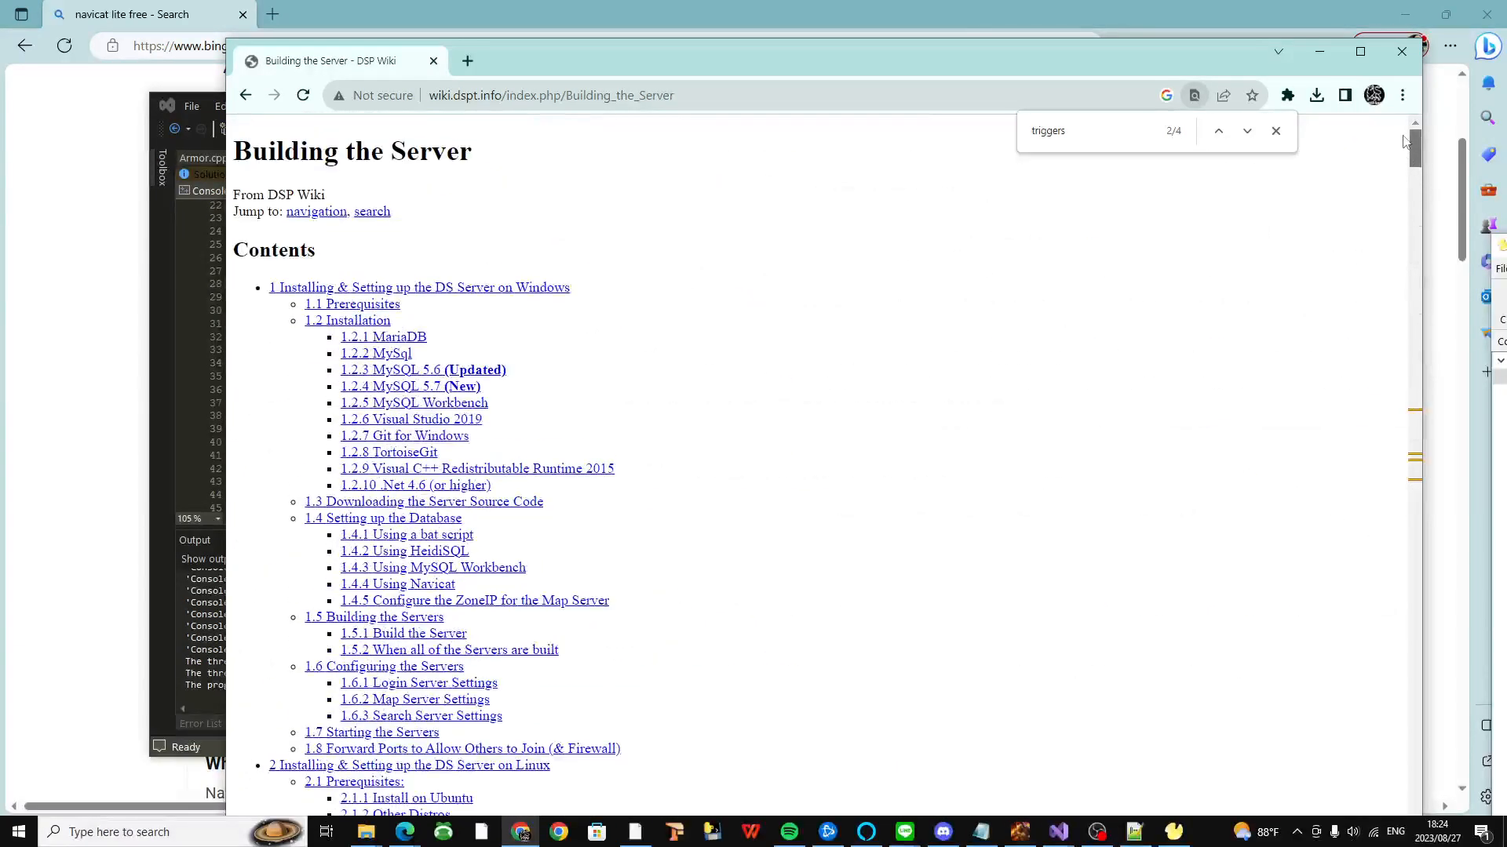
pyautogui.moveTo(442, 396)
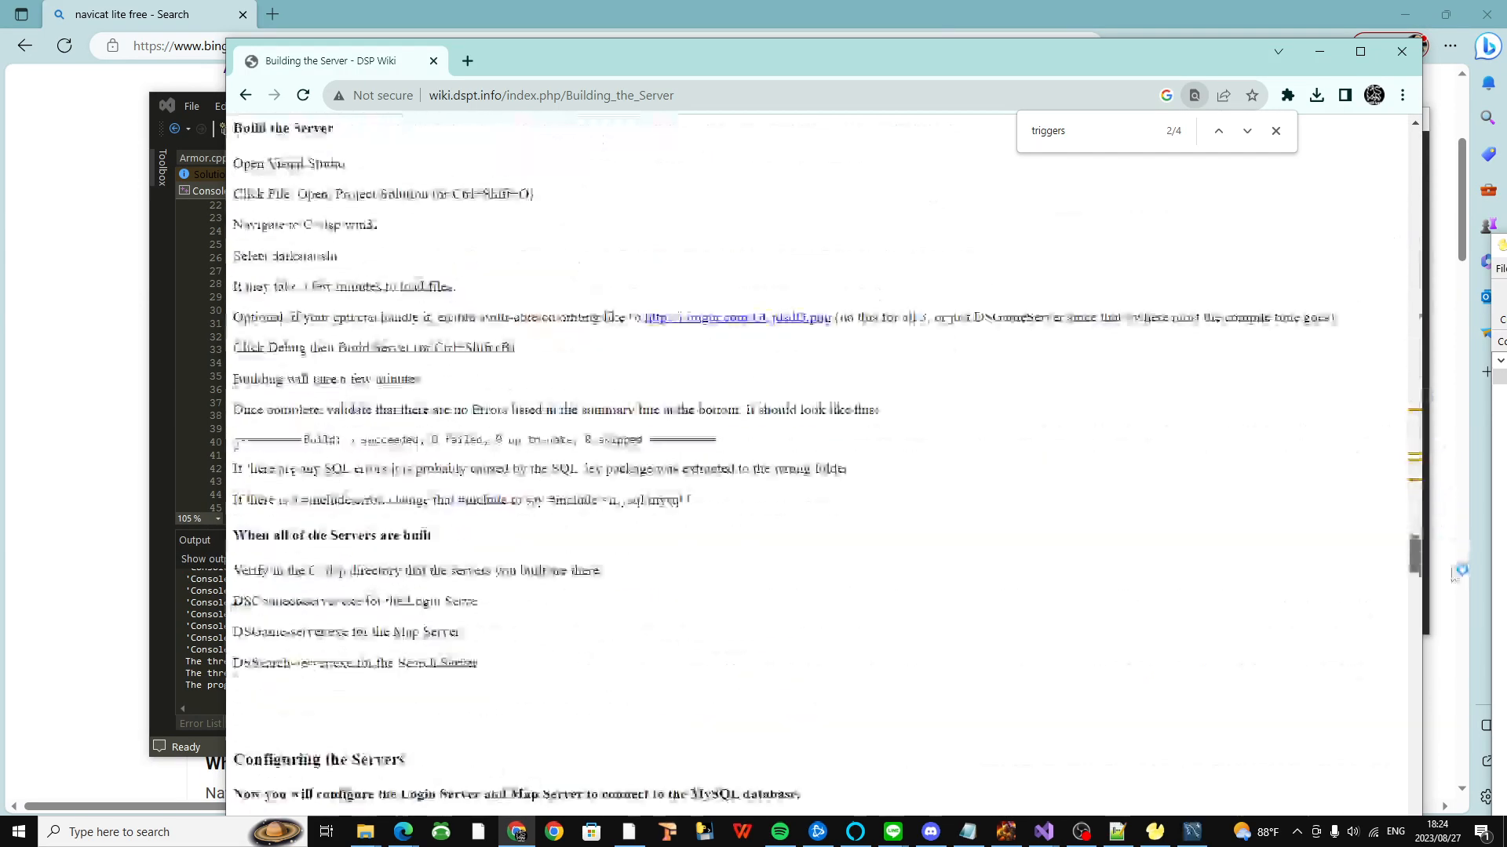
pyautogui.scroll(-3)
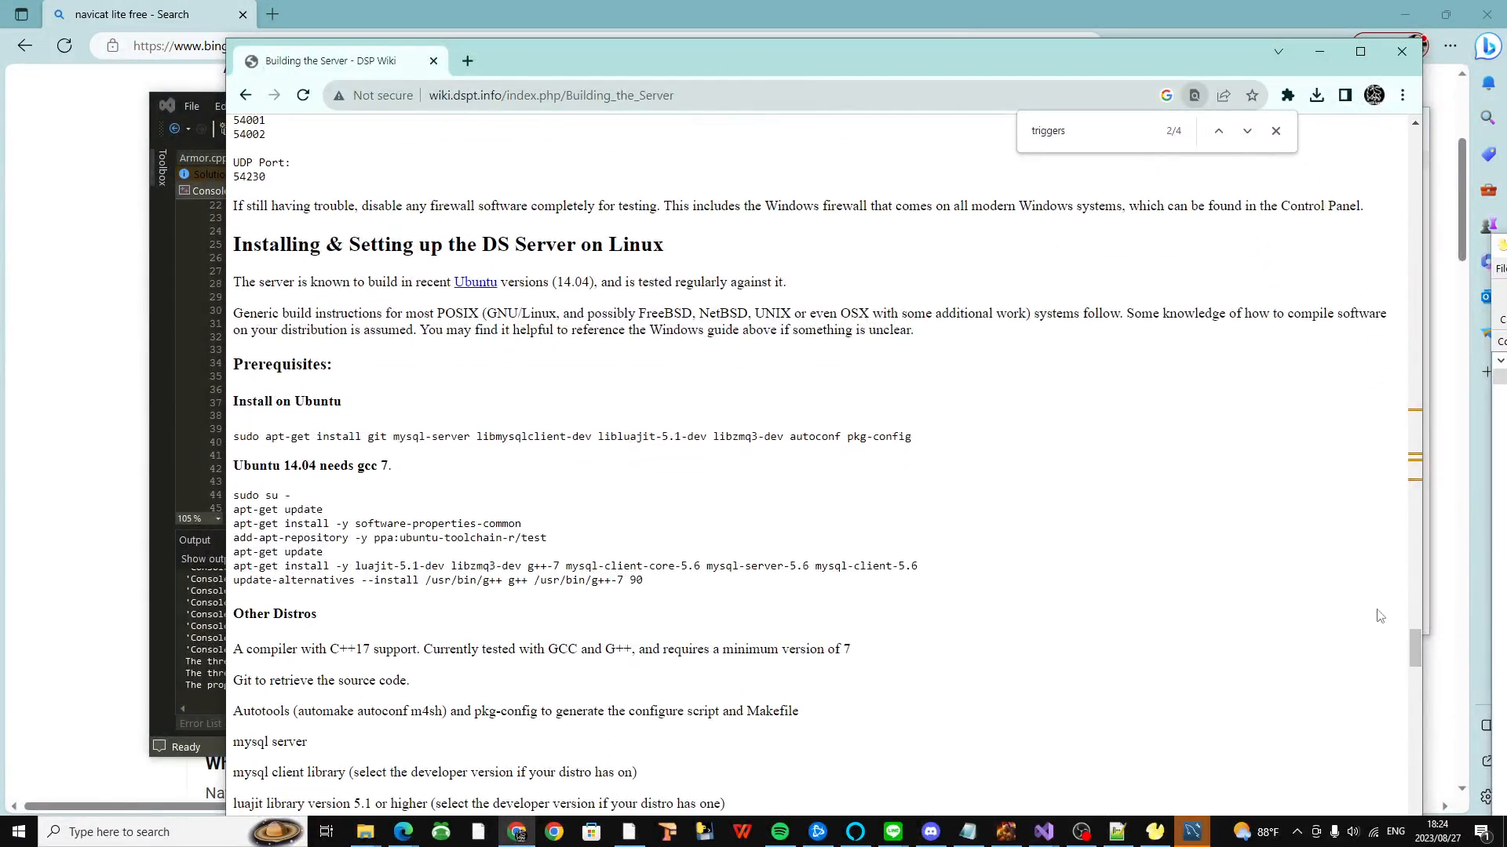
pyautogui.click(1191, 832)
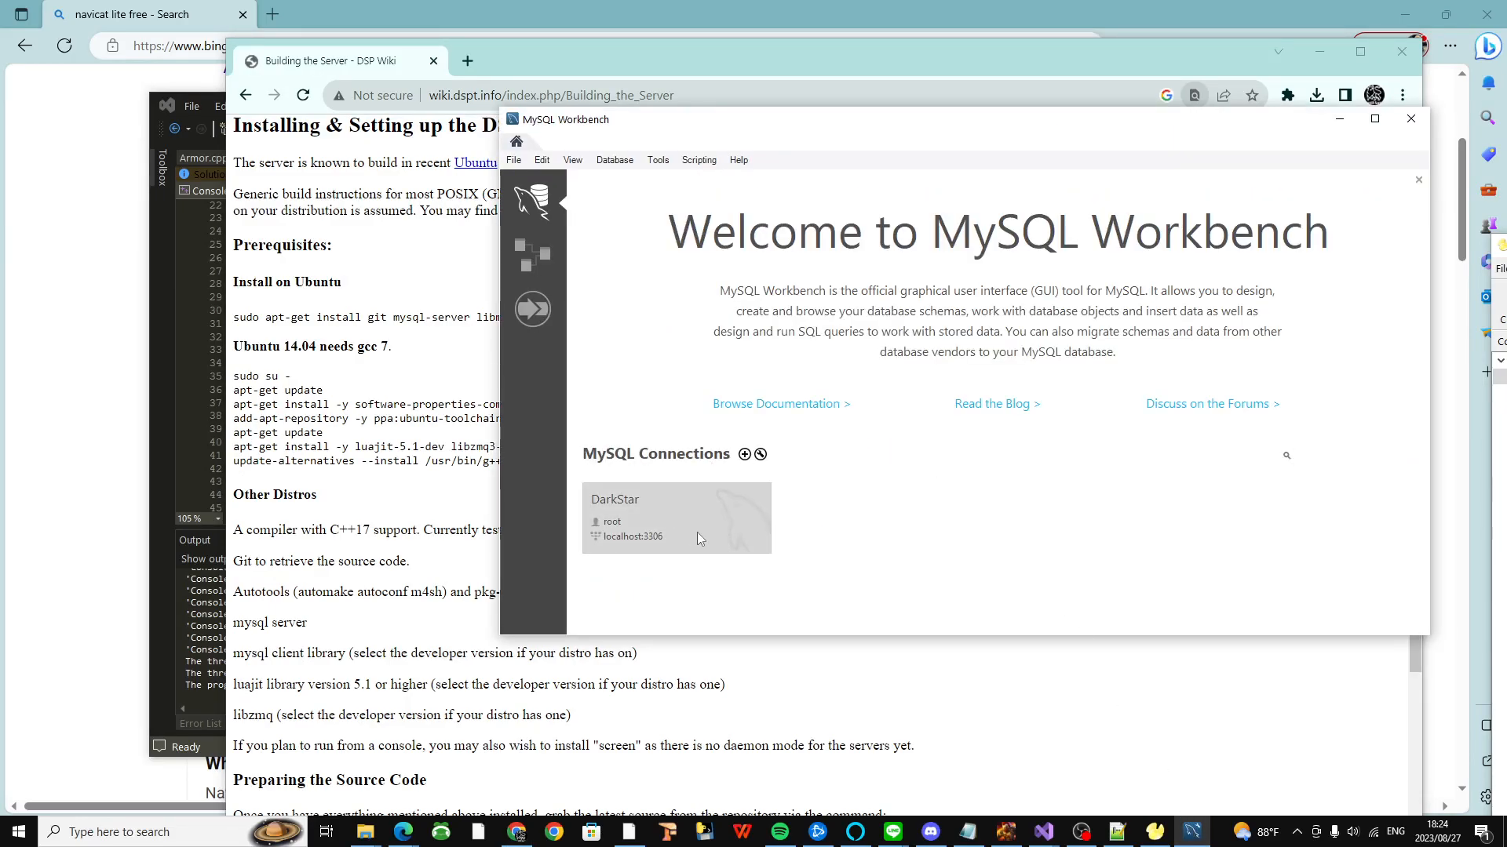
# Step: Scroll the wiki between Setting Up the Database and the Starting the Servers sections
pyautogui.scroll(-3)
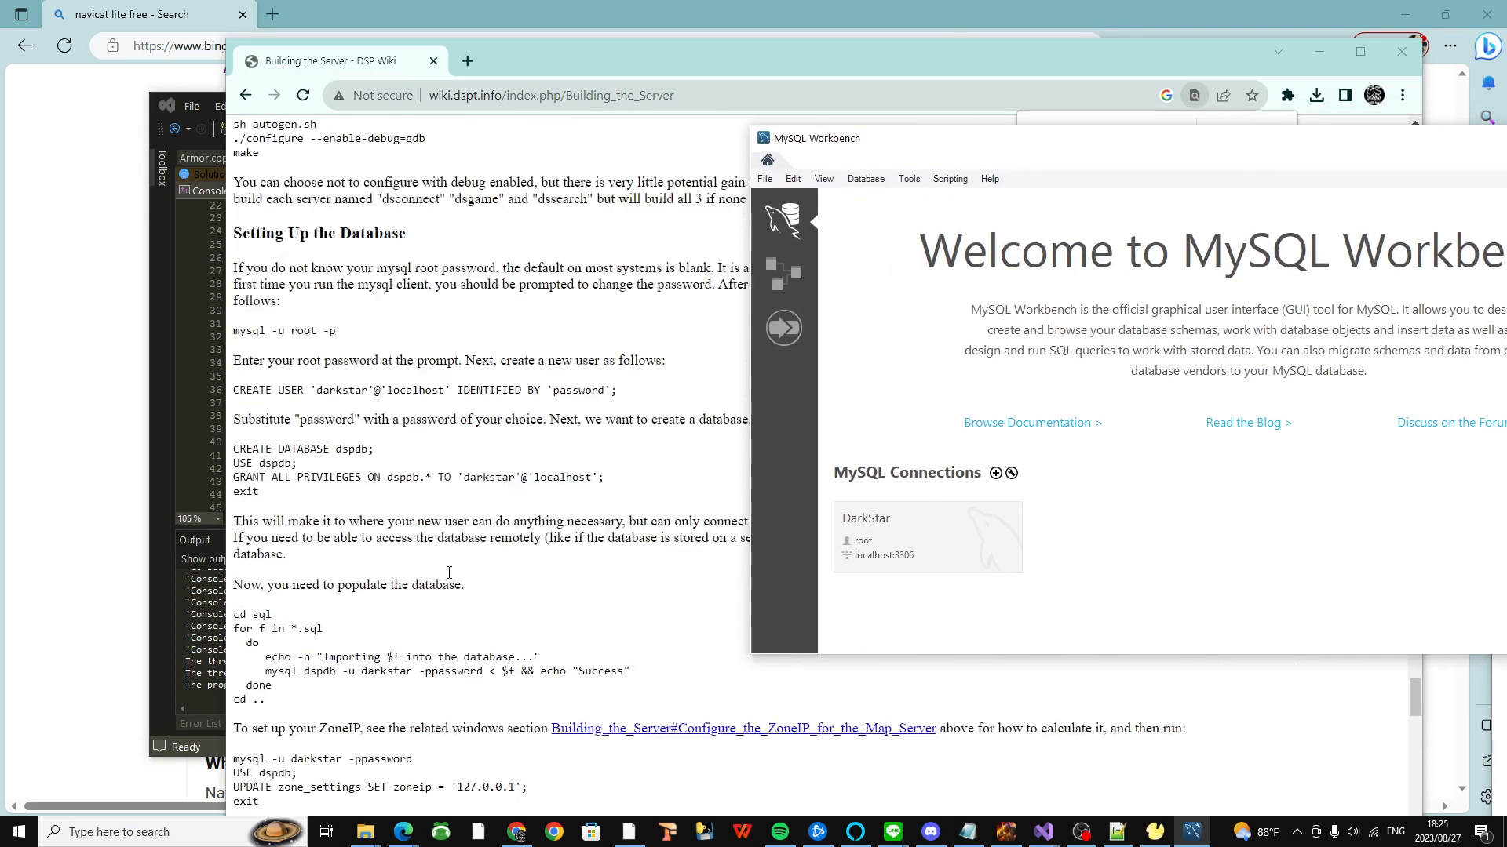
pyautogui.scroll(3)
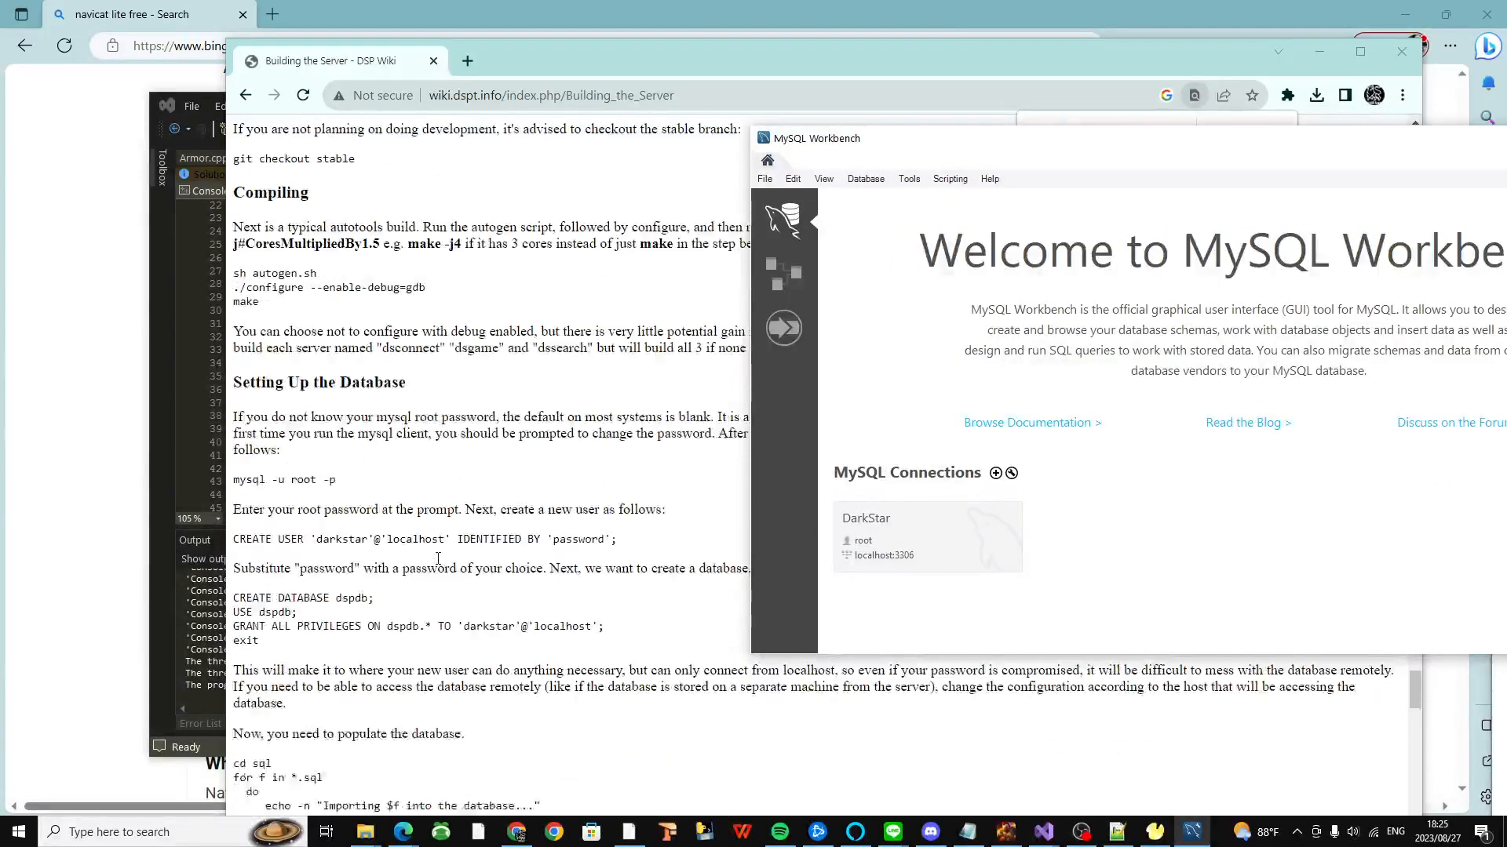
pyautogui.scroll(-3)
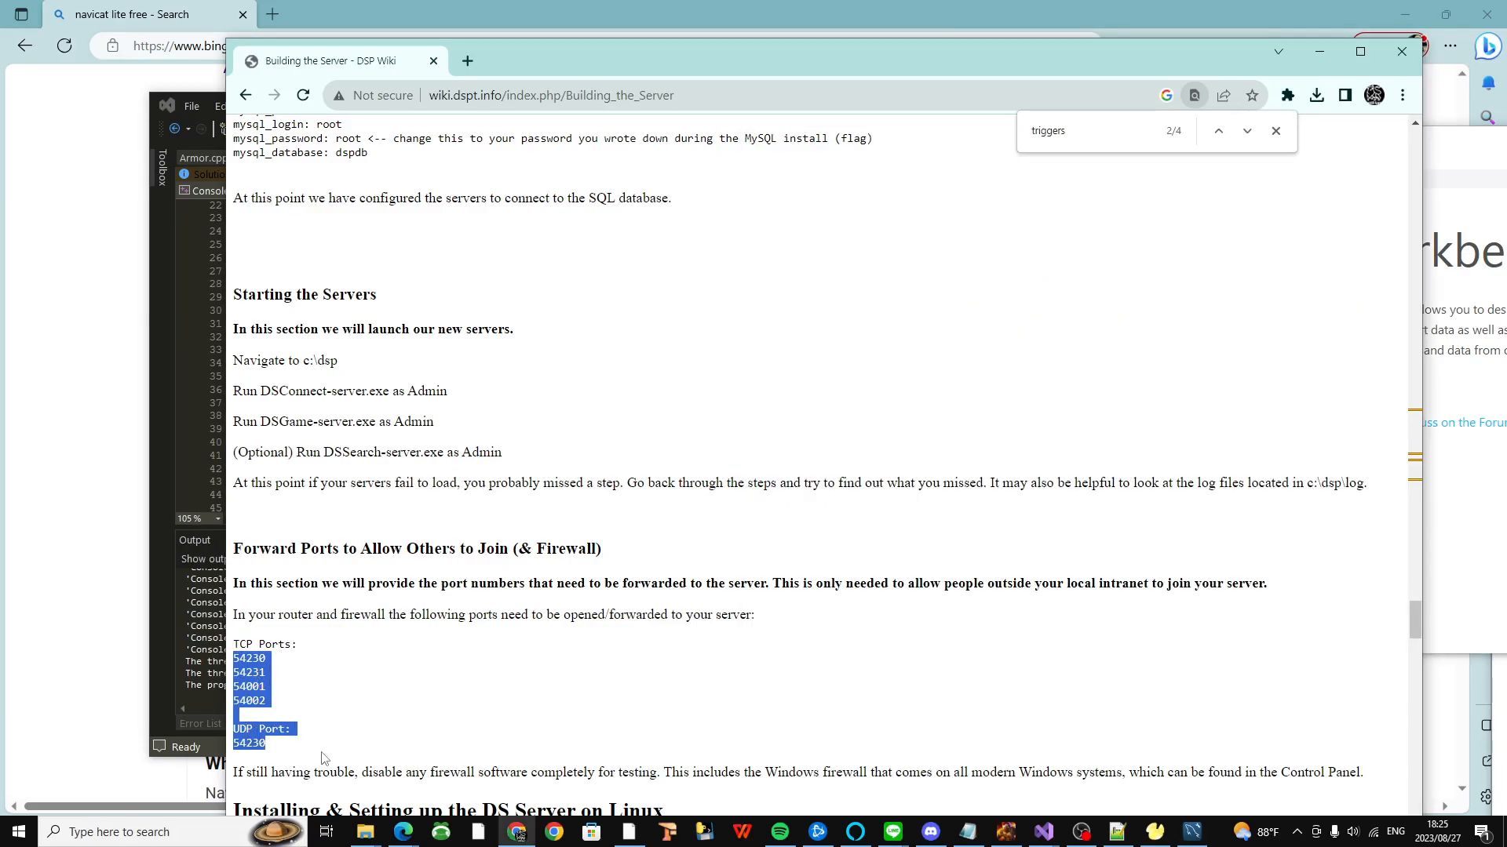
pyautogui.moveTo(563, 653)
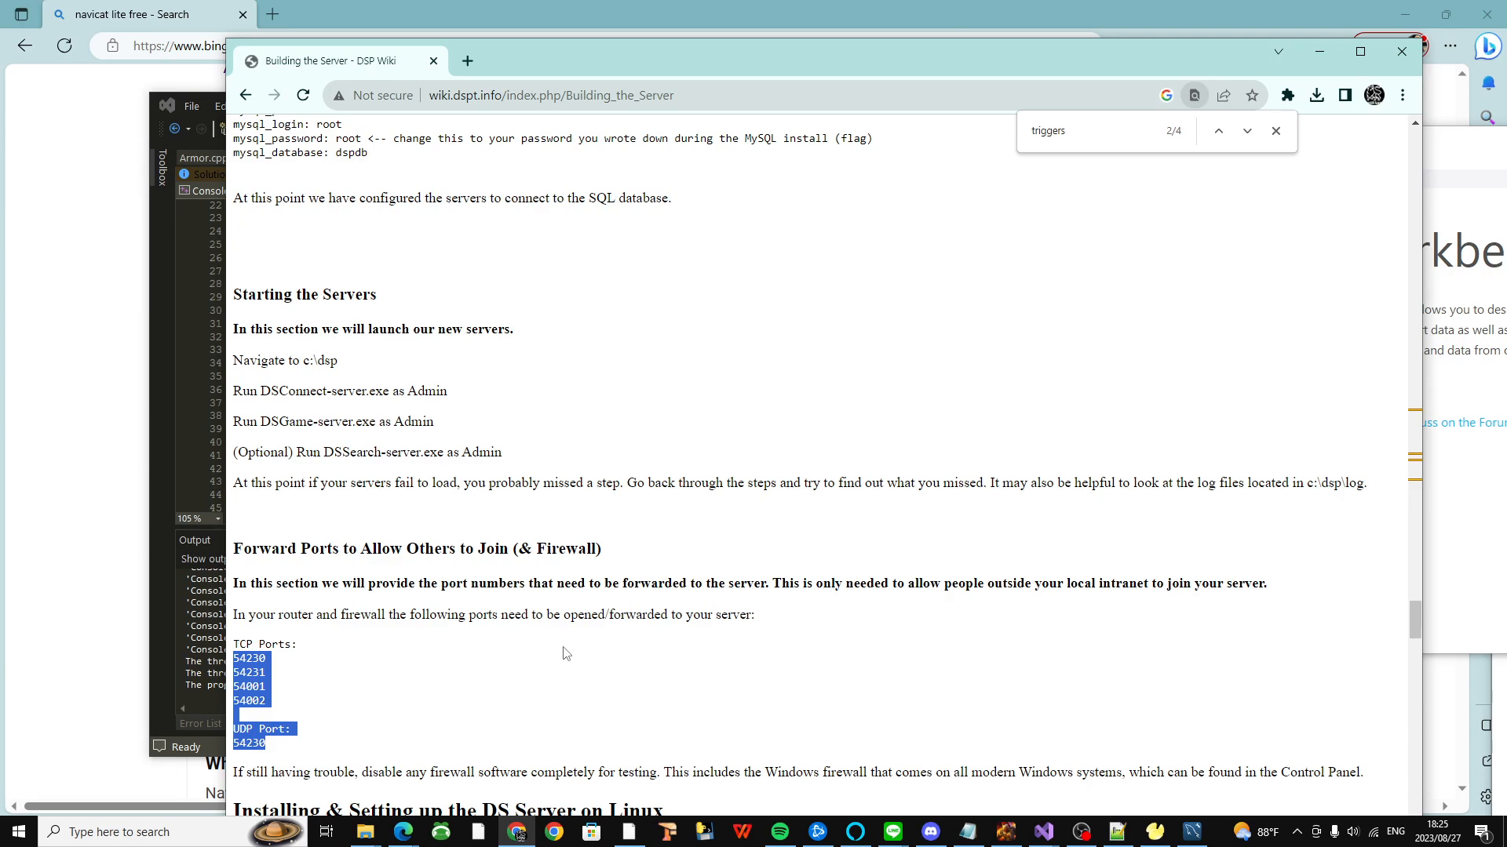
# Step: Scroll up to Forward Ports and Search Server Settings and clear the highlighted lines
pyautogui.scroll(3)
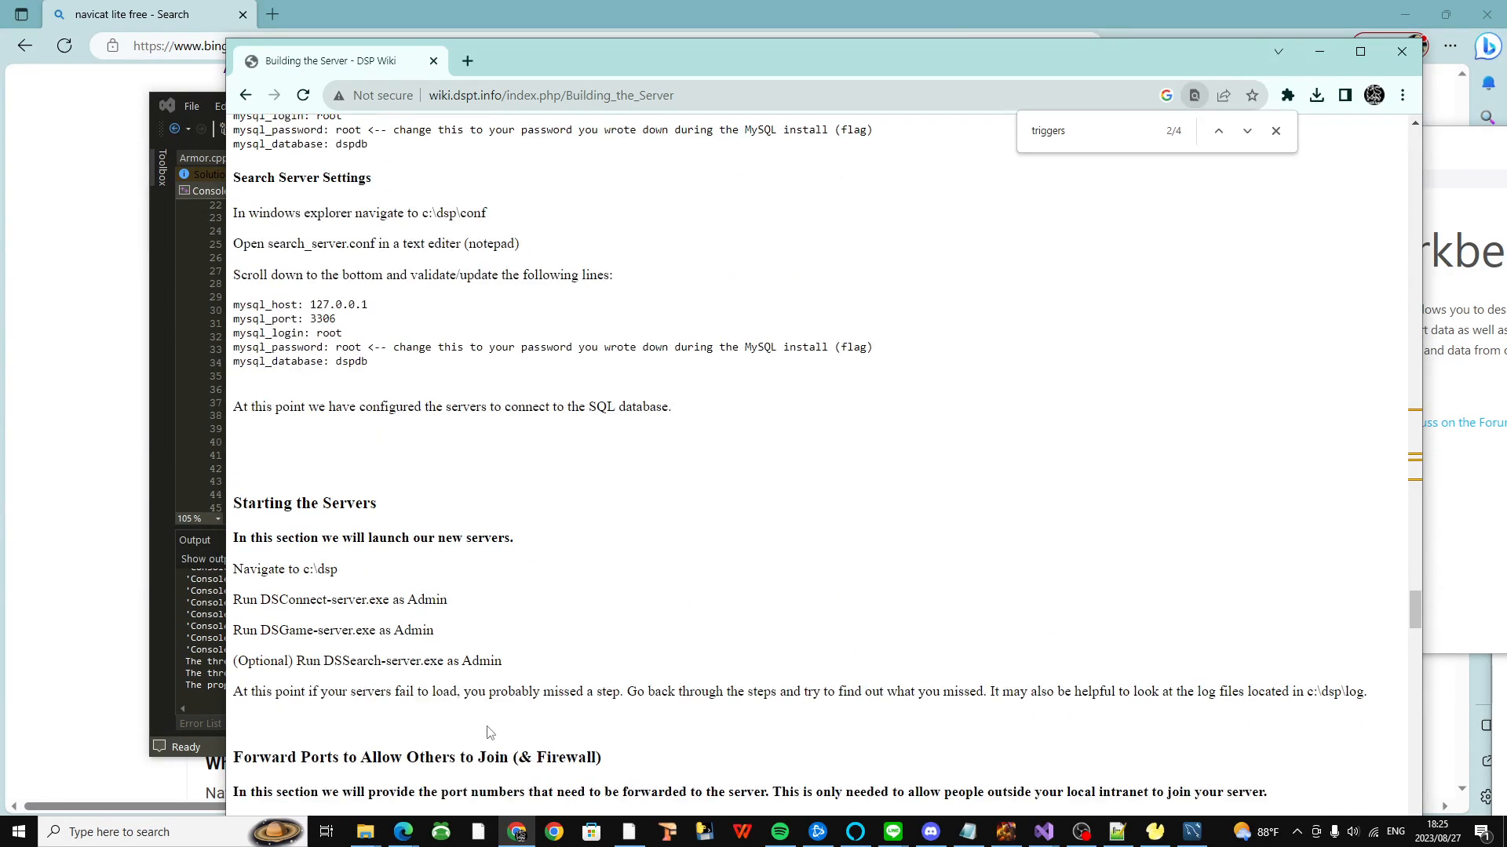
pyautogui.scroll(3)
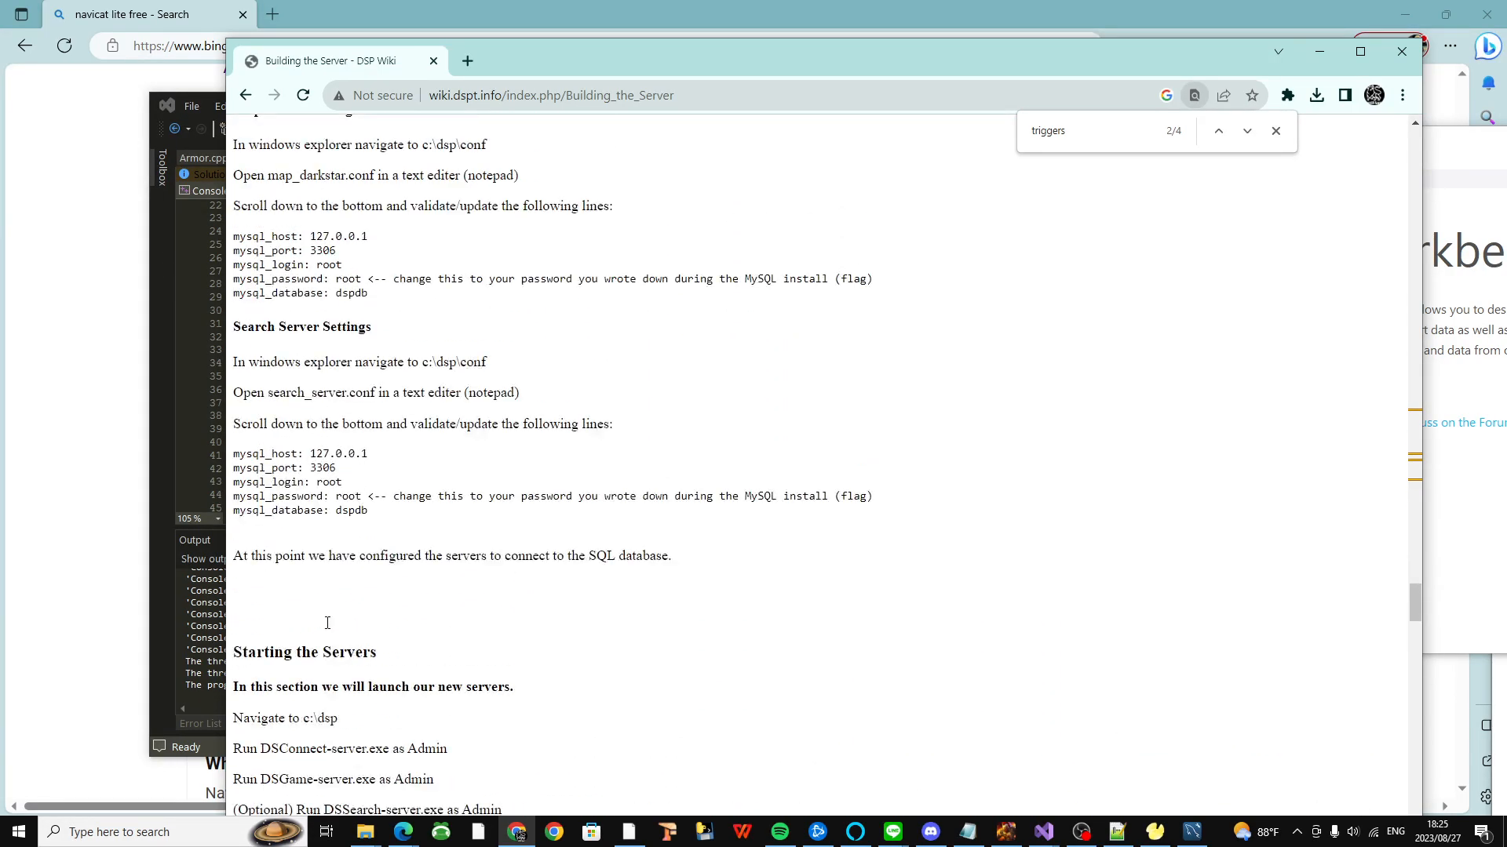
pyautogui.scroll(3)
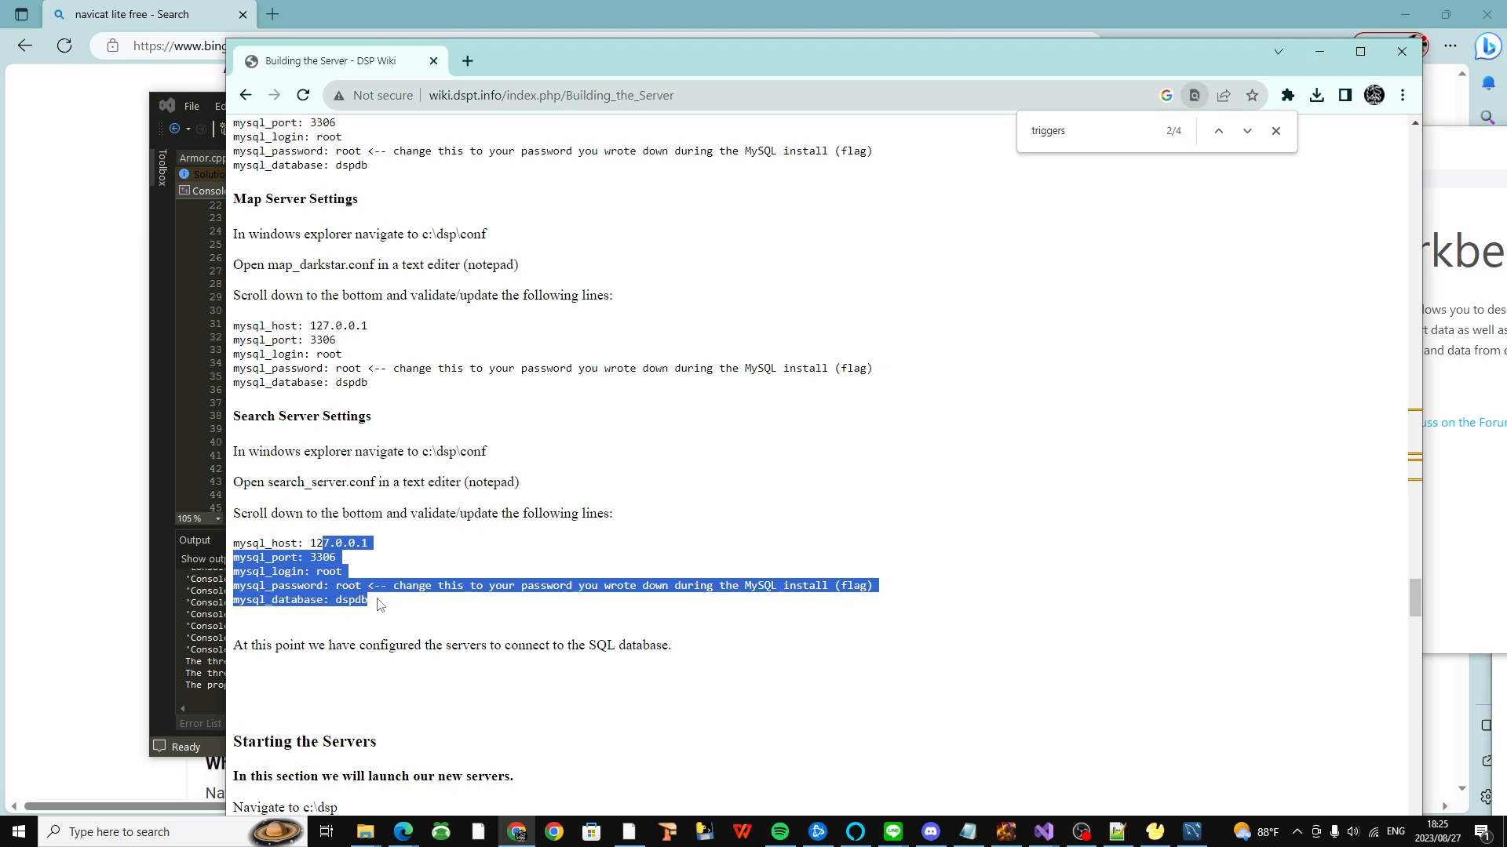
pyautogui.click(350, 491)
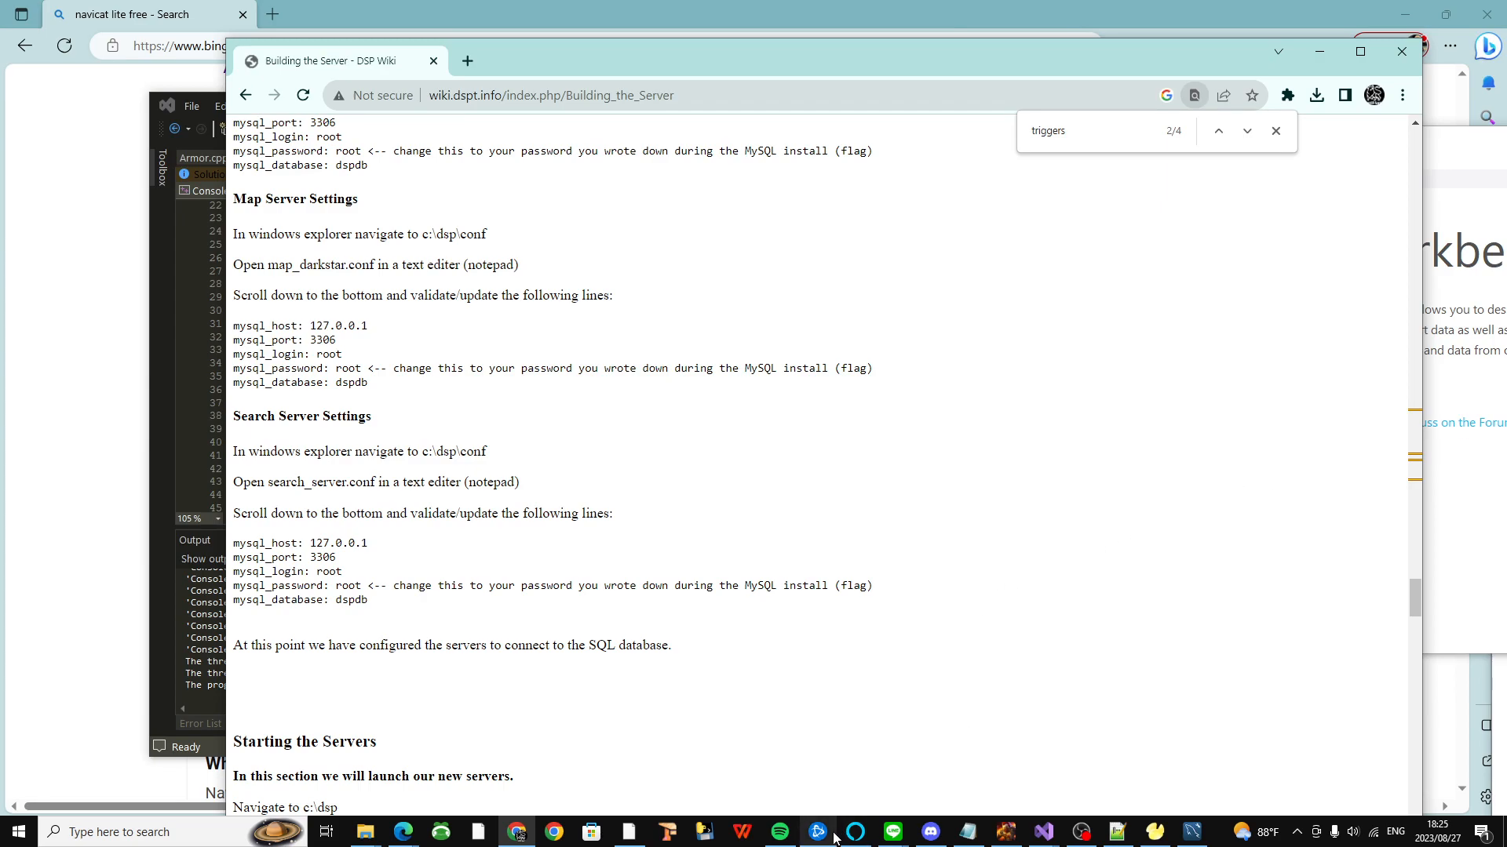
pyautogui.moveTo(366, 832)
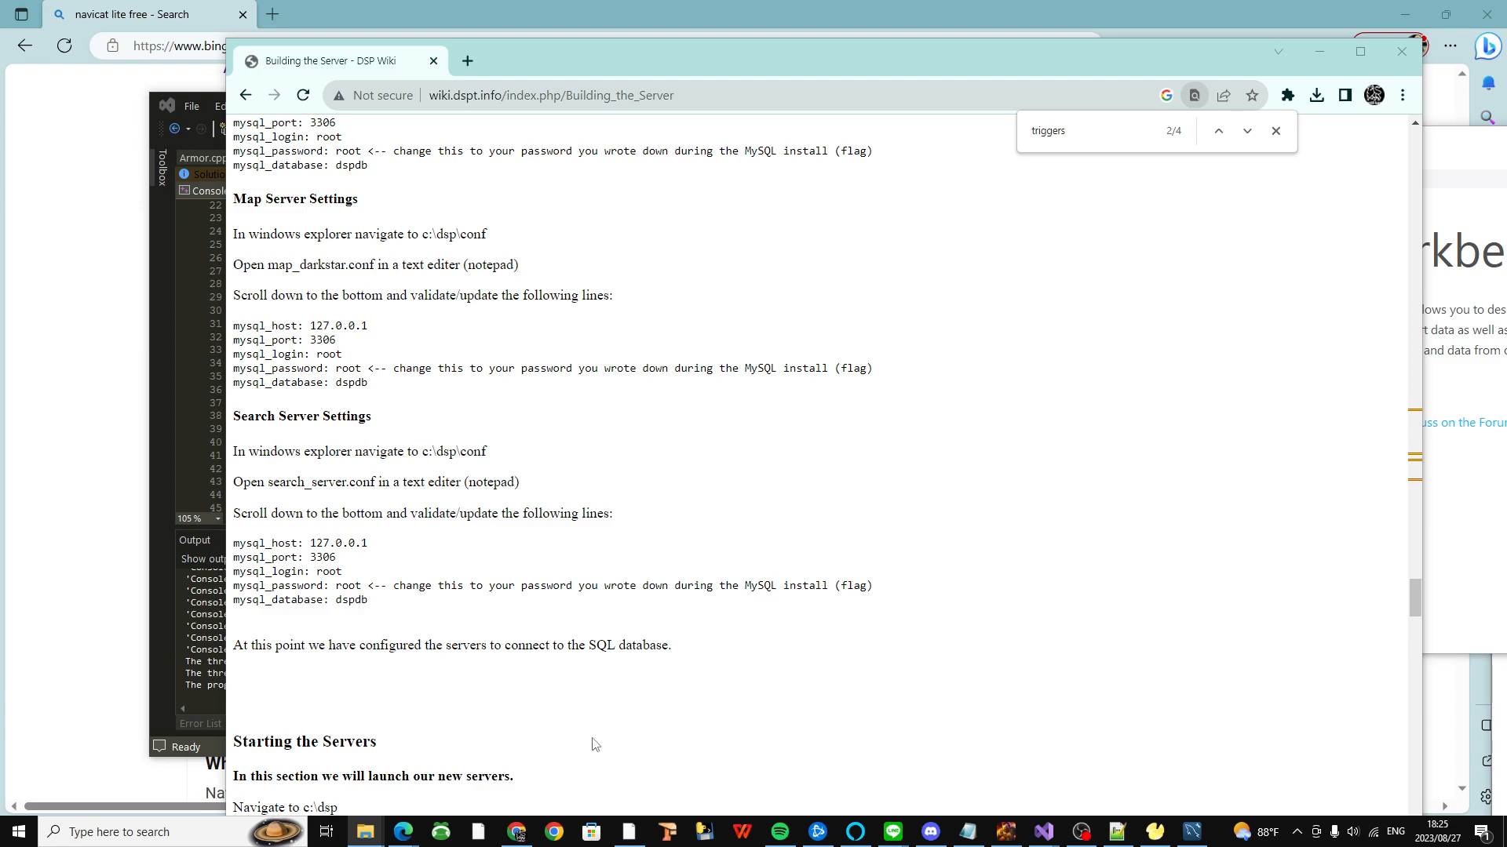
pyautogui.moveTo(593, 744)
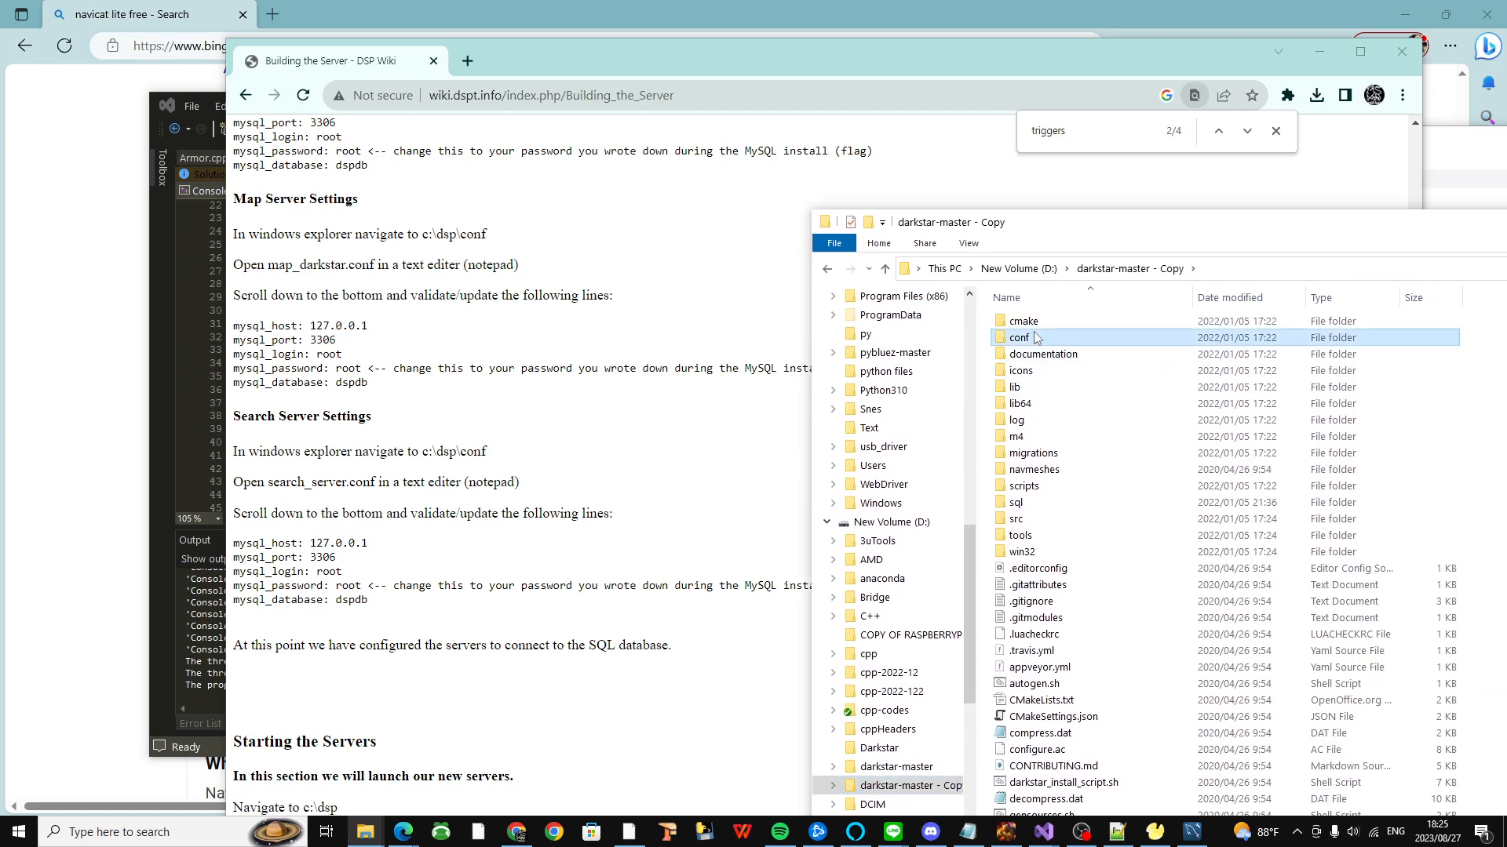
# Step: In the darkstar-master copy, enter the conf folder and select login_darkstar.conf
pyautogui.doubleClick(1018, 338)
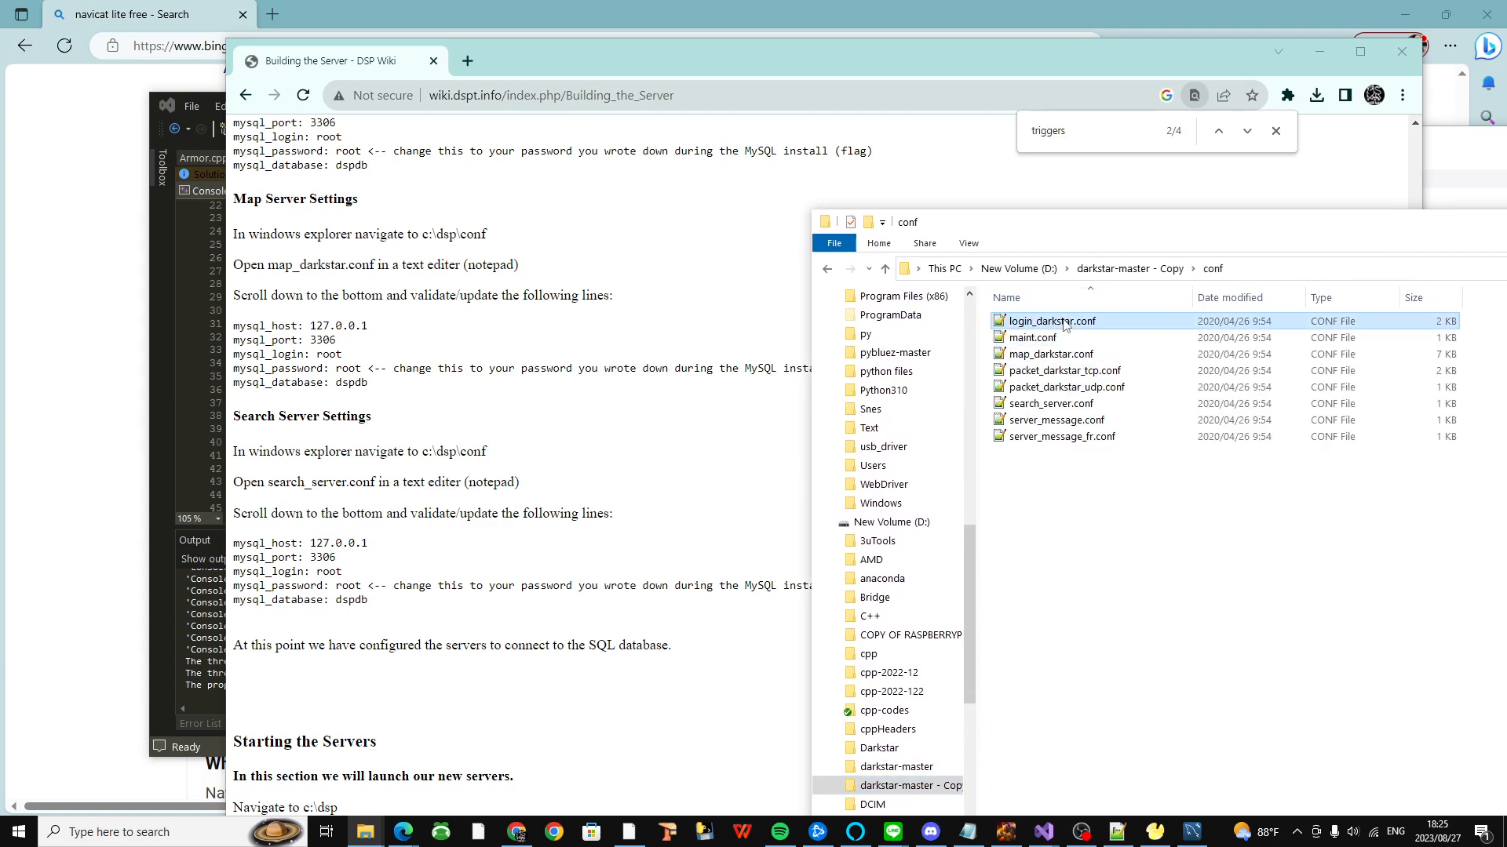
pyautogui.click(1052, 320)
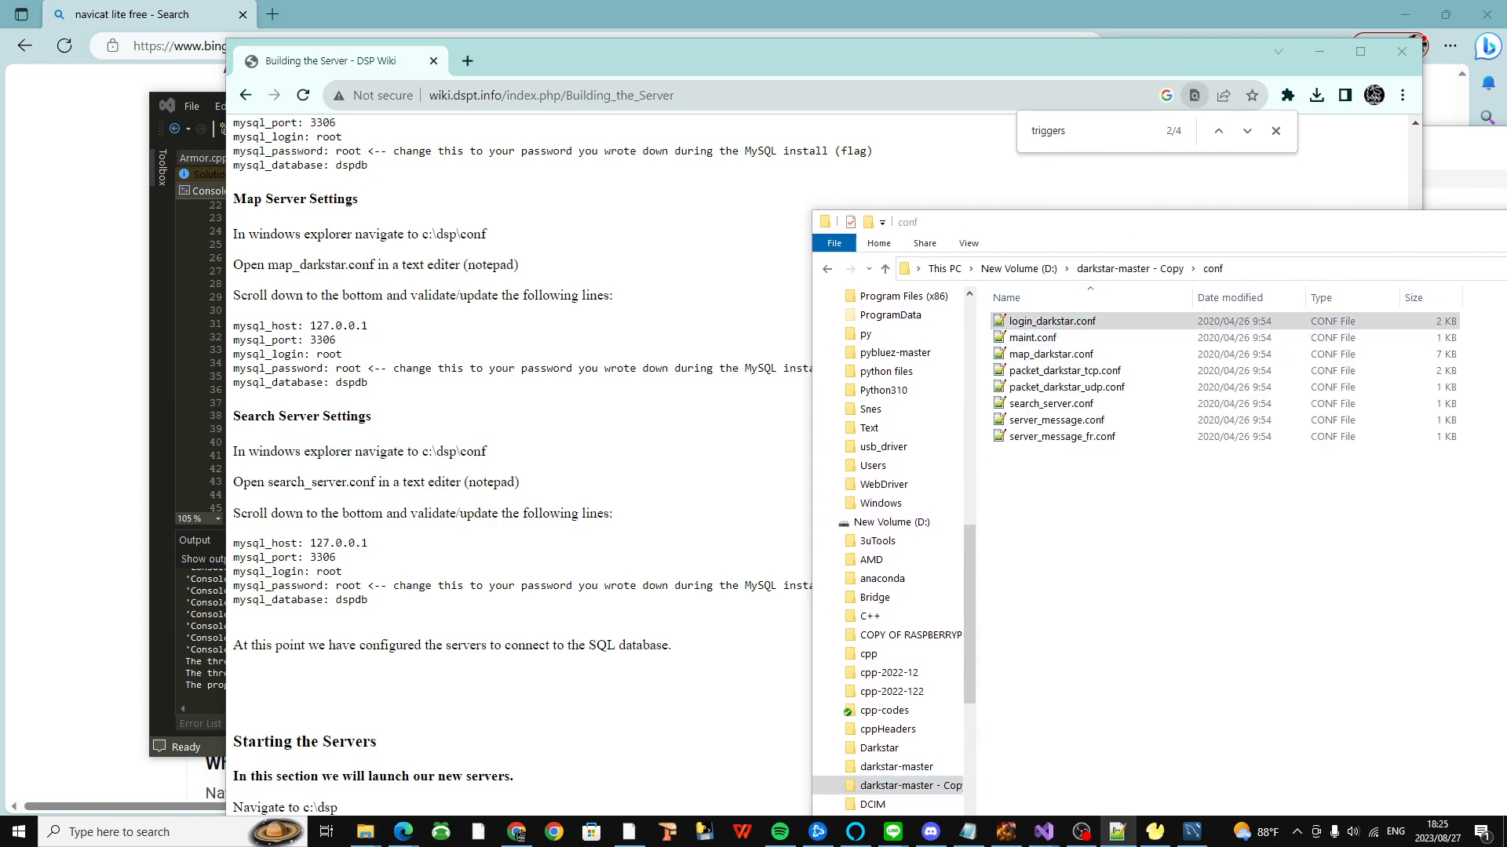
pyautogui.doubleClick(1051, 320)
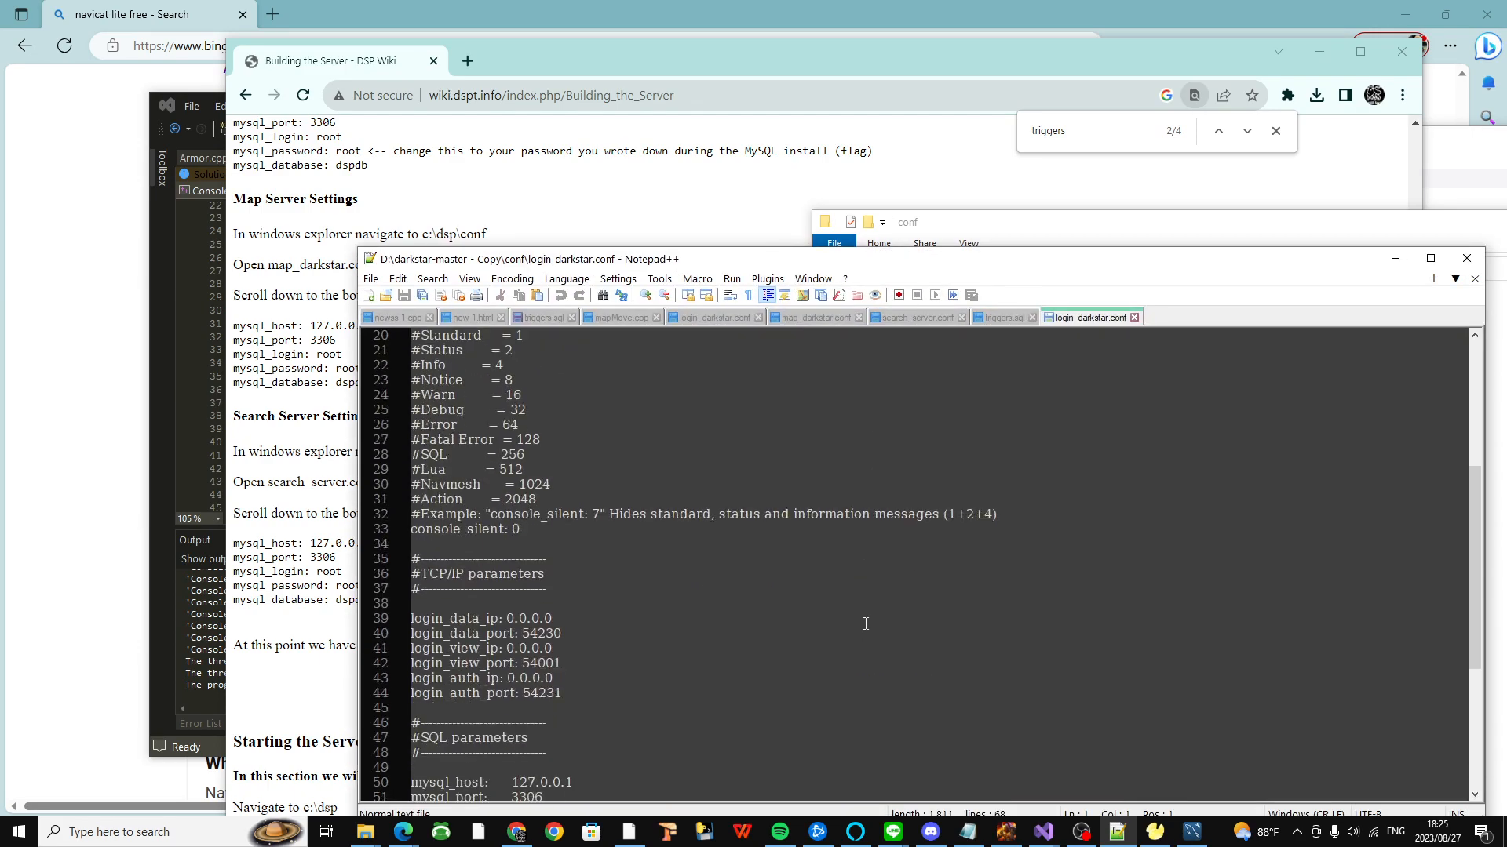
pyautogui.scroll(-3)
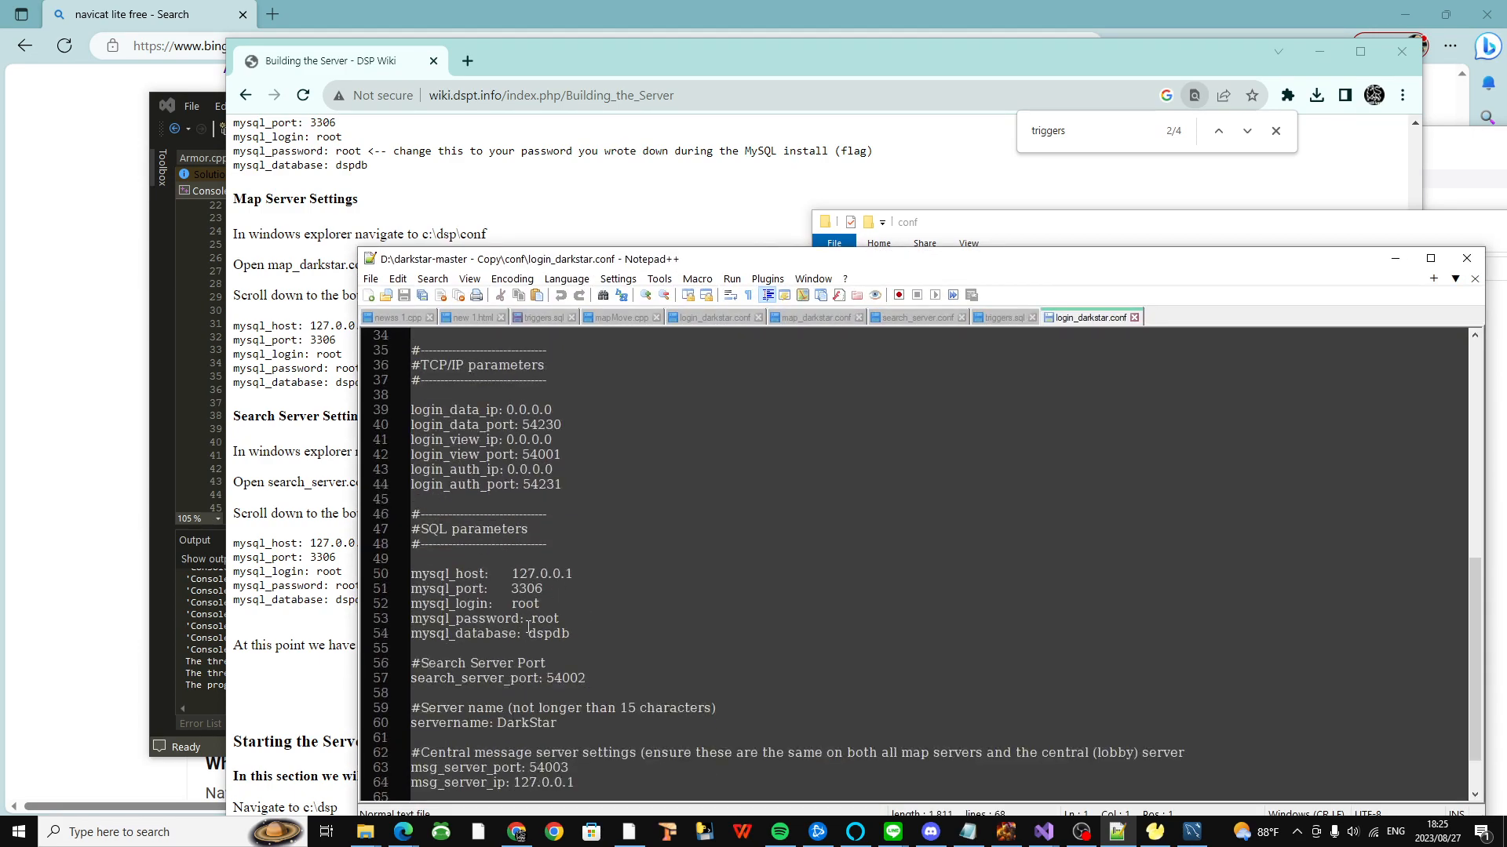
pyautogui.doubleClick(546, 632)
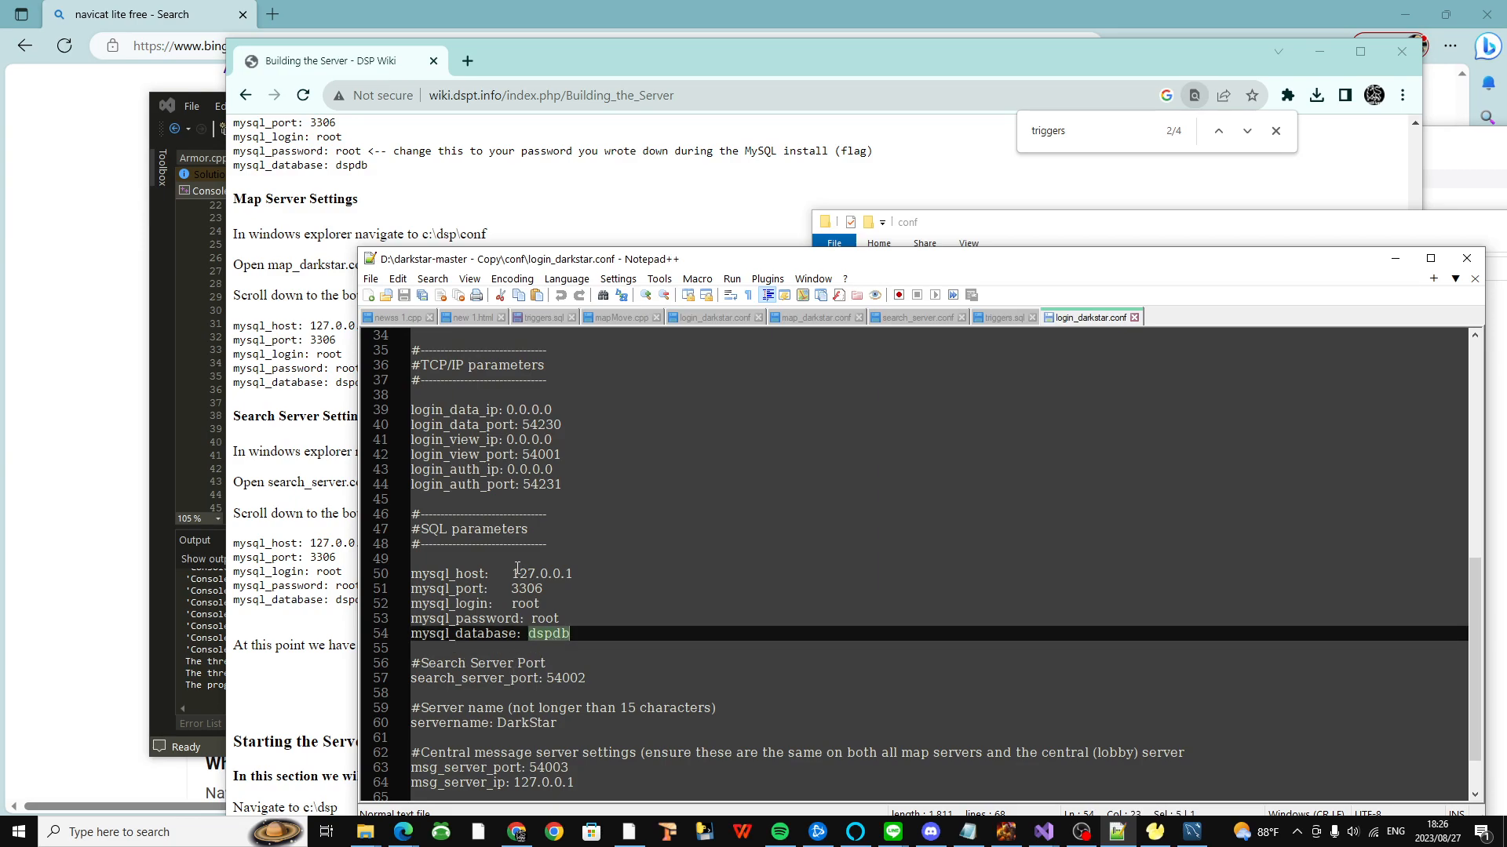
pyautogui.click(594, 575)
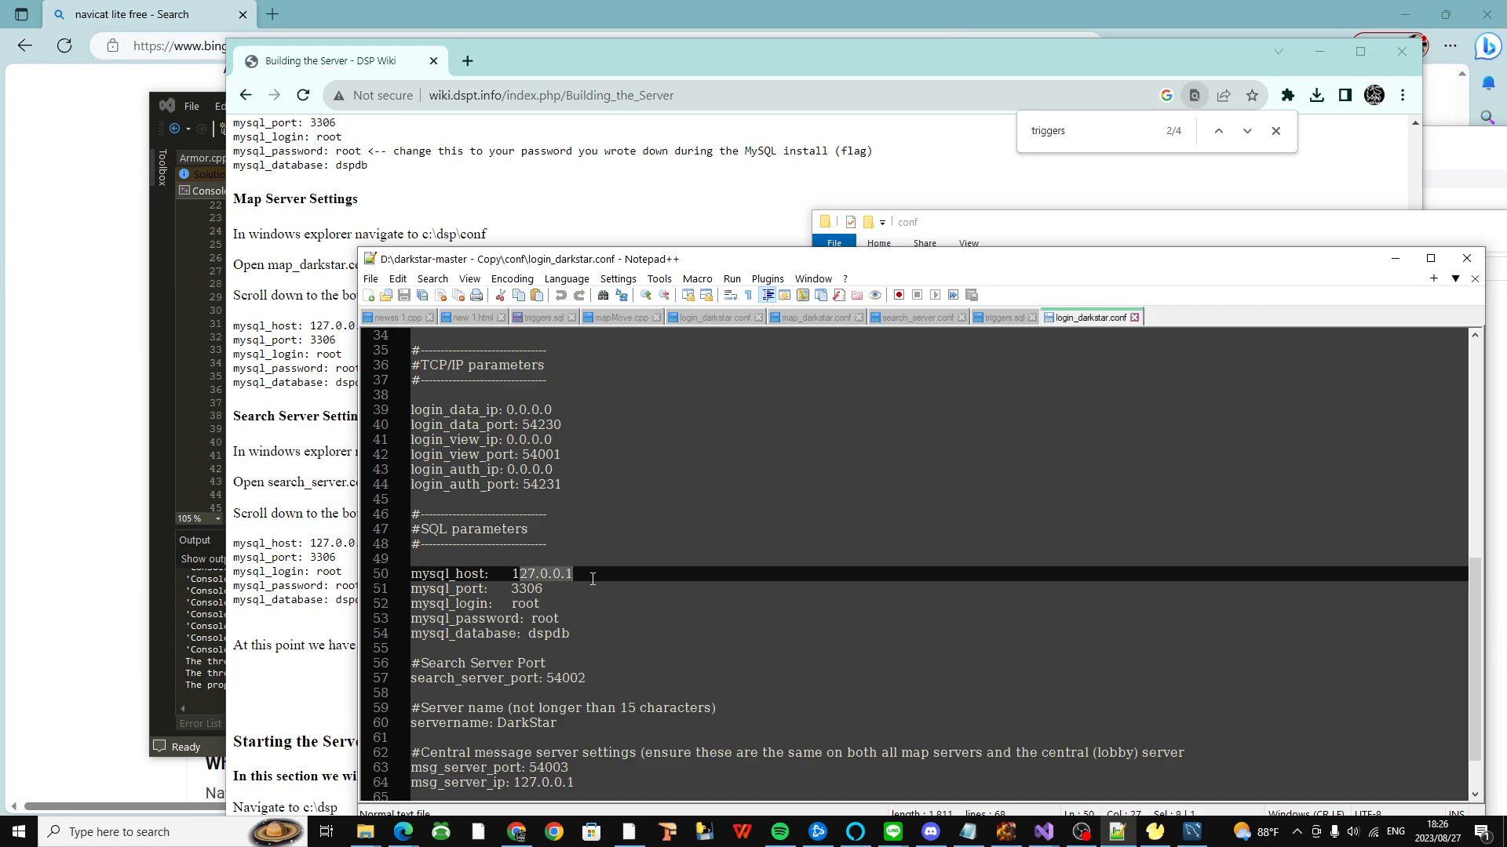
pyautogui.moveTo(499, 584)
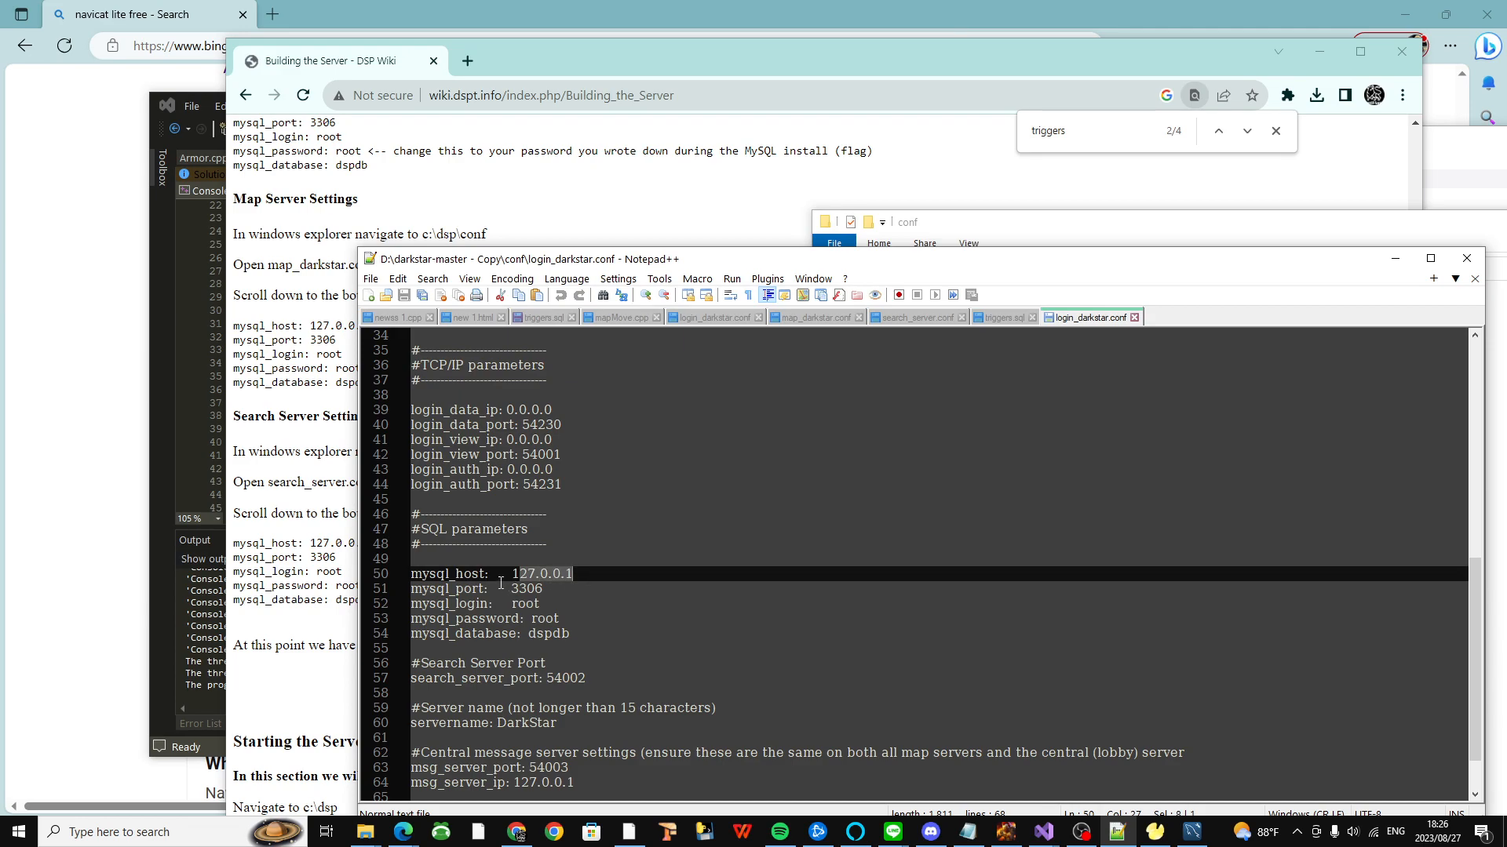
pyautogui.click(541, 589)
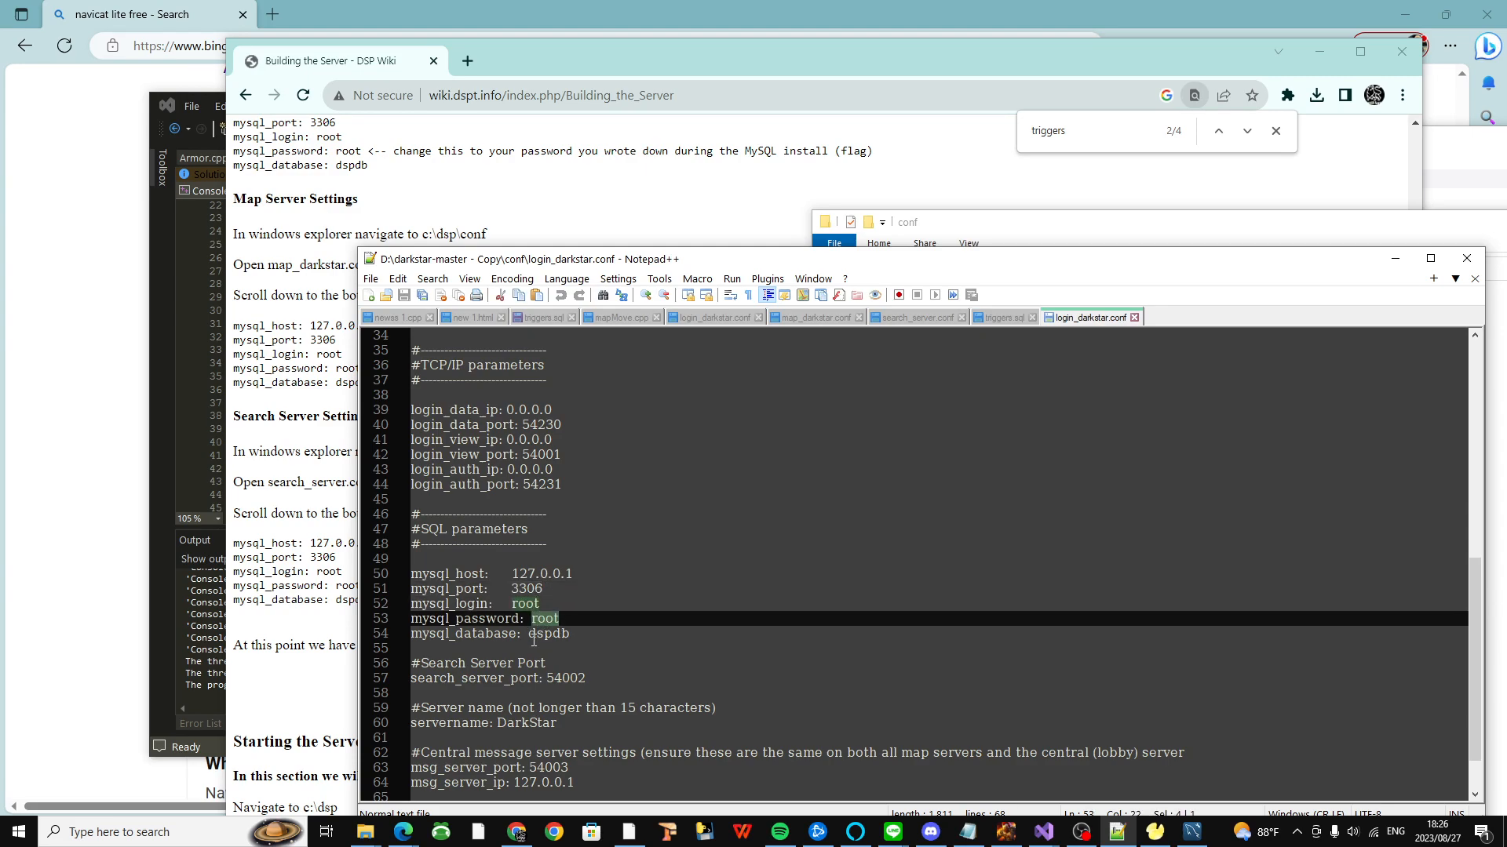
pyautogui.doubleClick(546, 634)
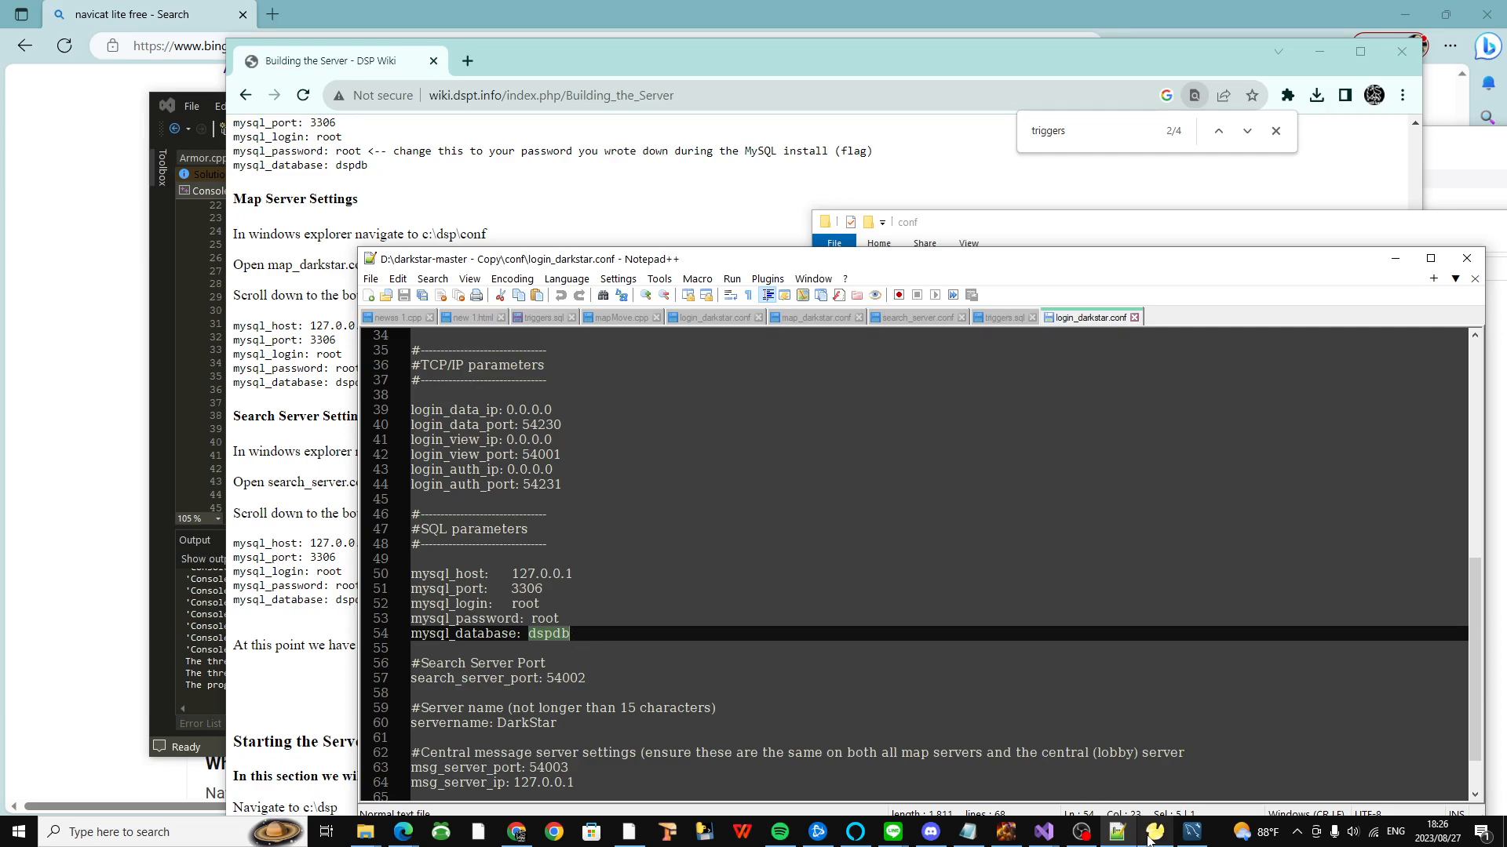
pyautogui.click(1116, 831)
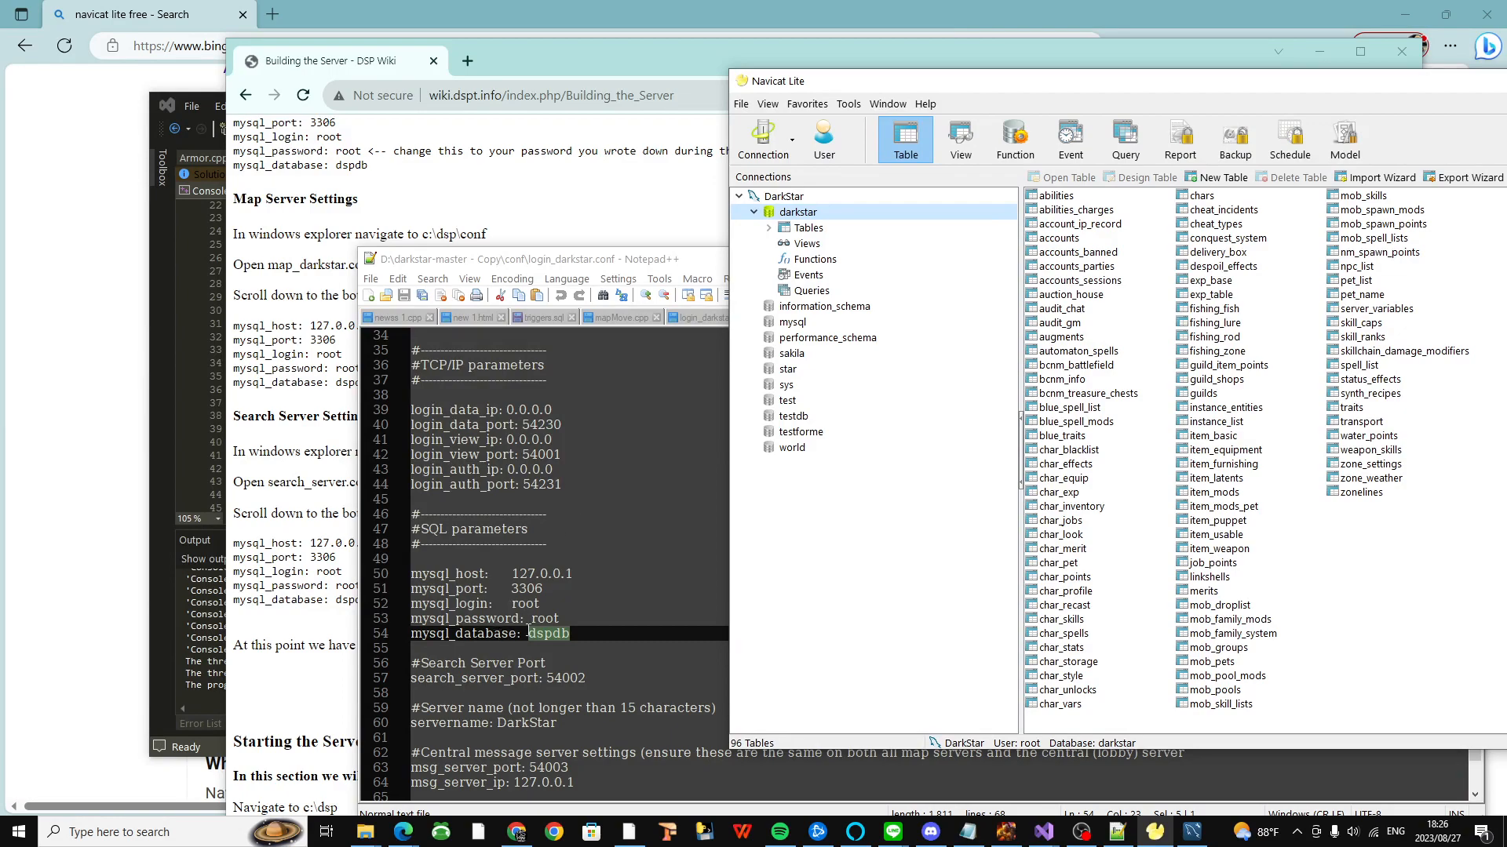
pyautogui.moveTo(537, 642)
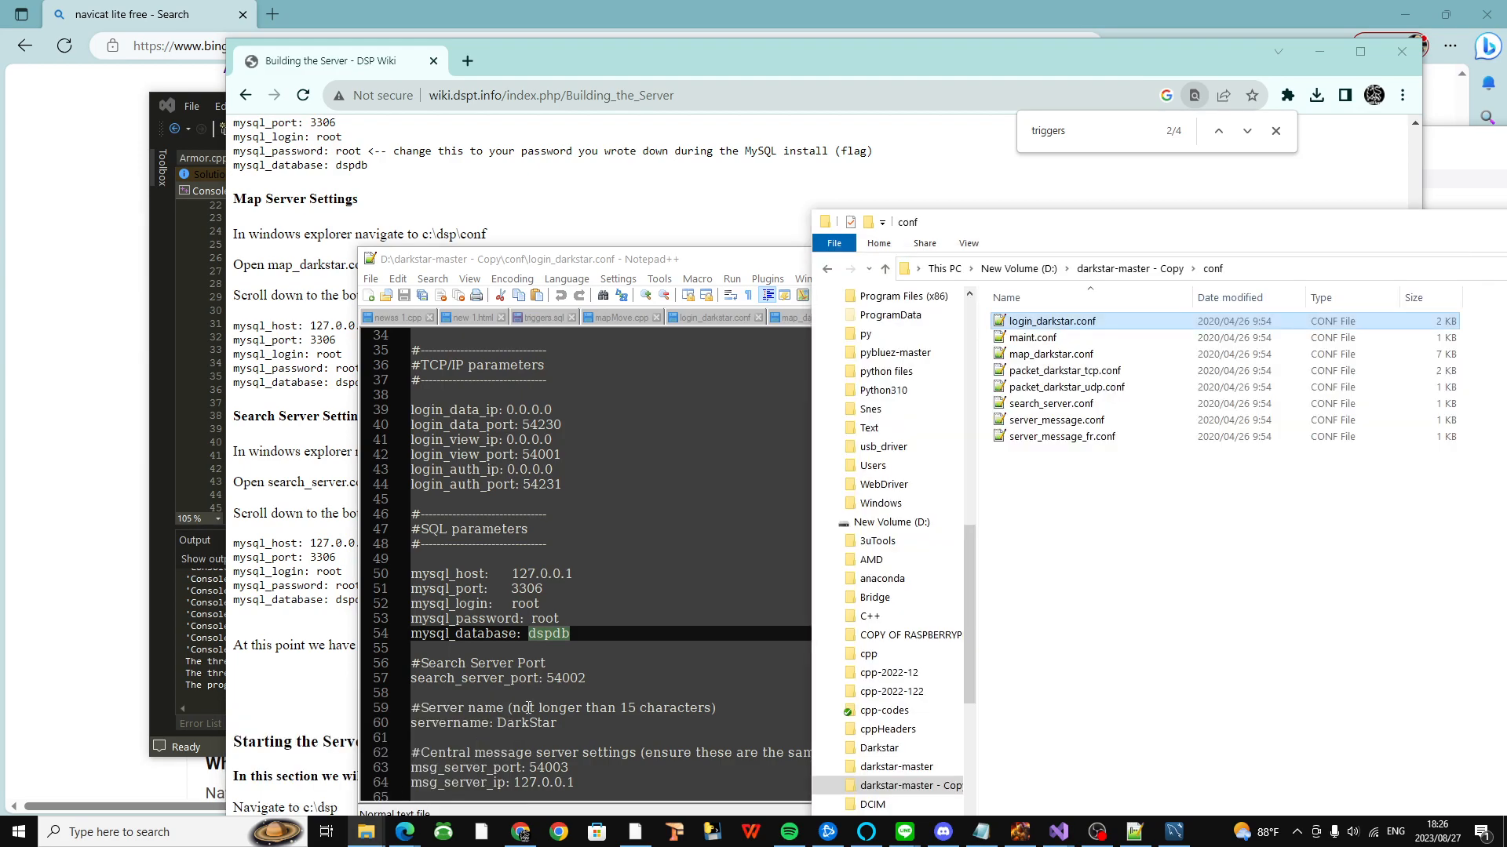
pyautogui.moveTo(1064, 370)
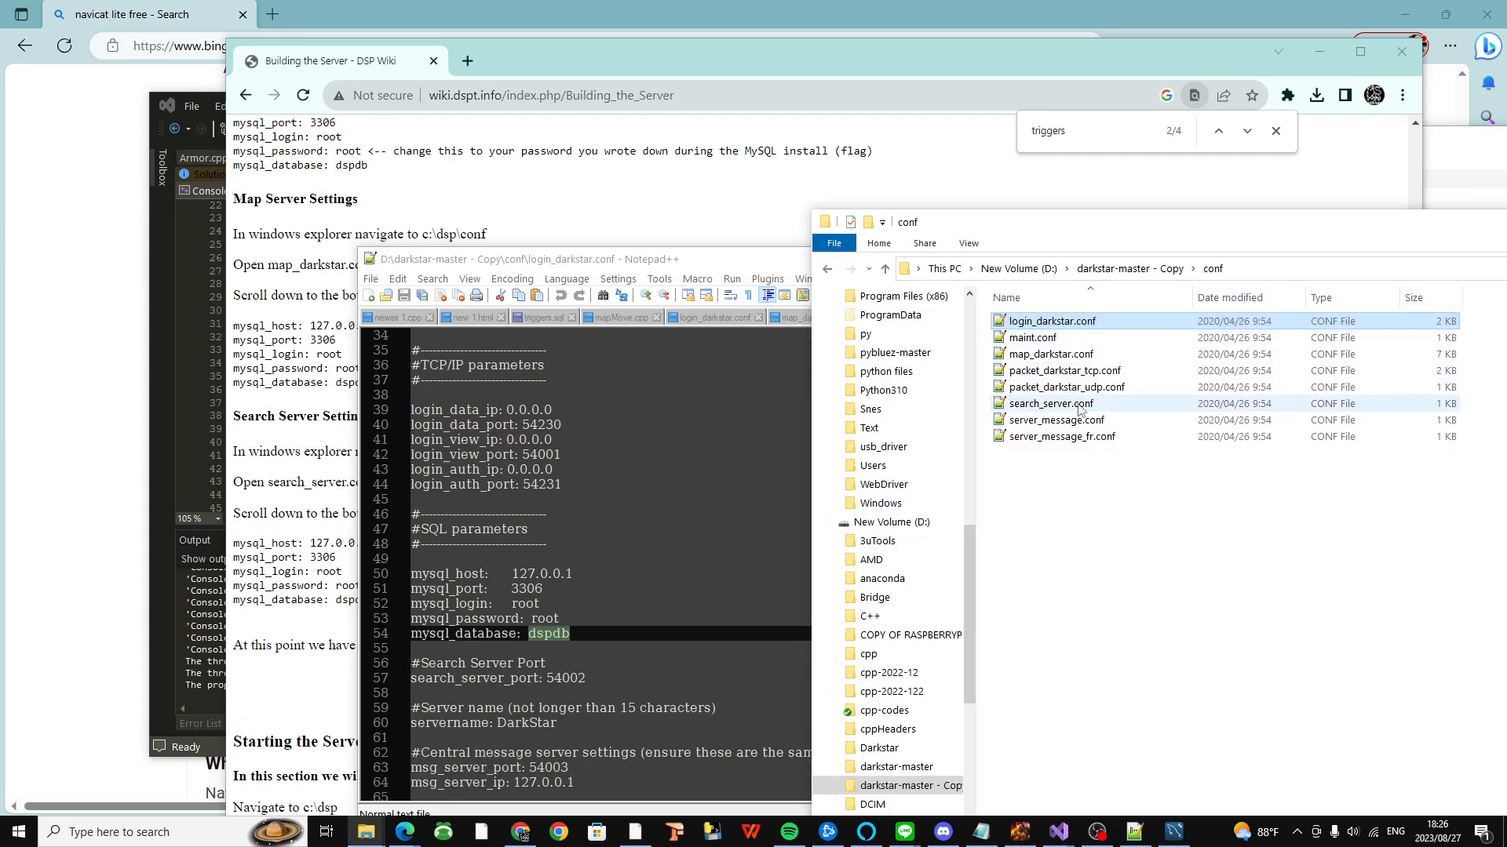
# Step: Open search_server.conf from the conf folder in Notepad++
pyautogui.click(1050, 403)
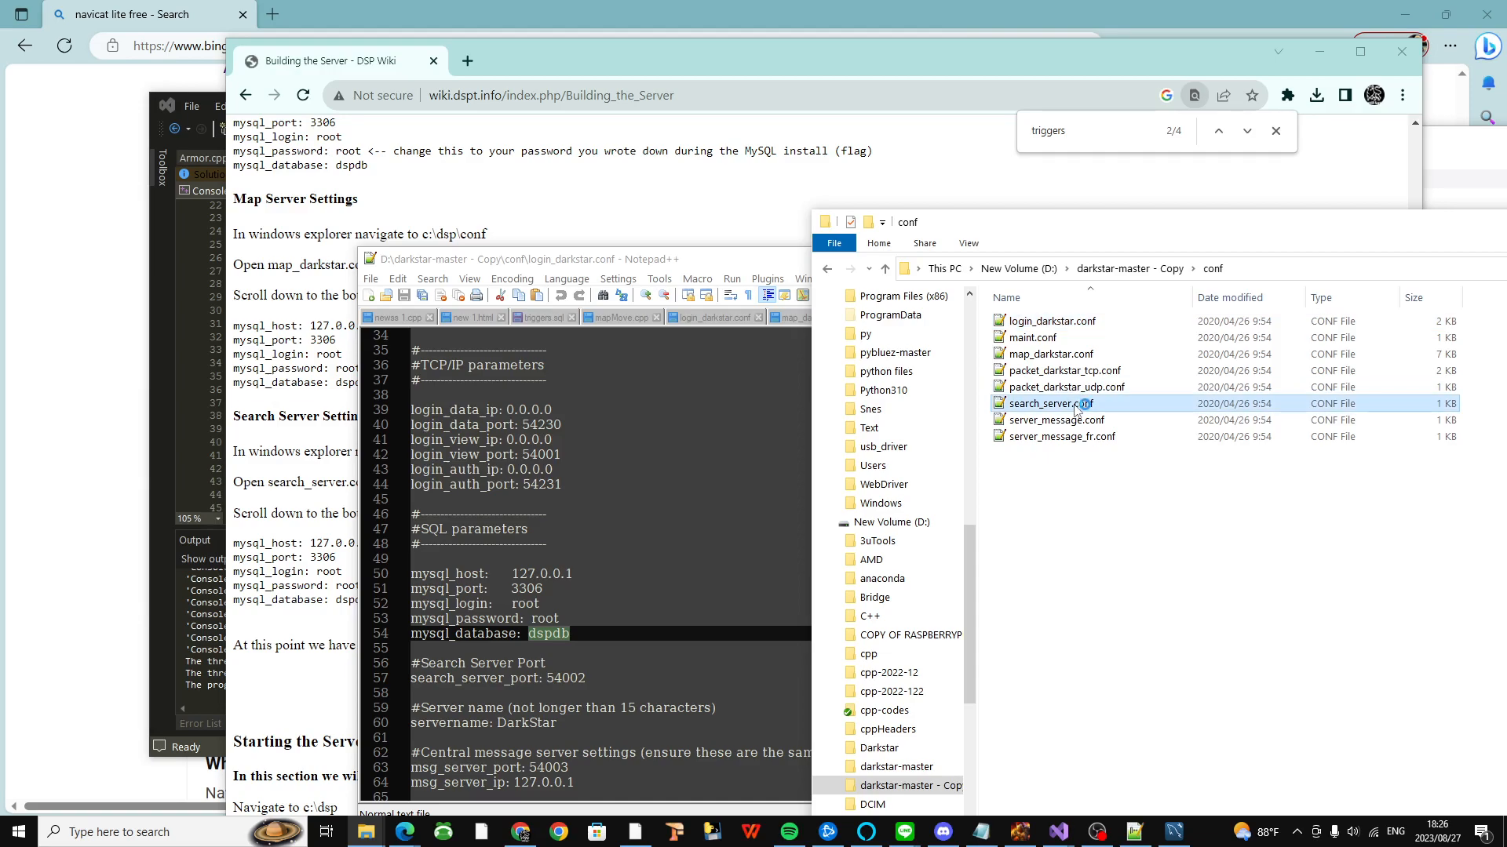
pyautogui.doubleClick(1051, 403)
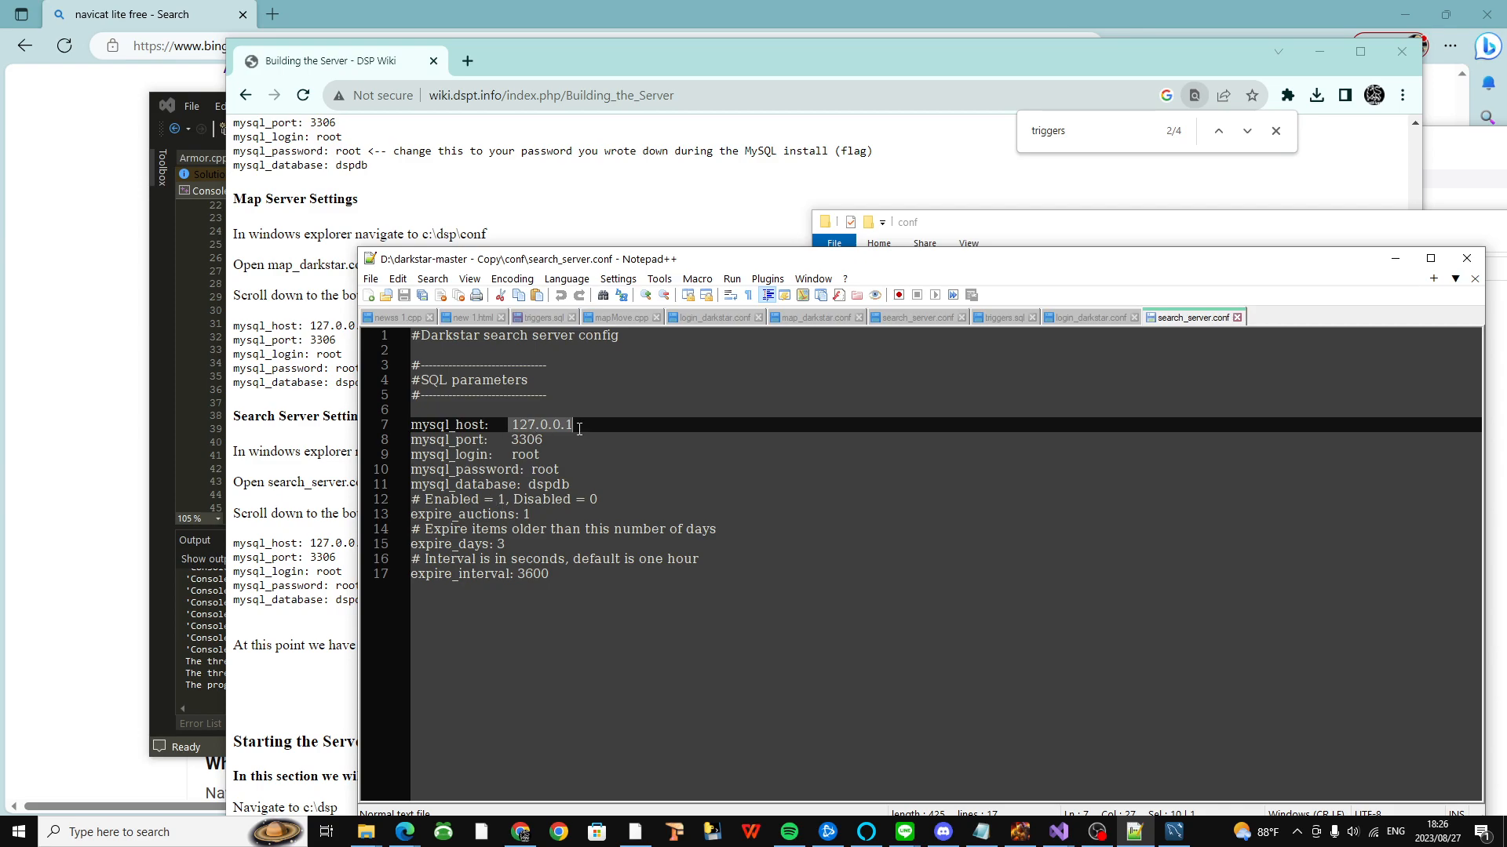
pyautogui.moveTo(763, 262)
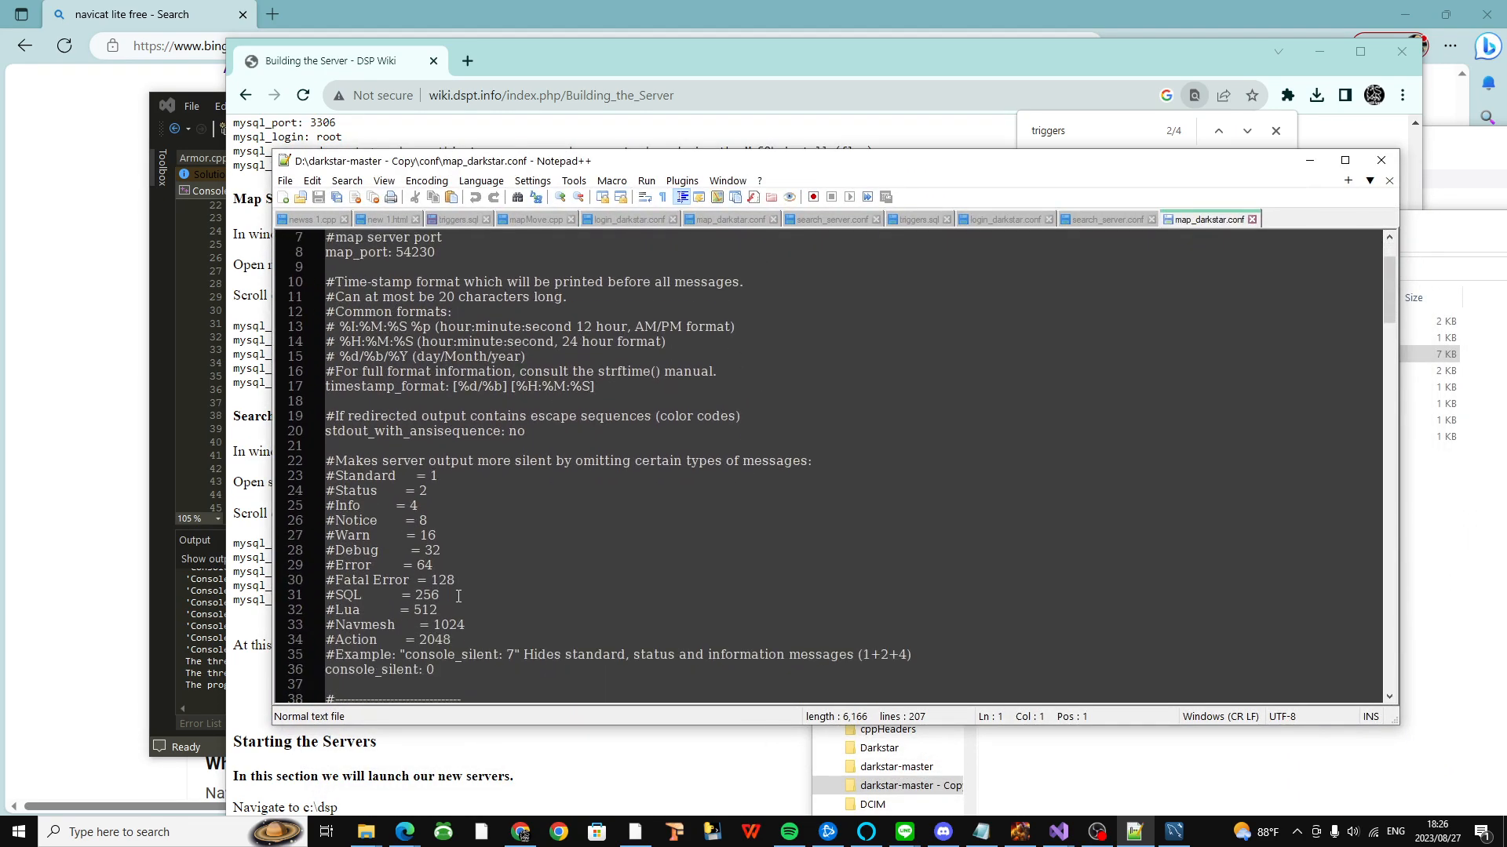
# Step: Scroll map_darkstar.conf to its SQL parameters and close Notepad++
pyautogui.scroll(-3)
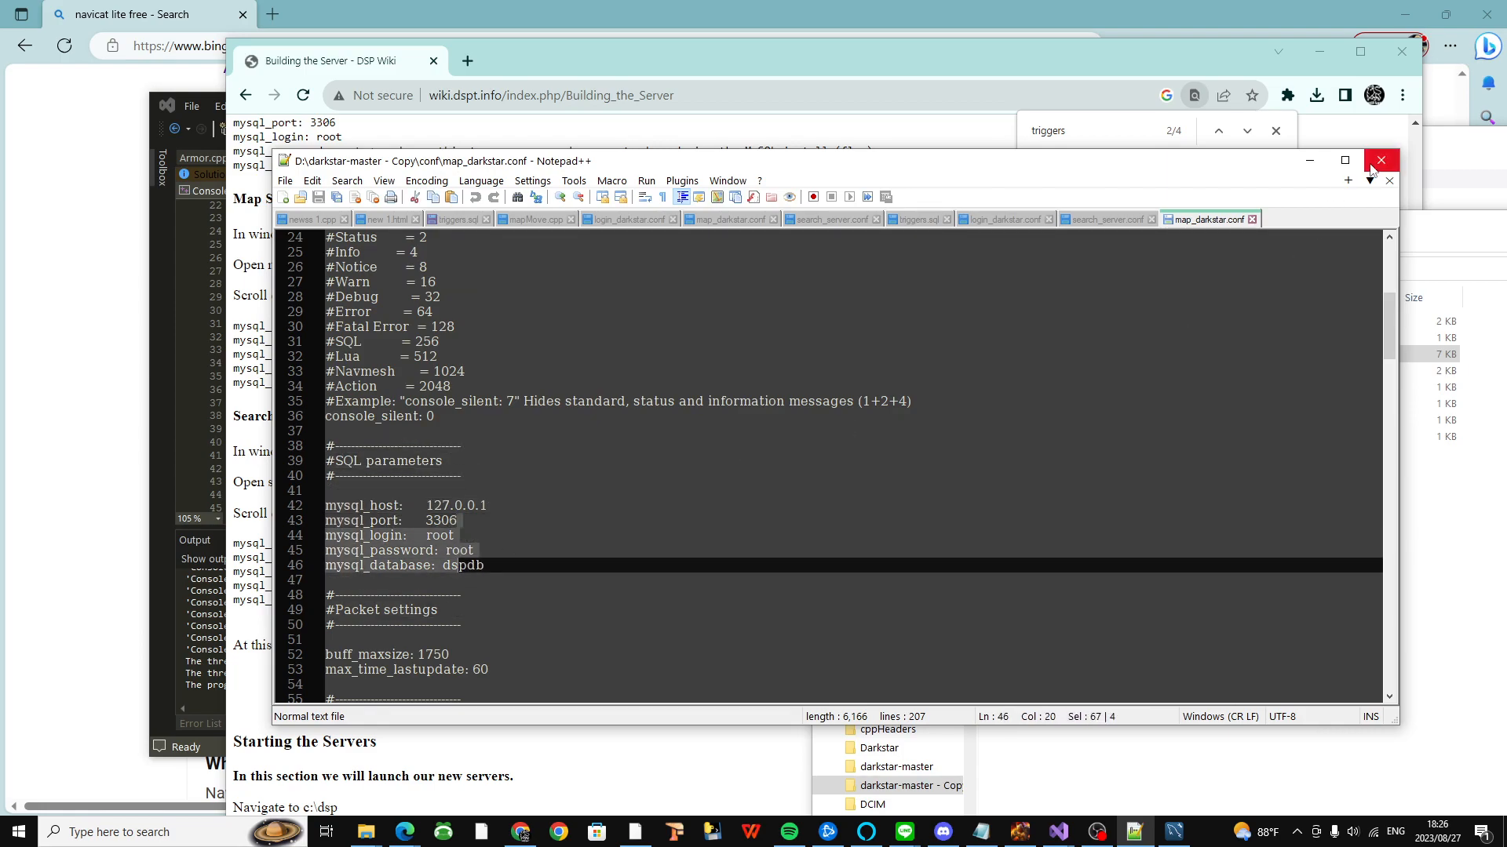
pyautogui.click(1381, 161)
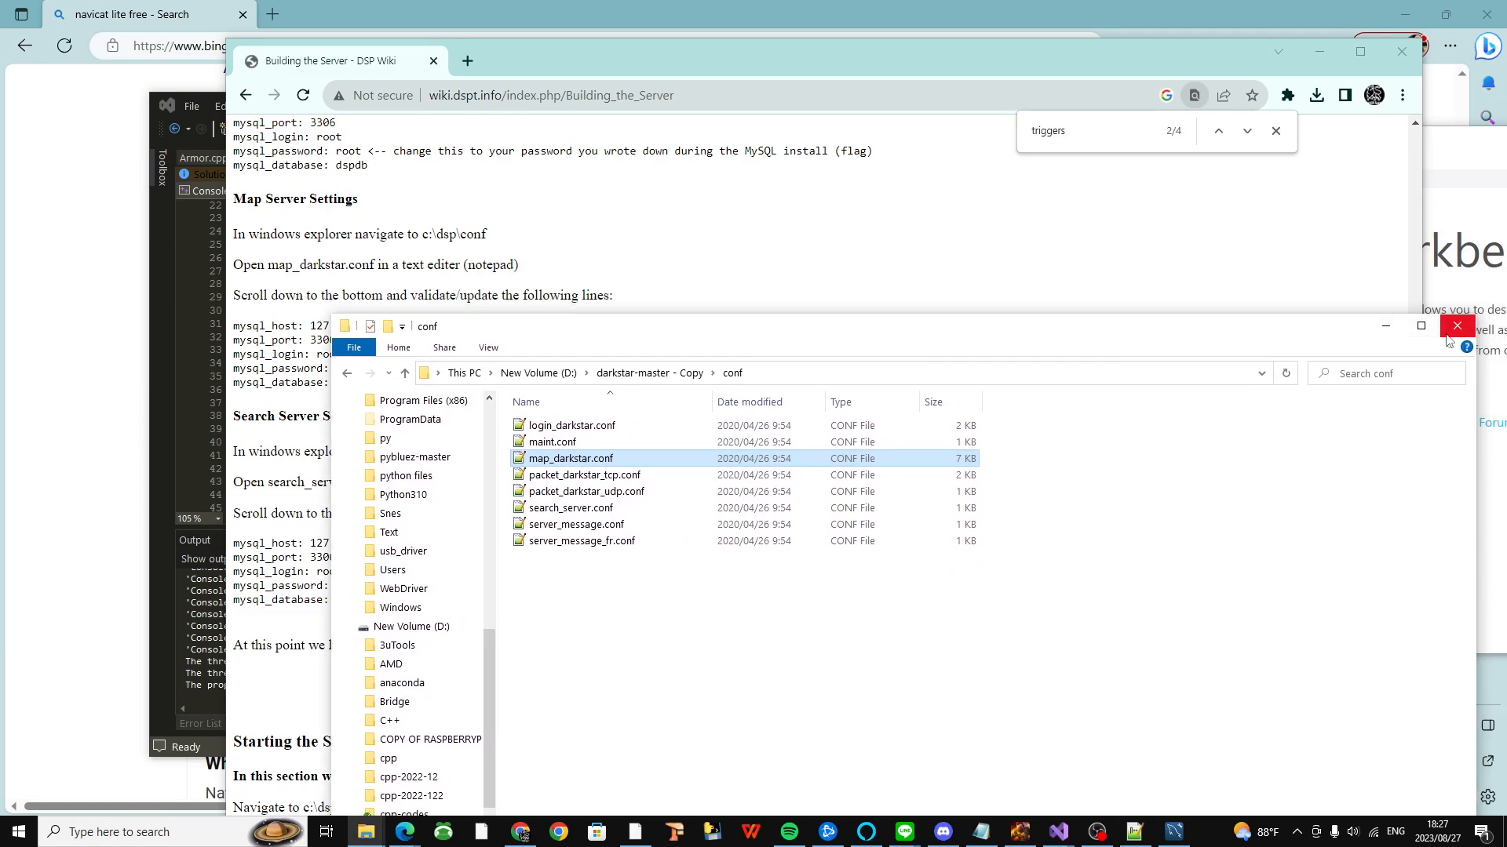
pyautogui.click(1453, 327)
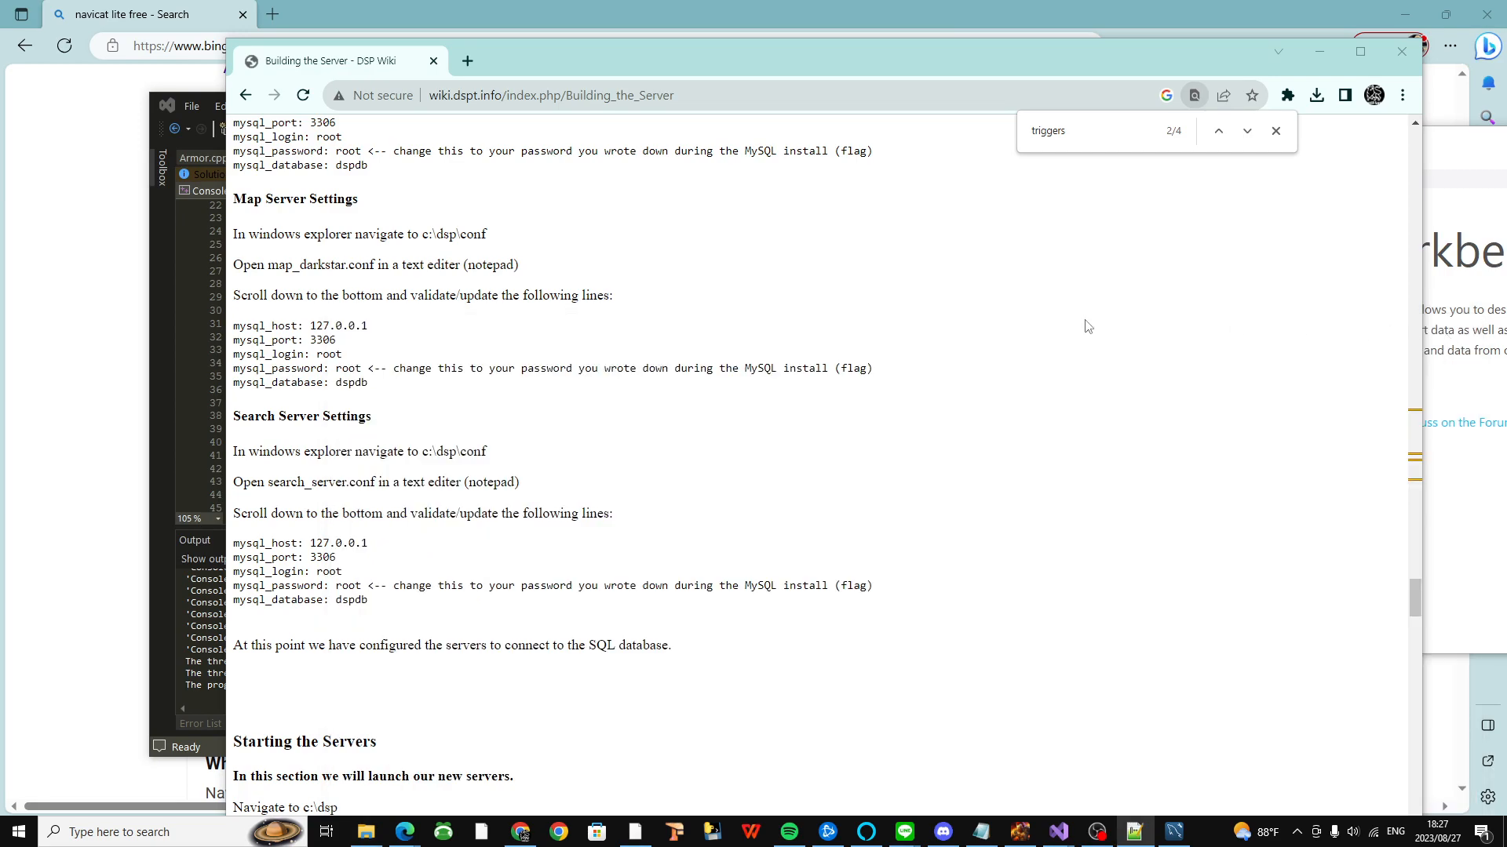
pyautogui.scroll(-3)
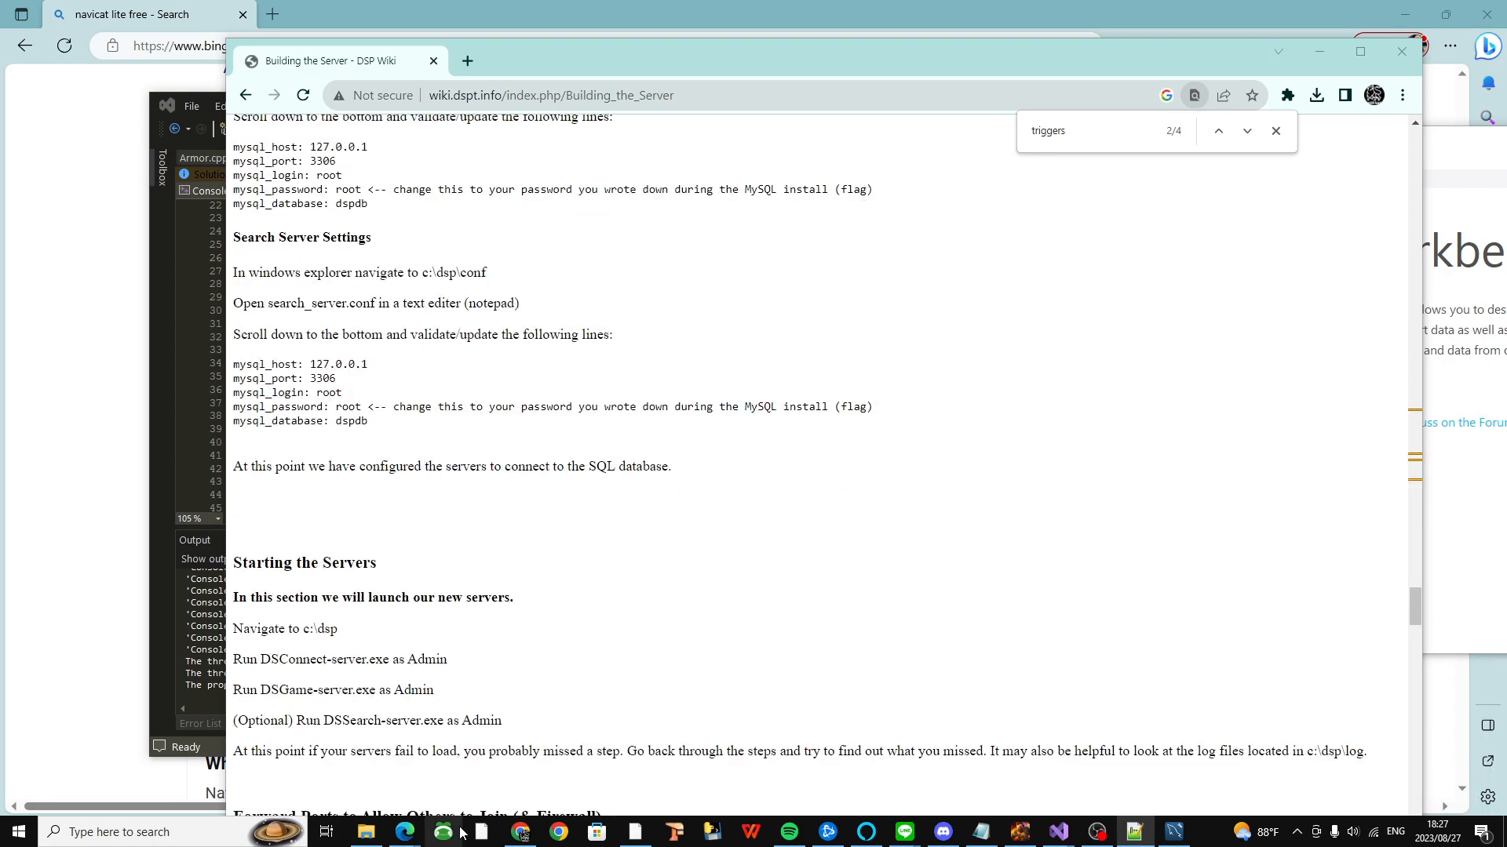
pyautogui.moveTo(1064, 637)
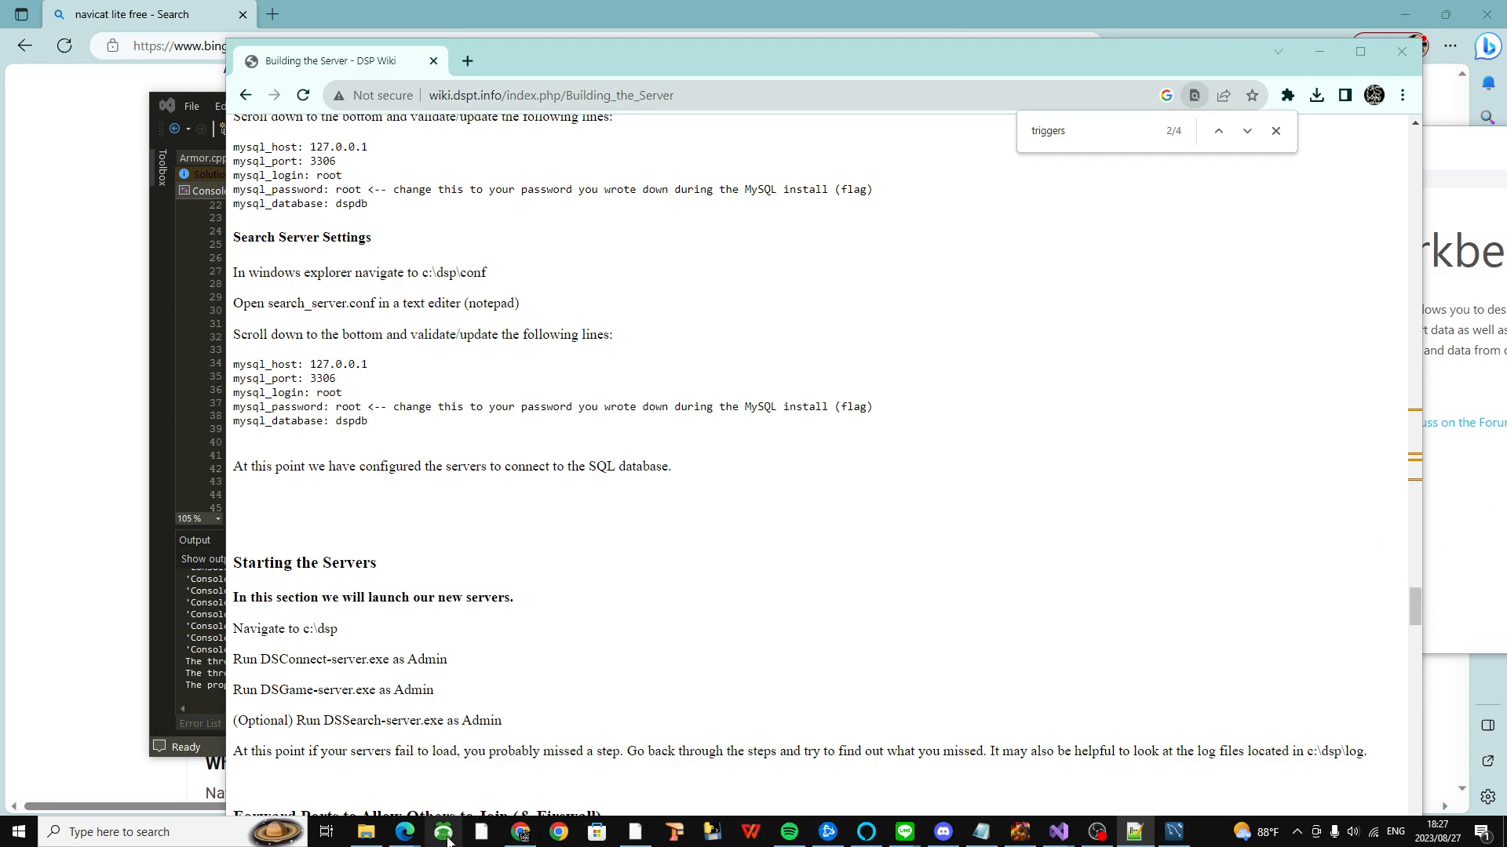
pyautogui.moveTo(446, 832)
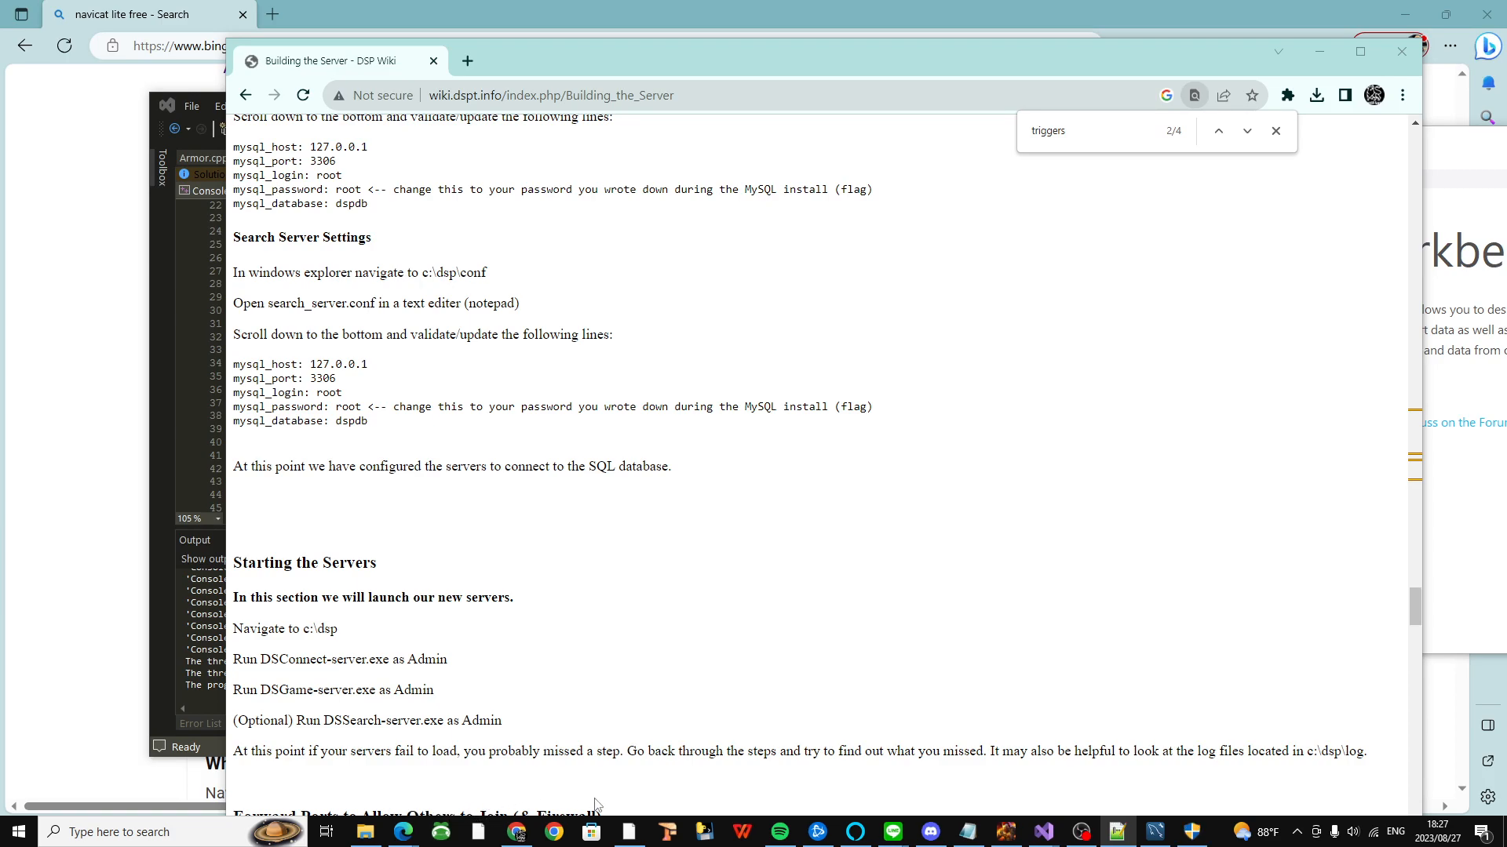
pyautogui.moveTo(1216, 811)
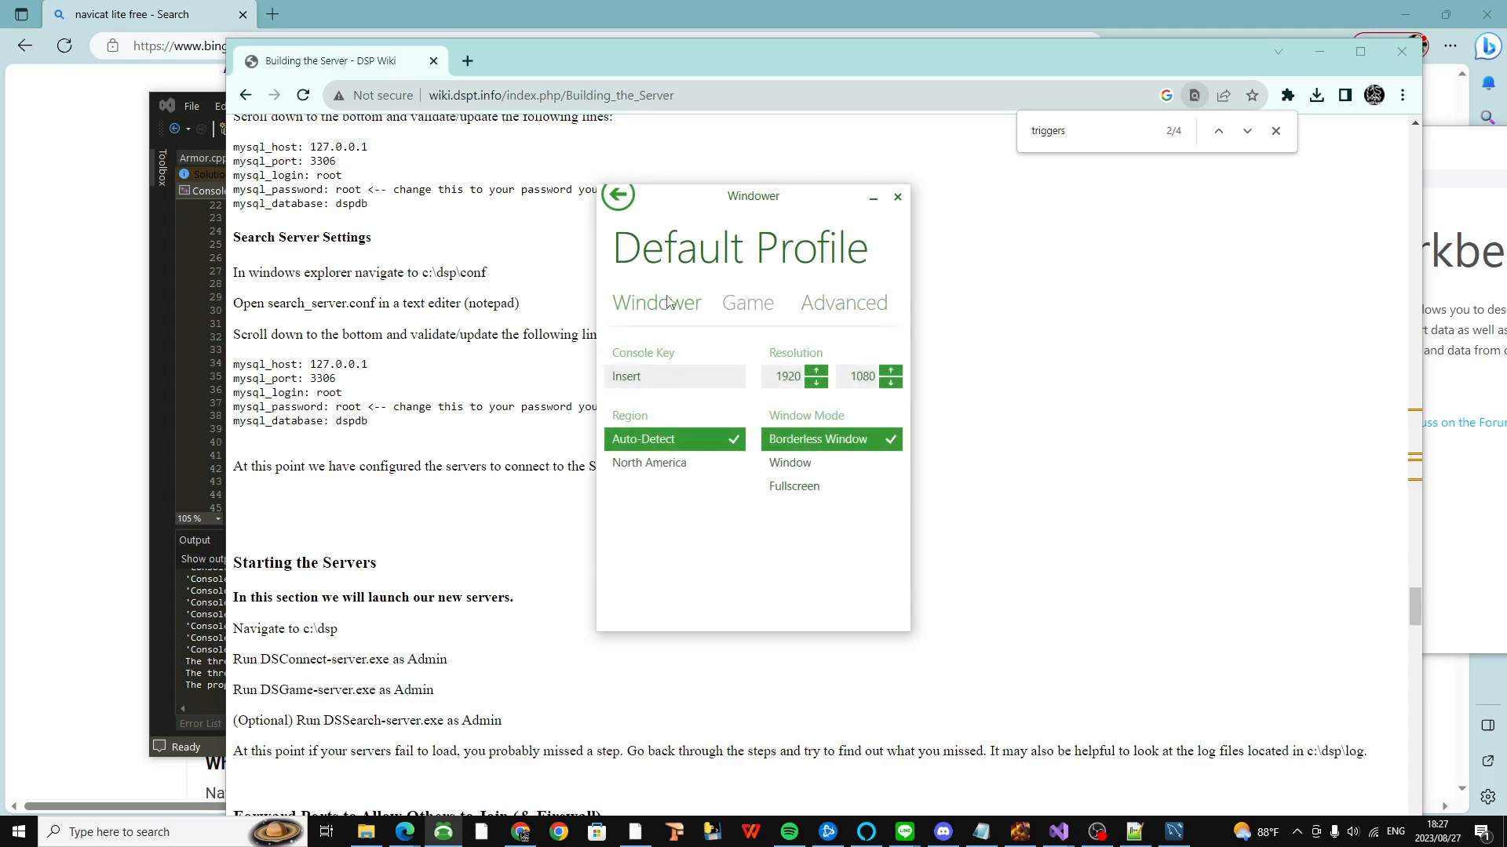
# Step: View Default Profile's Advanced settings, return to the profile list and close Windower
pyautogui.click(843, 303)
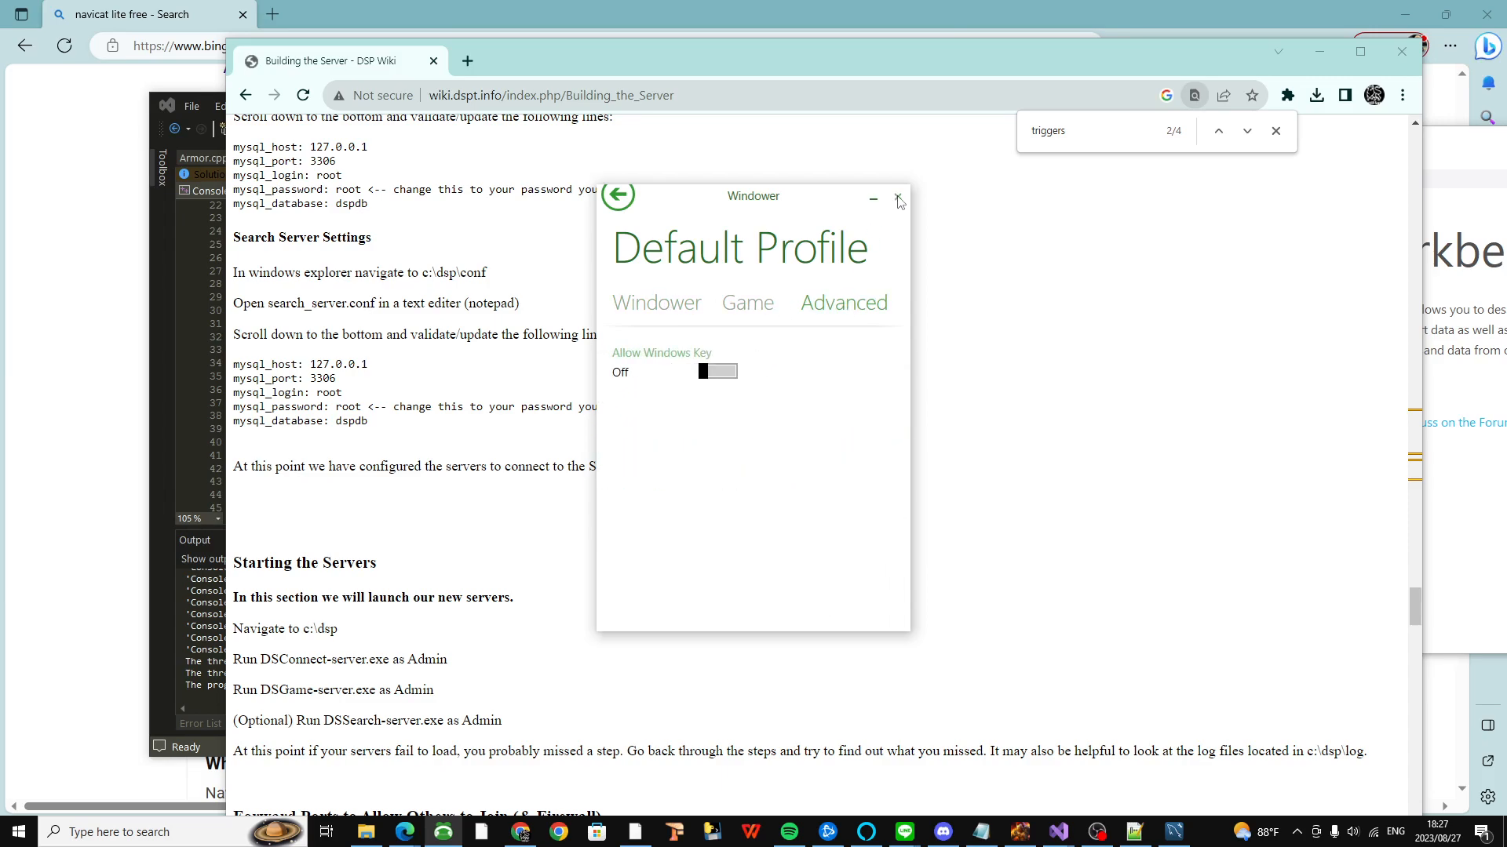
pyautogui.click(619, 194)
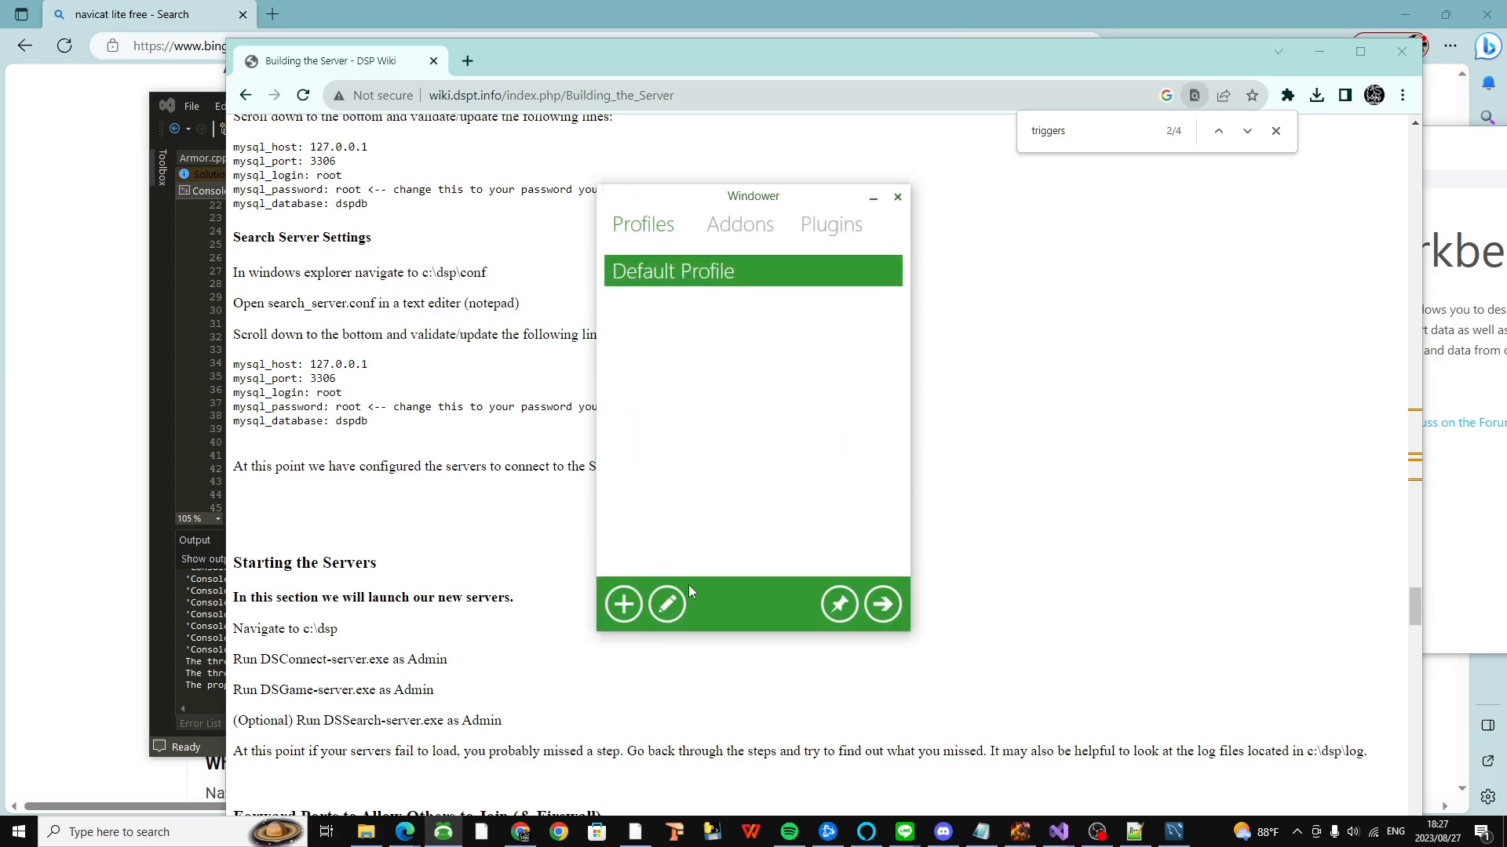
pyautogui.moveTo(667, 603)
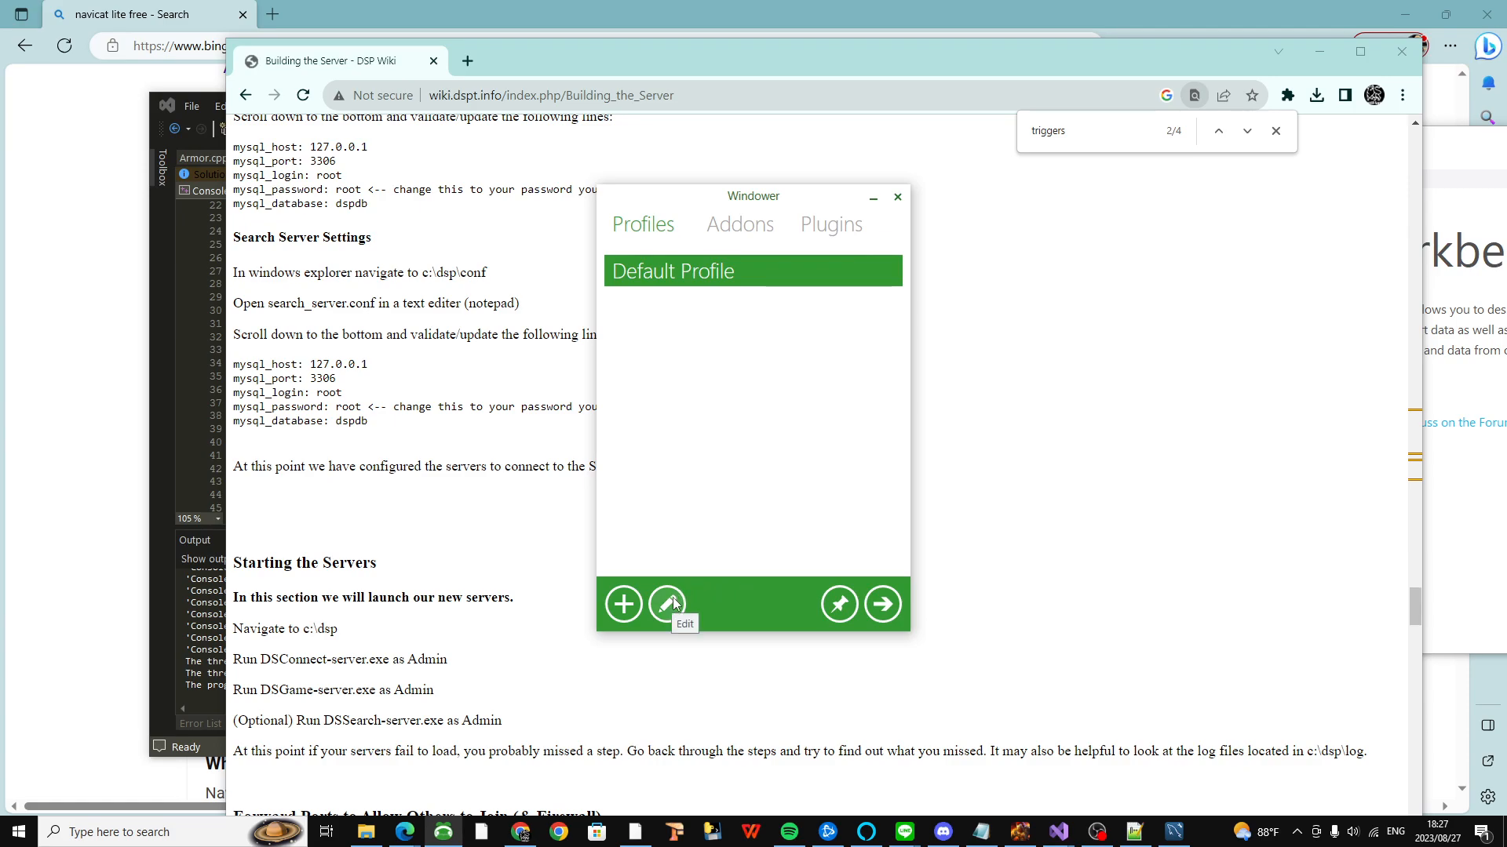
pyautogui.click(897, 197)
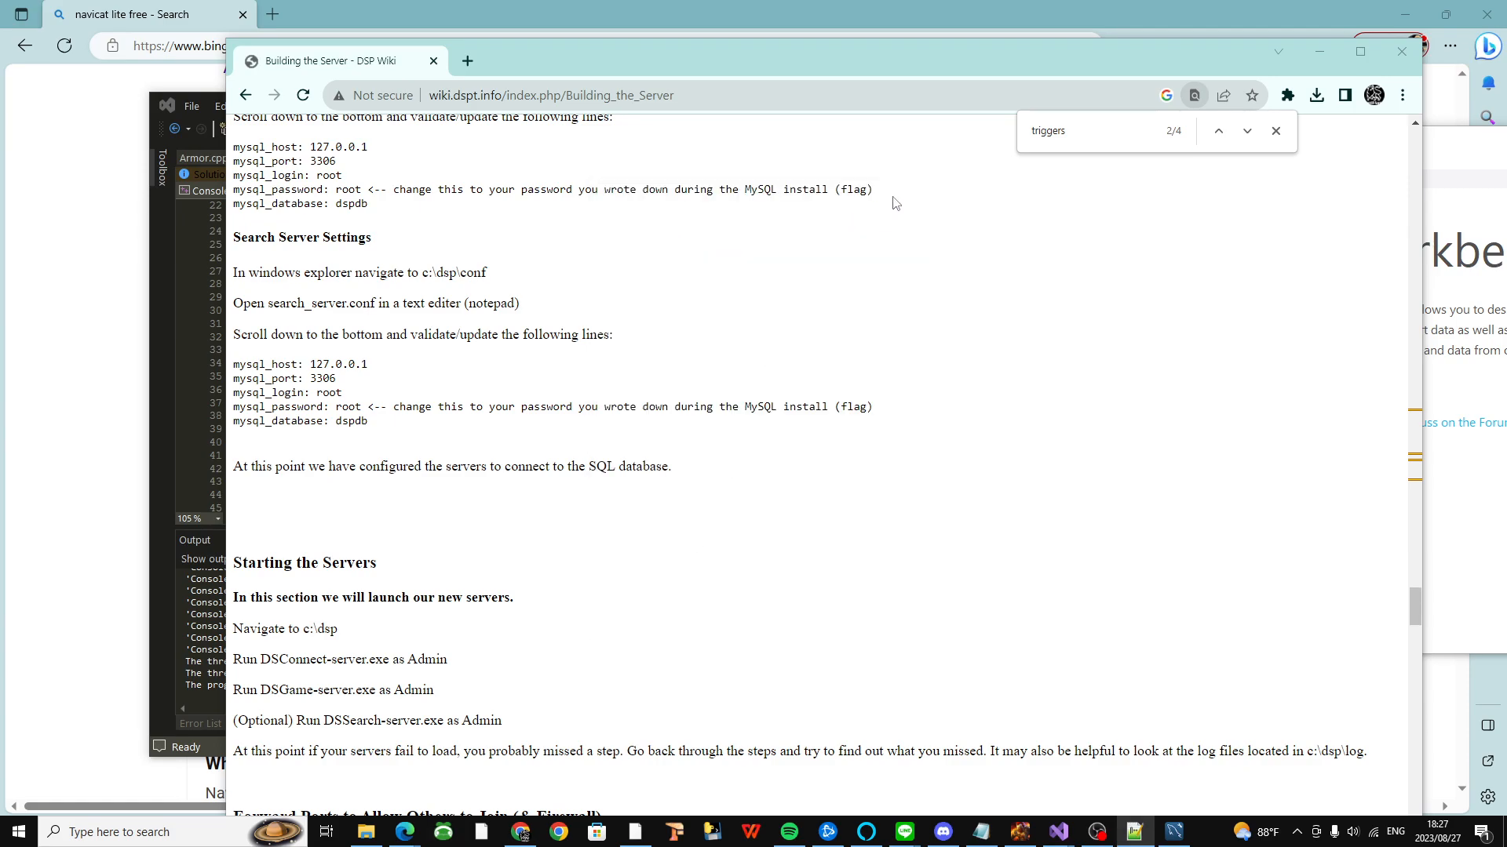
pyautogui.moveTo(758, 615)
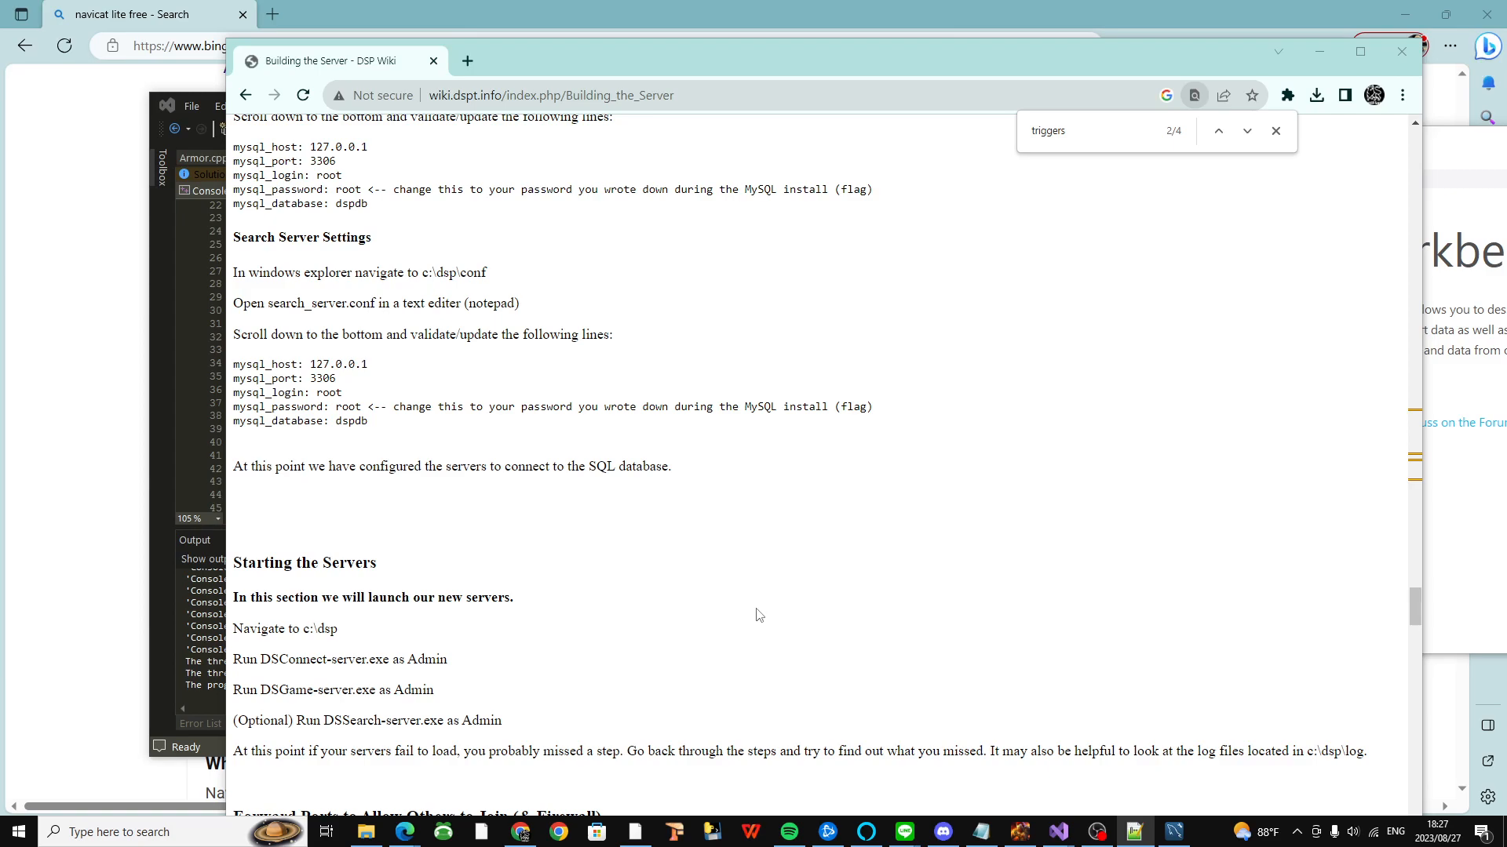
pyautogui.moveTo(920, 649)
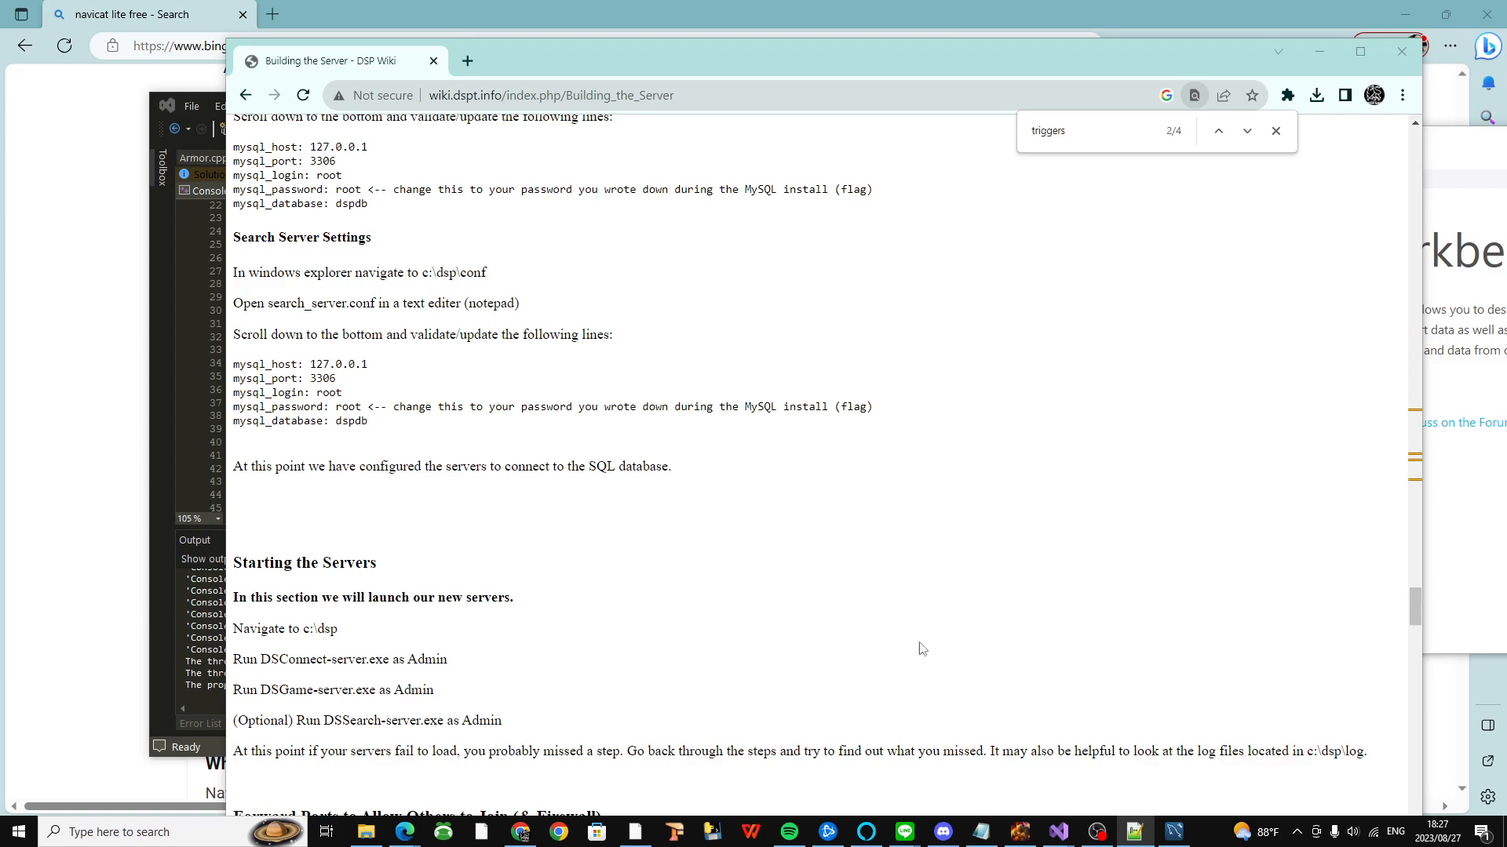
pyautogui.moveTo(616, 831)
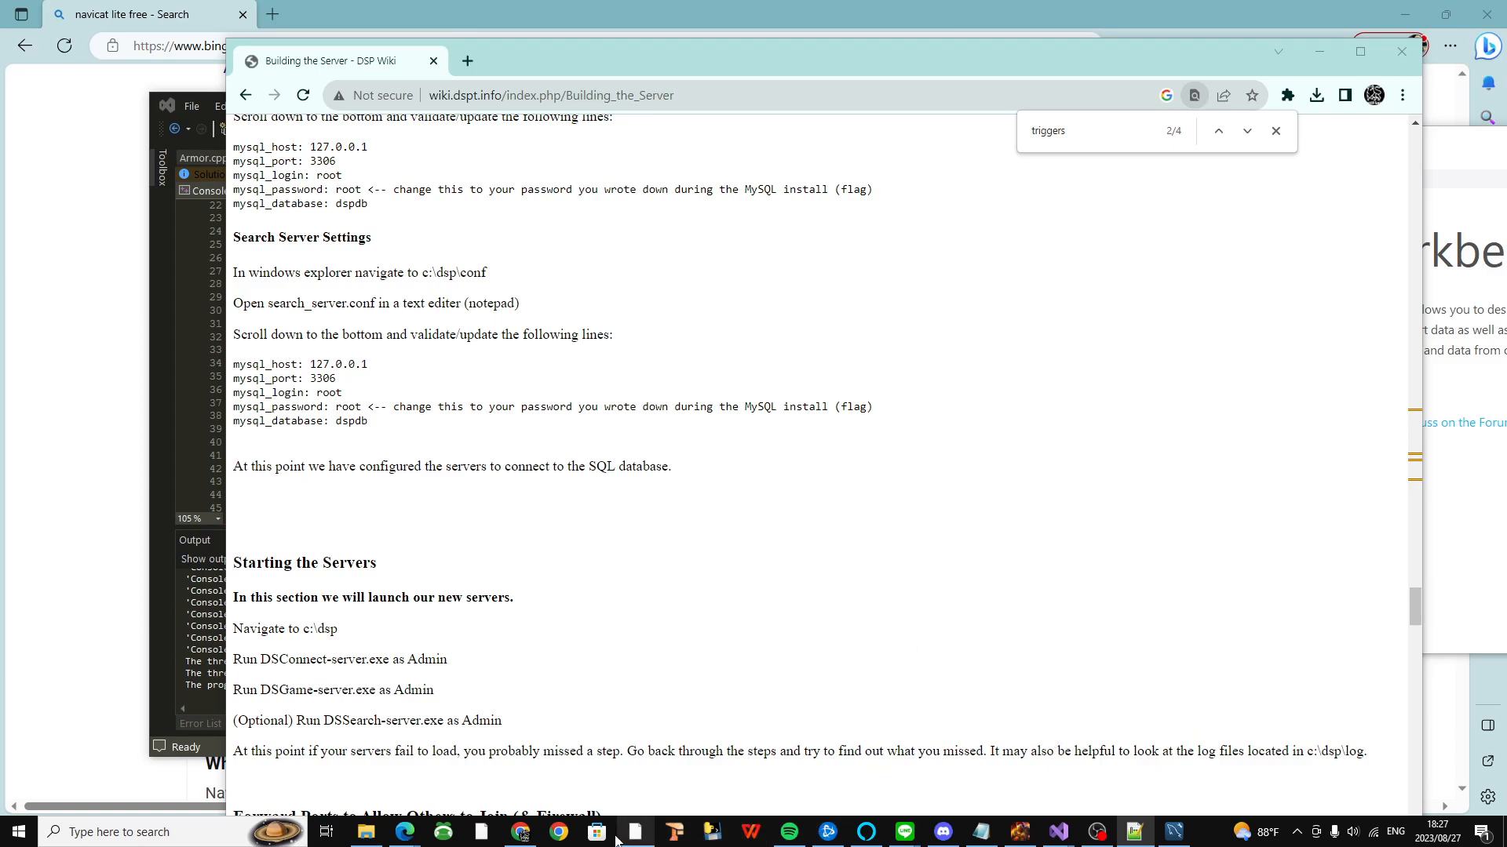
pyautogui.moveTo(571, 832)
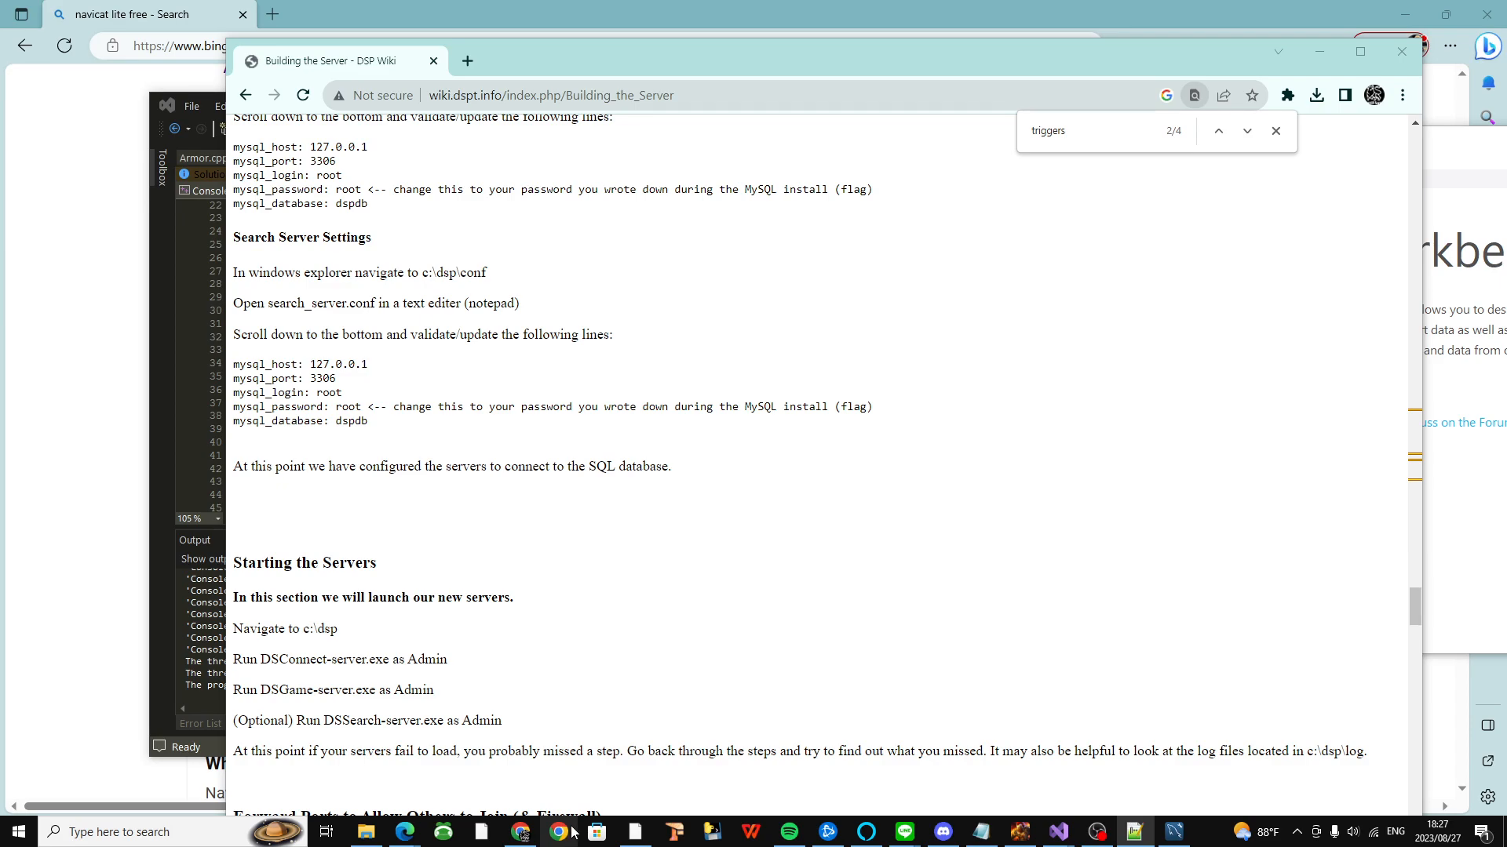
pyautogui.moveTo(1080, 797)
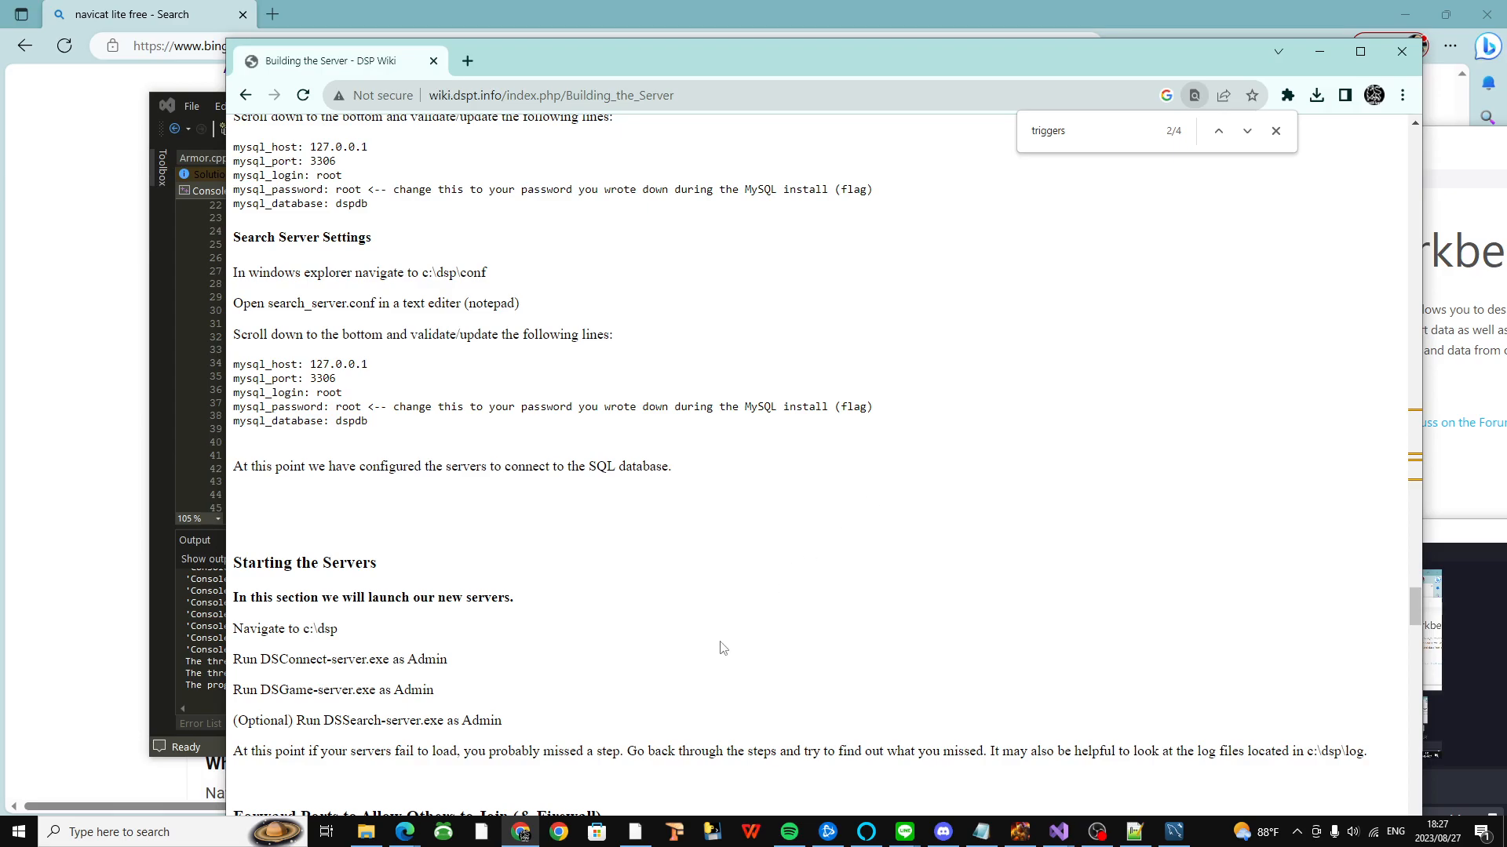
# Step: Scroll down the Building the Server page to the Linux installation section
pyautogui.scroll(-3)
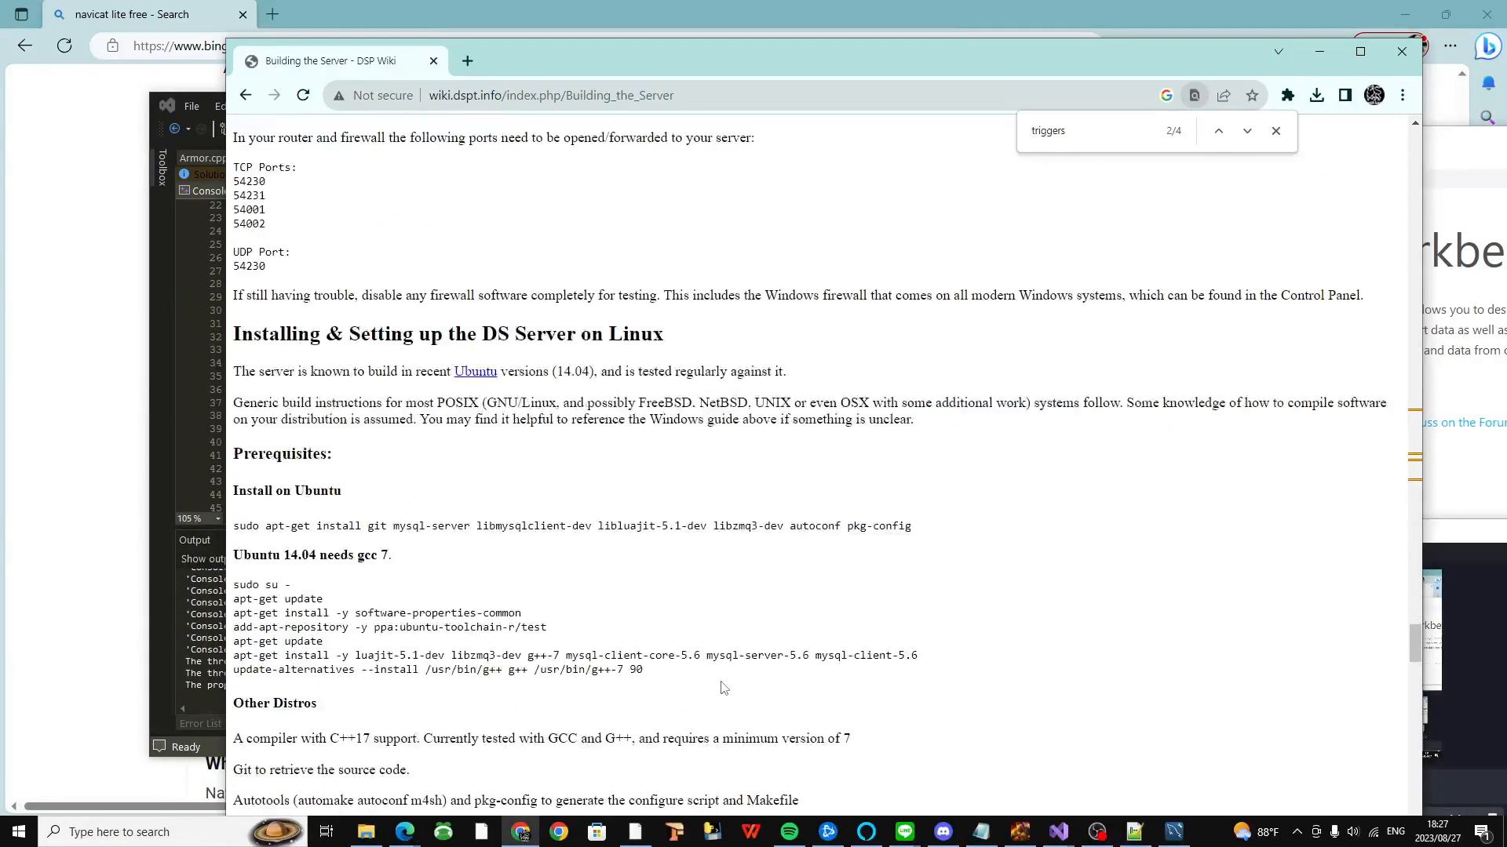
pyautogui.scroll(-3)
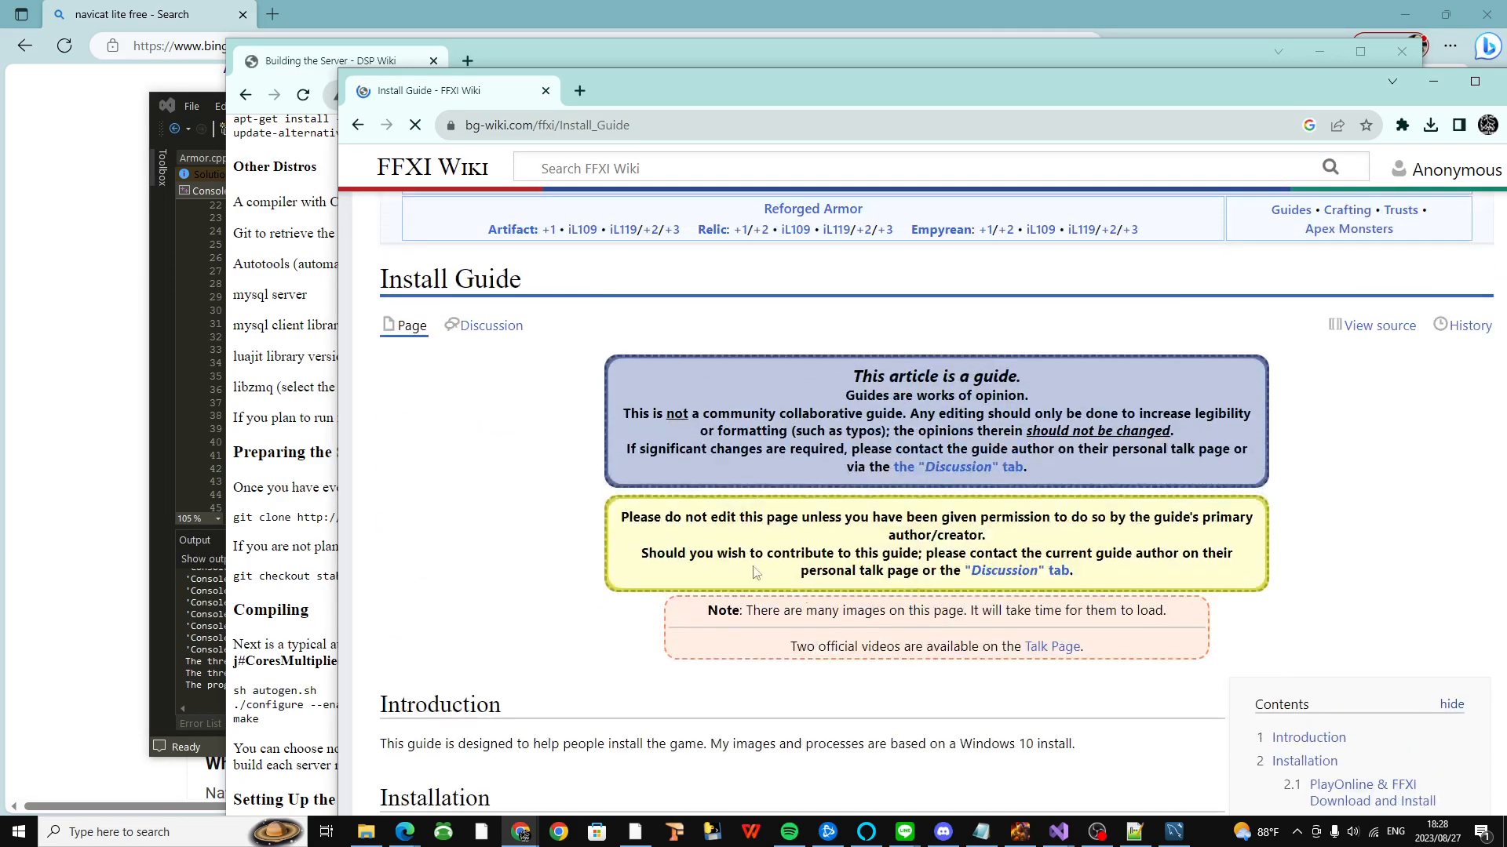
# Step: Reach the wiki's download section and follow the EU HERE link to PlayOnline's client files
pyautogui.scroll(-3)
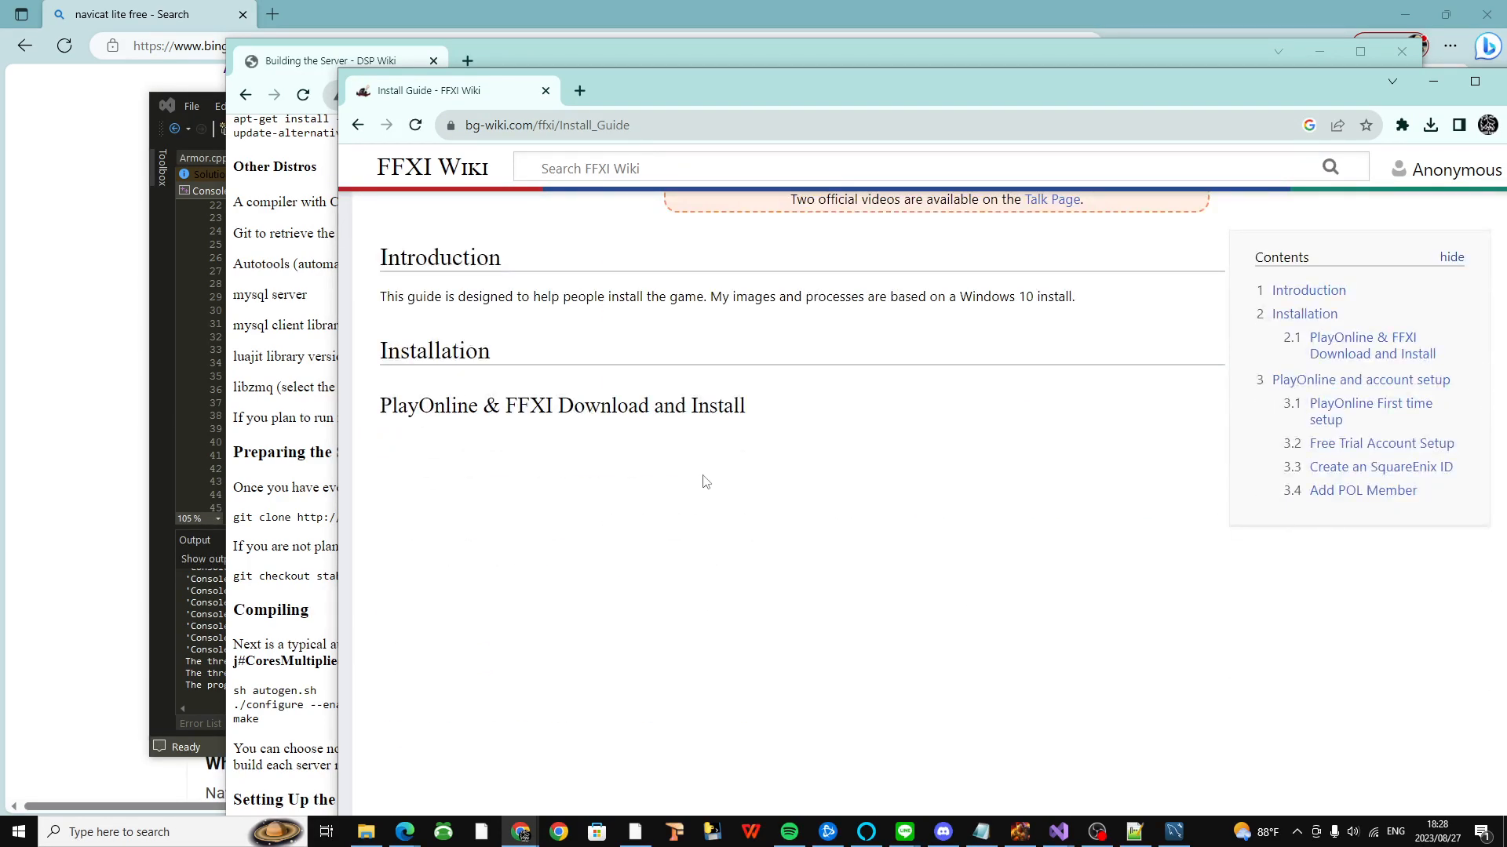
pyautogui.scroll(-3)
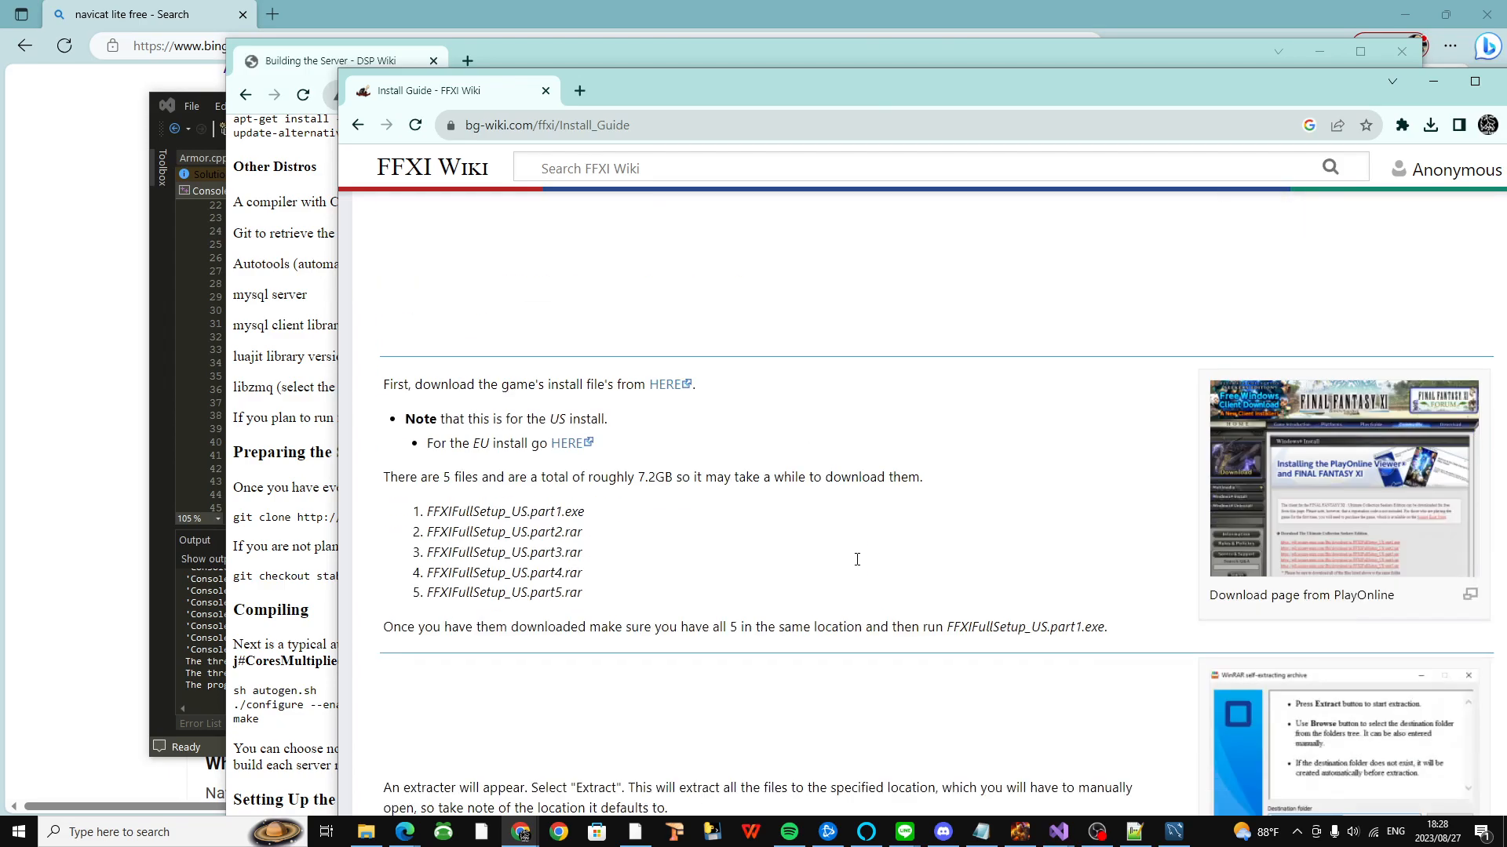
pyautogui.moveTo(579, 460)
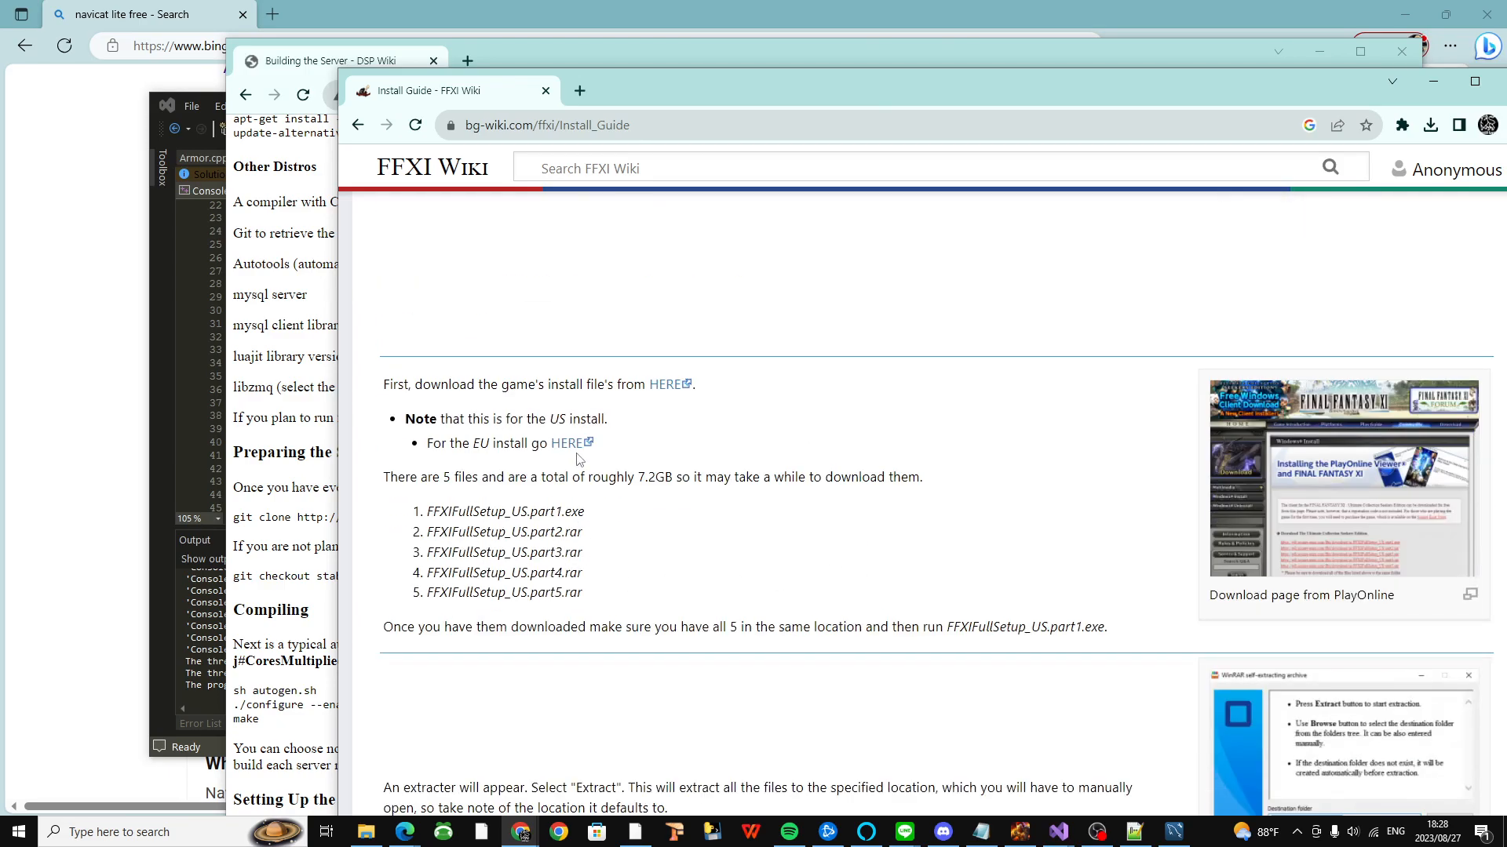
pyautogui.click(566, 442)
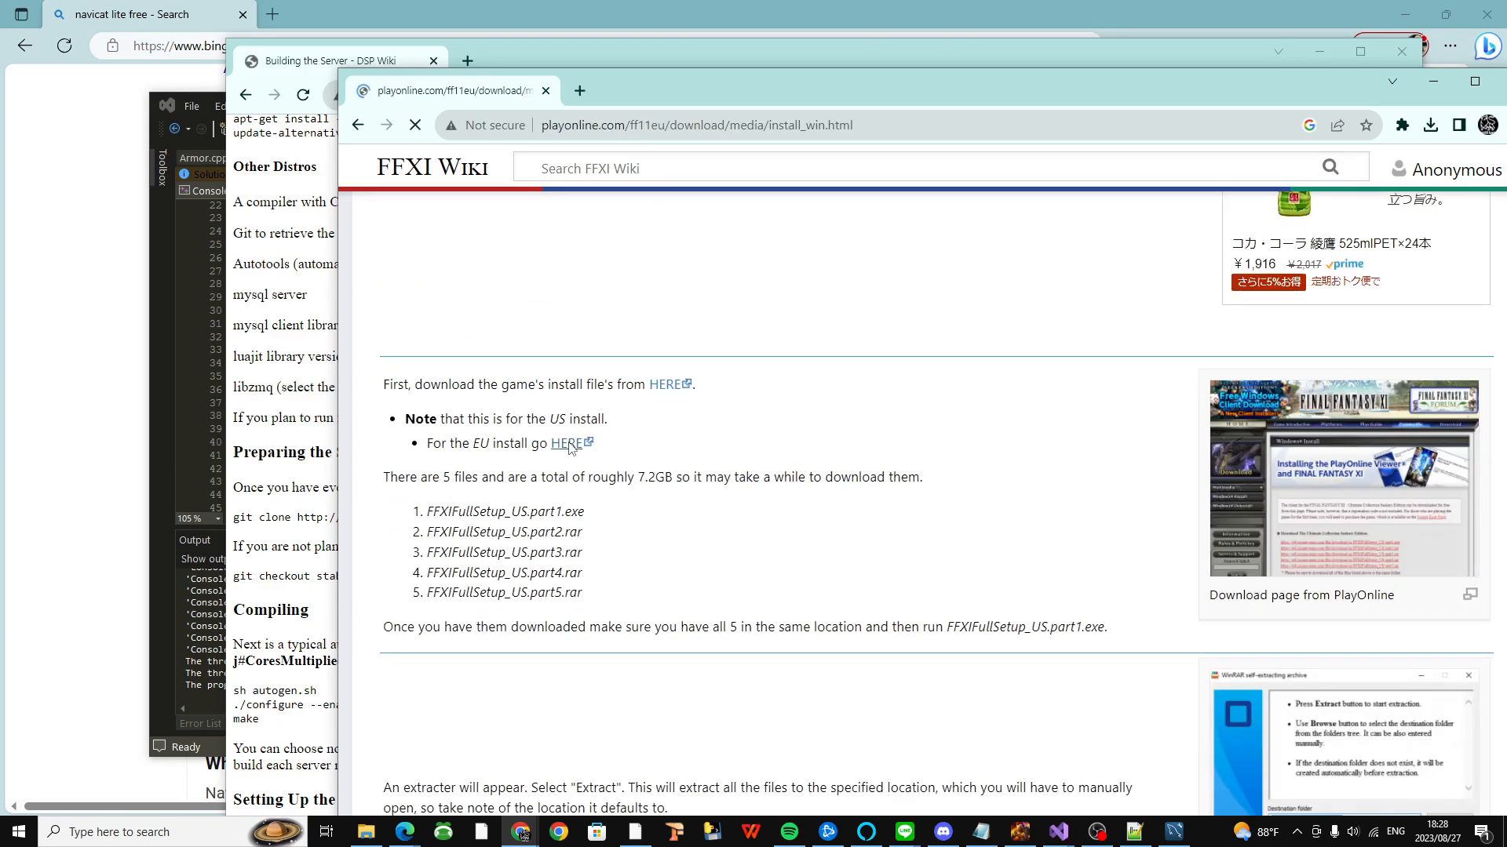
pyautogui.click(567, 443)
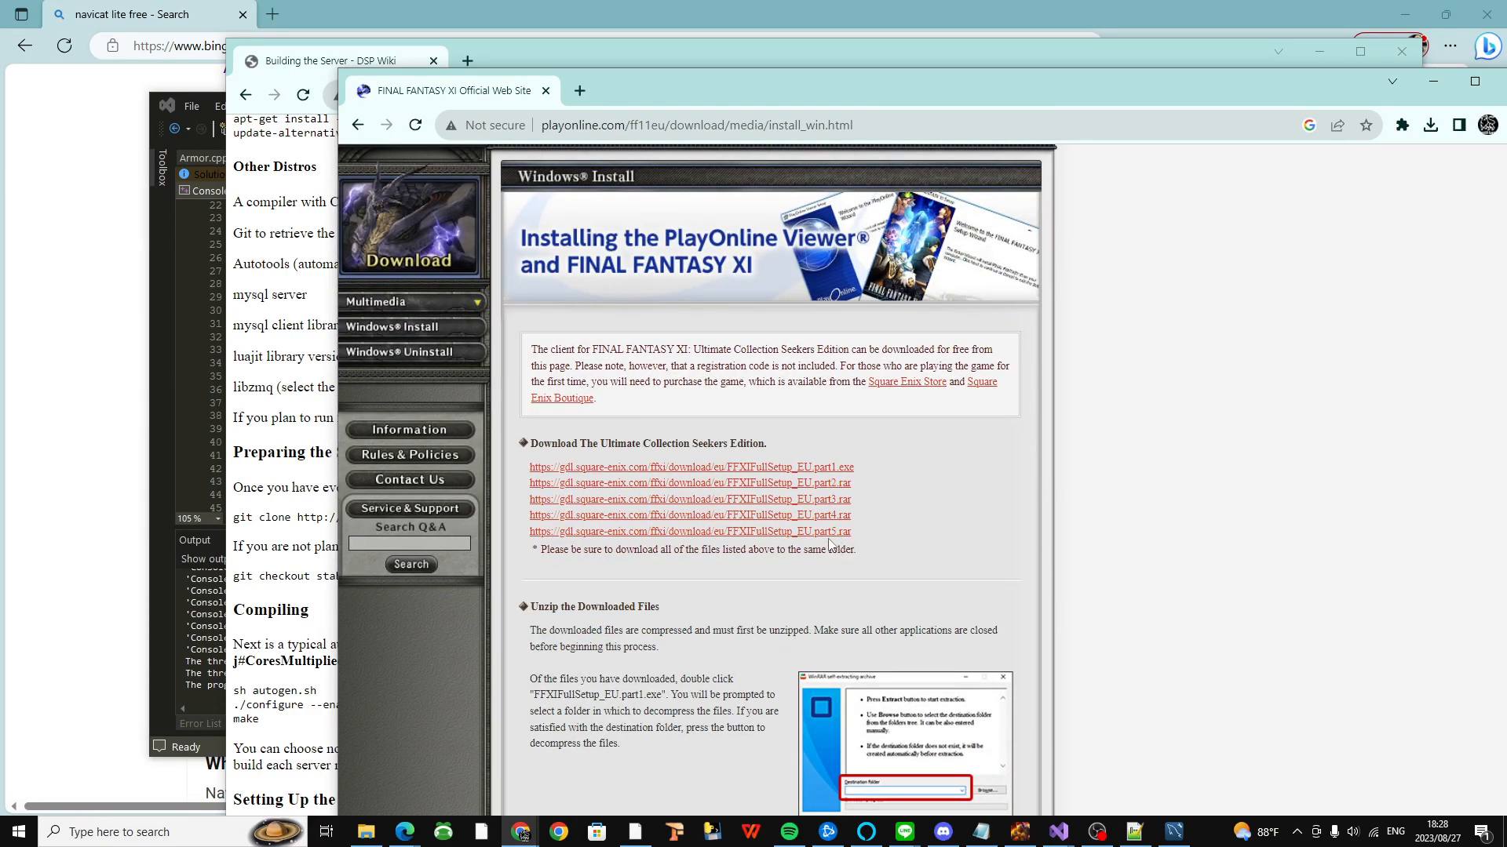
pyautogui.scroll(-3)
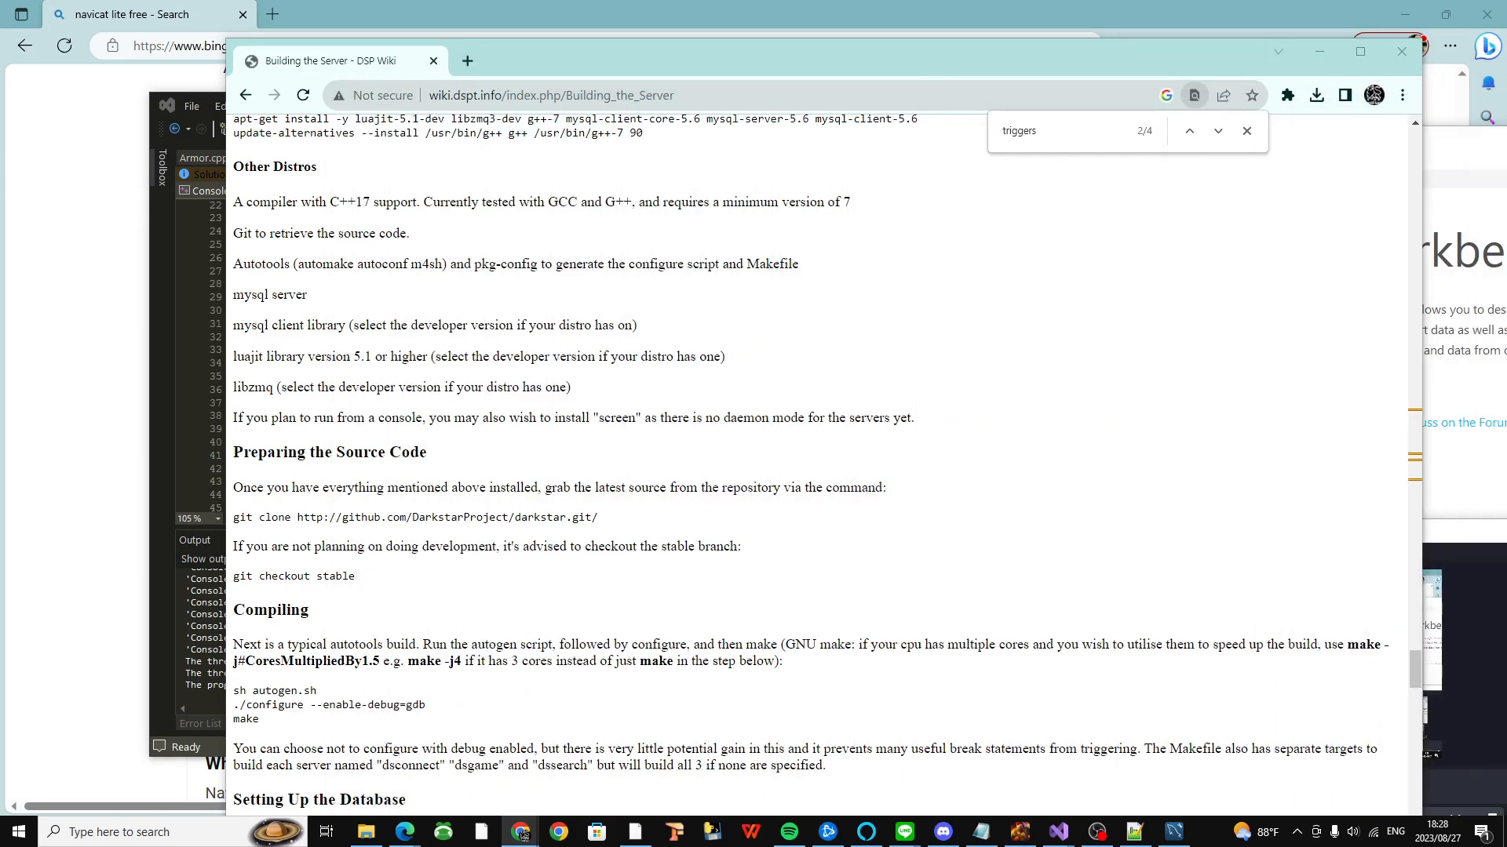
# Step: Scroll the DSP wiki down to the Setting Up the Database section with its SQL commands
pyautogui.scroll(-3)
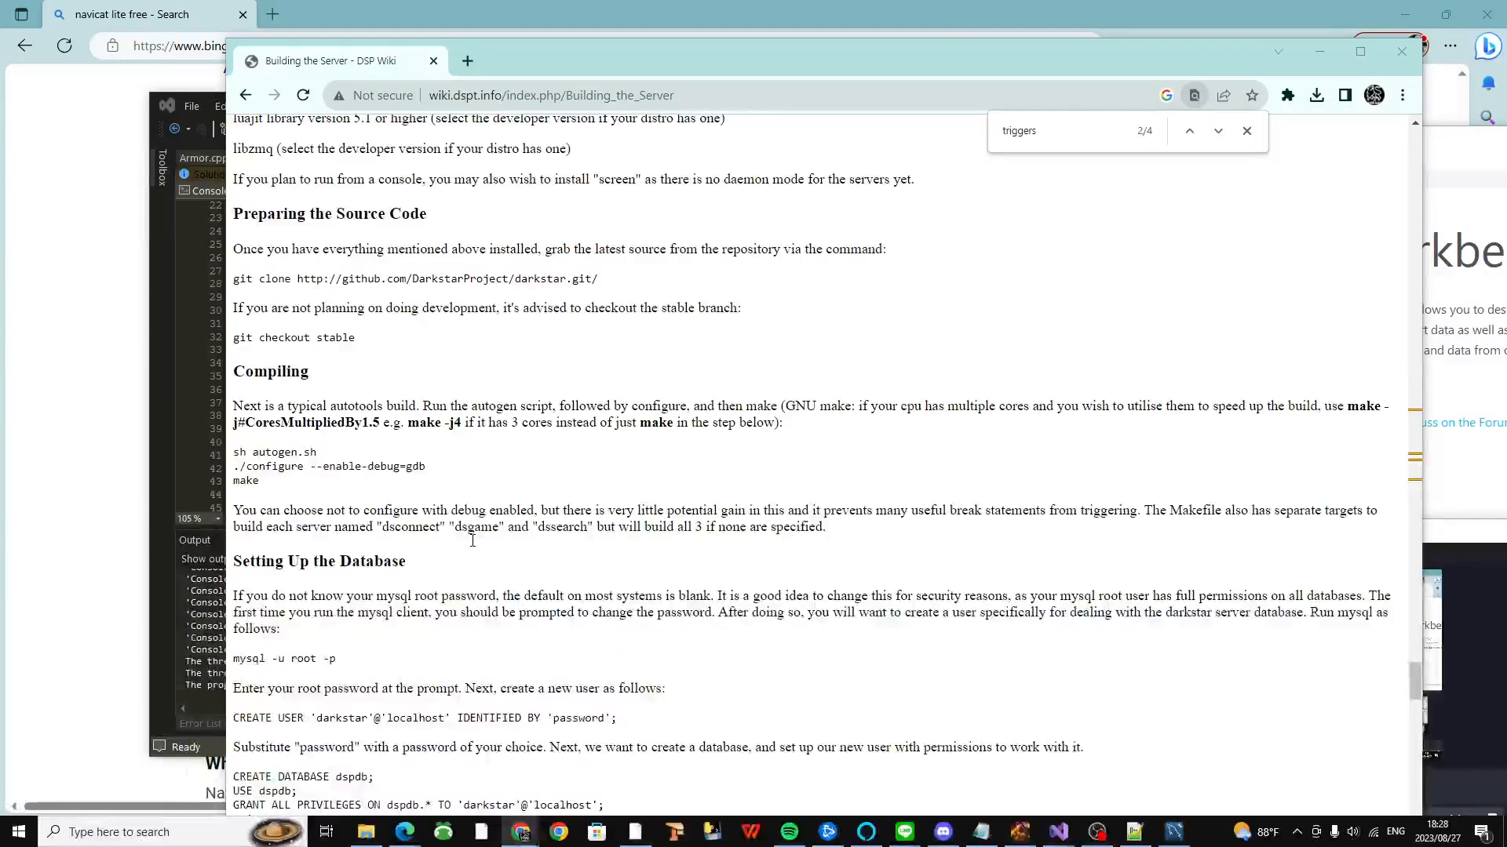
pyautogui.scroll(-3)
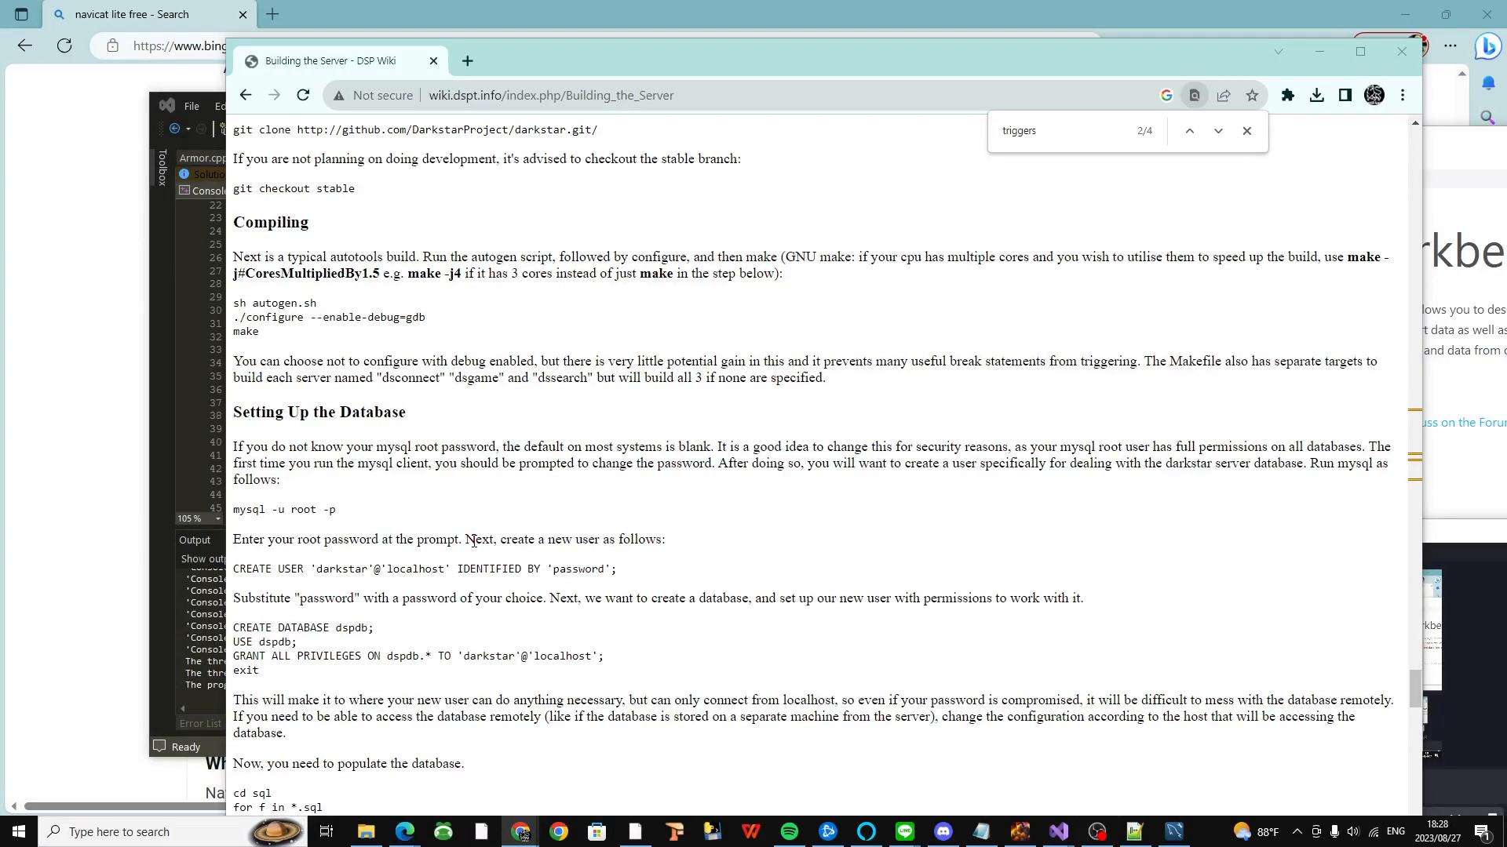
pyautogui.moveTo(783, 698)
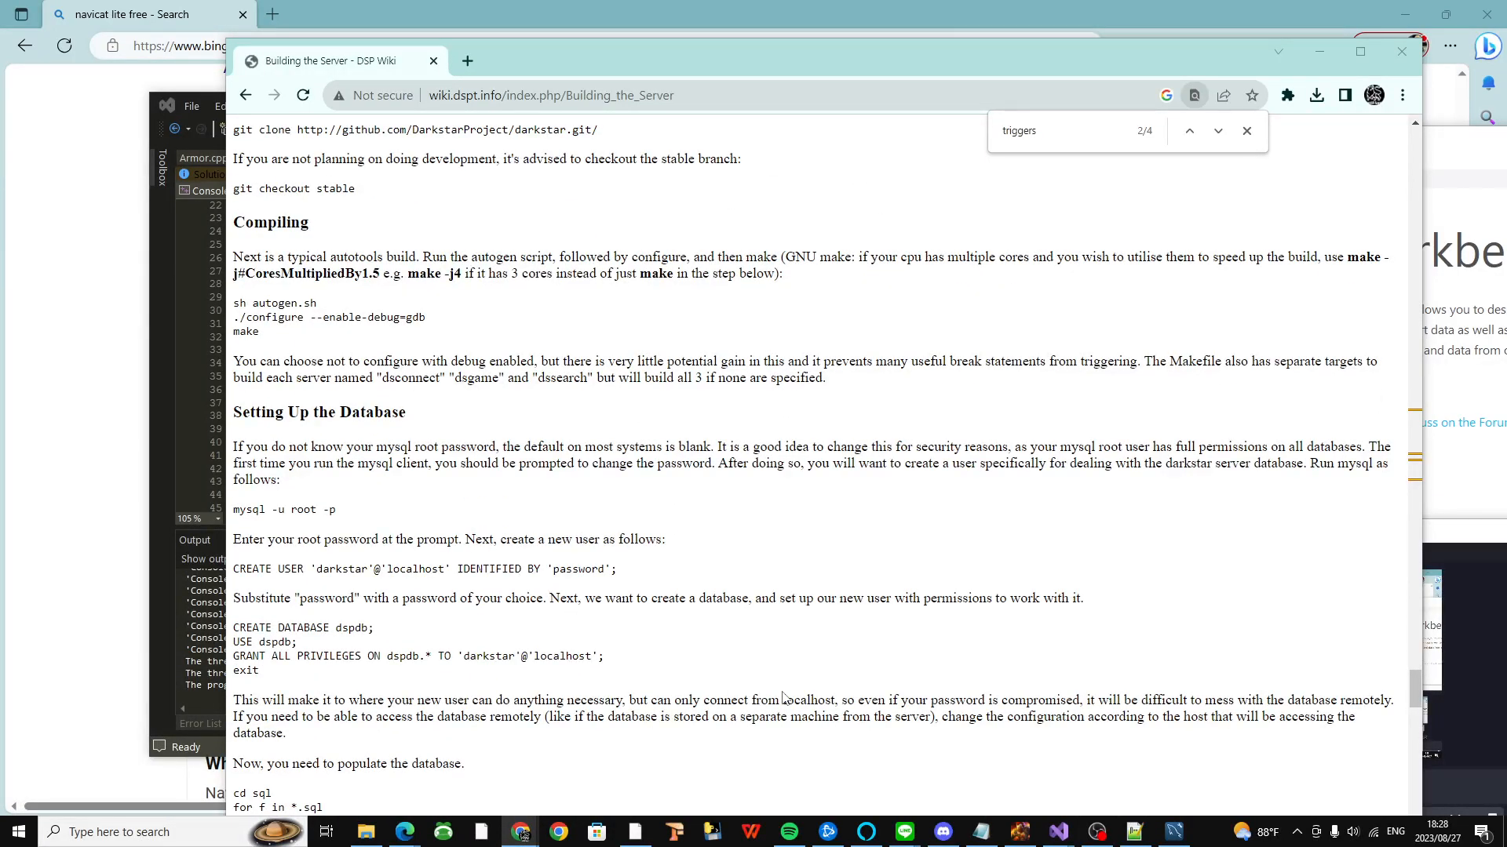
pyautogui.moveTo(1020, 797)
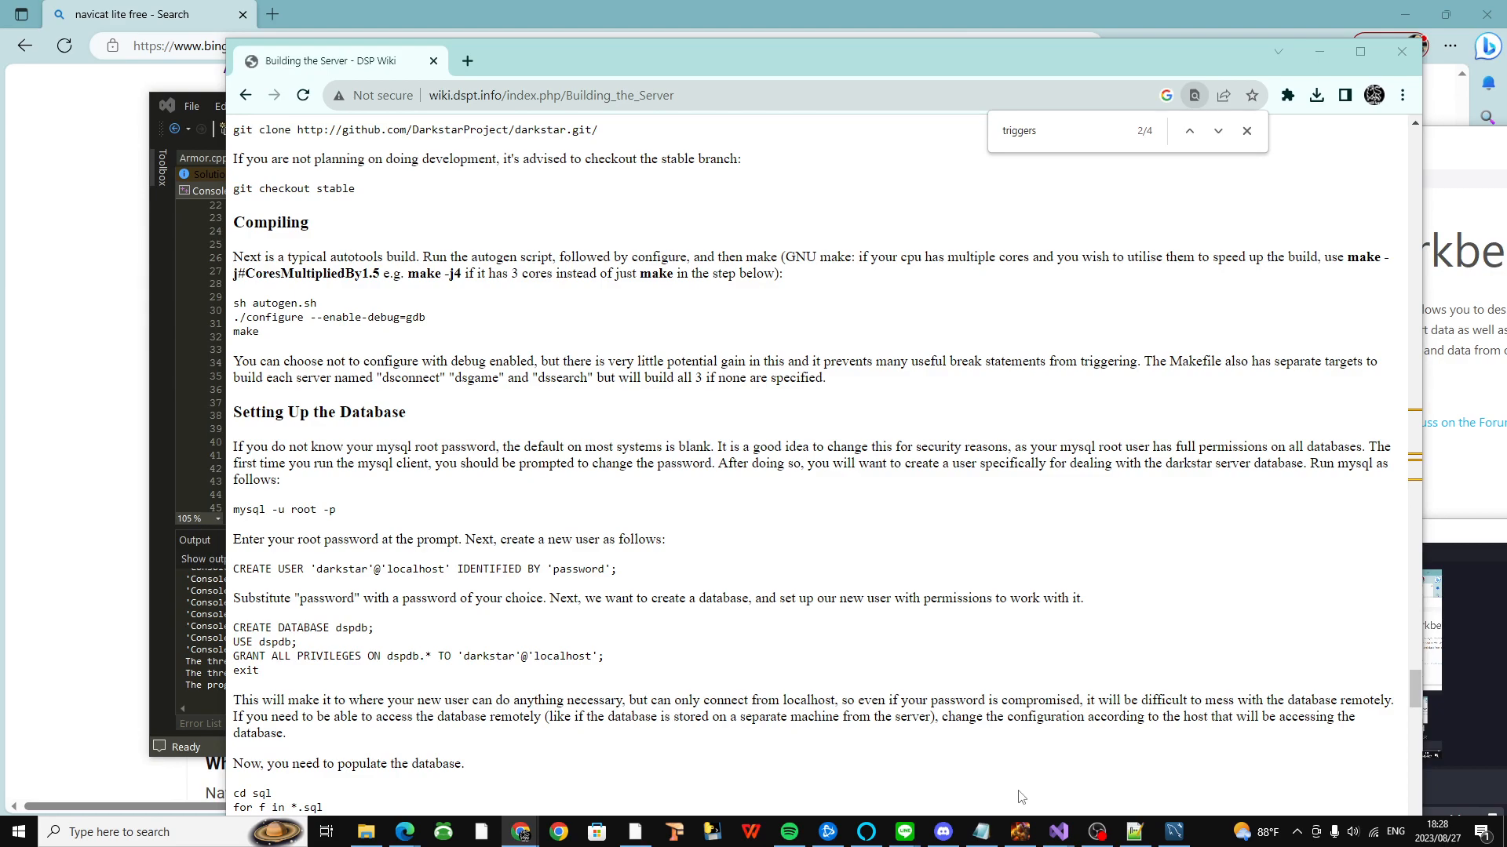
pyautogui.moveTo(1019, 832)
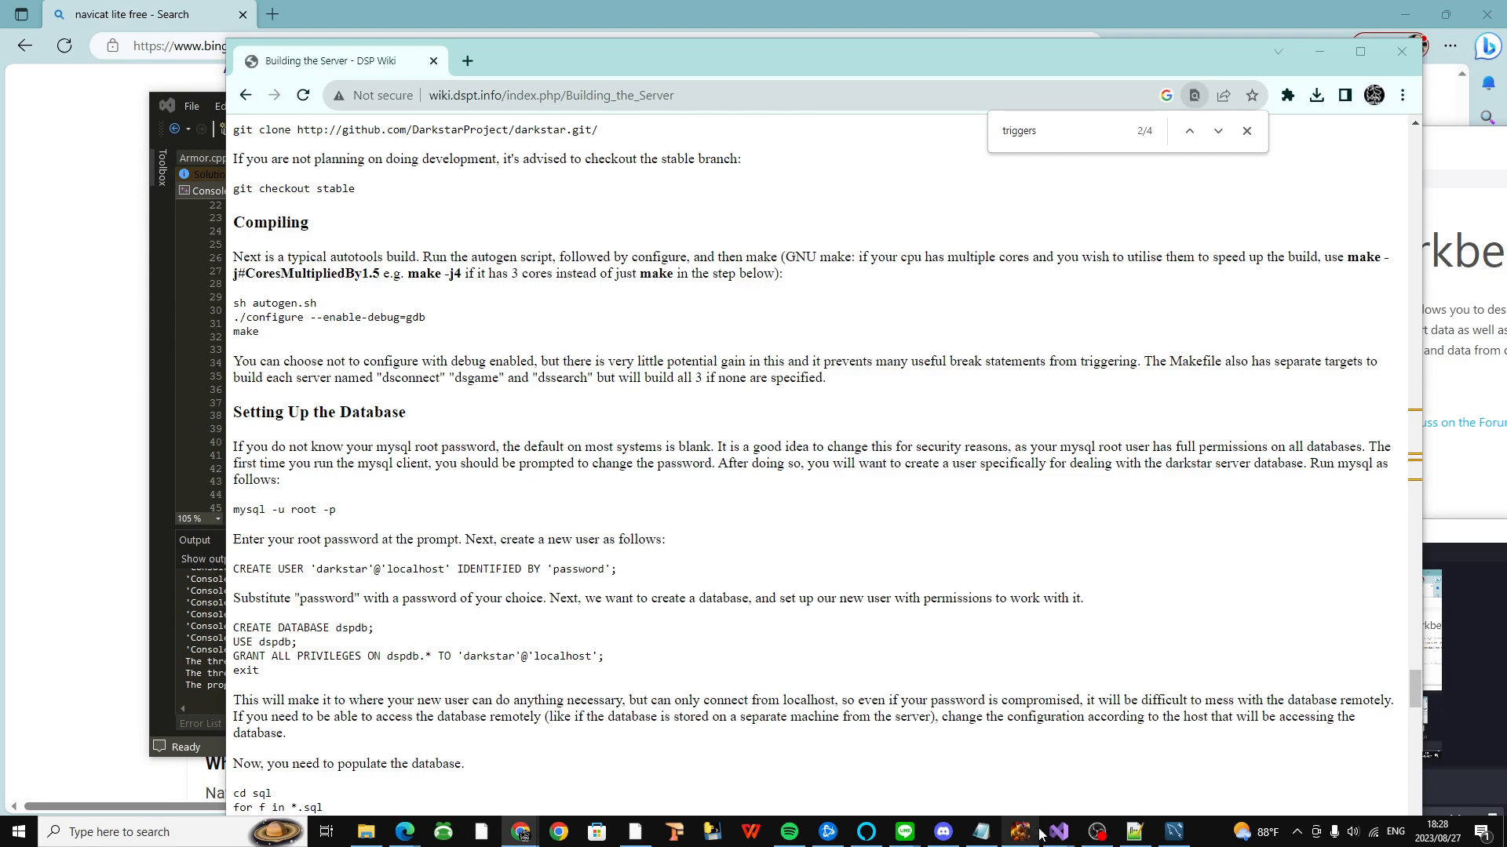
pyautogui.moveTo(1020, 832)
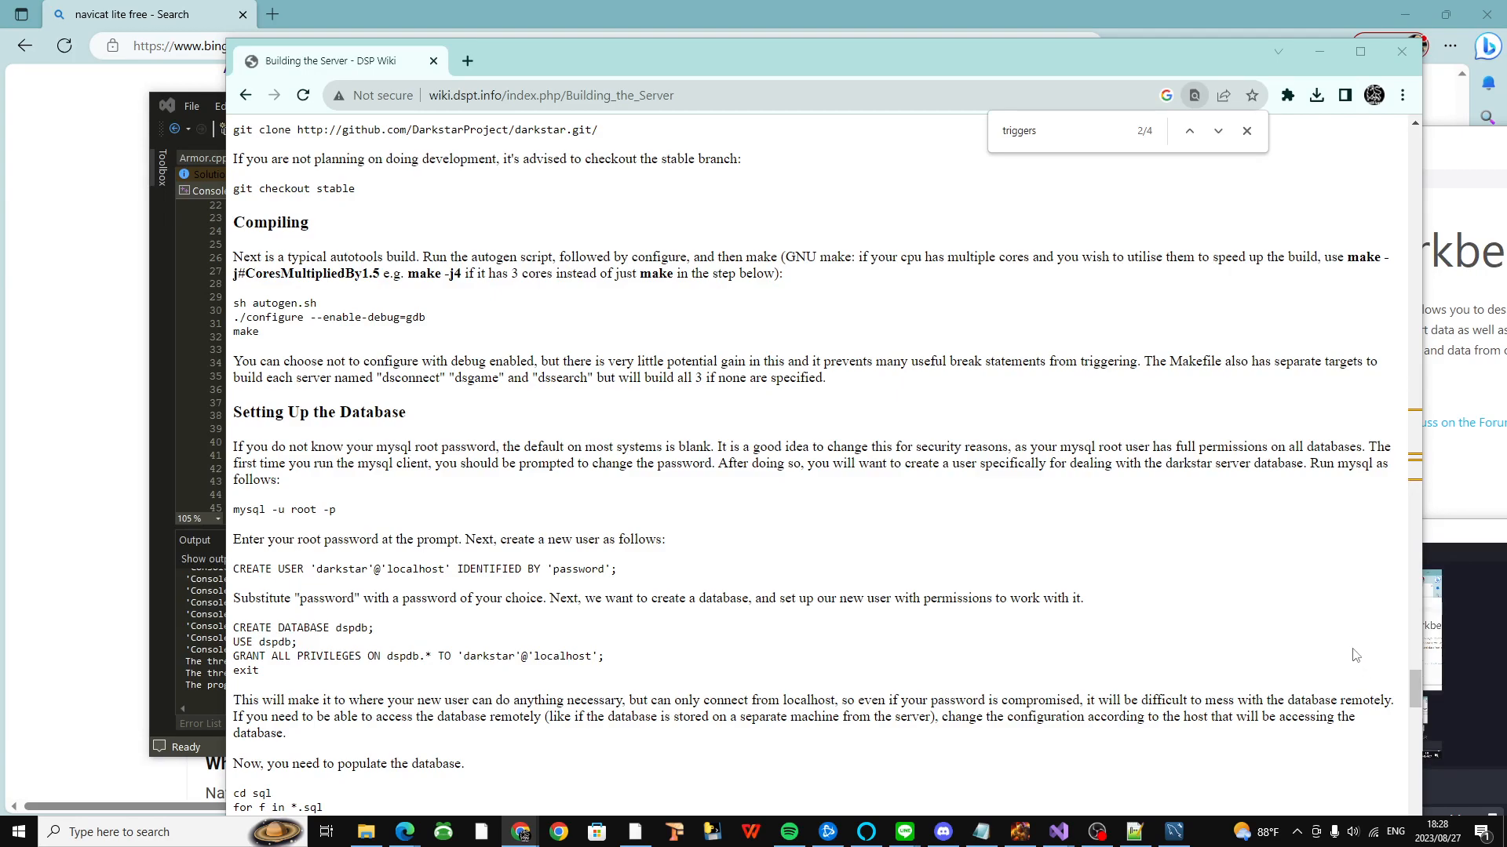
pyautogui.moveTo(1194, 722)
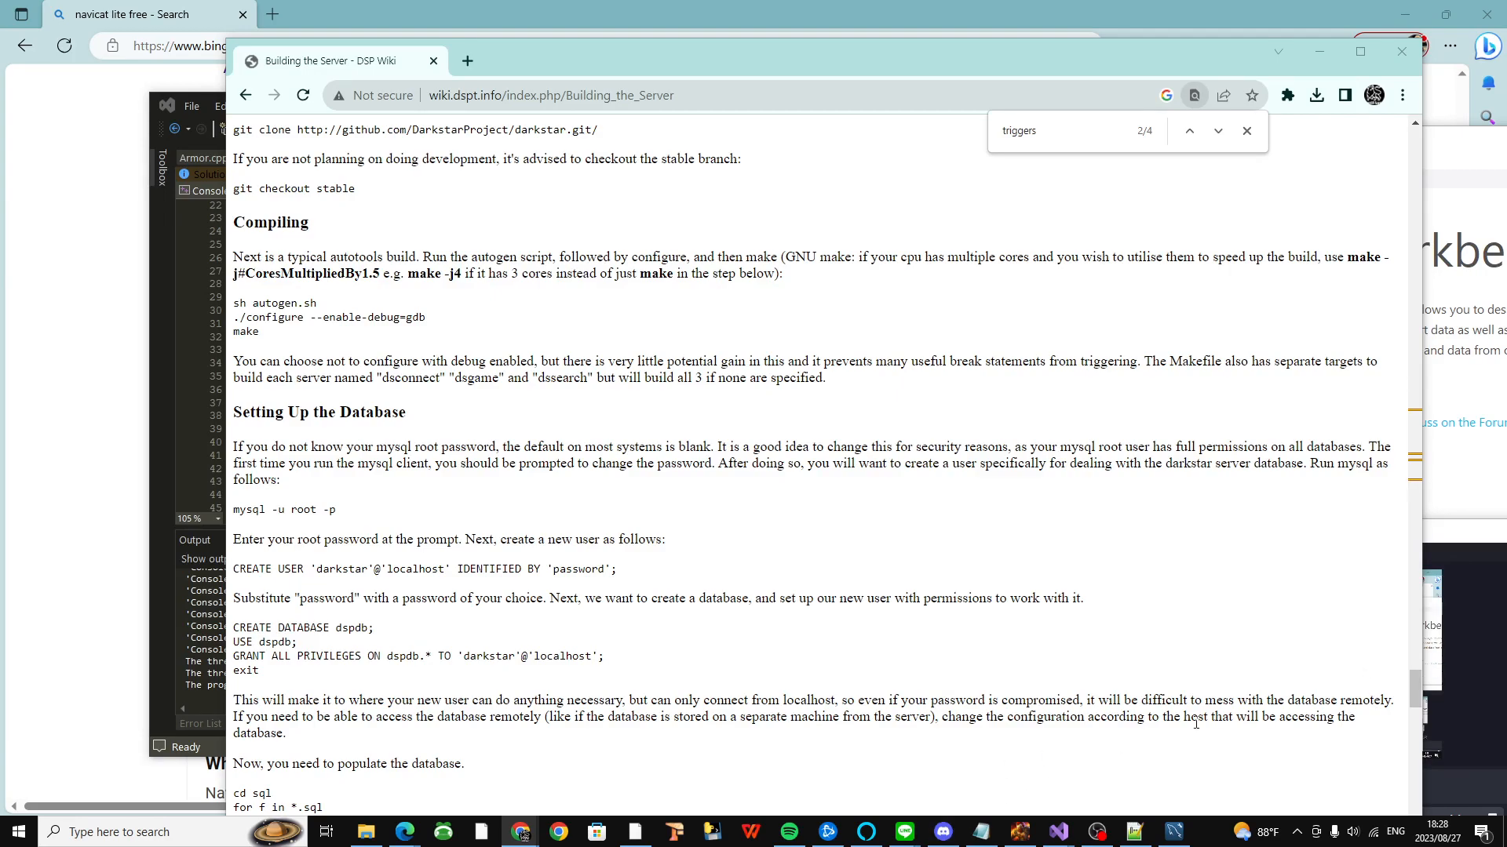